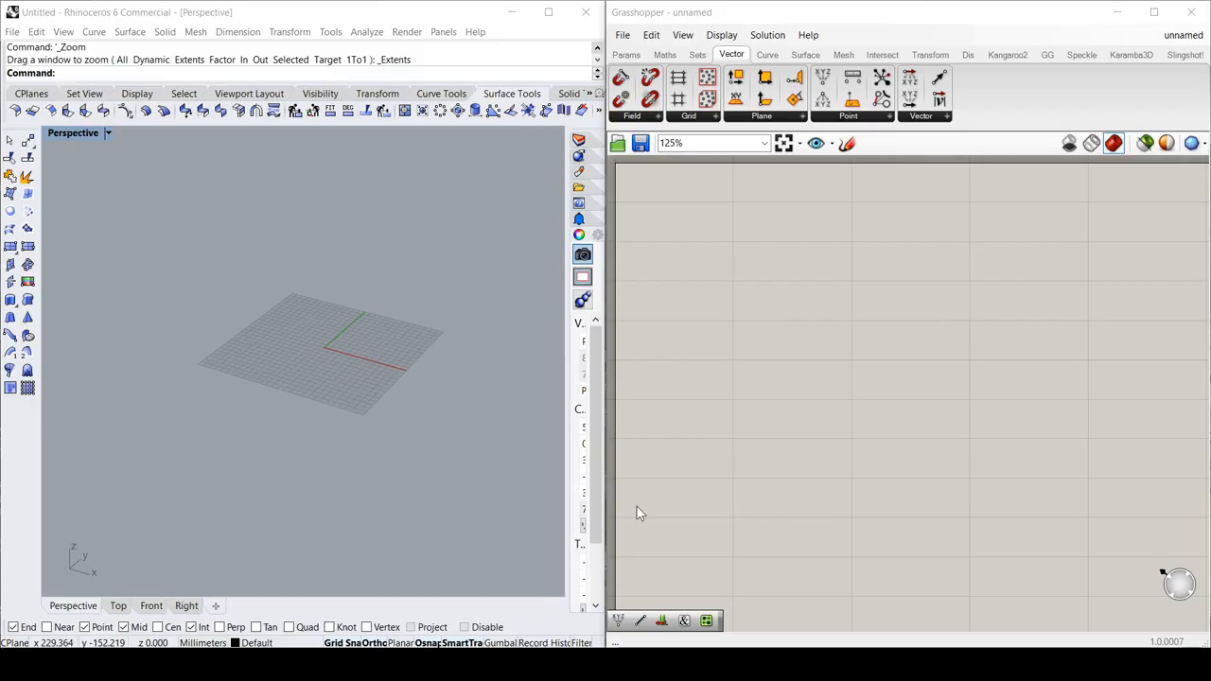
mouse_move(542, 392)
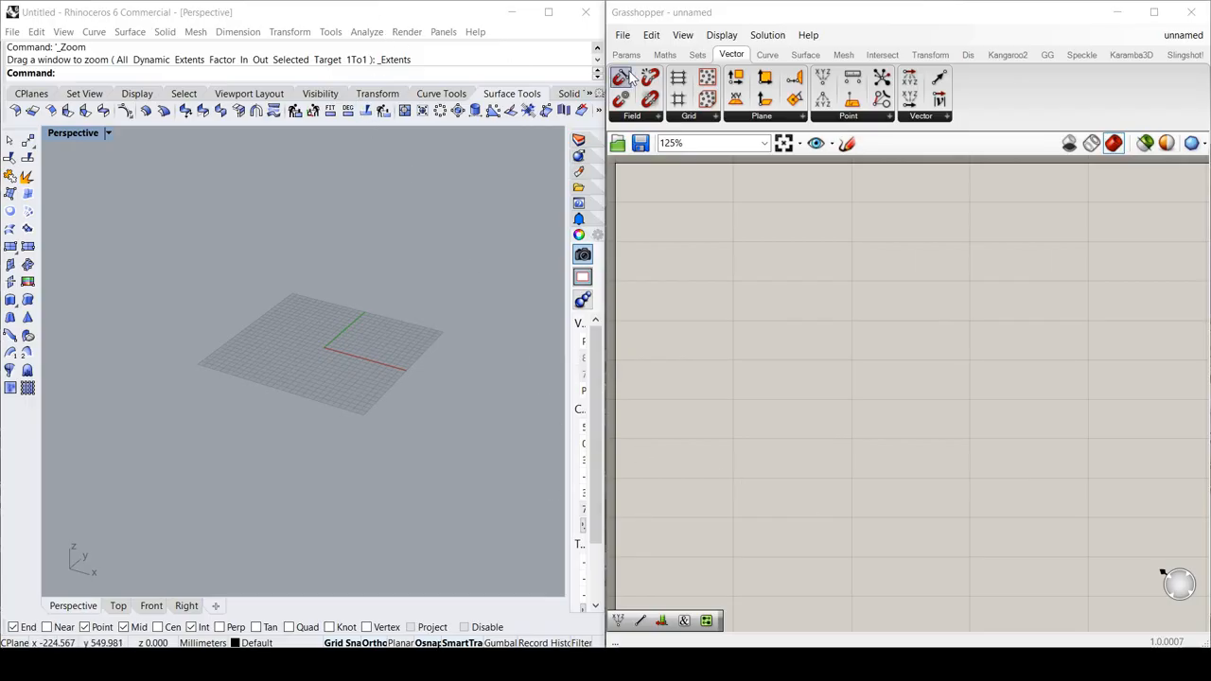
mouse_move(800, 377)
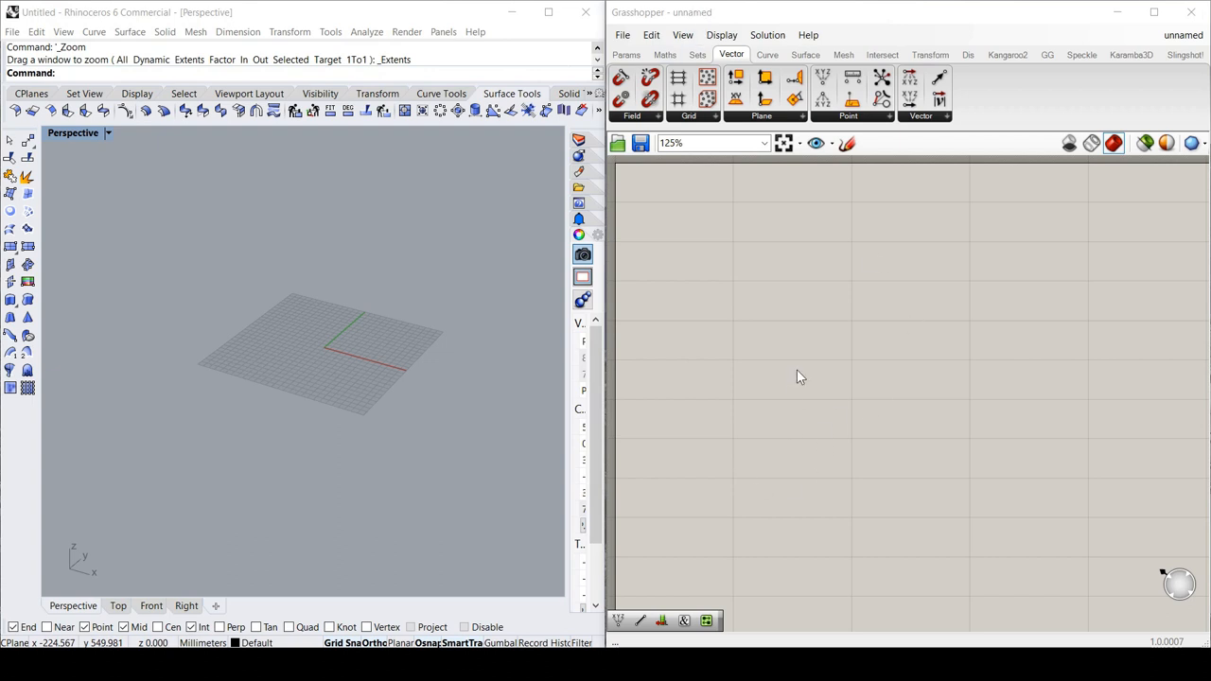
mouse_move(752, 317)
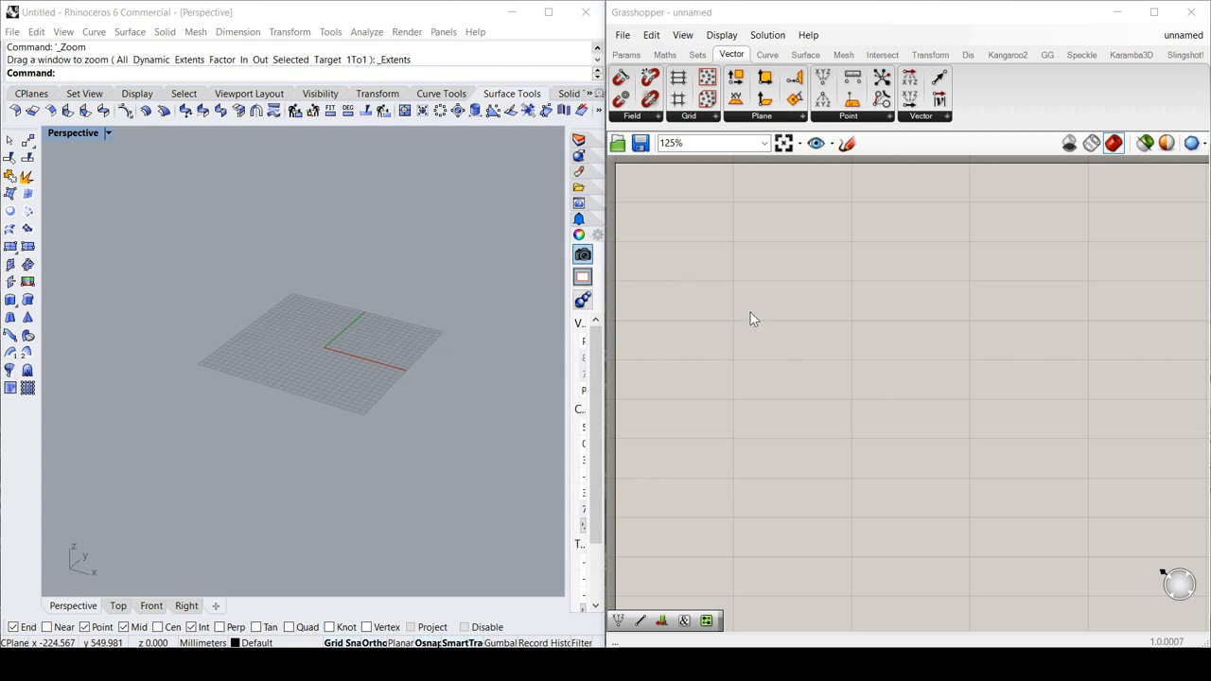
mouse_move(802, 348)
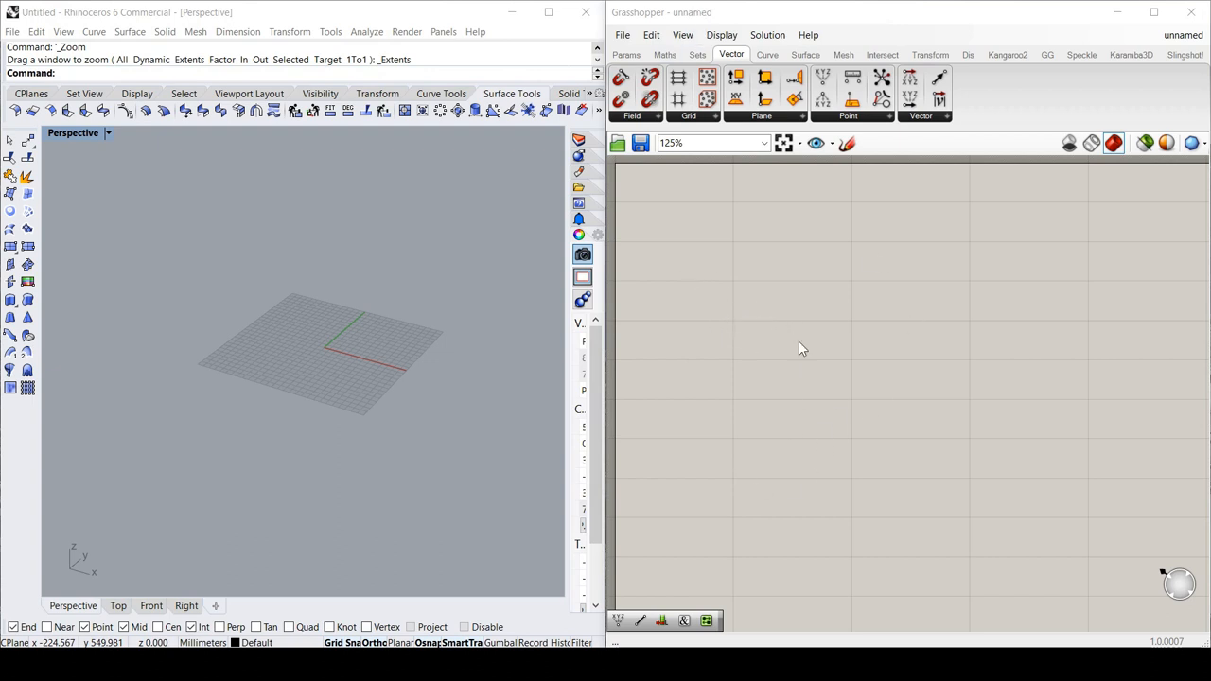
mouse_move(768, 334)
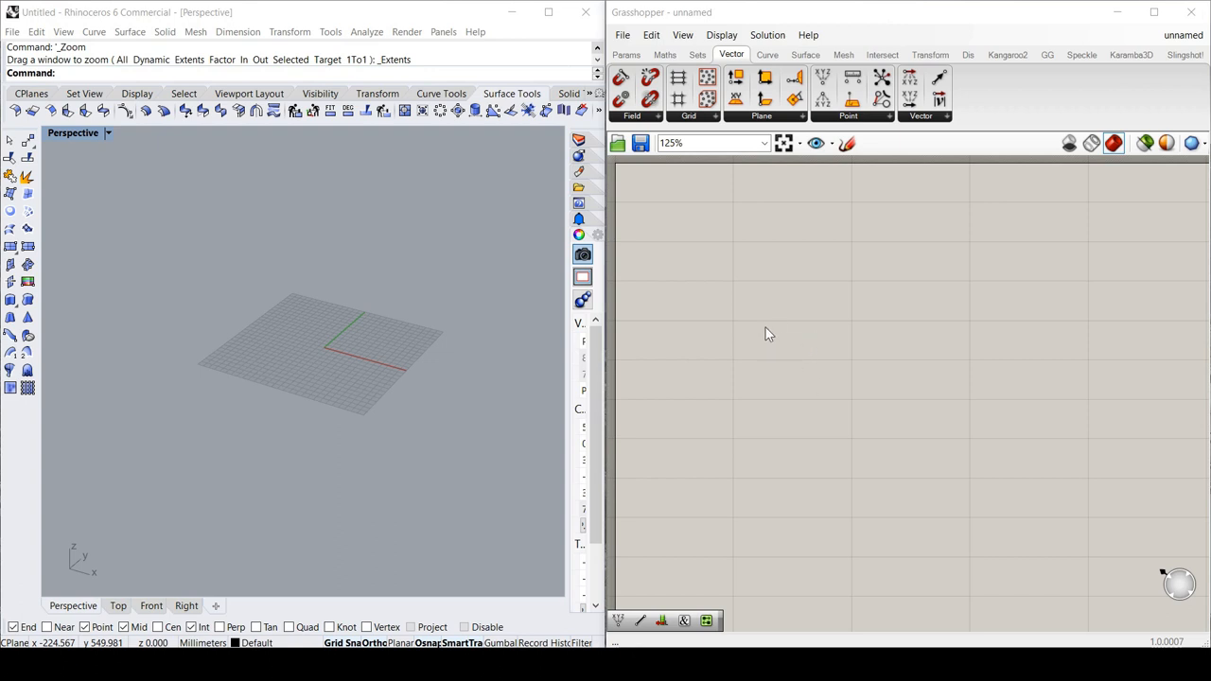
mouse_move(773, 329)
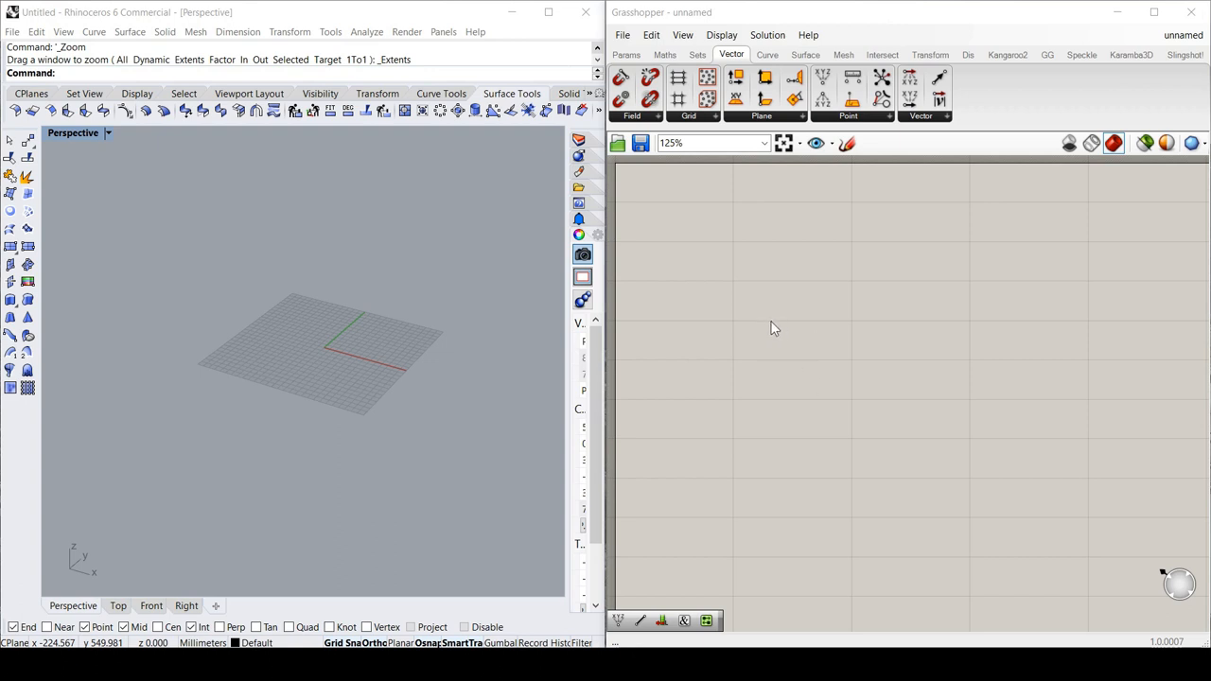
Place a Point parameter and set it to one point at the Rhino origin (0,0,0).
double_click(770, 328)
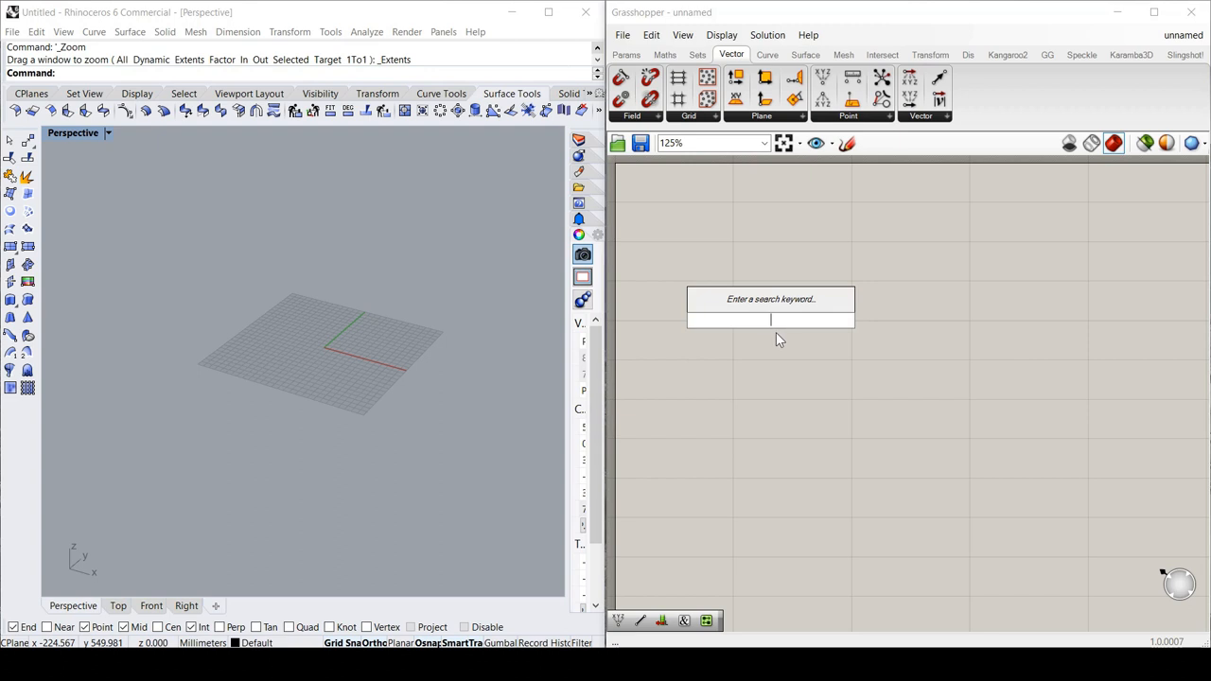
type("point")
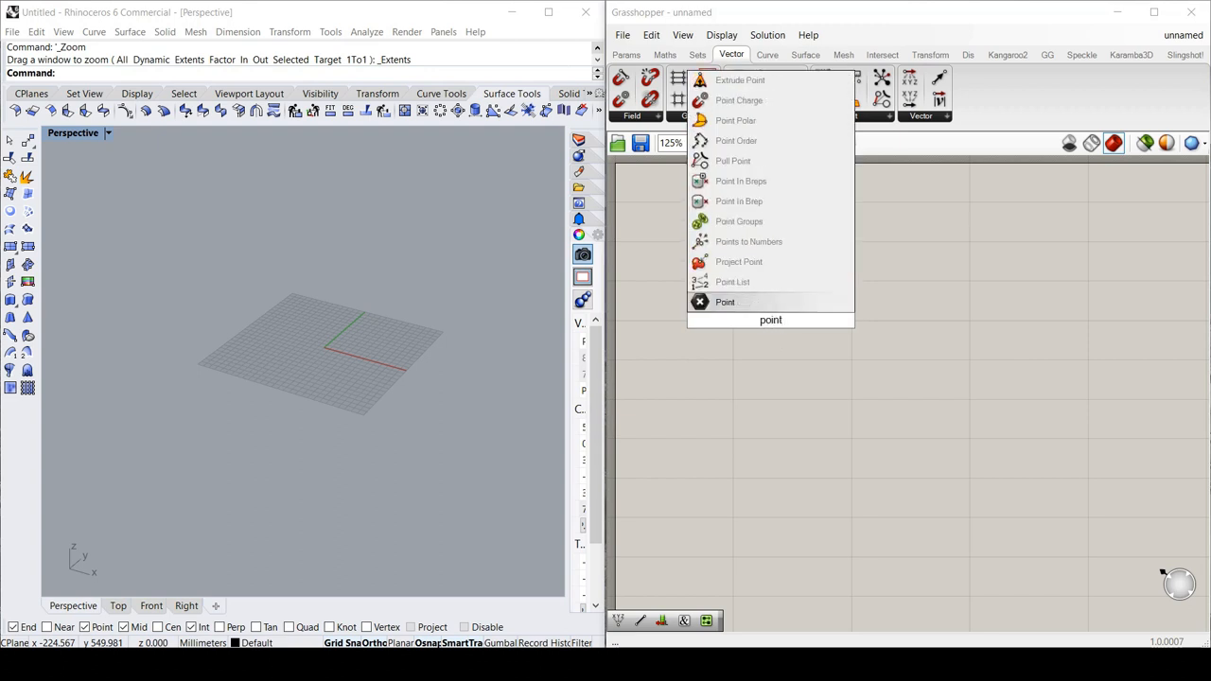
left_click(725, 302)
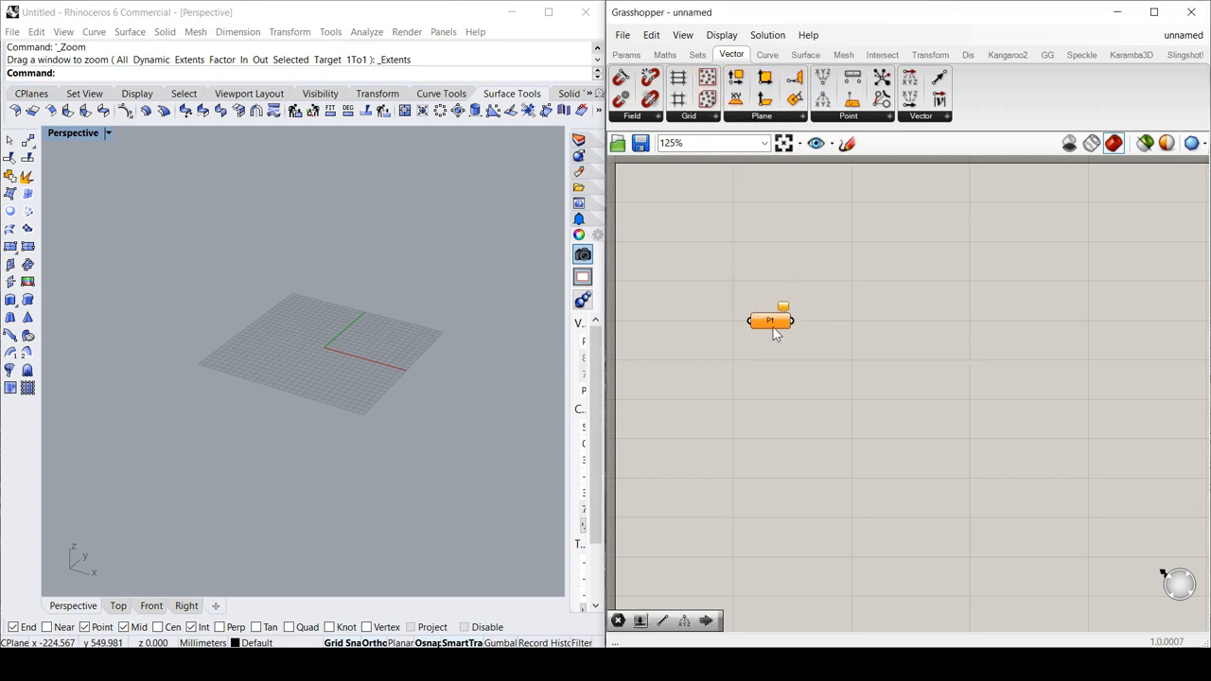
right_click(770, 321)
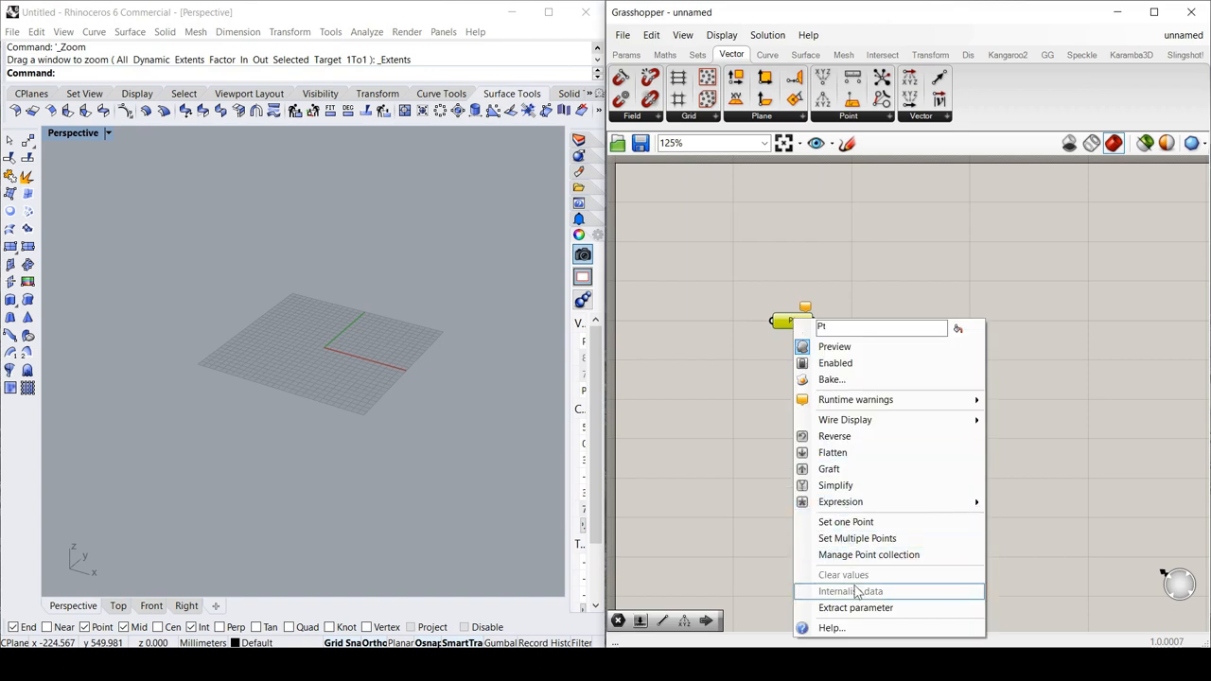
mouse_move(844, 522)
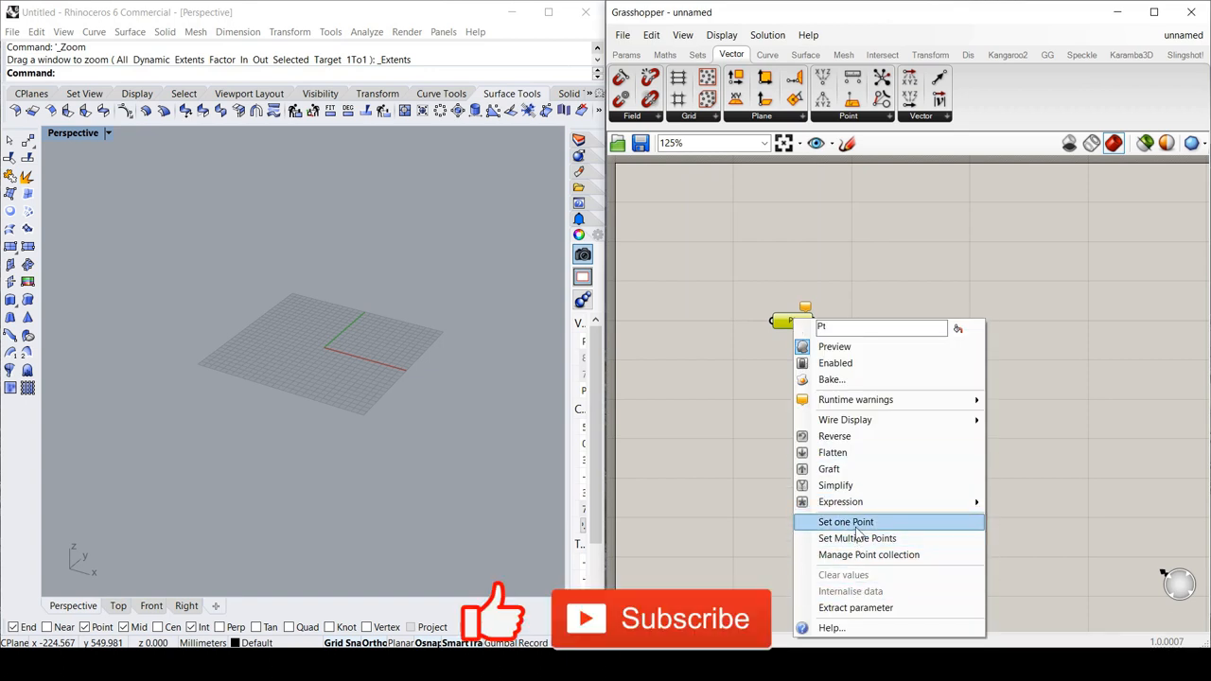
left_click(845, 521)
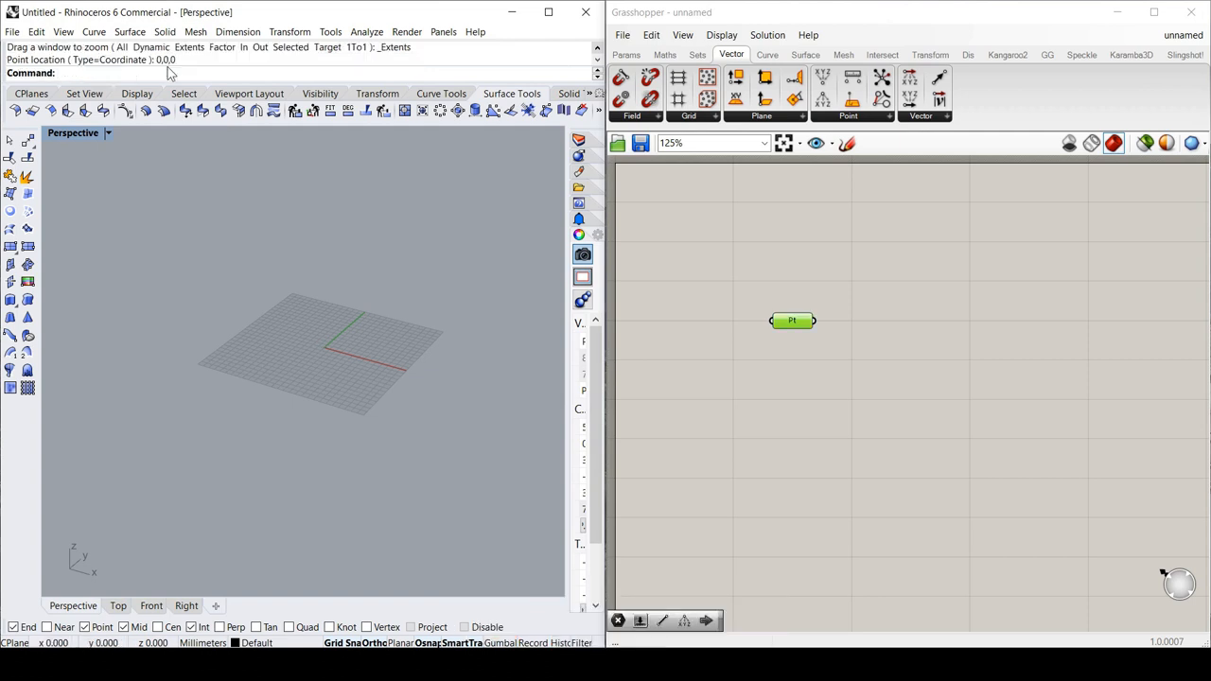
Reposition the point parameter on the canvas and clear the selection.
left_click(792, 319)
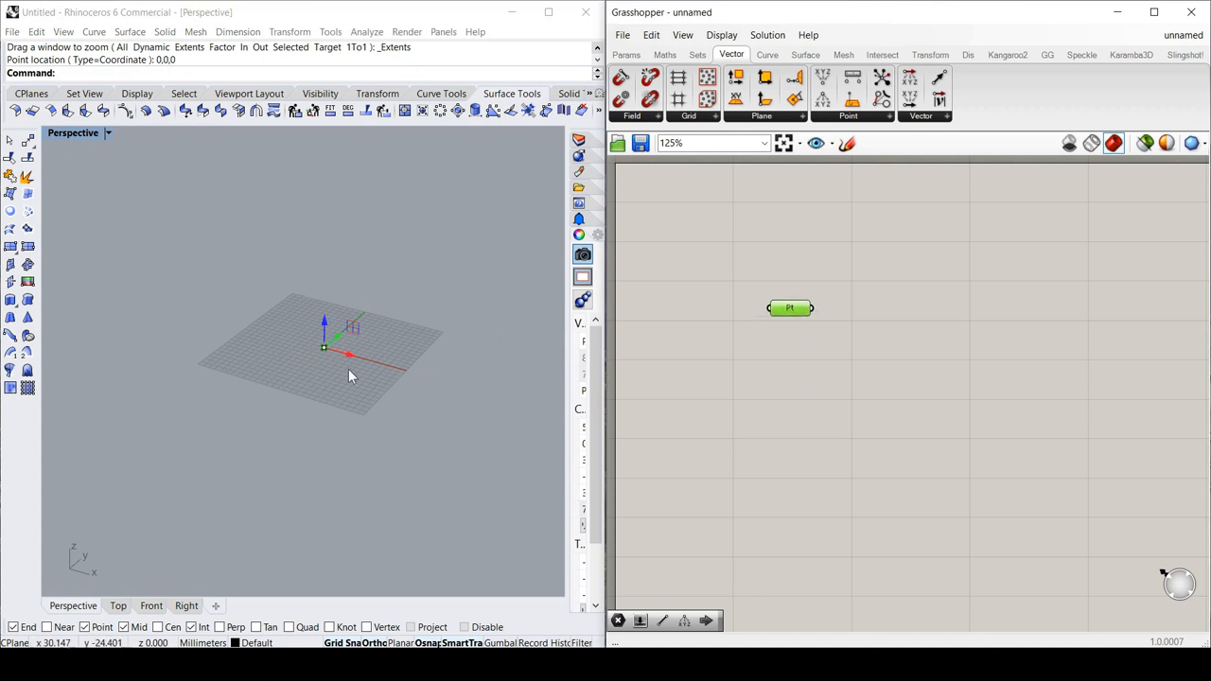
left_click_drag(790, 308, 736, 300)
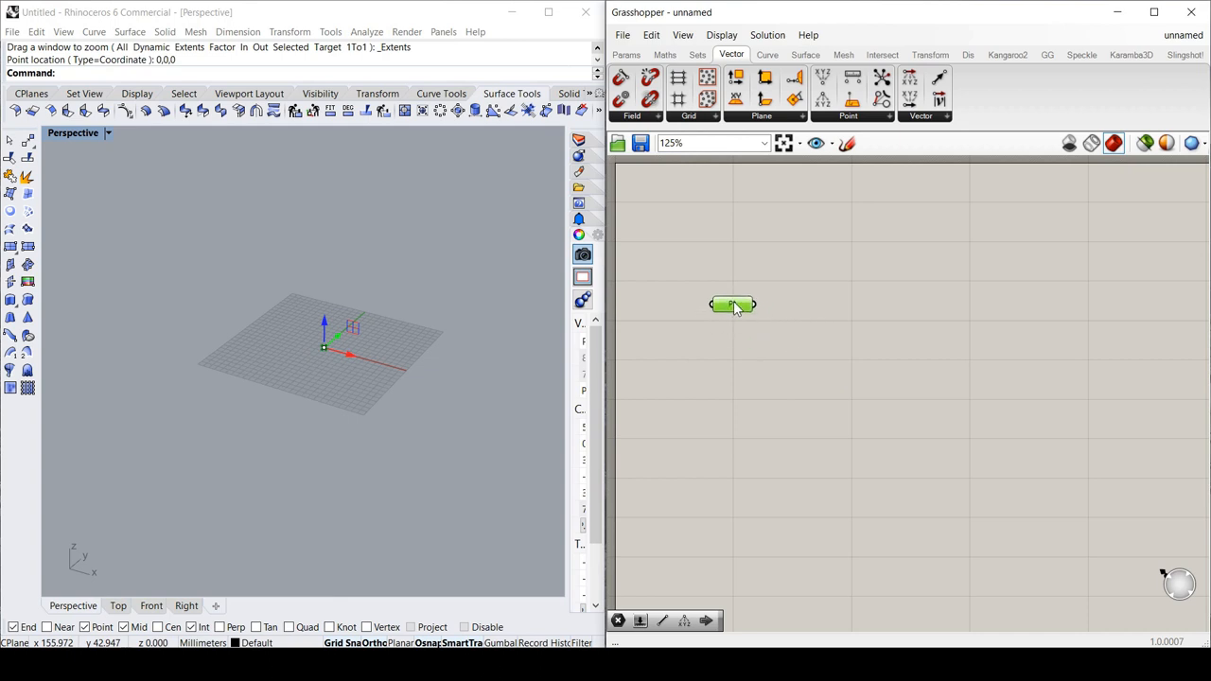
mouse_move(743, 307)
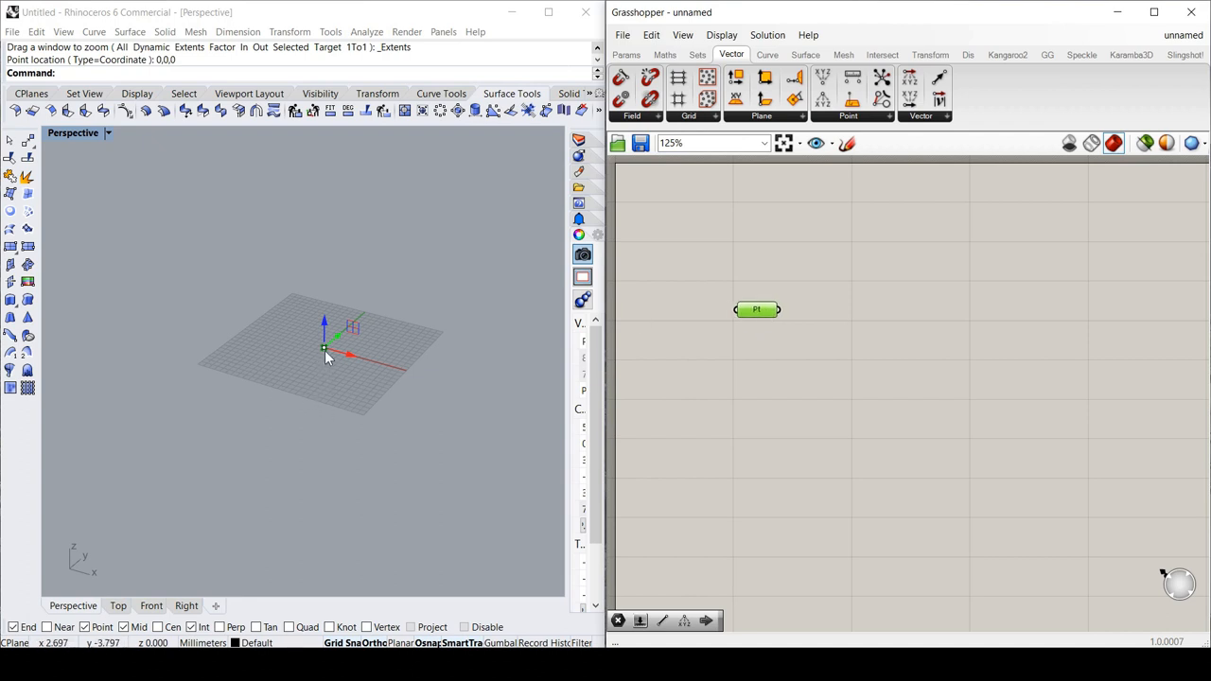
mouse_move(491, 439)
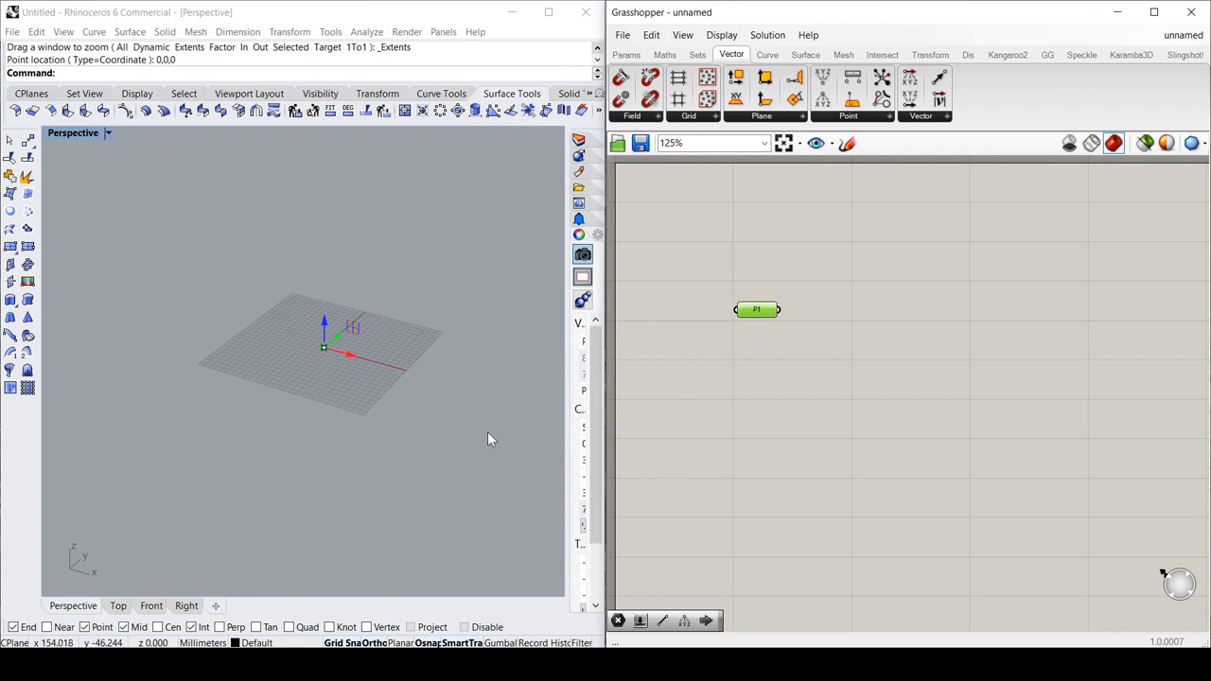
left_click_drag(757, 309, 766, 304)
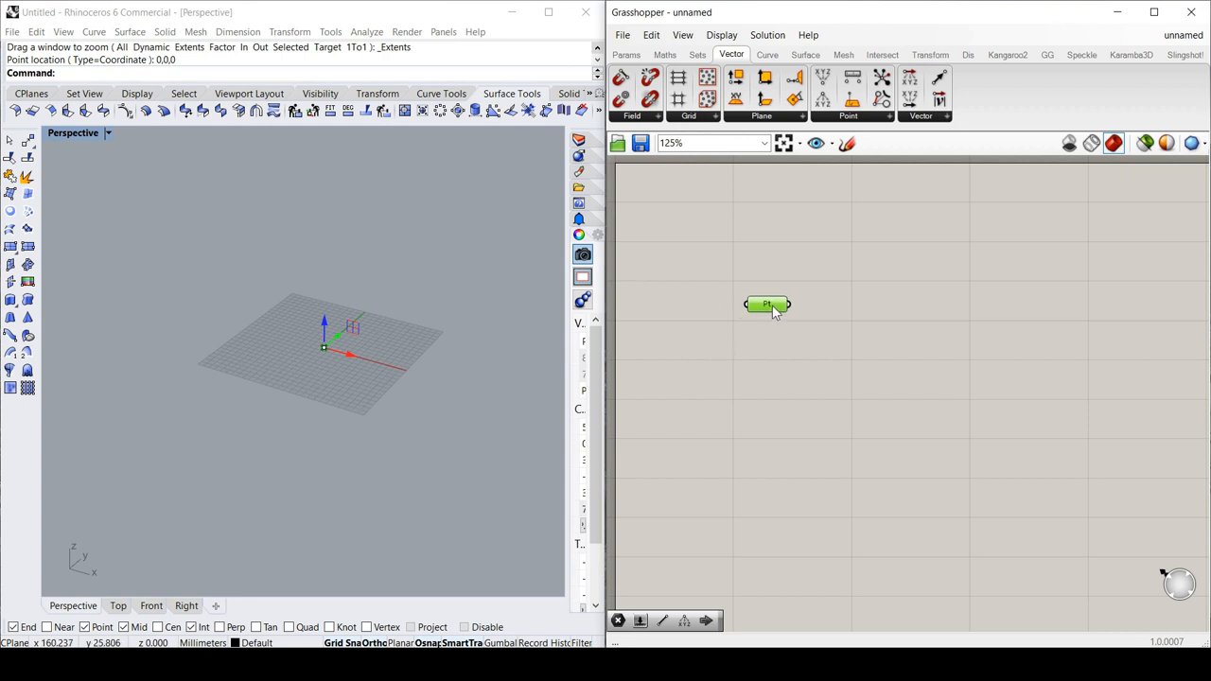
left_click(751, 385)
type("sl")
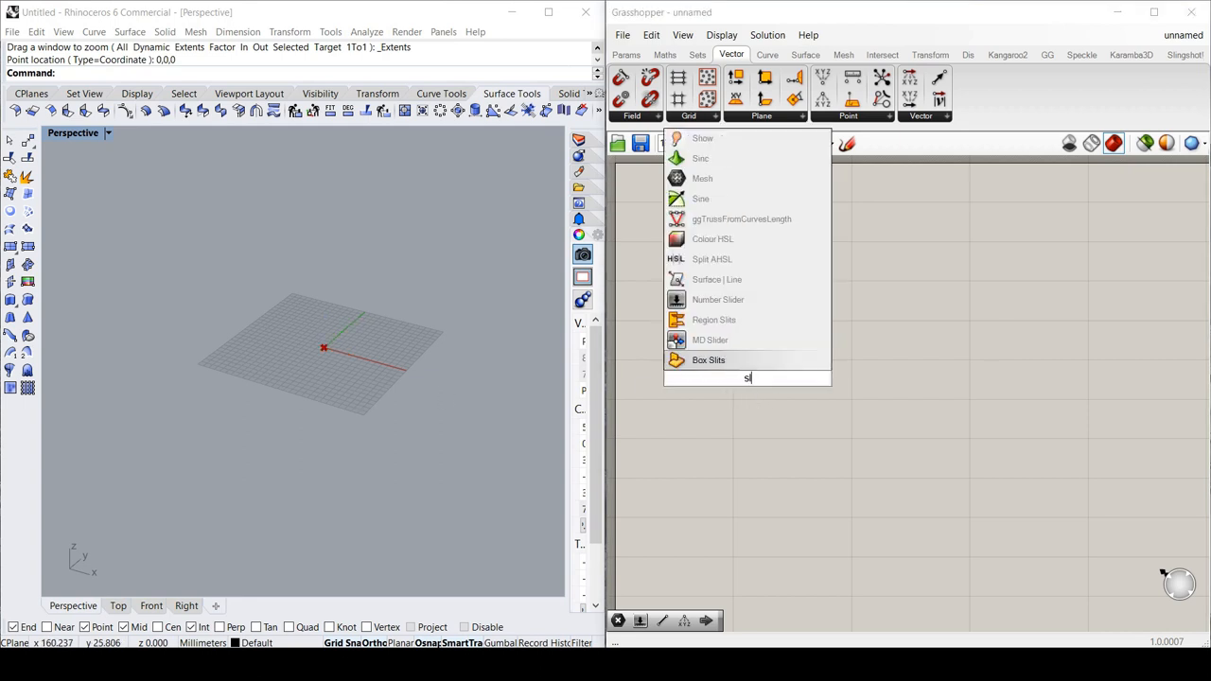
Add a whole-number slider ranging 0 to 30000, set to 22800, below the point.
left_click(717, 299)
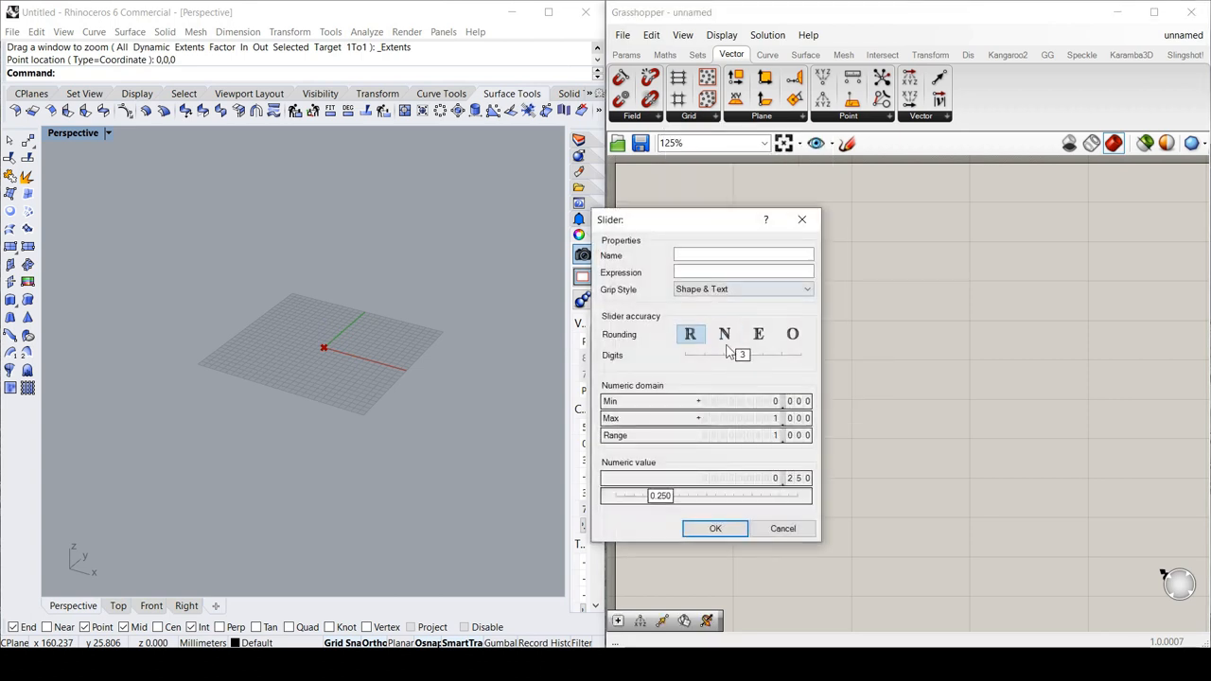
left_click(725, 334)
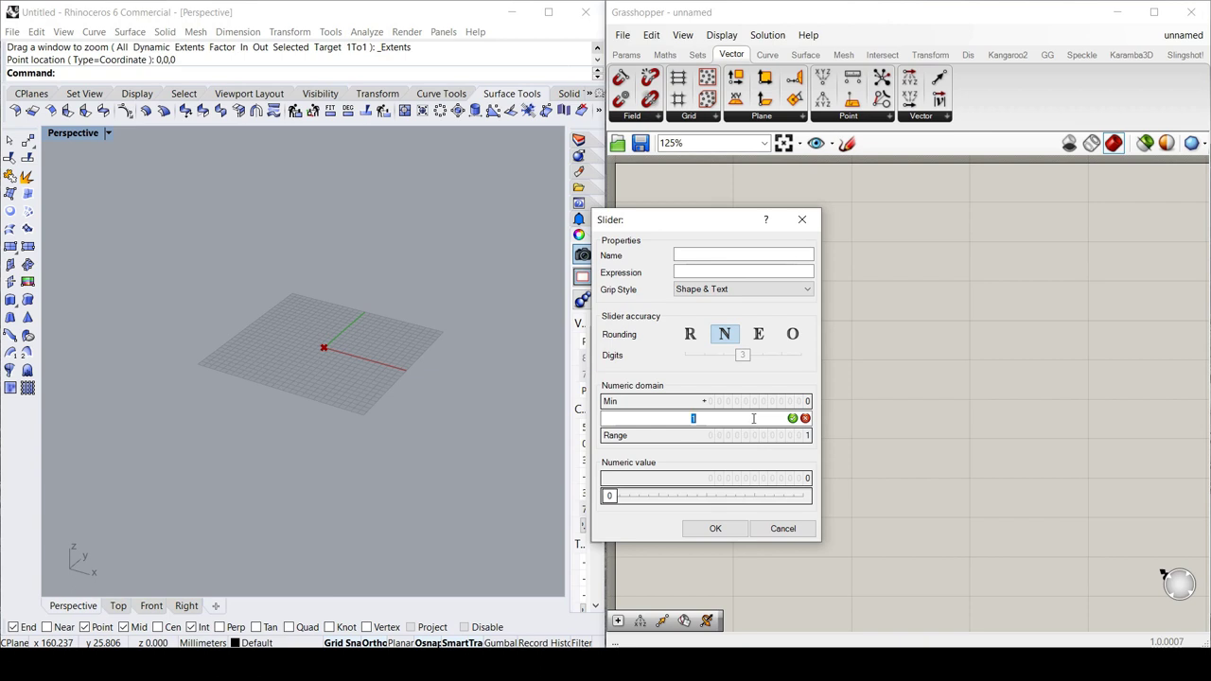
type("30000")
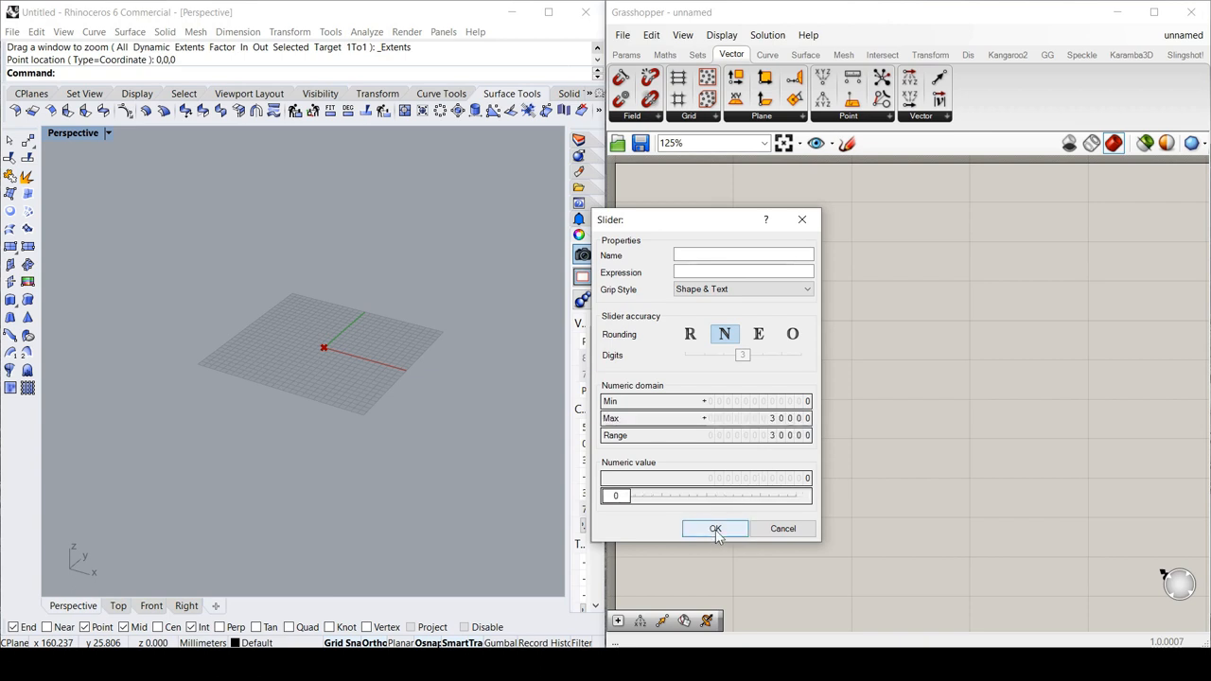
left_click(716, 529)
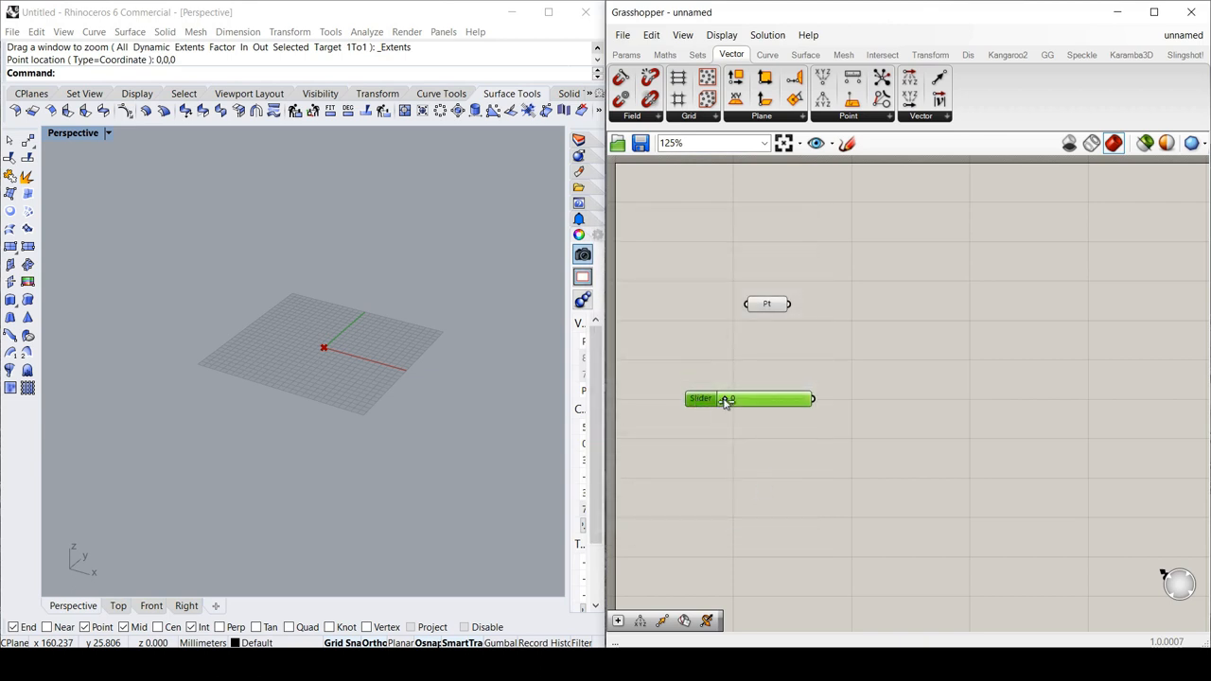
left_click_drag(728, 399, 782, 399)
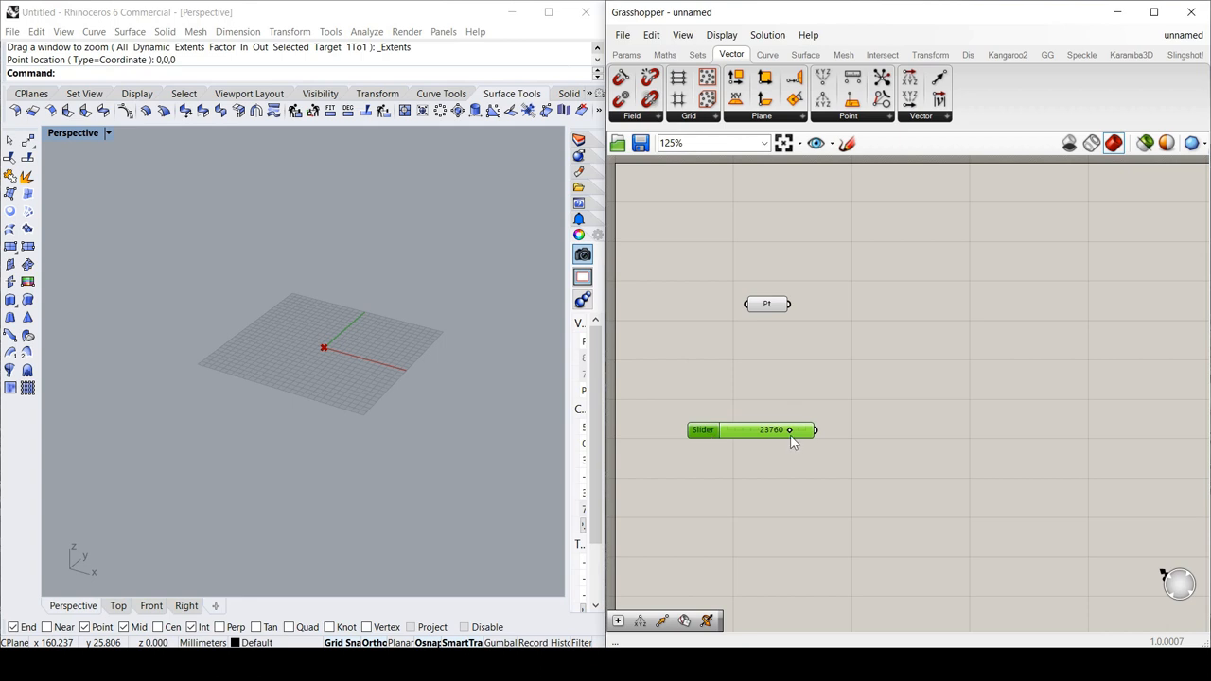
left_click_drag(789, 430, 767, 430)
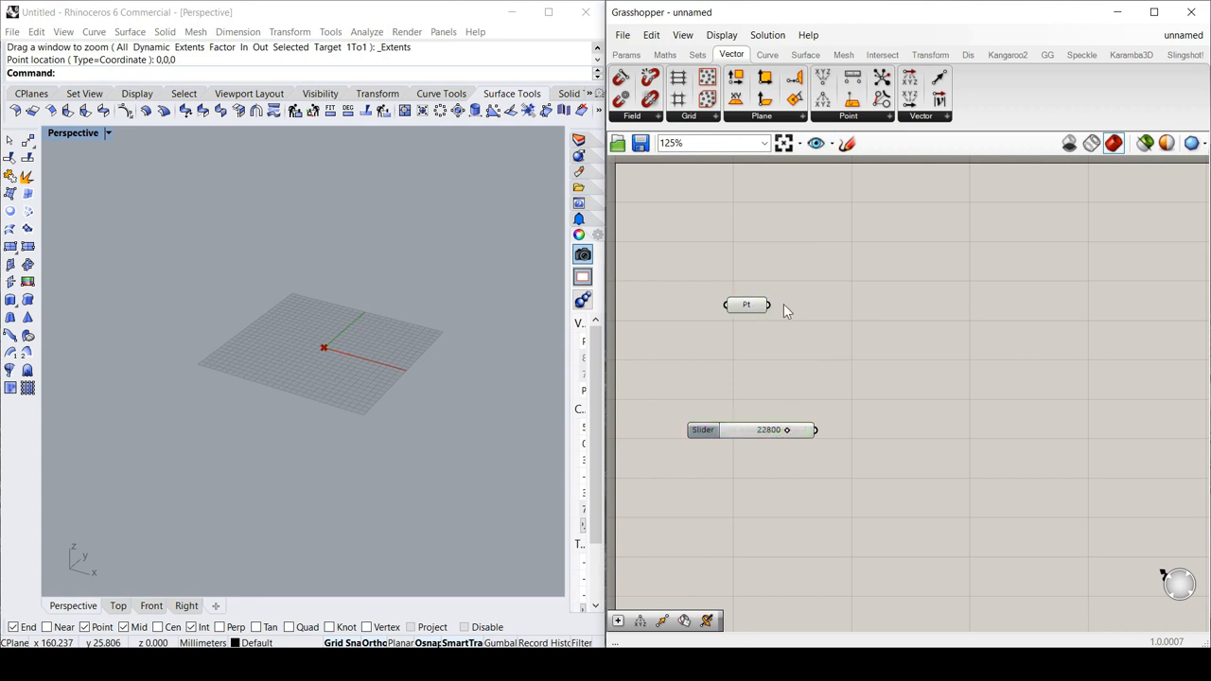
Add a Deconstruct Point component and wire the Pt parameter into its input.
left_click(746, 304)
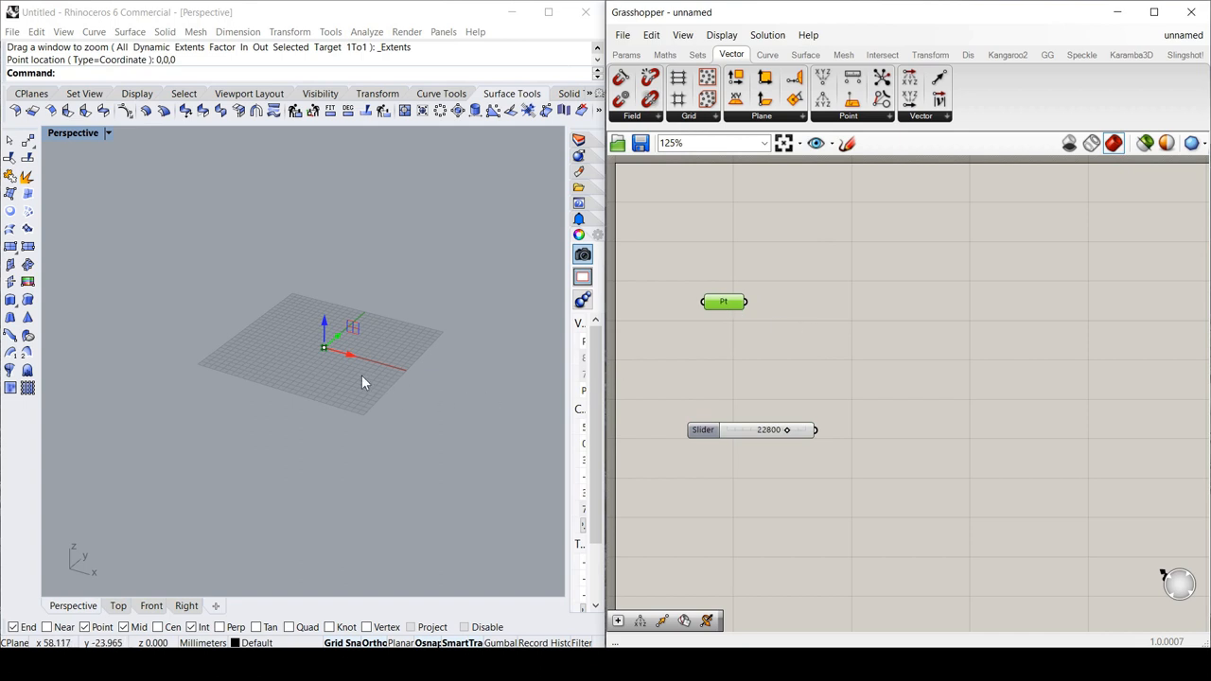
mouse_move(823, 98)
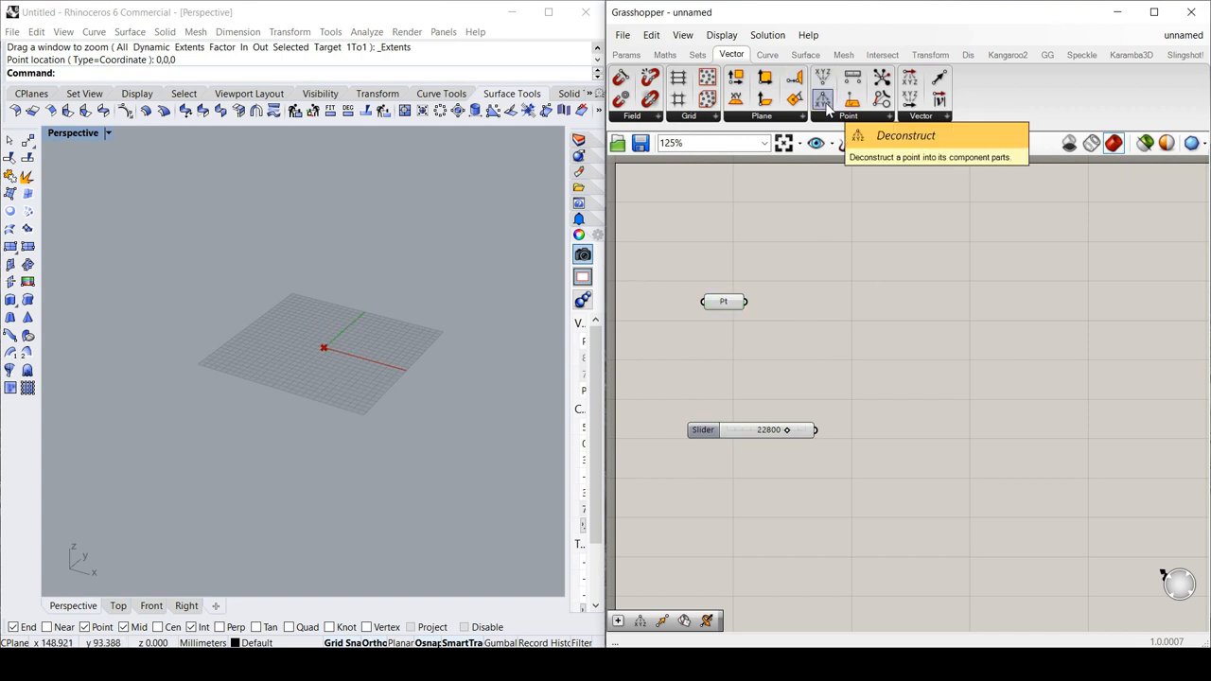
left_click(822, 99)
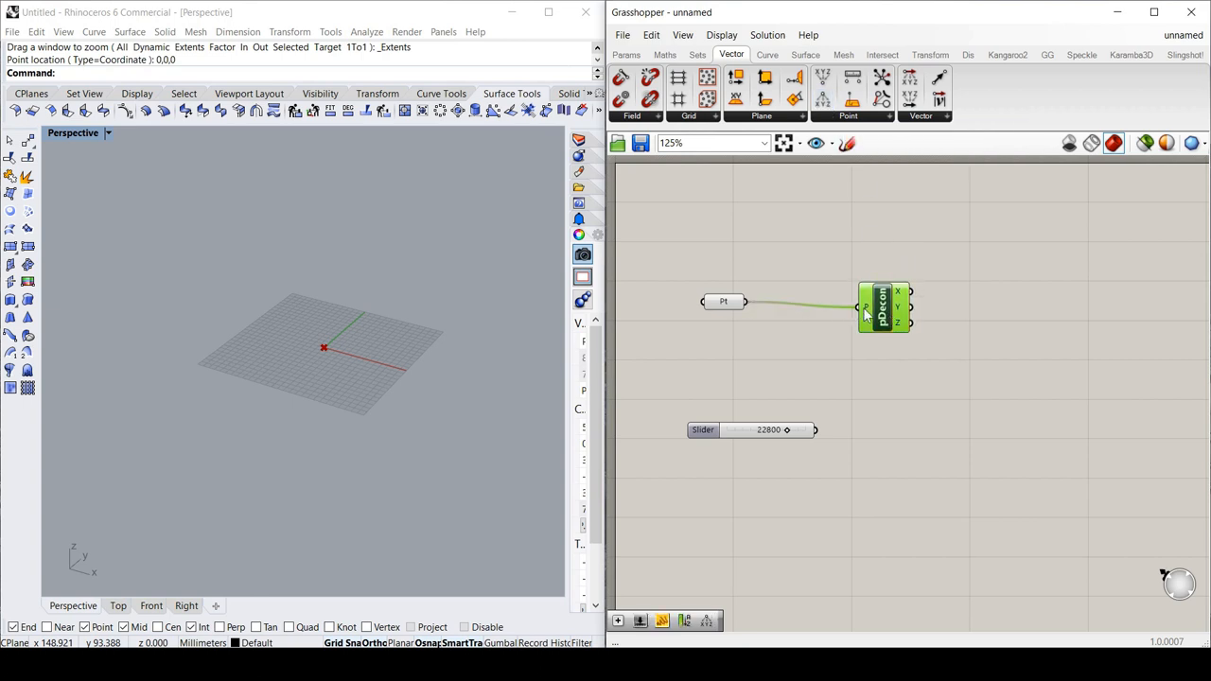
left_click_drag(884, 308, 833, 300)
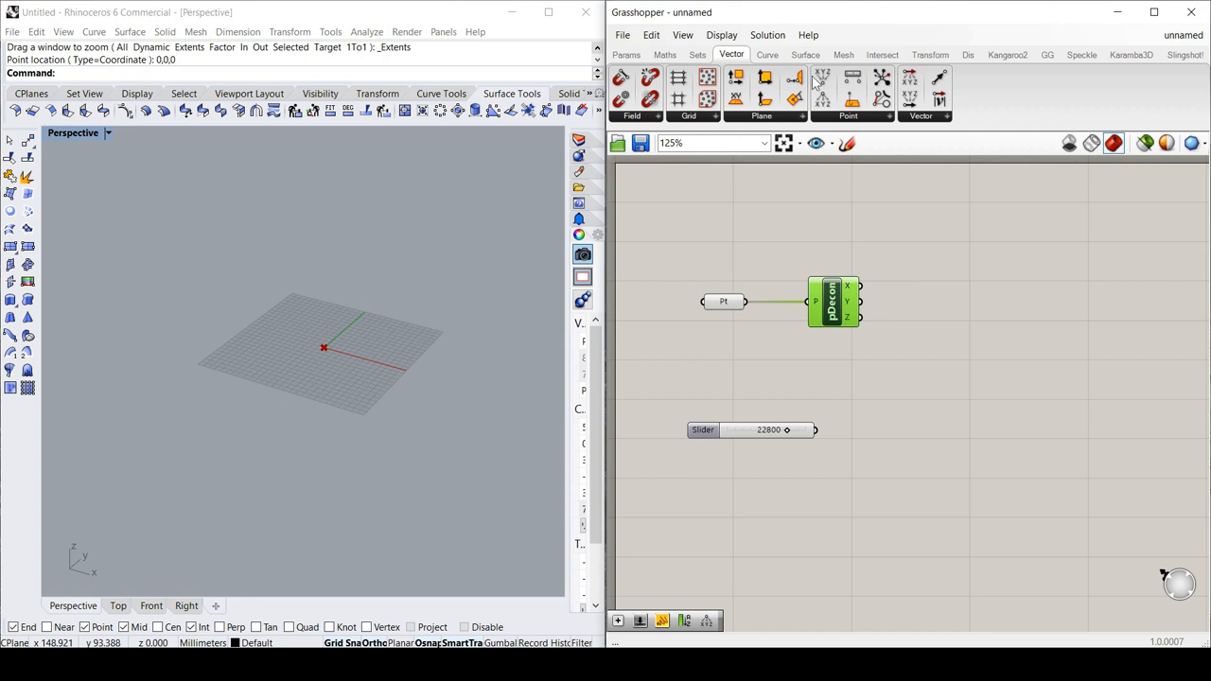
mouse_move(822, 78)
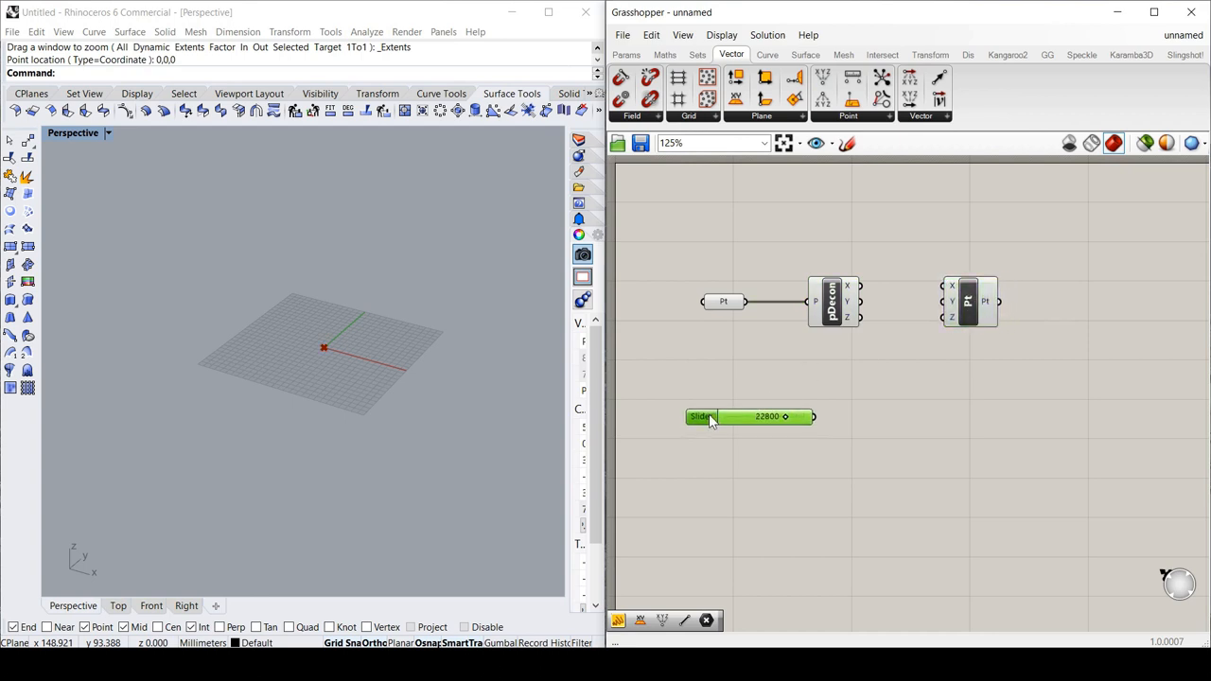
mouse_move(579, 486)
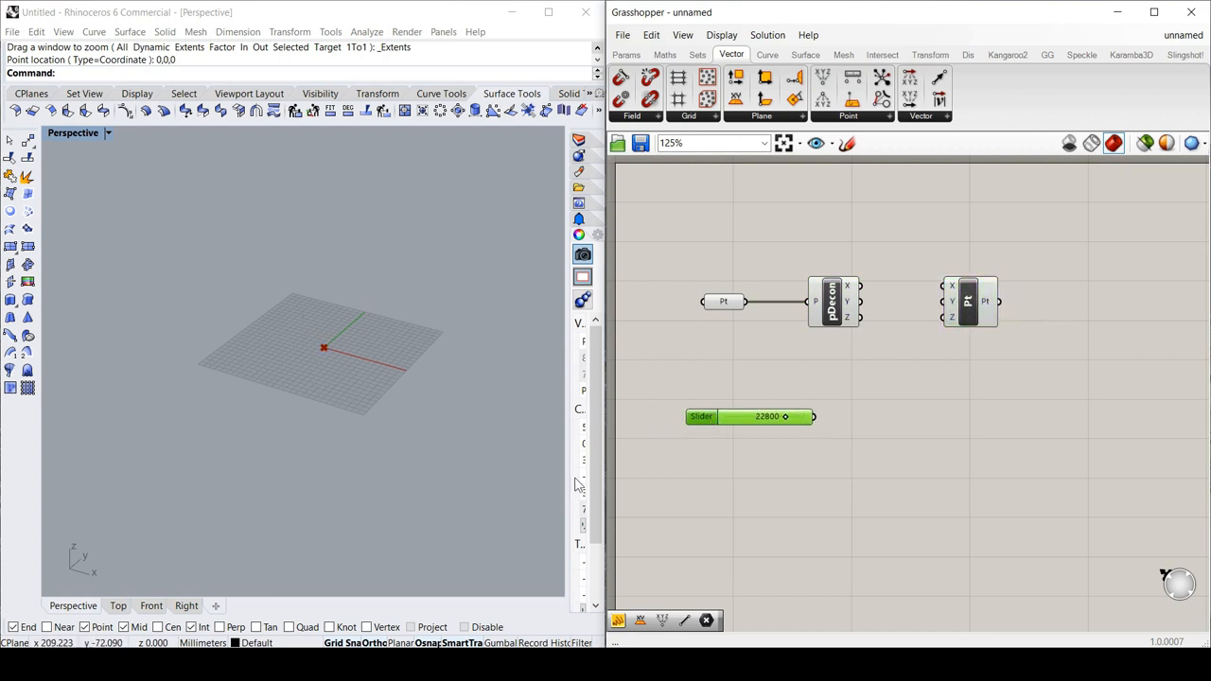
mouse_move(915, 324)
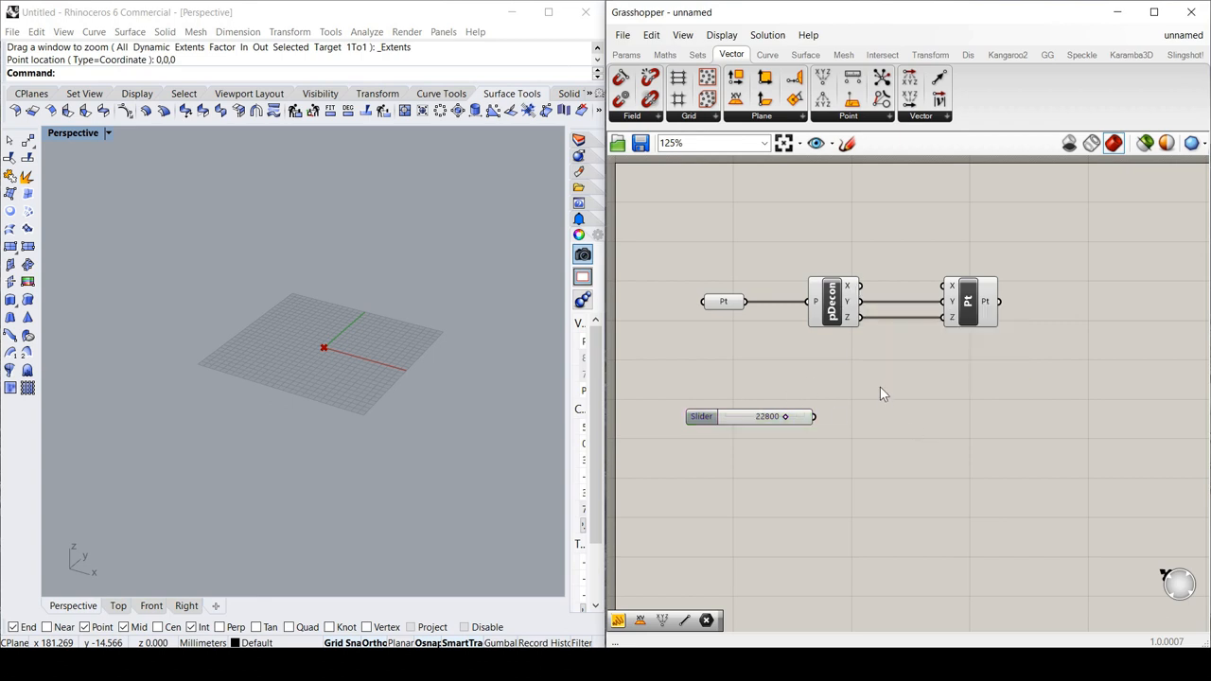
Add an Addition component feeding Construct Point X, with the offset slider at 19800.
type("addi")
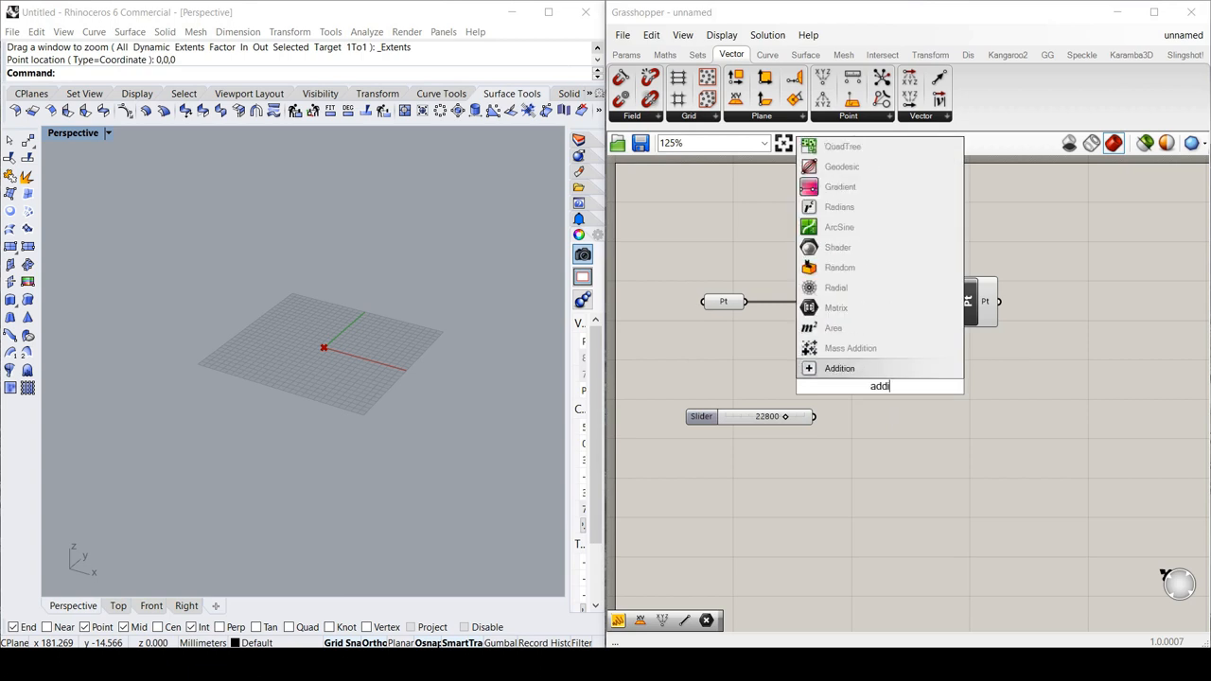
left_click(839, 368)
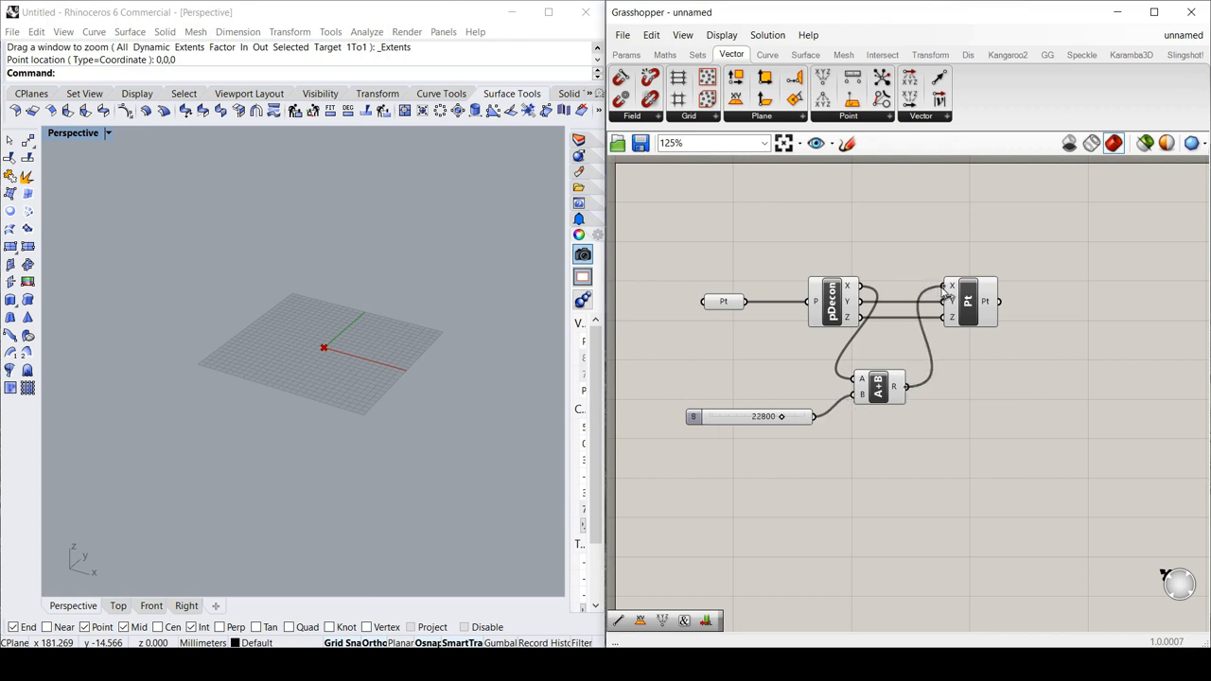
left_click(970, 301)
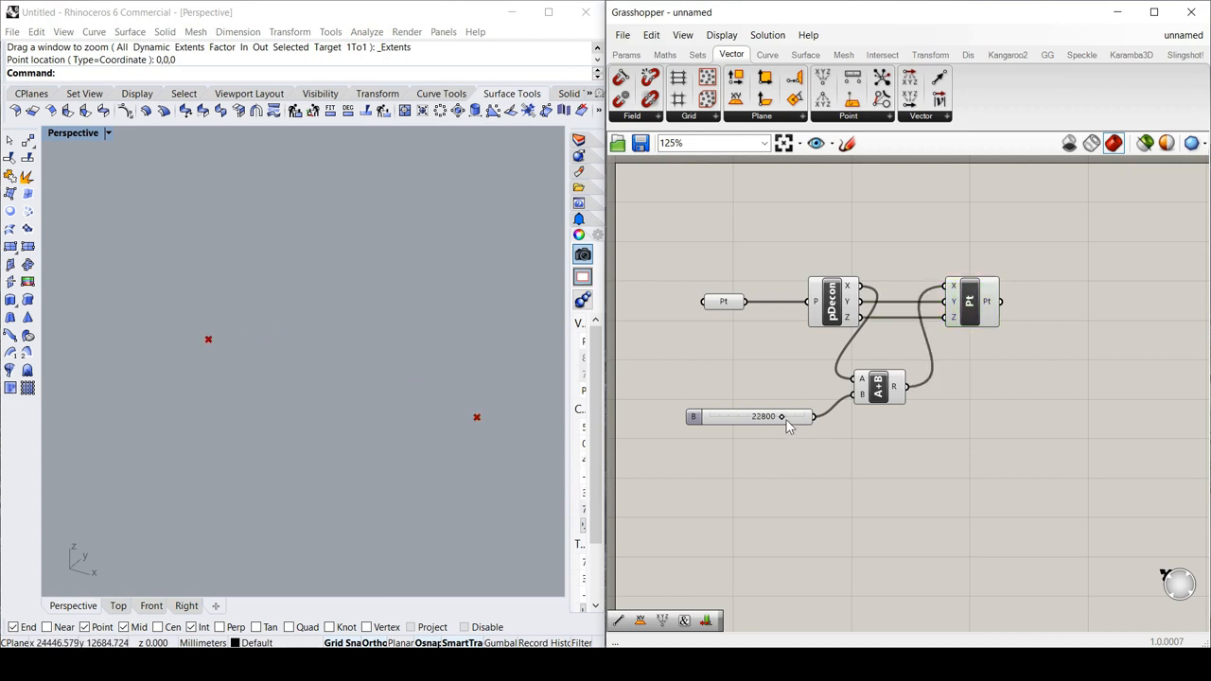
left_click_drag(780, 417, 743, 417)
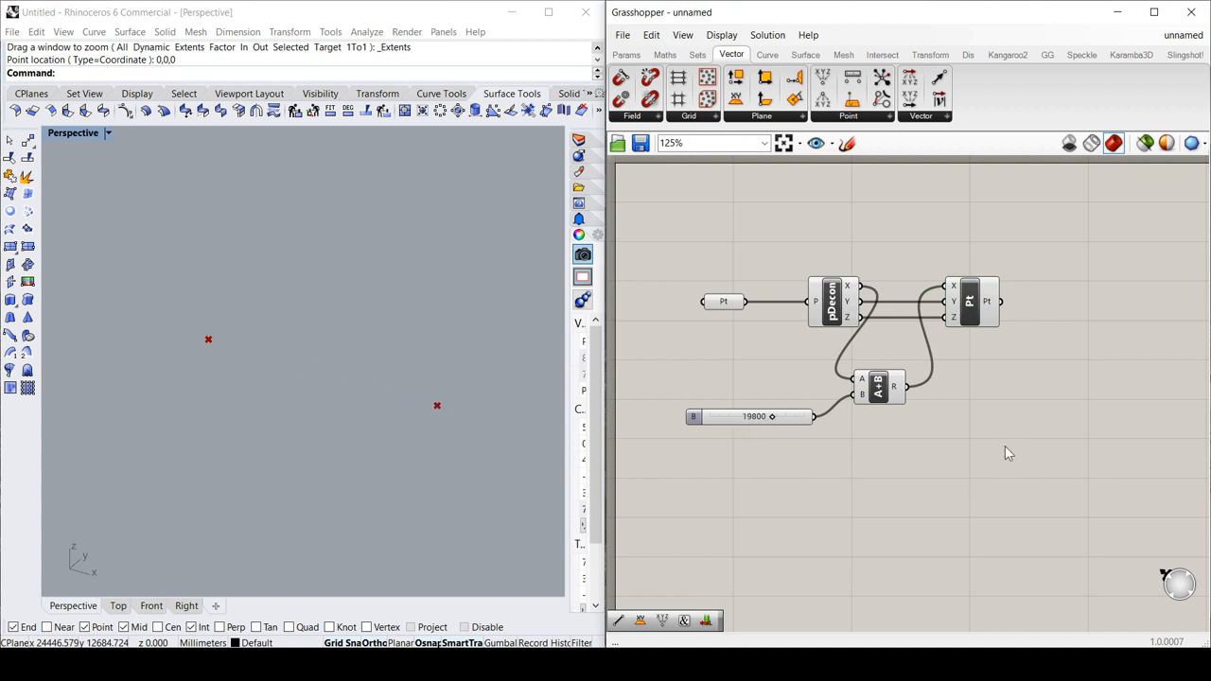
mouse_move(966, 404)
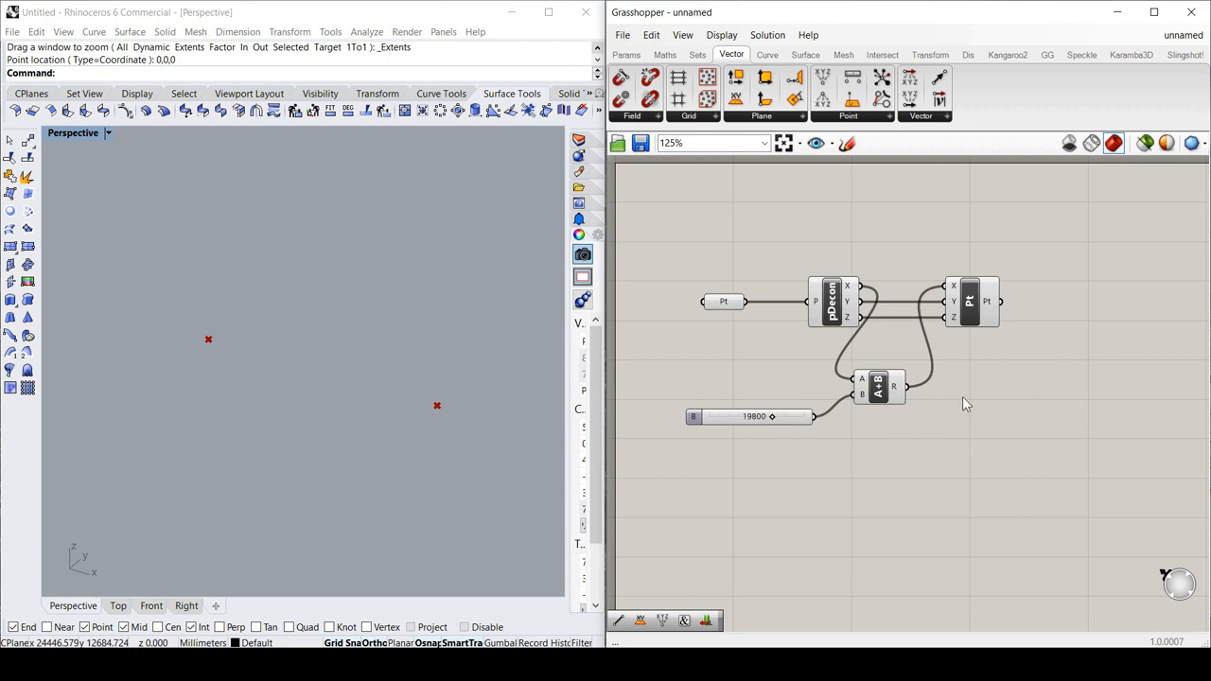
Add a Line component joining the original and offset points, then compact the layout.
scroll("down", 3)
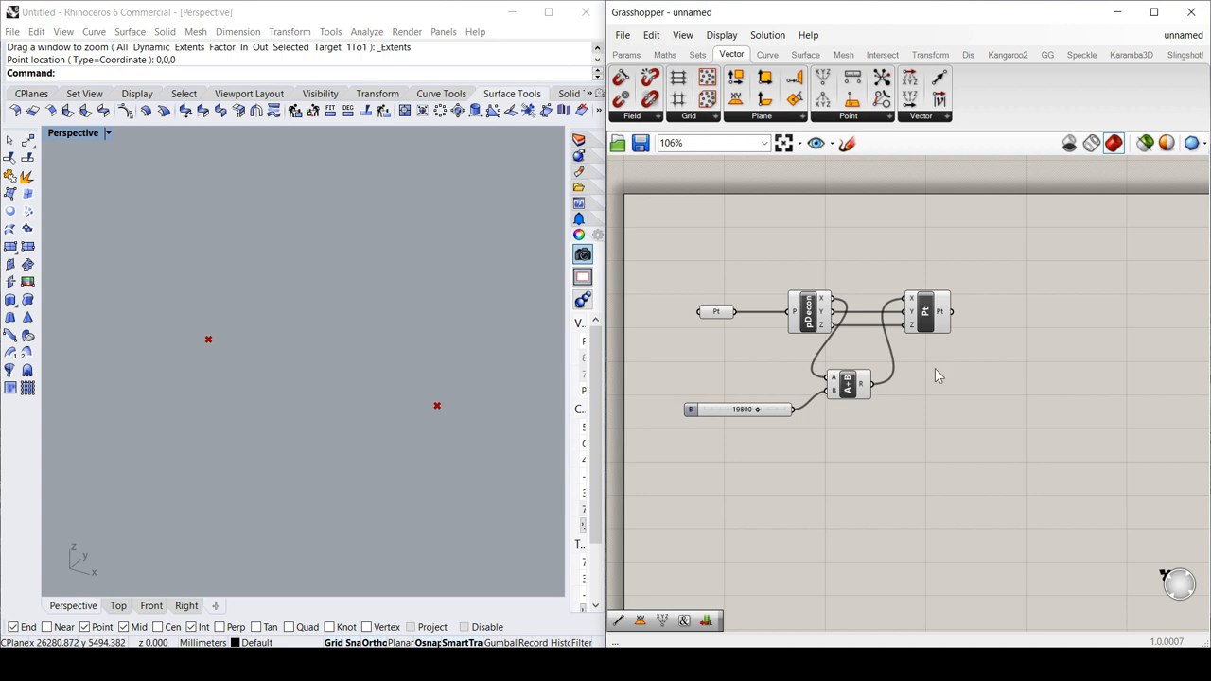
double_click(937, 376)
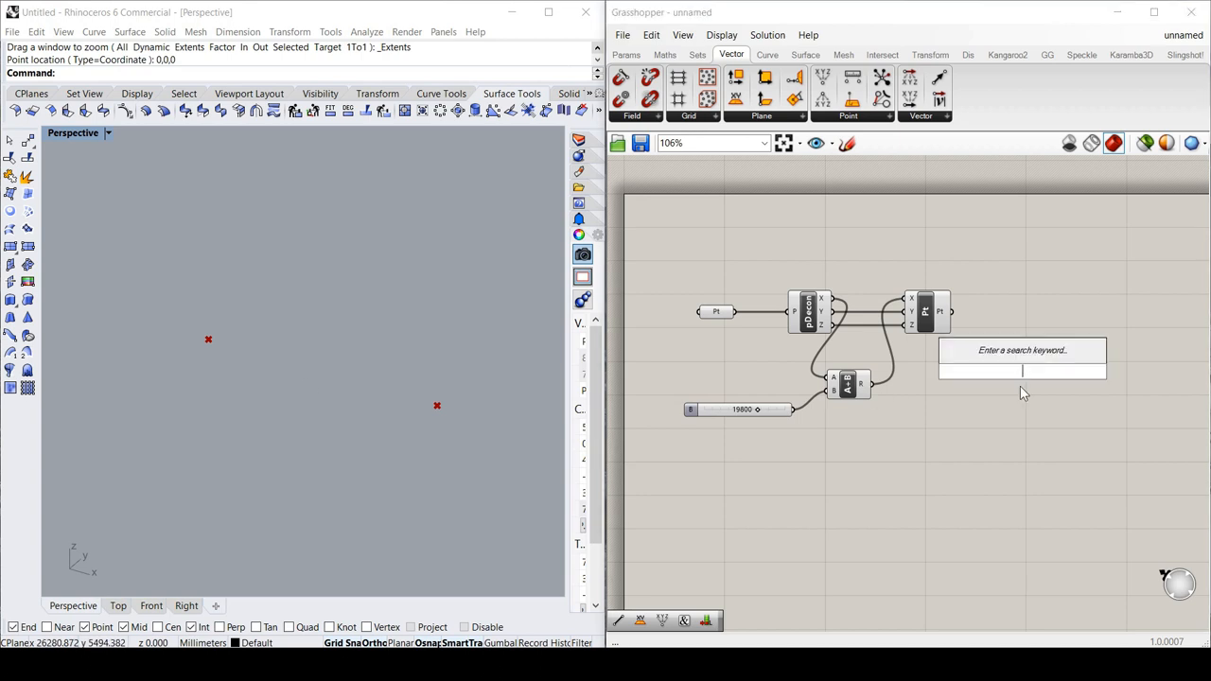
type("line")
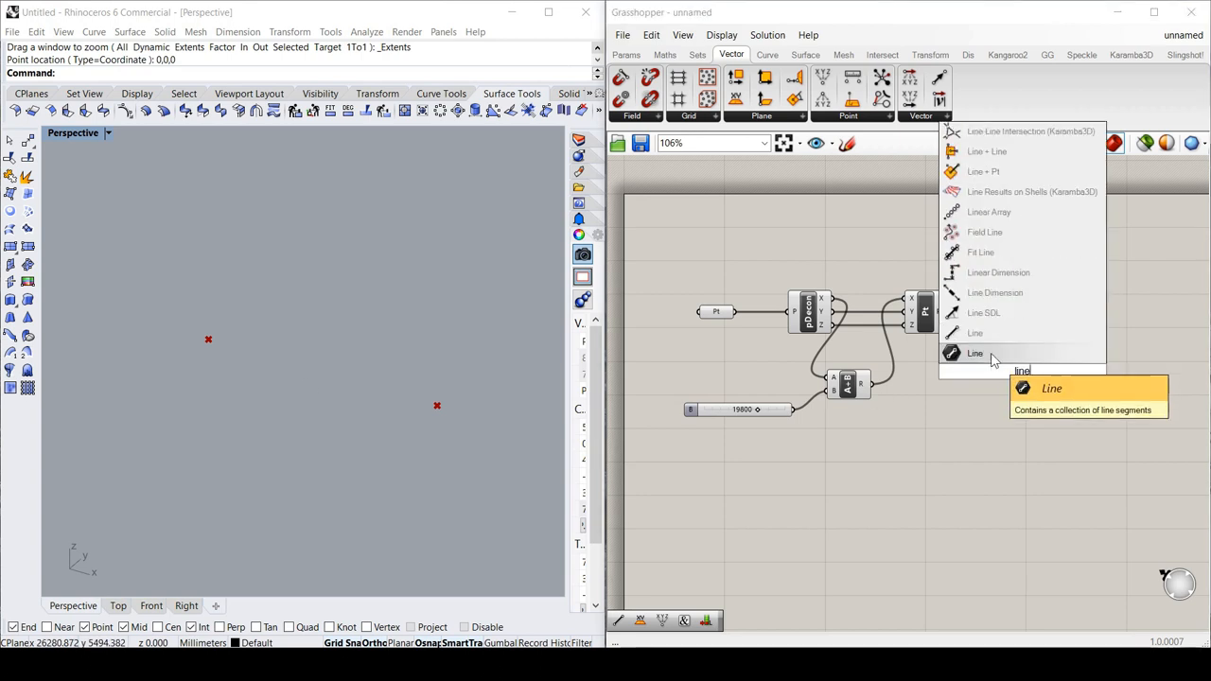
mouse_move(975, 333)
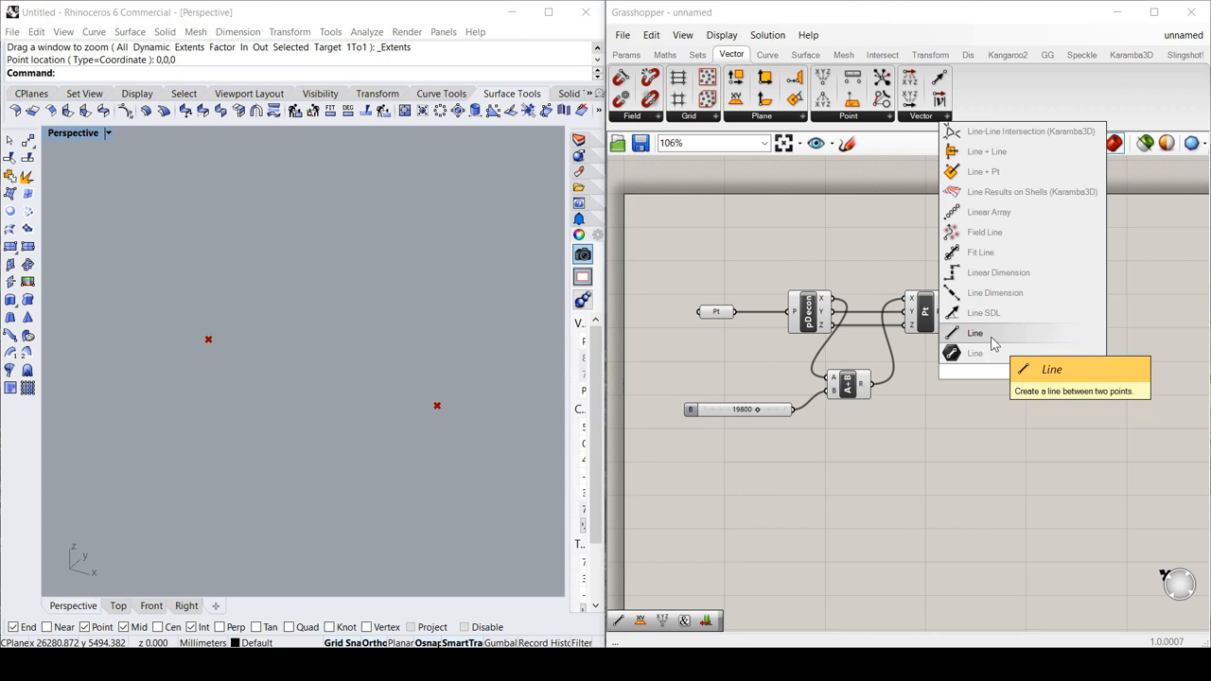
left_click(974, 332)
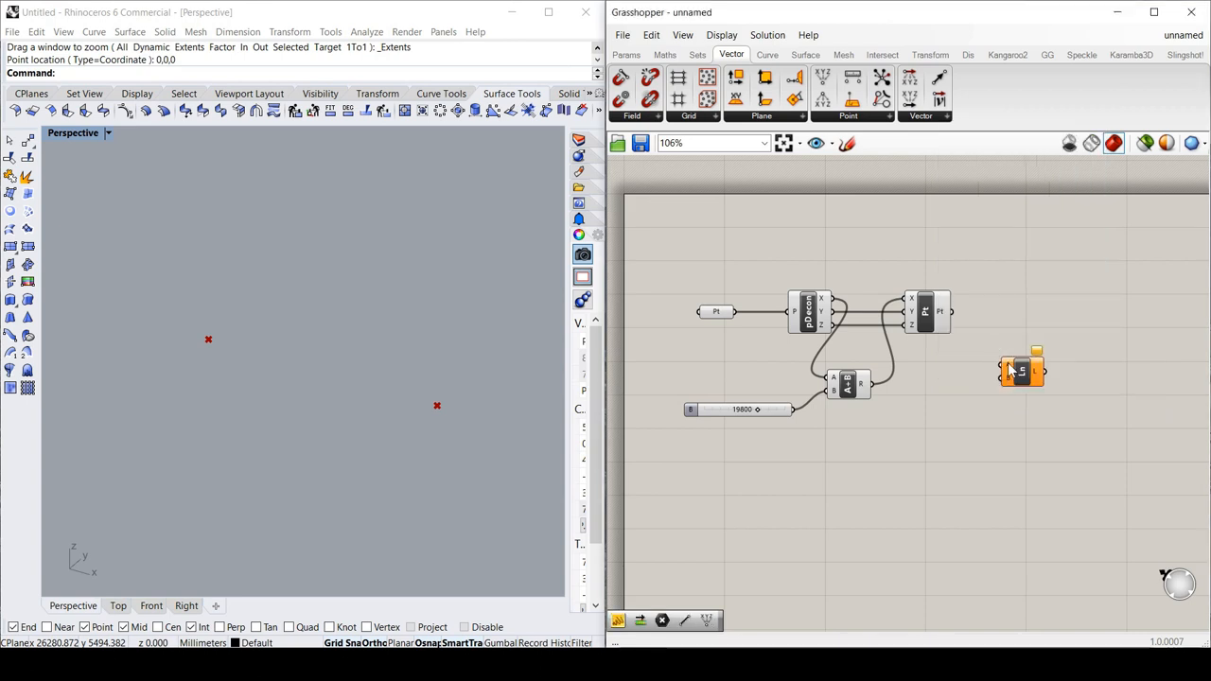
left_click_drag(1022, 369, 1010, 405)
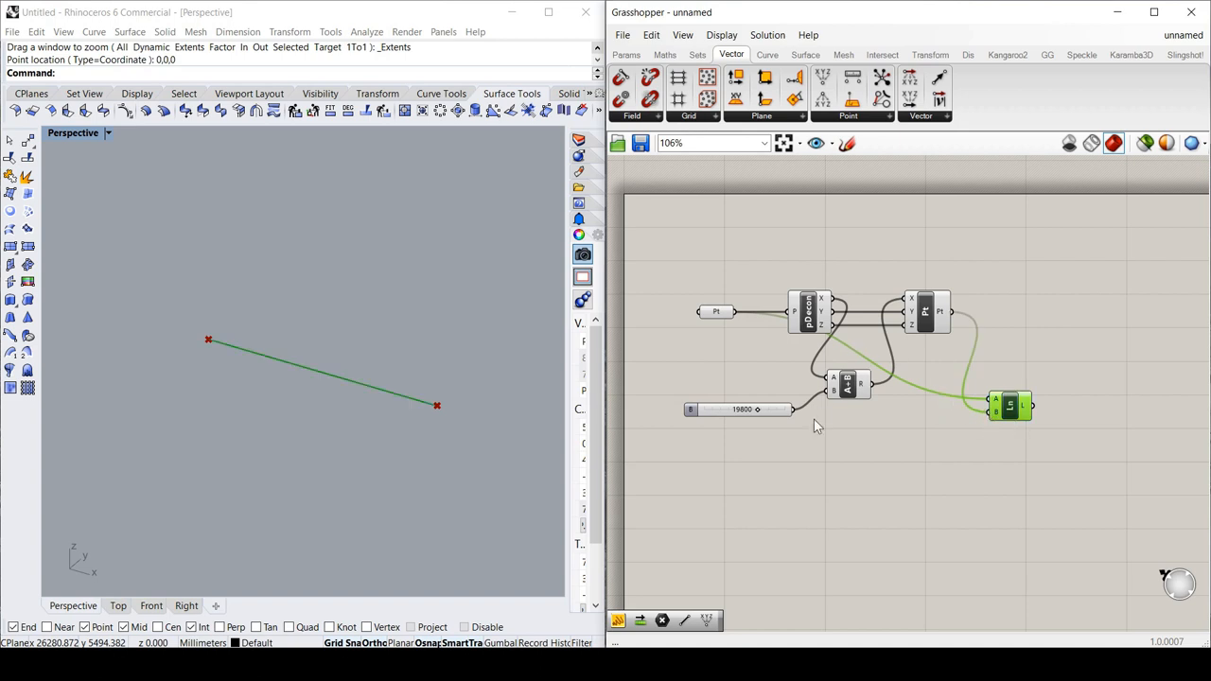
left_click_drag(847, 383, 742, 388)
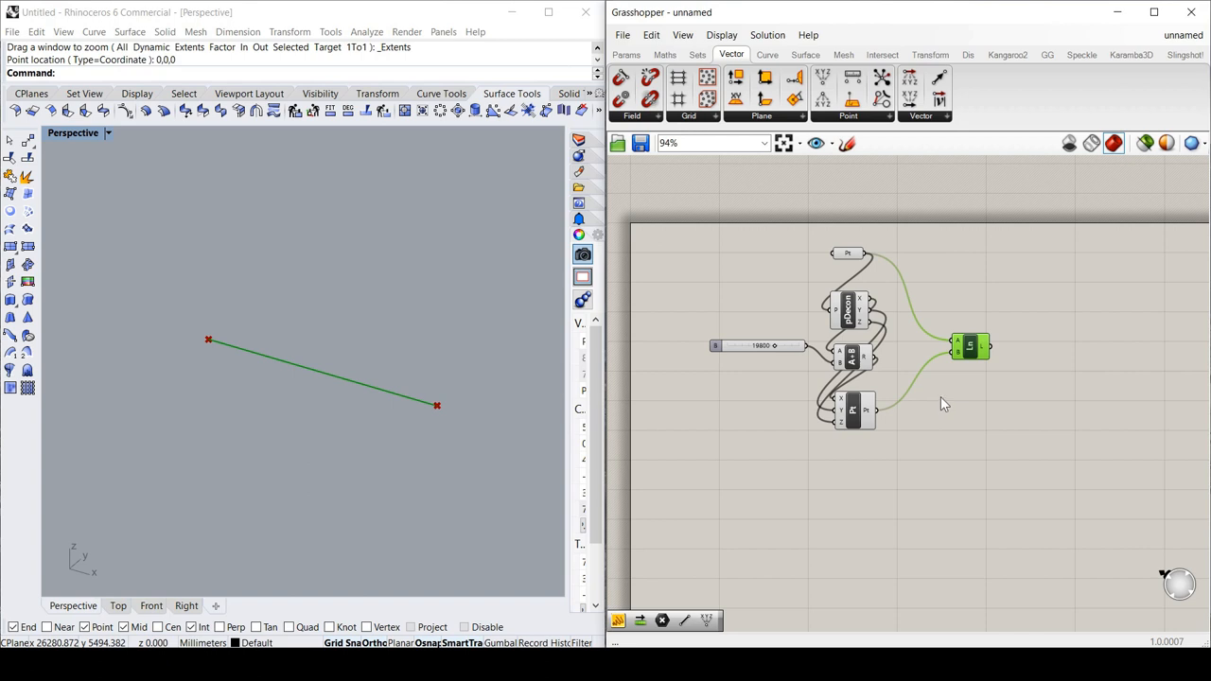
mouse_move(978, 410)
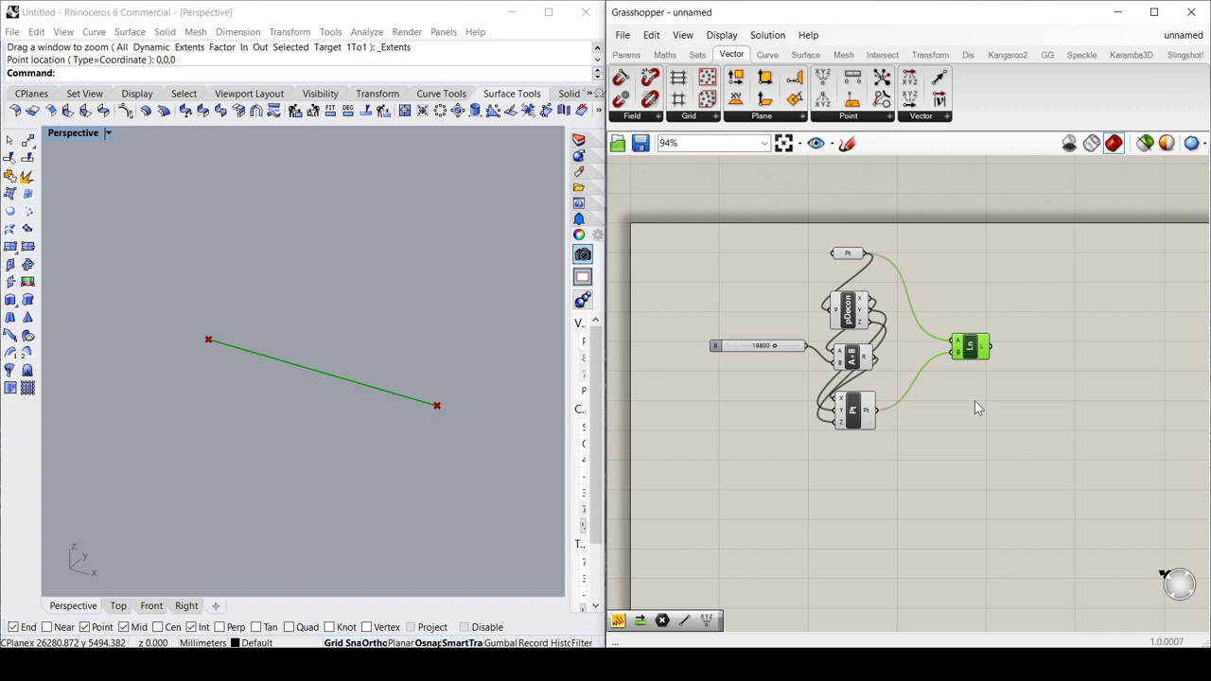
Add an integer Number Slider ranging 0 to 10 below the line definition.
double_click(790, 487)
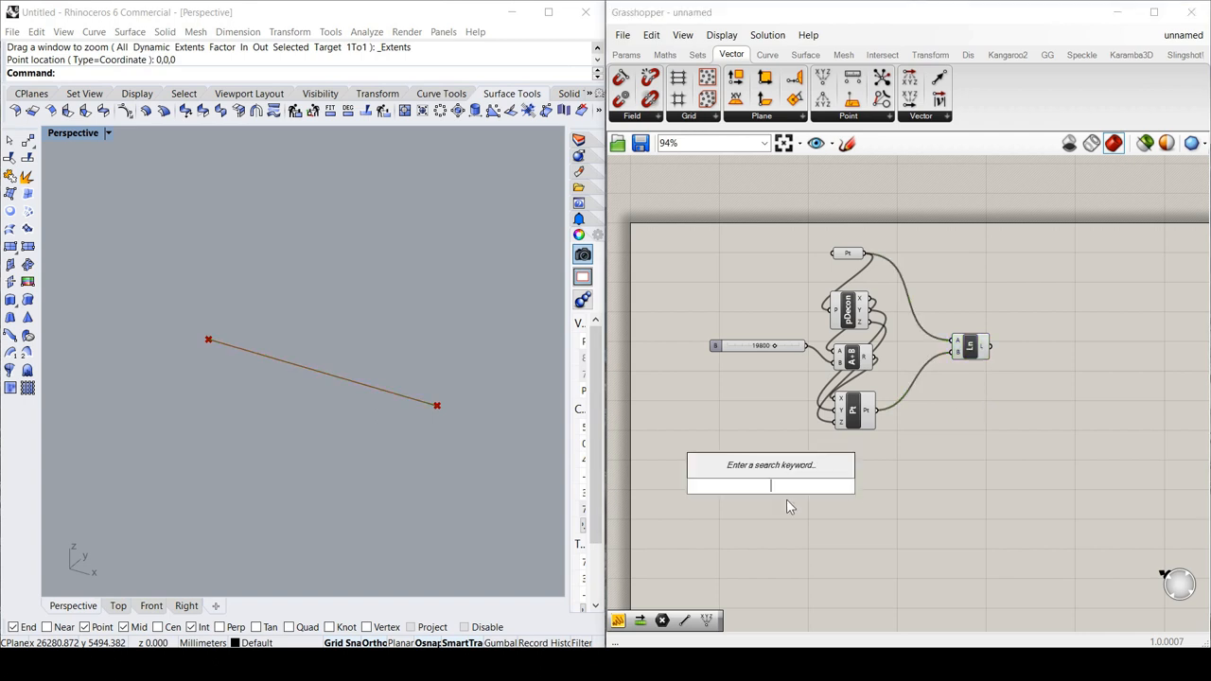
type("slider")
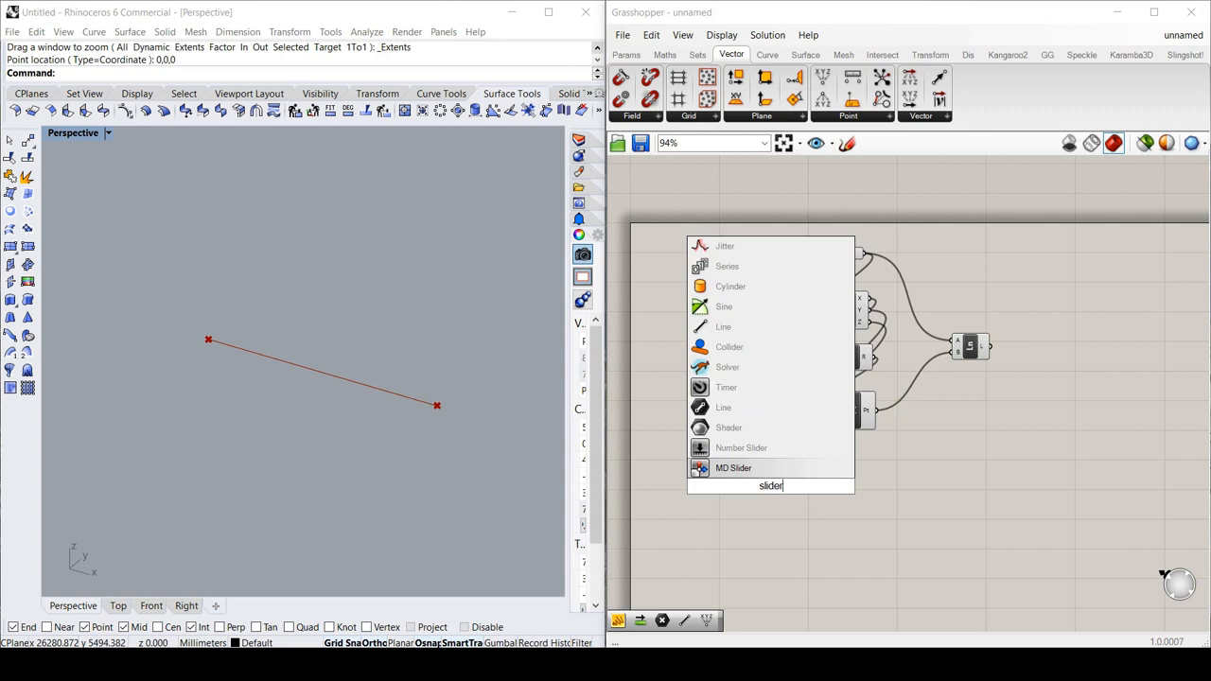
mouse_move(742, 448)
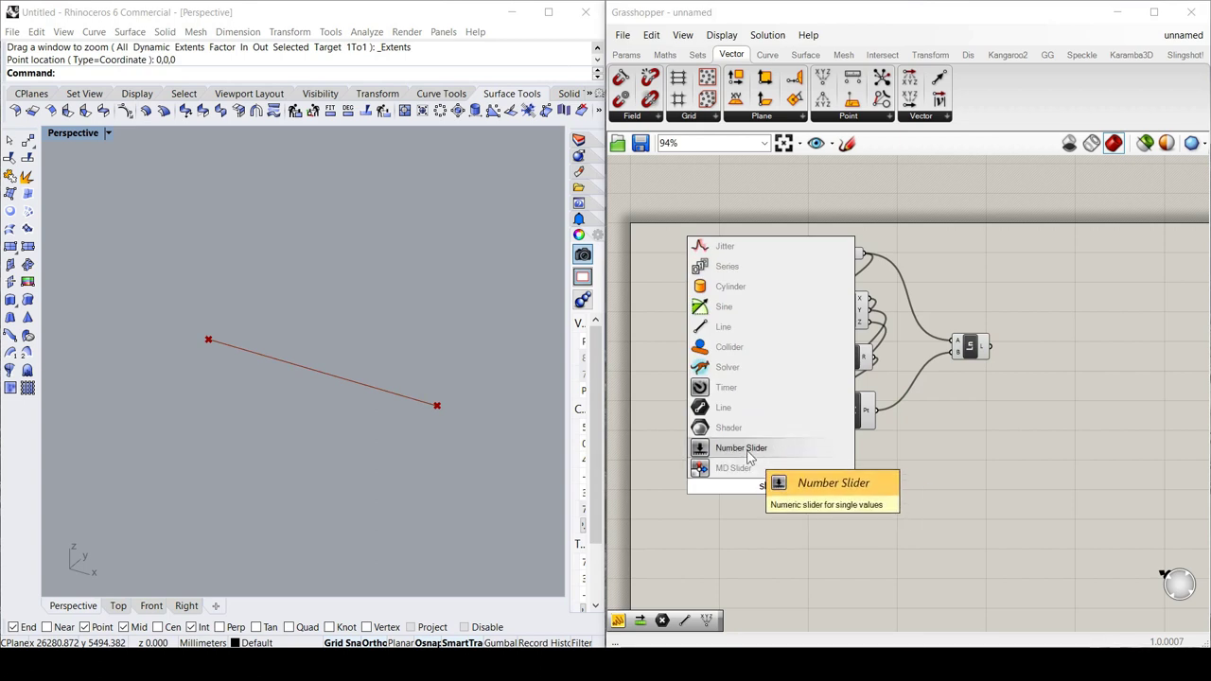
left_click(740, 448)
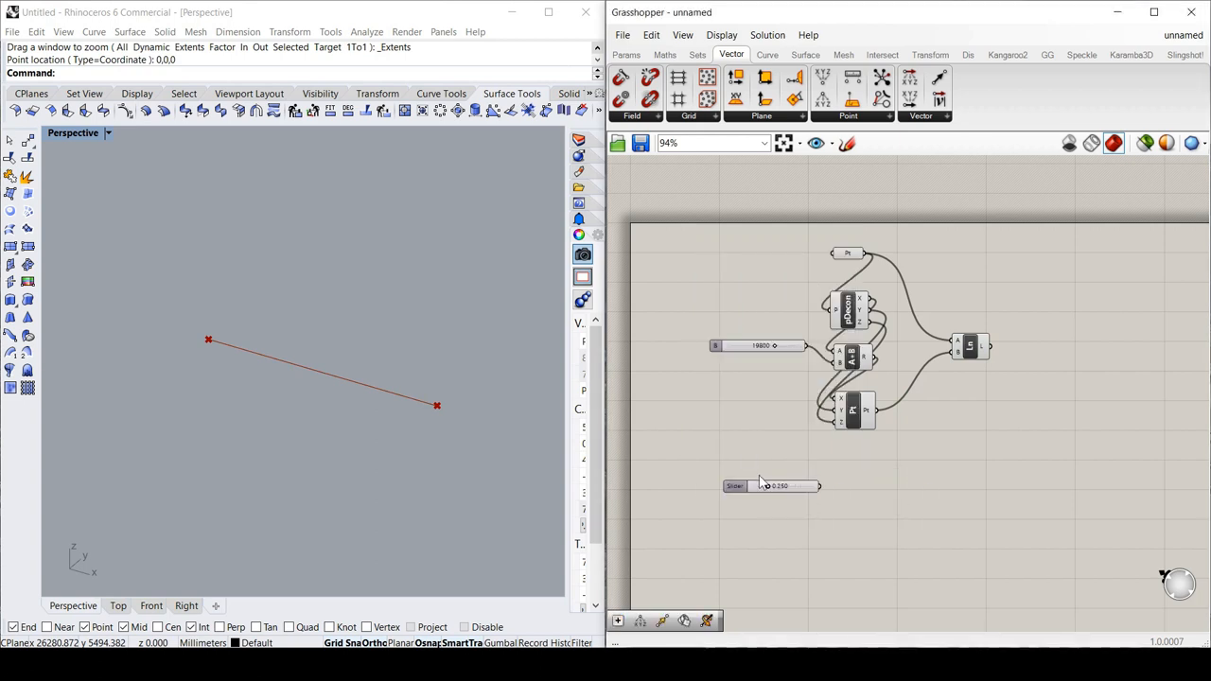
double_click(766, 486)
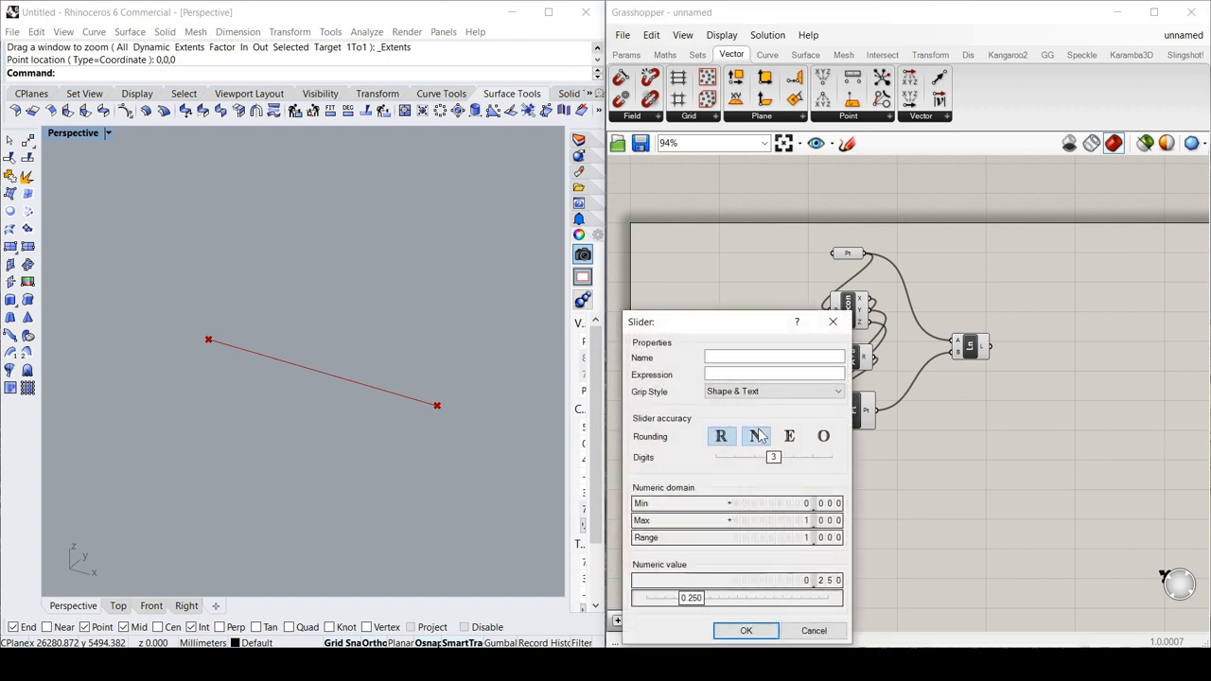
mouse_move(757, 436)
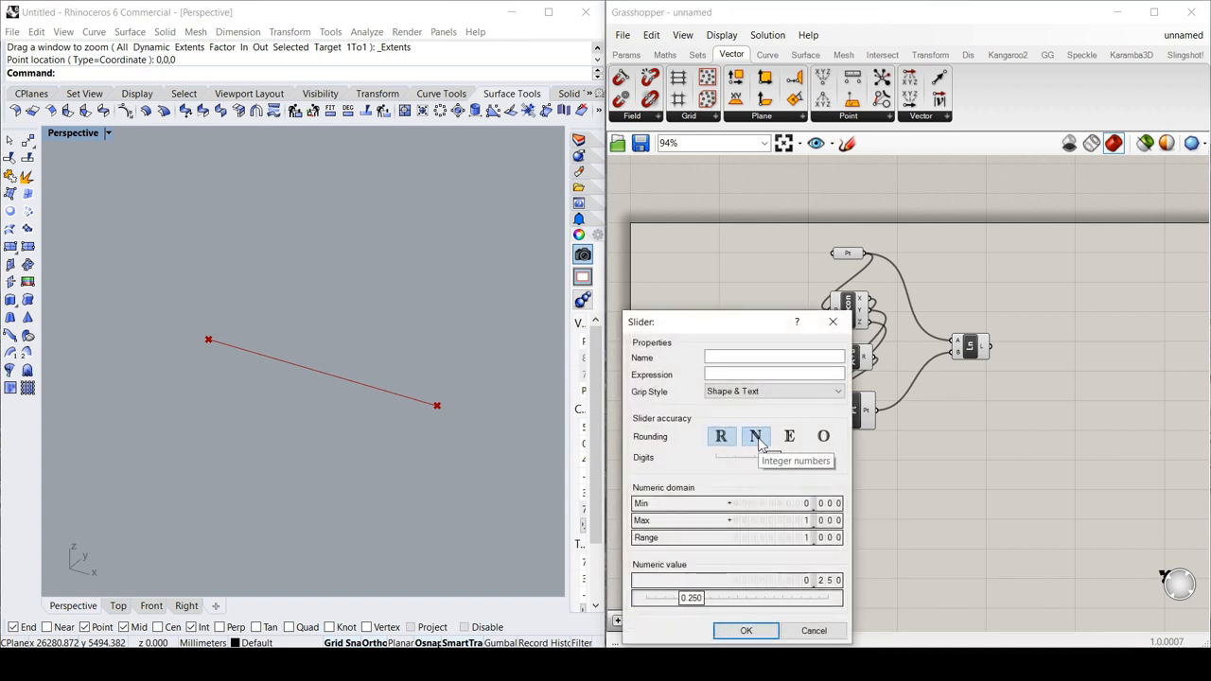
left_click(755, 436)
type("10")
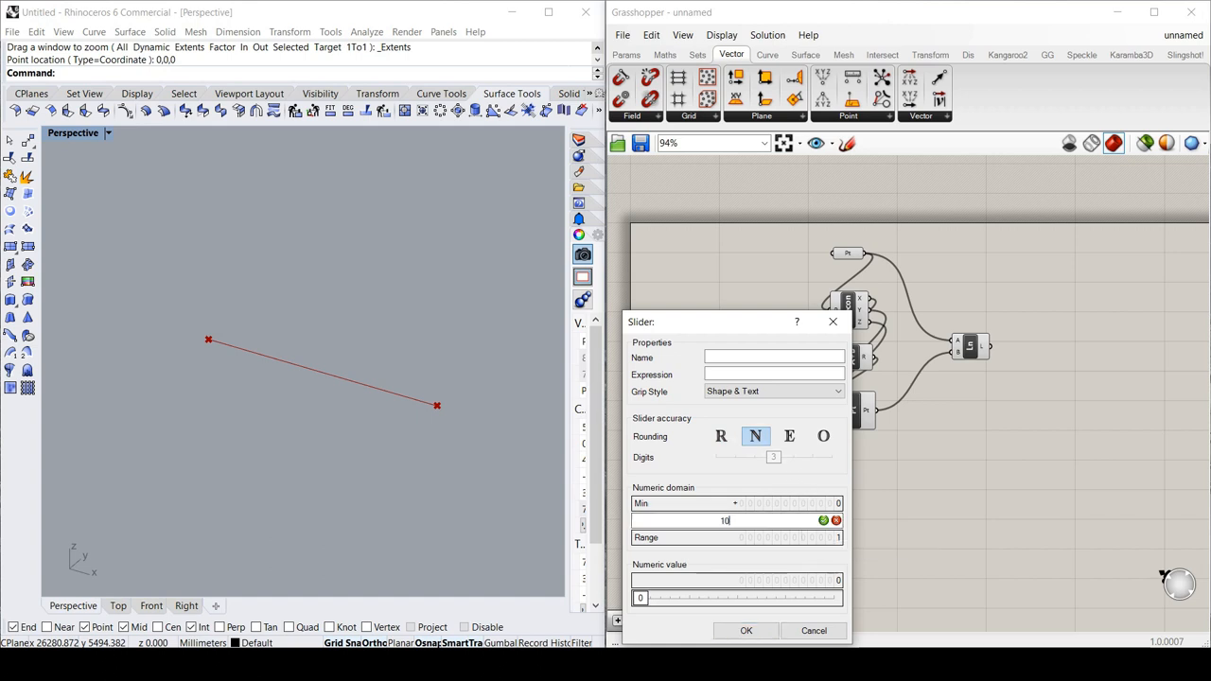
left_click(746, 630)
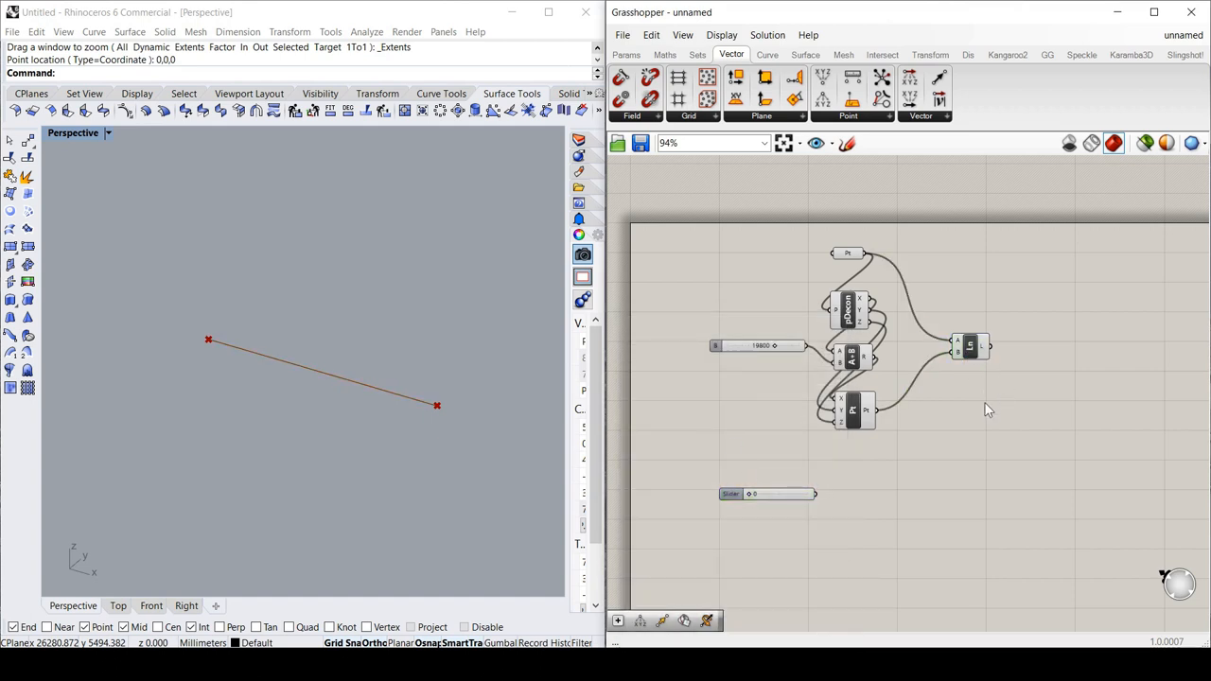
left_click(766, 54)
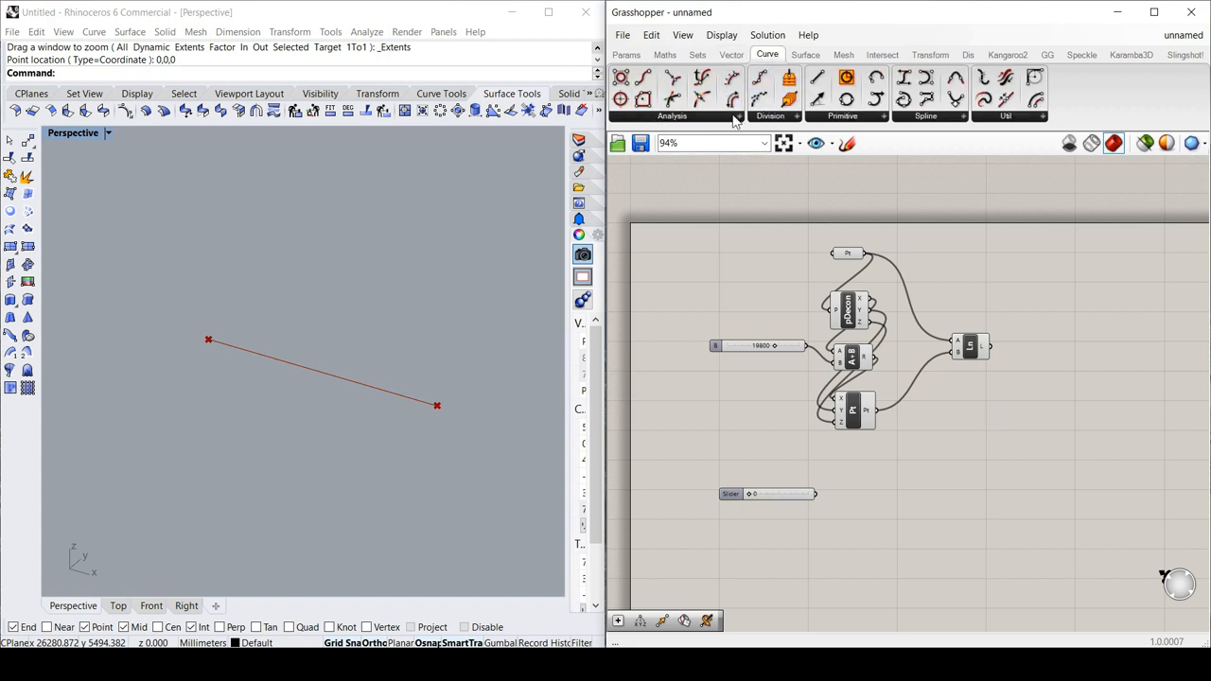
Place a Divide Curve component from the Curve Division tools beside the Line component.
left_click(672, 116)
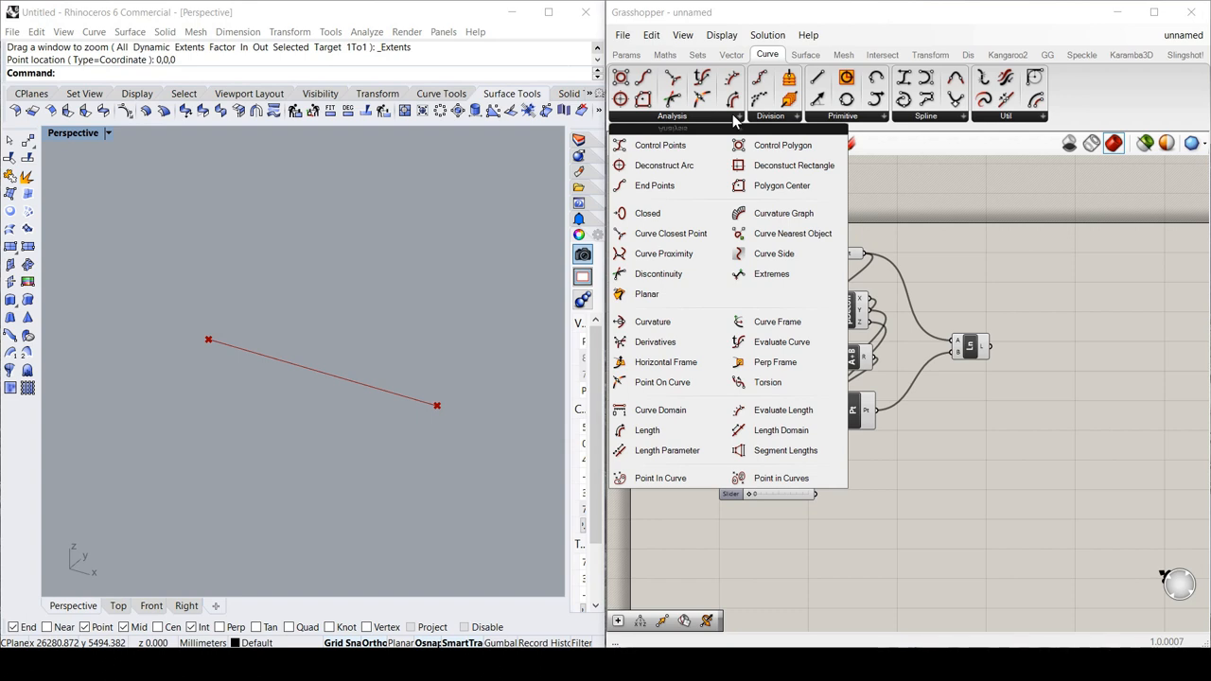
mouse_move(771, 273)
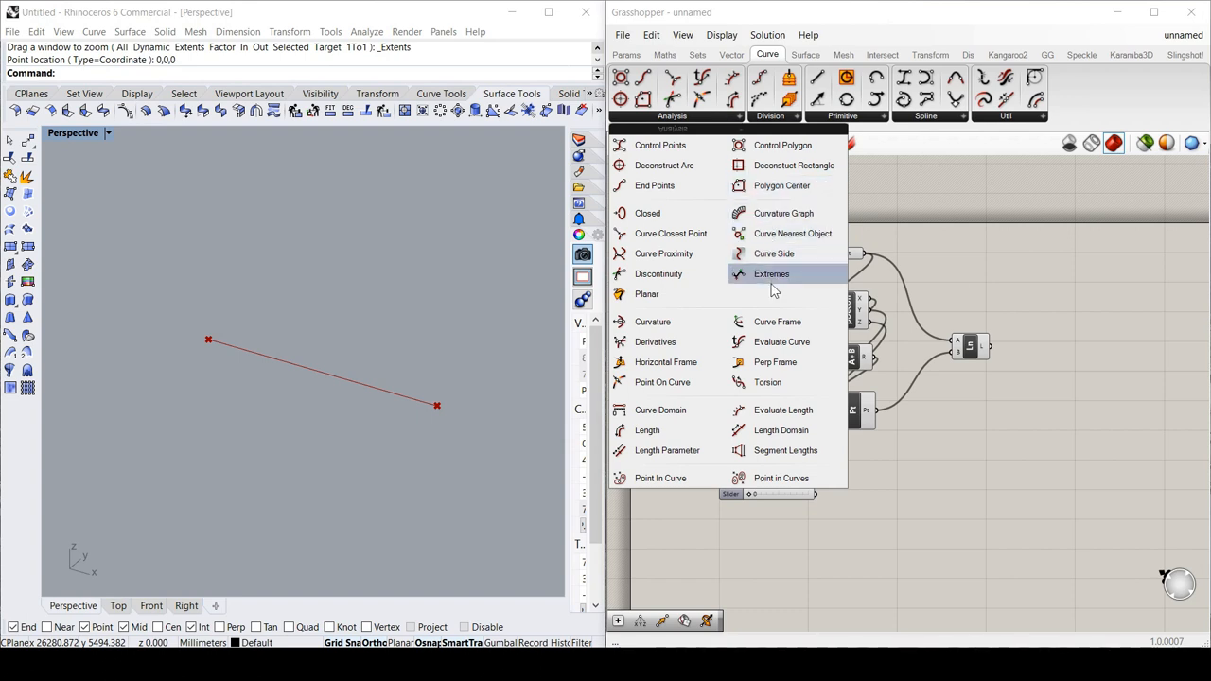
mouse_move(794, 164)
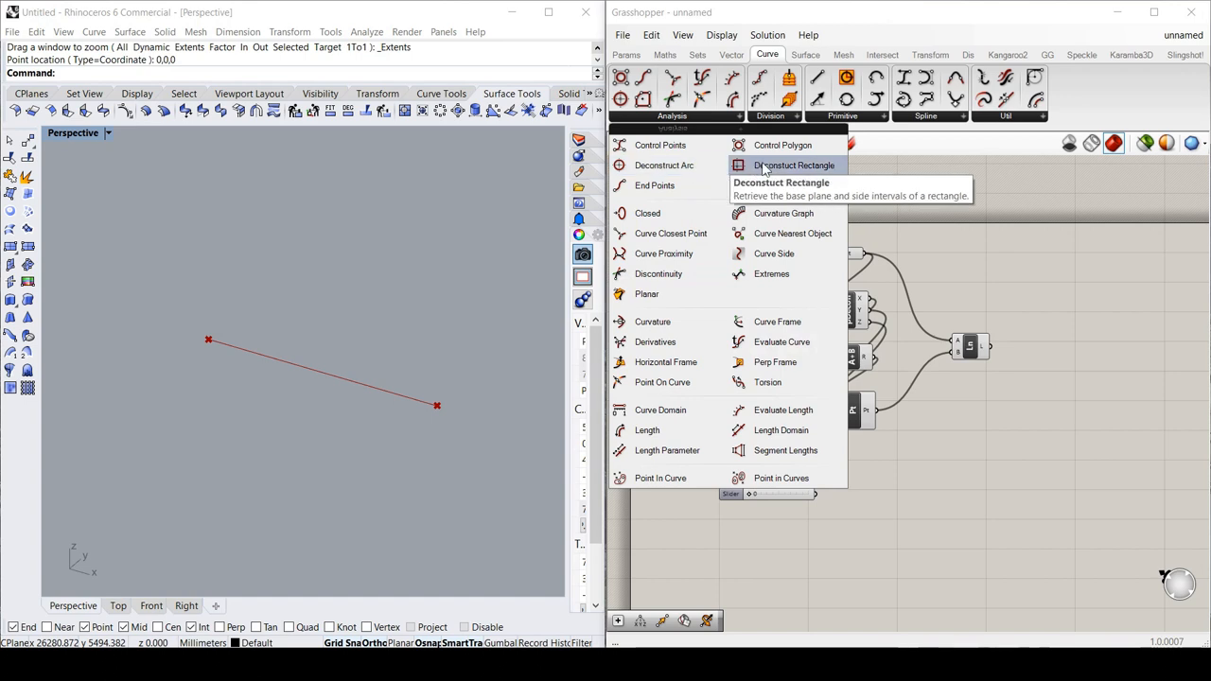
left_click(770, 115)
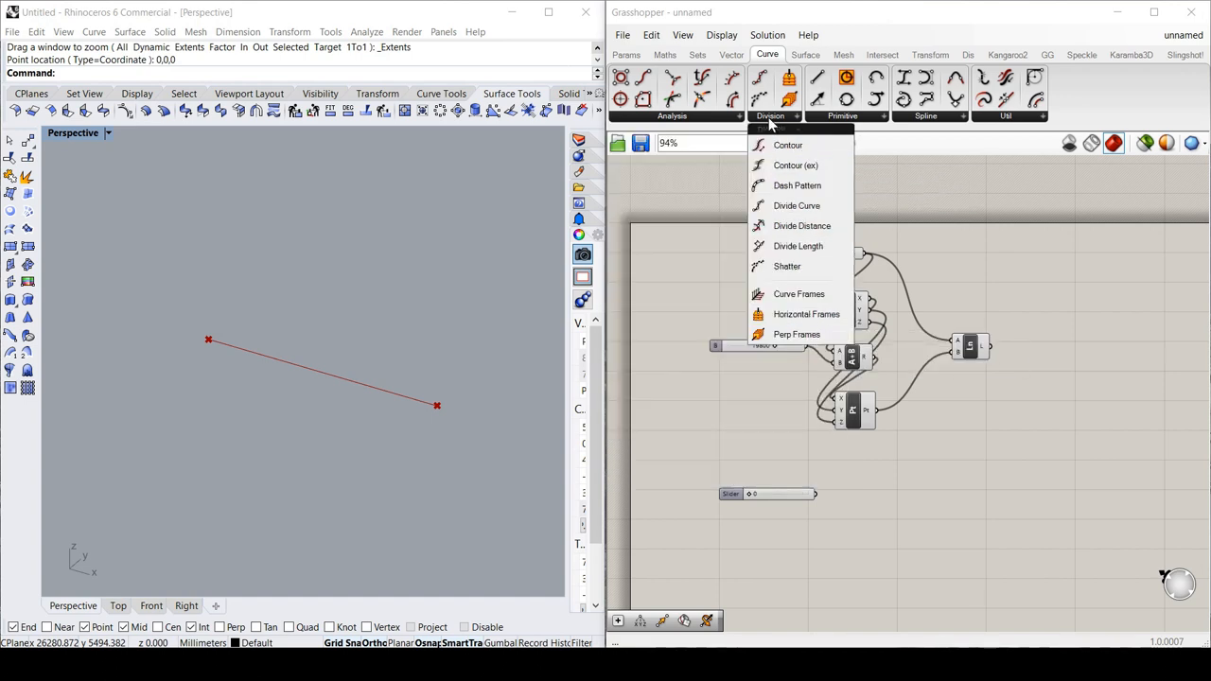
mouse_move(797, 205)
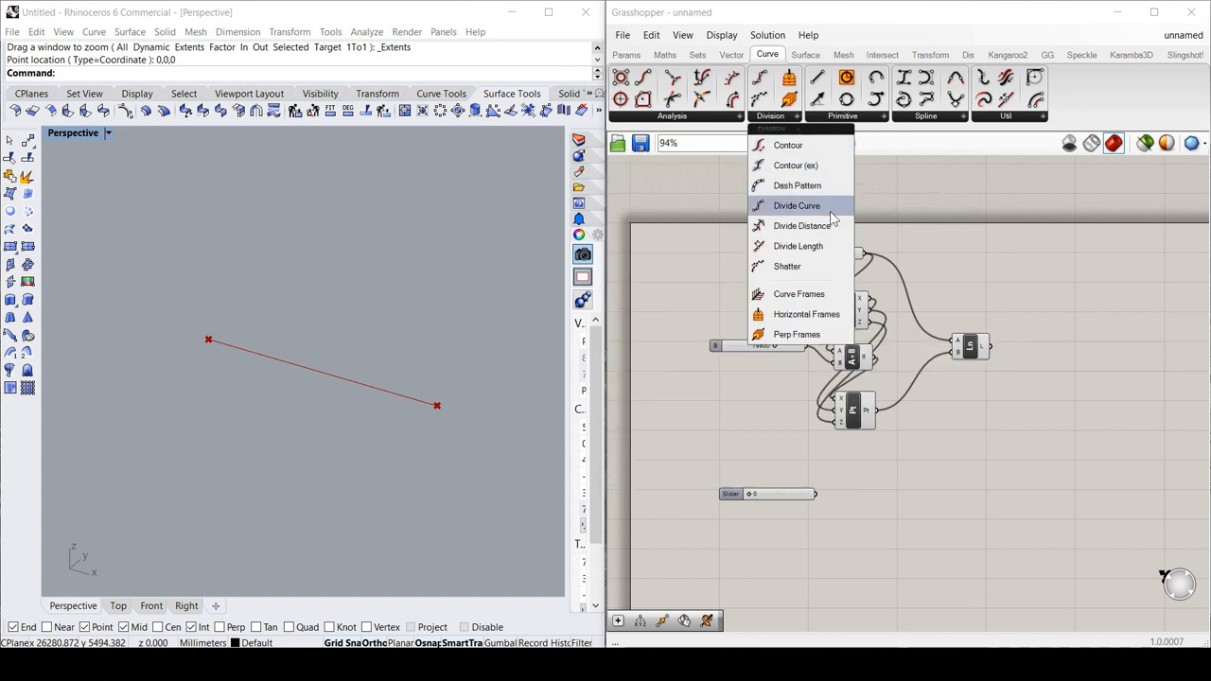
mouse_move(797, 205)
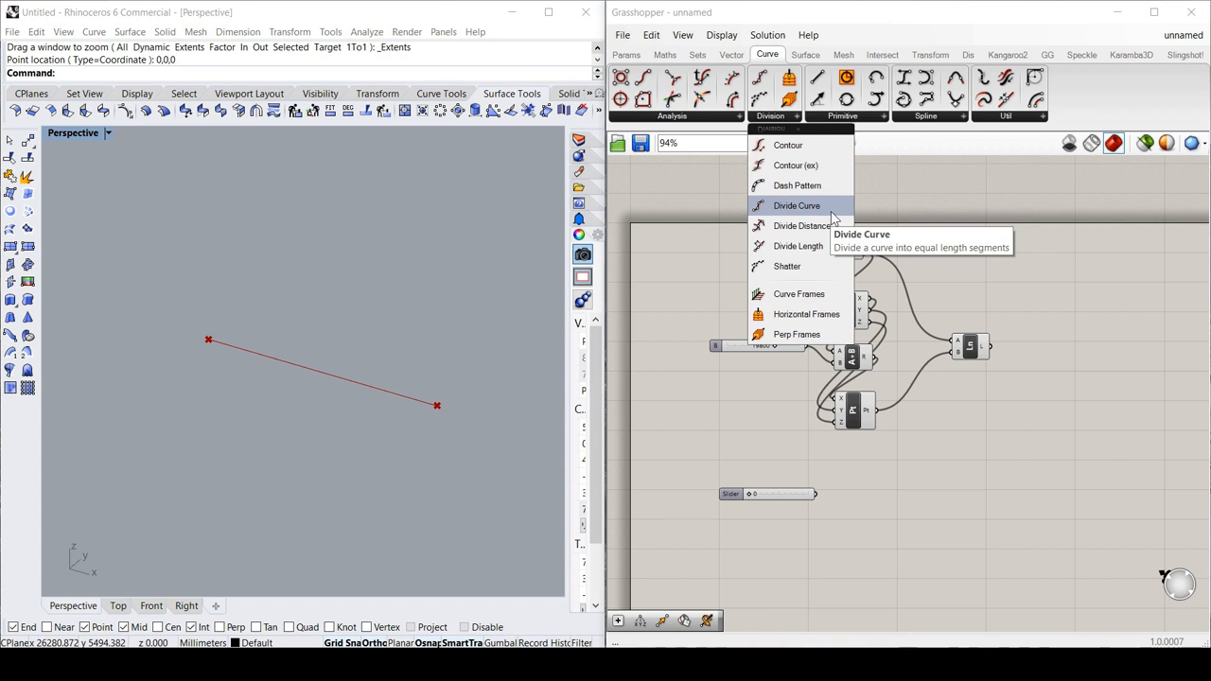
mouse_move(801, 225)
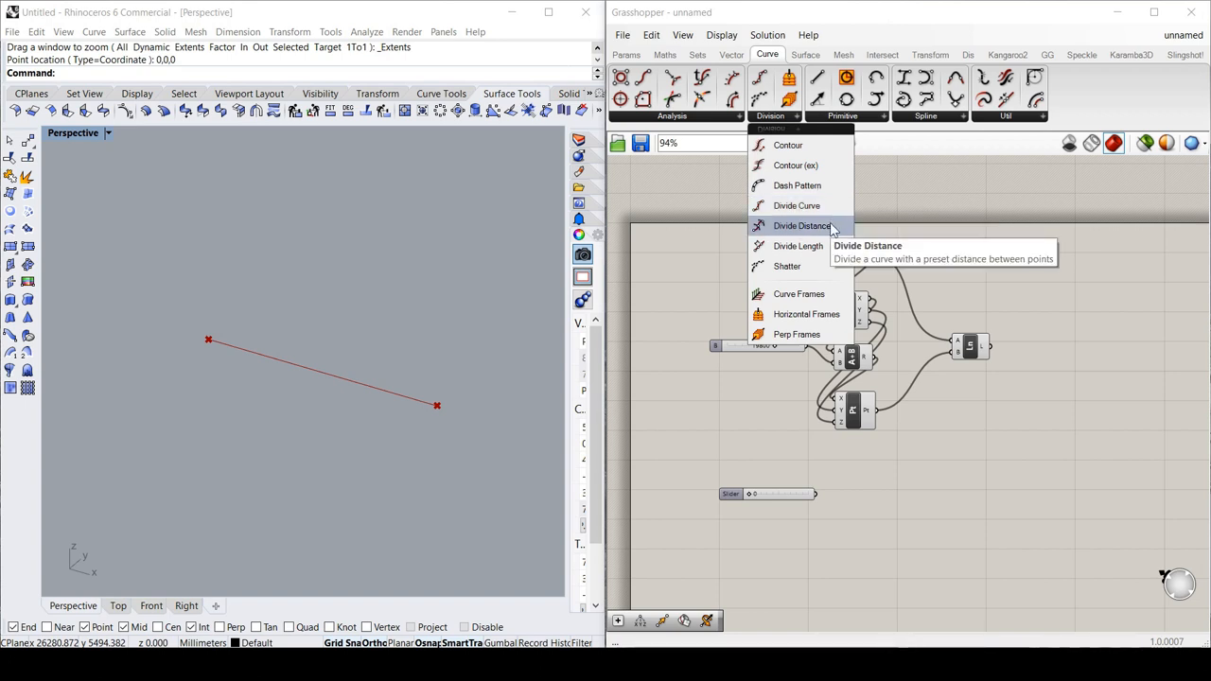
mouse_move(798, 246)
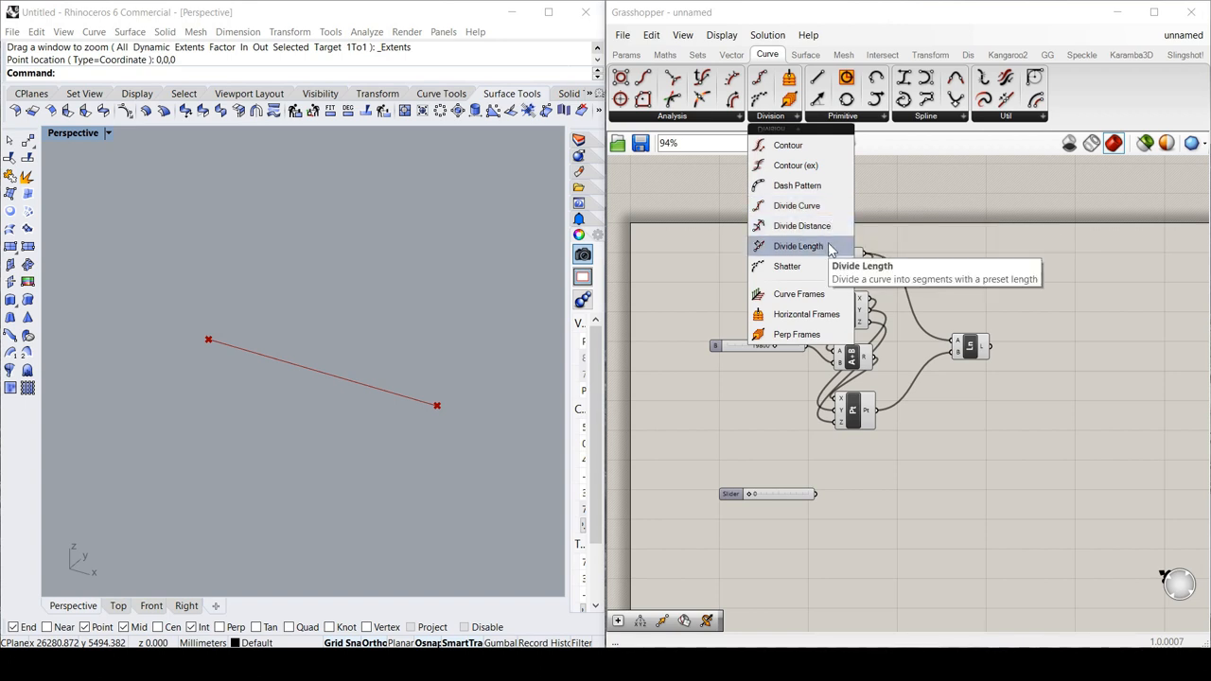
mouse_move(797, 206)
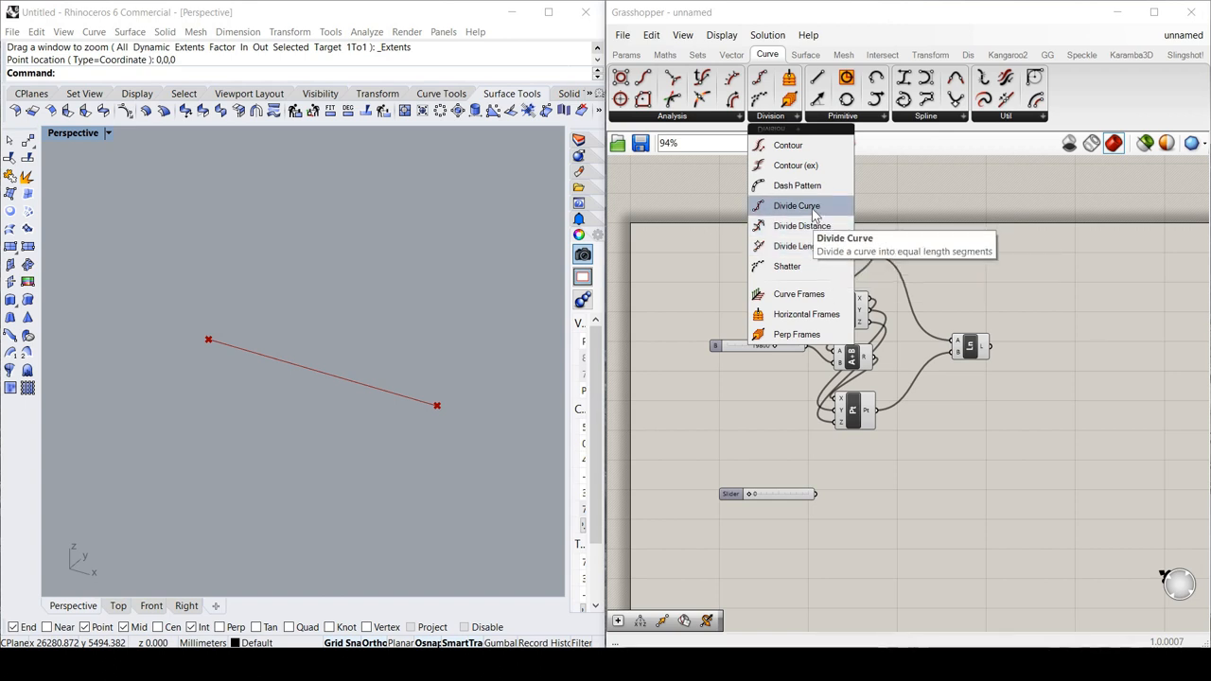
left_click(797, 205)
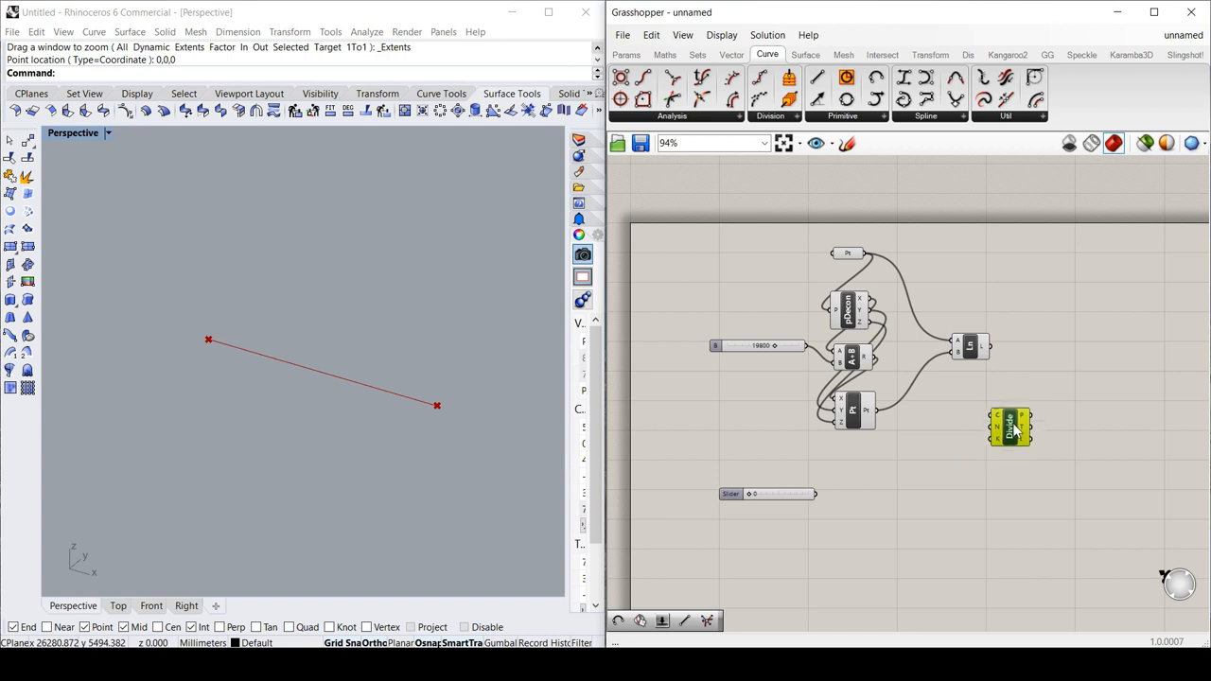
Feed the line into Divide Curve and connect the Count slider, set to 5, to N.
left_click_drag(1013, 425, 1035, 386)
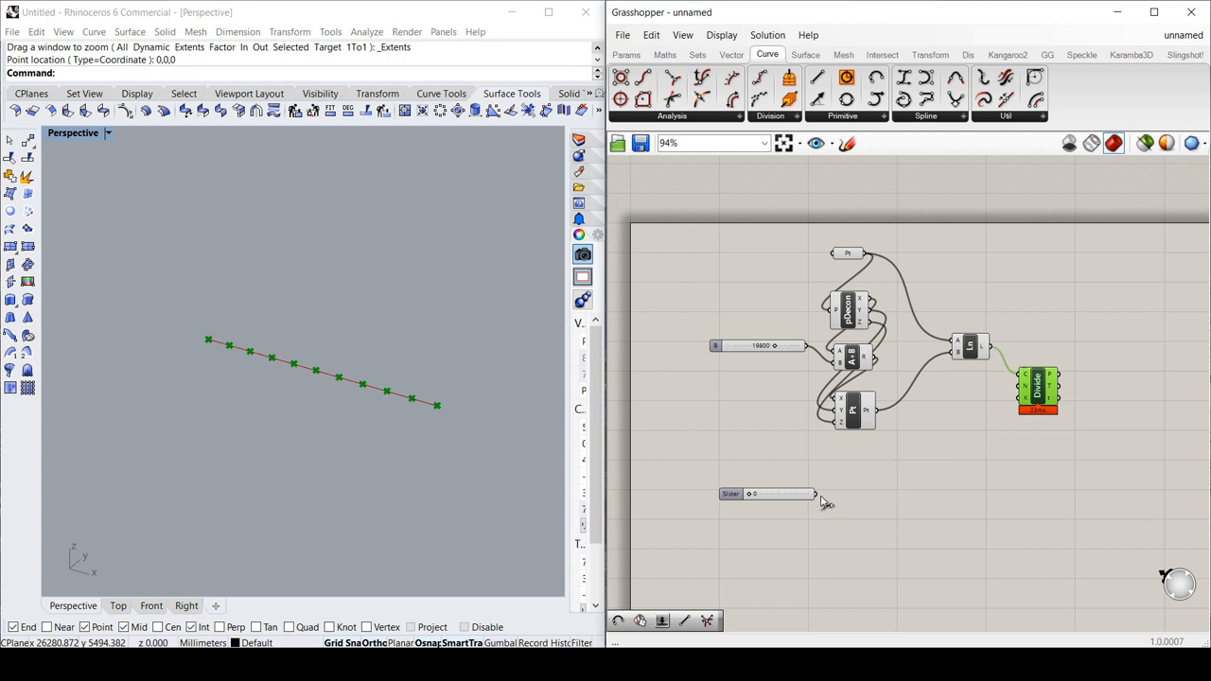
left_click_drag(813, 493, 958, 461)
type("1")
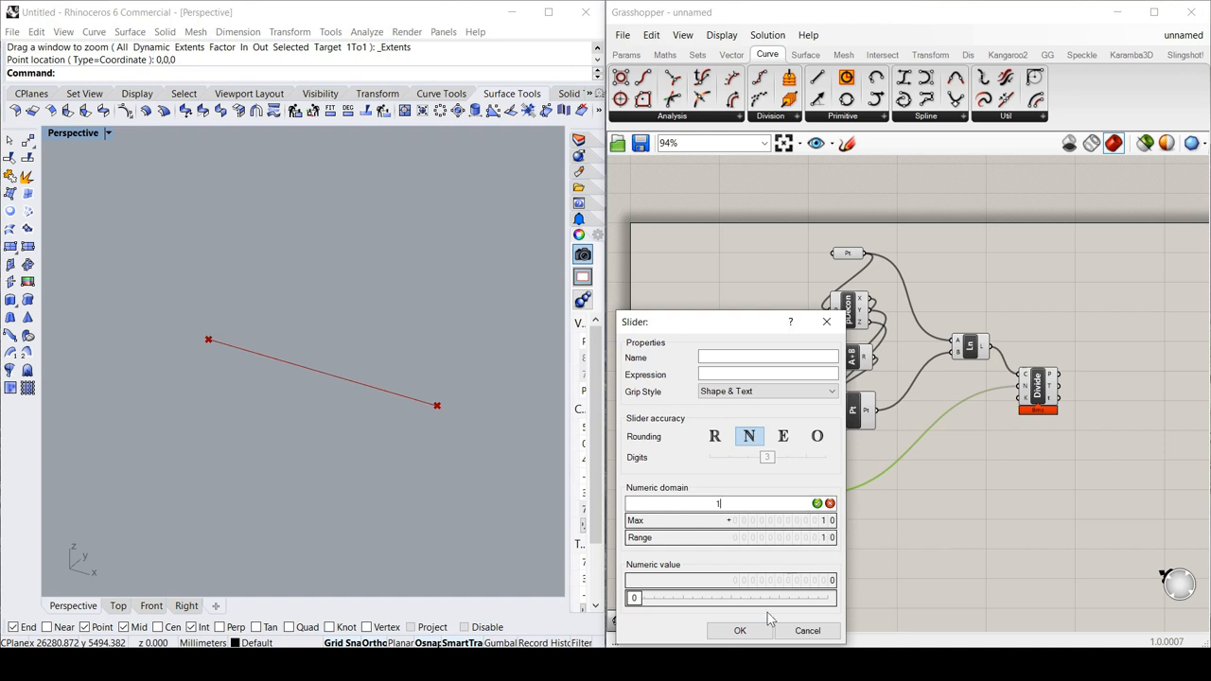
left_click(740, 630)
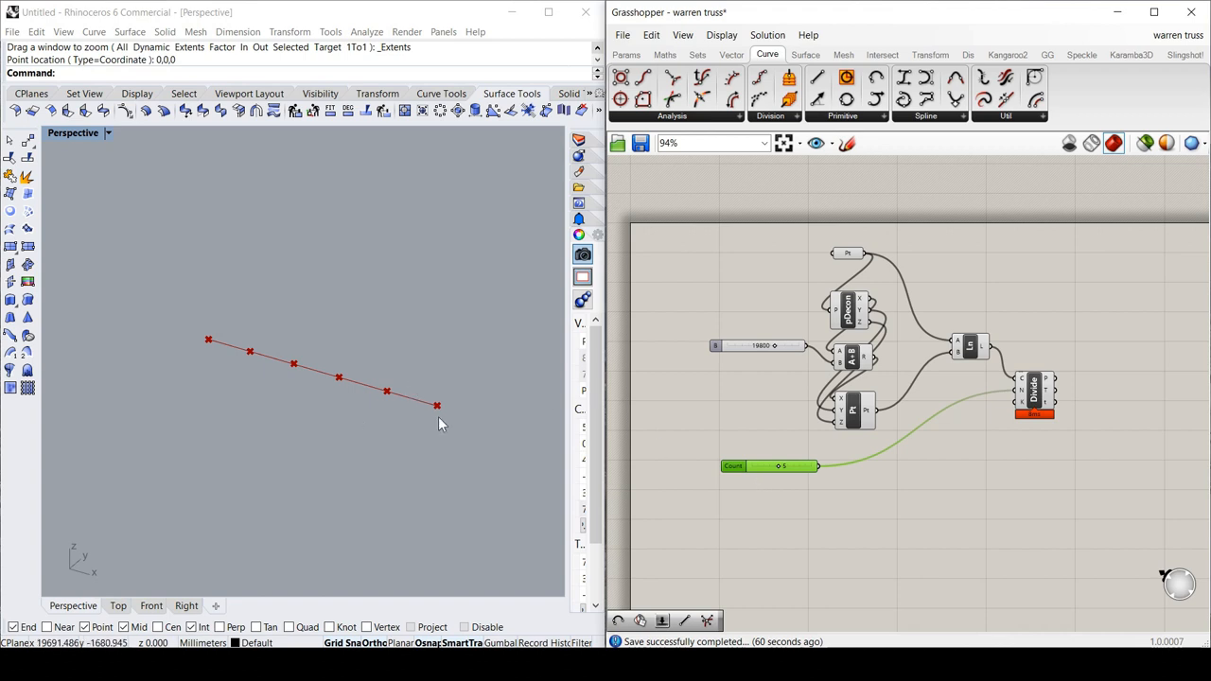
mouse_move(754, 555)
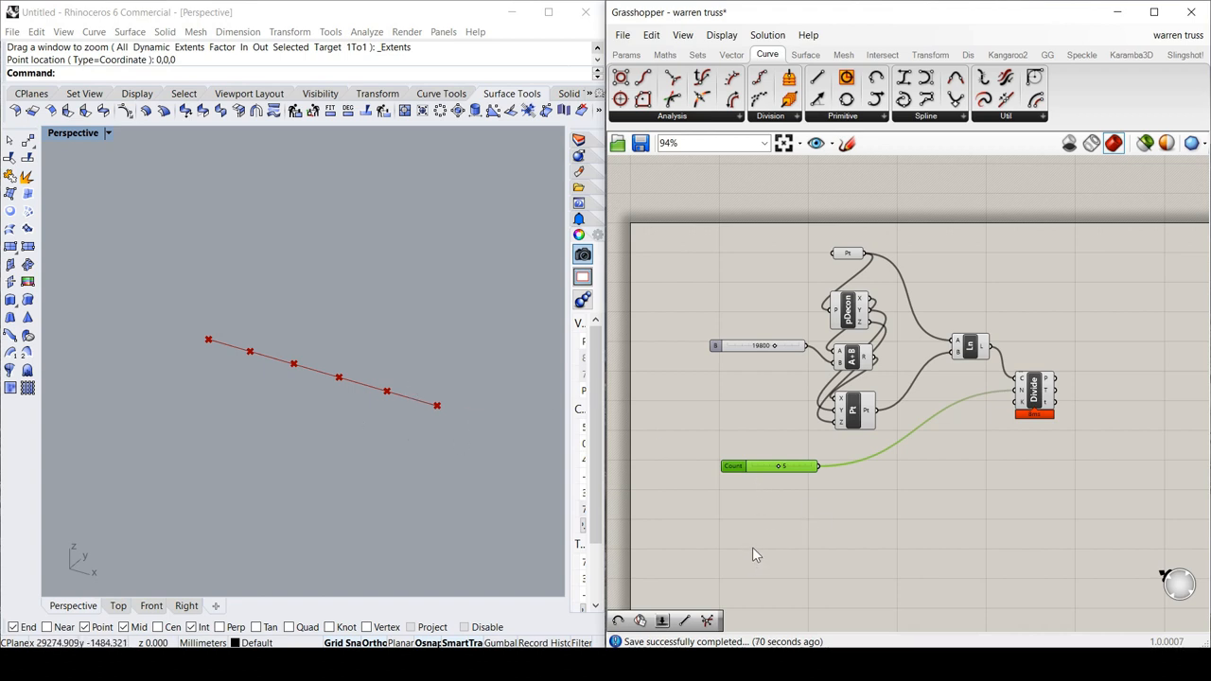
mouse_move(738, 540)
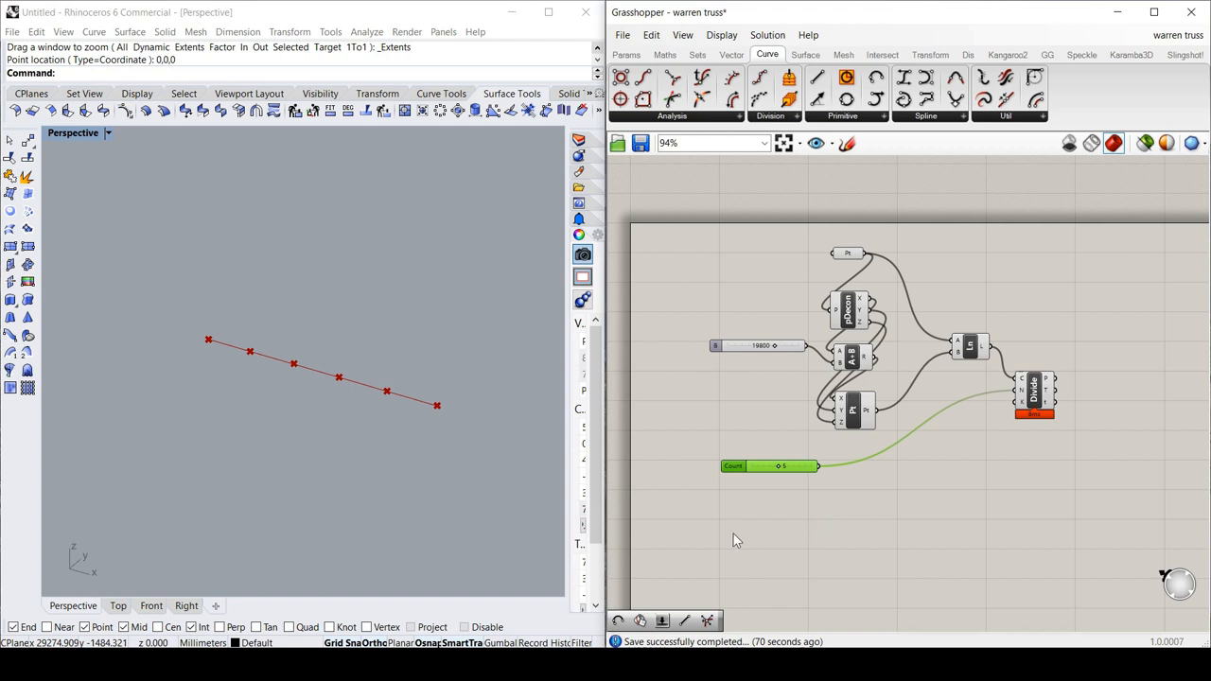
mouse_move(255, 386)
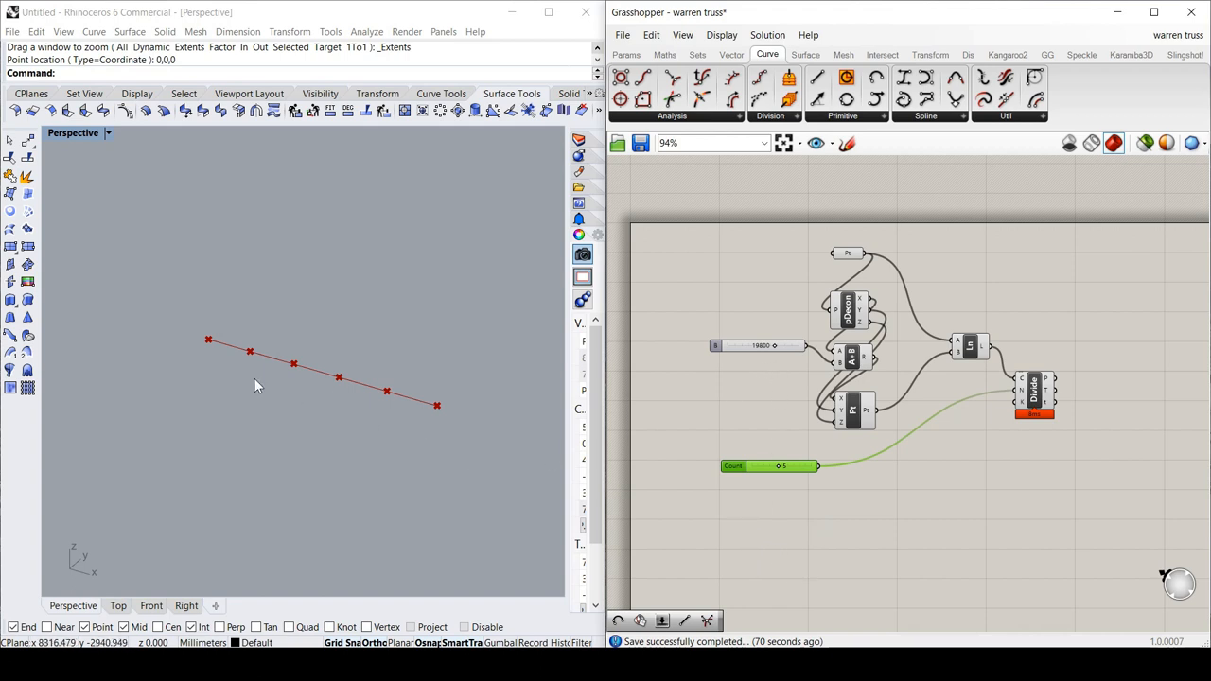
mouse_move(216, 350)
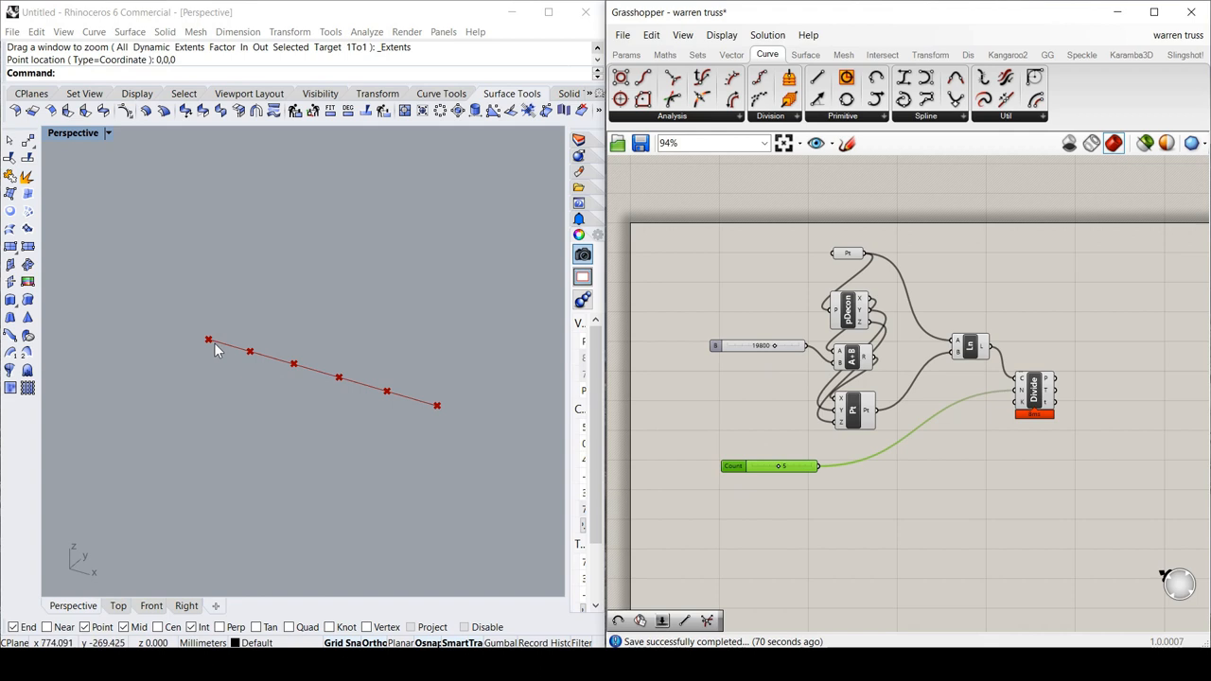
mouse_move(256, 409)
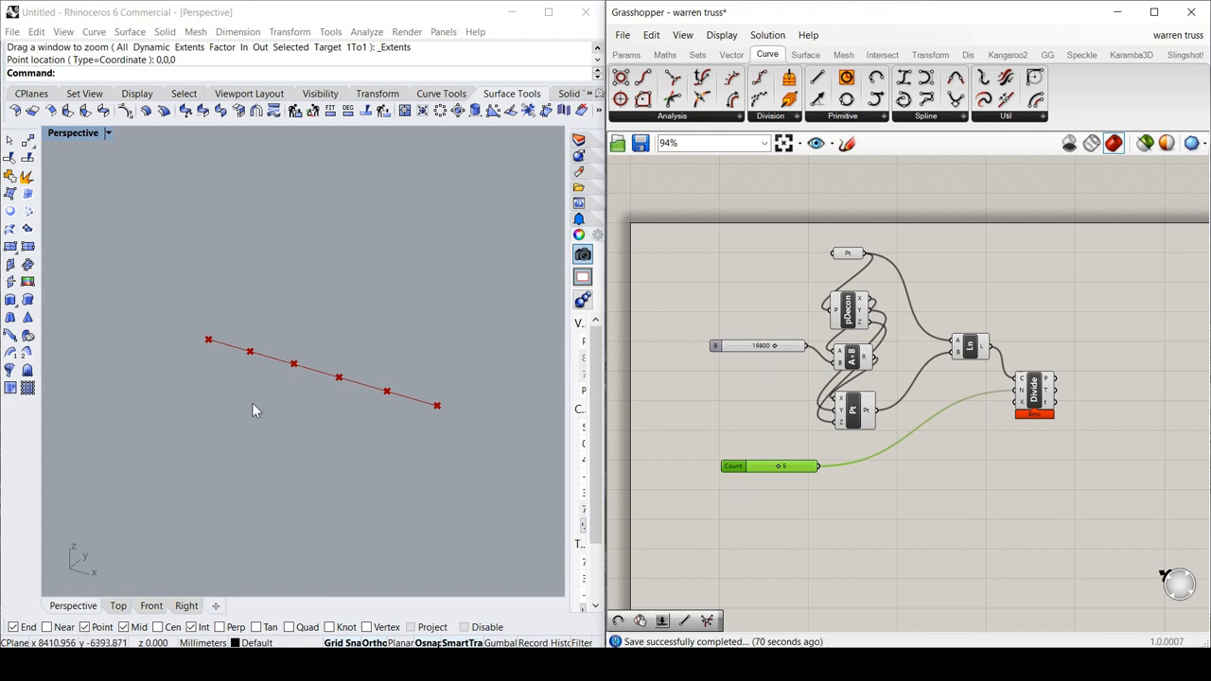
mouse_move(757, 556)
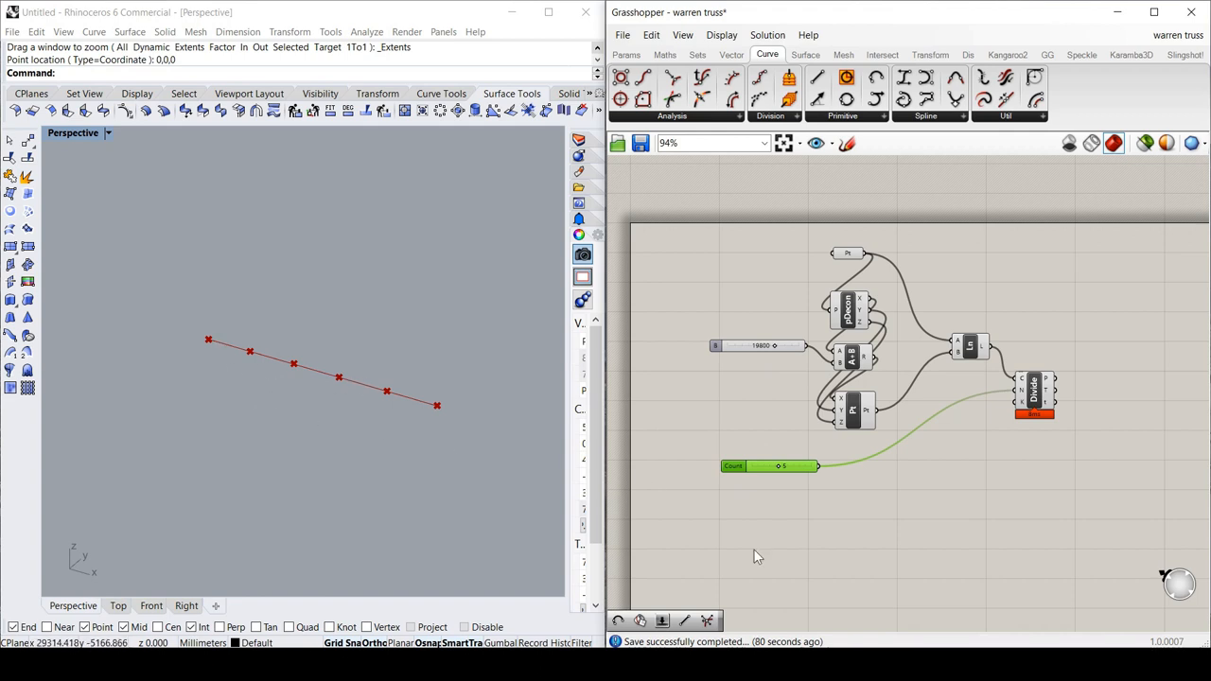
Add another whole-number slider showing 100 below the Count slider, unconnected.
double_click(736, 549)
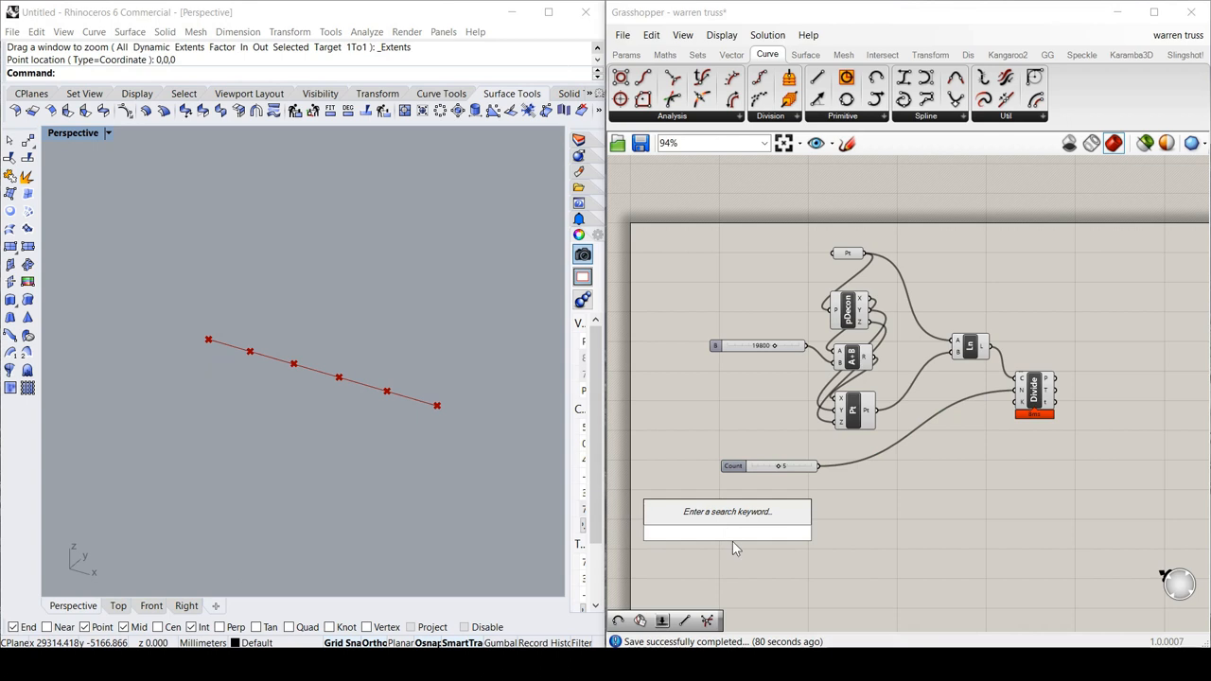
type("slider")
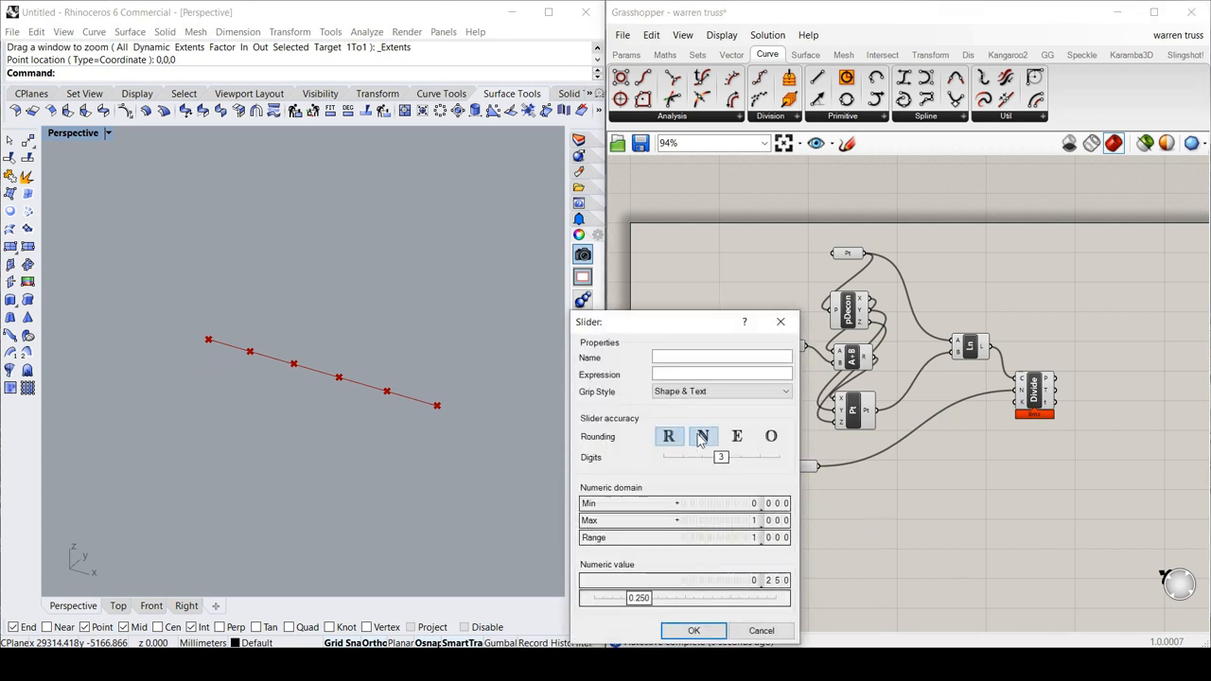
mouse_move(702, 436)
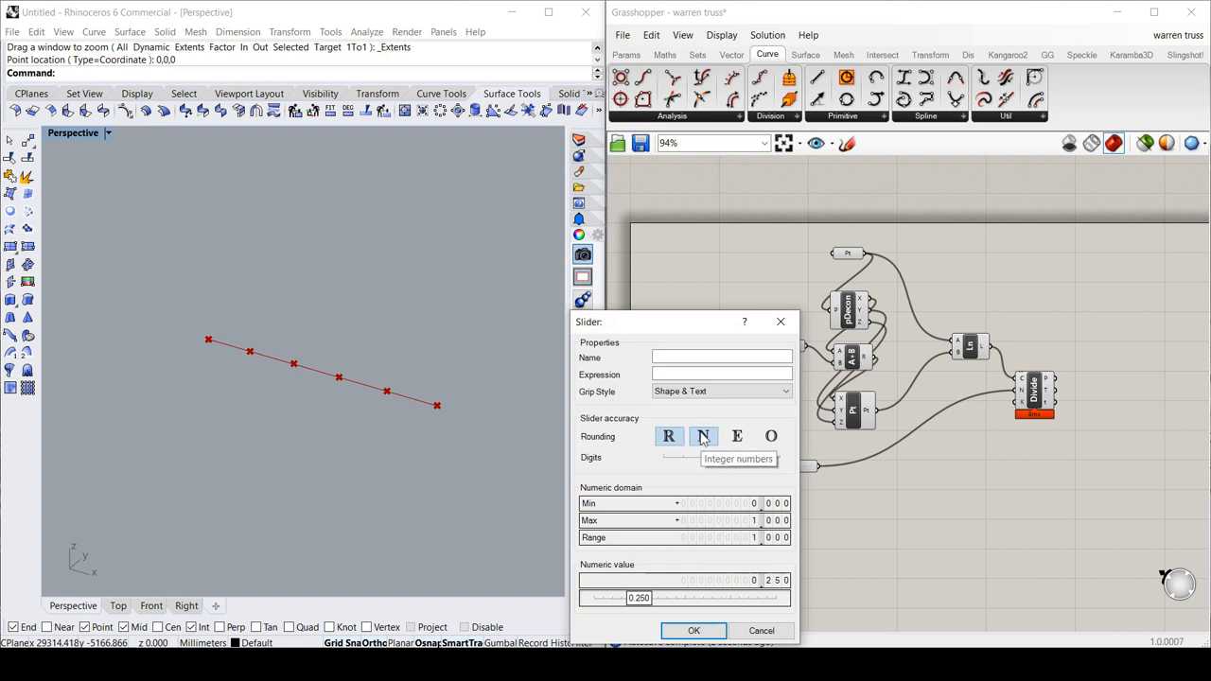
left_click(703, 436)
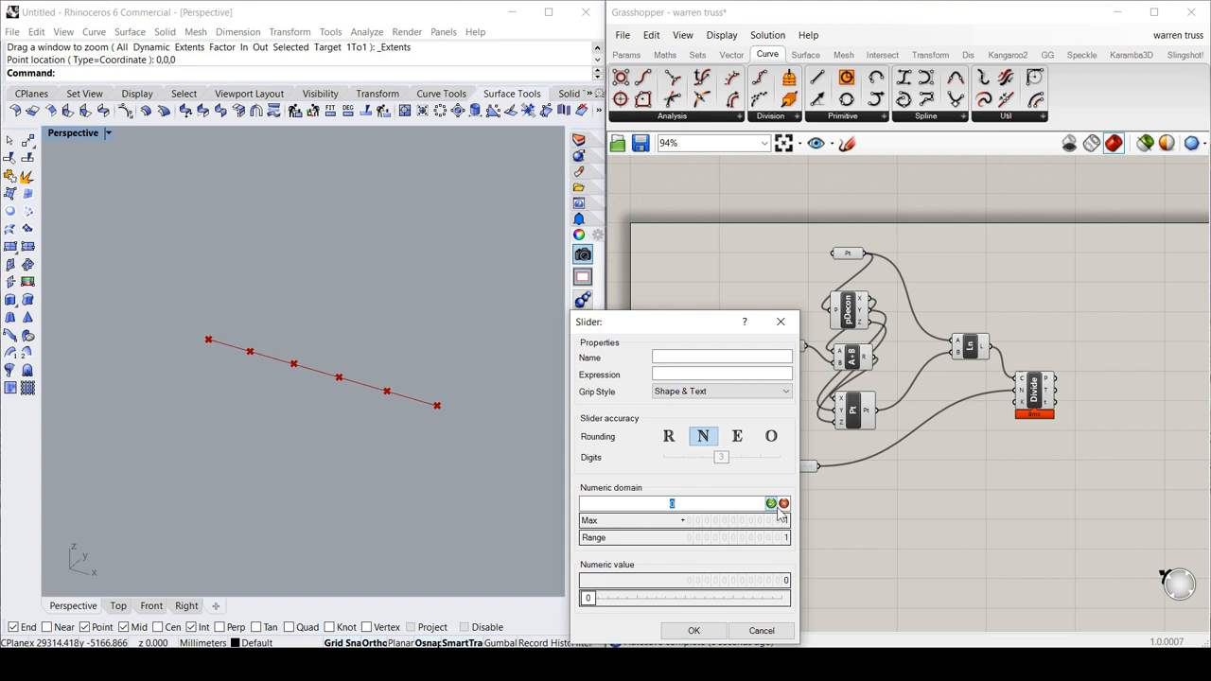
type("100")
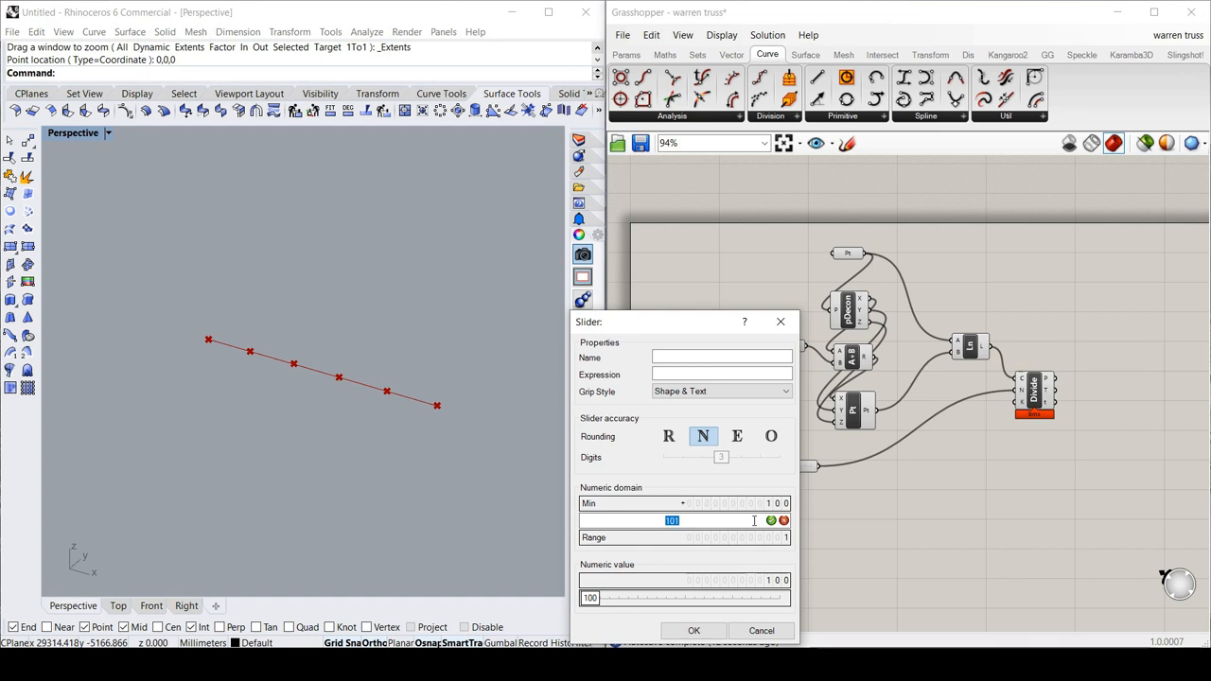
type("4000")
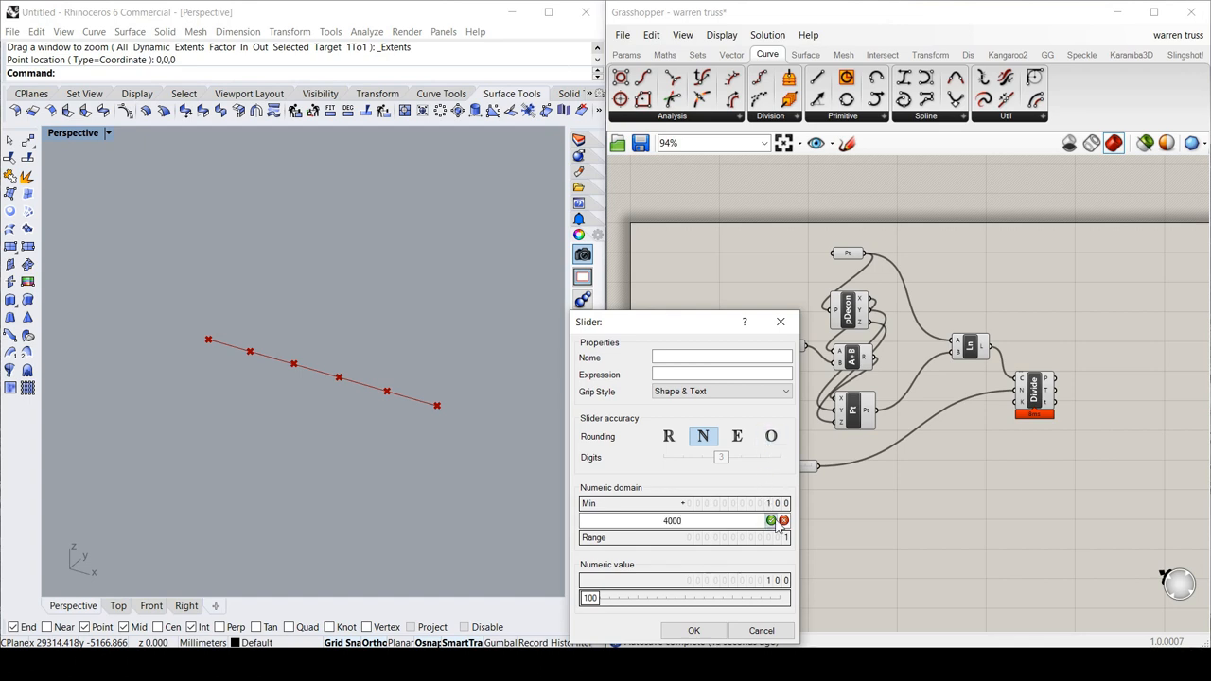
left_click(693, 630)
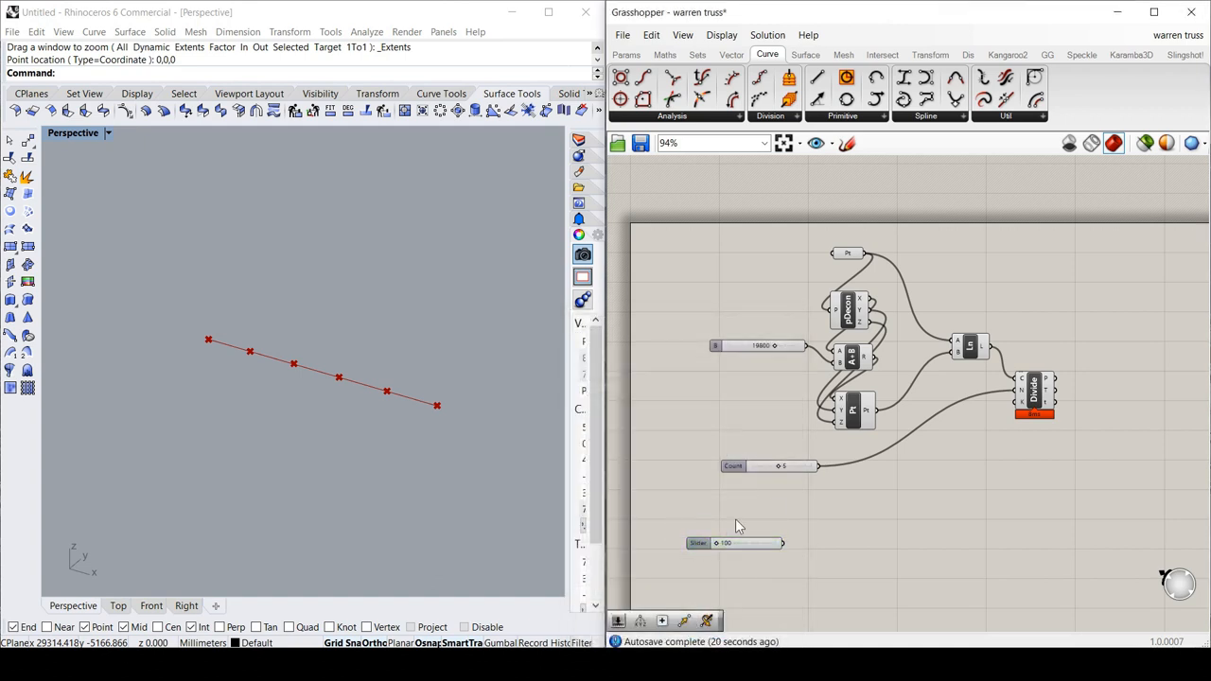
Select the new 100 slider and browse the Maths and Vector component tabs.
left_click(738, 546)
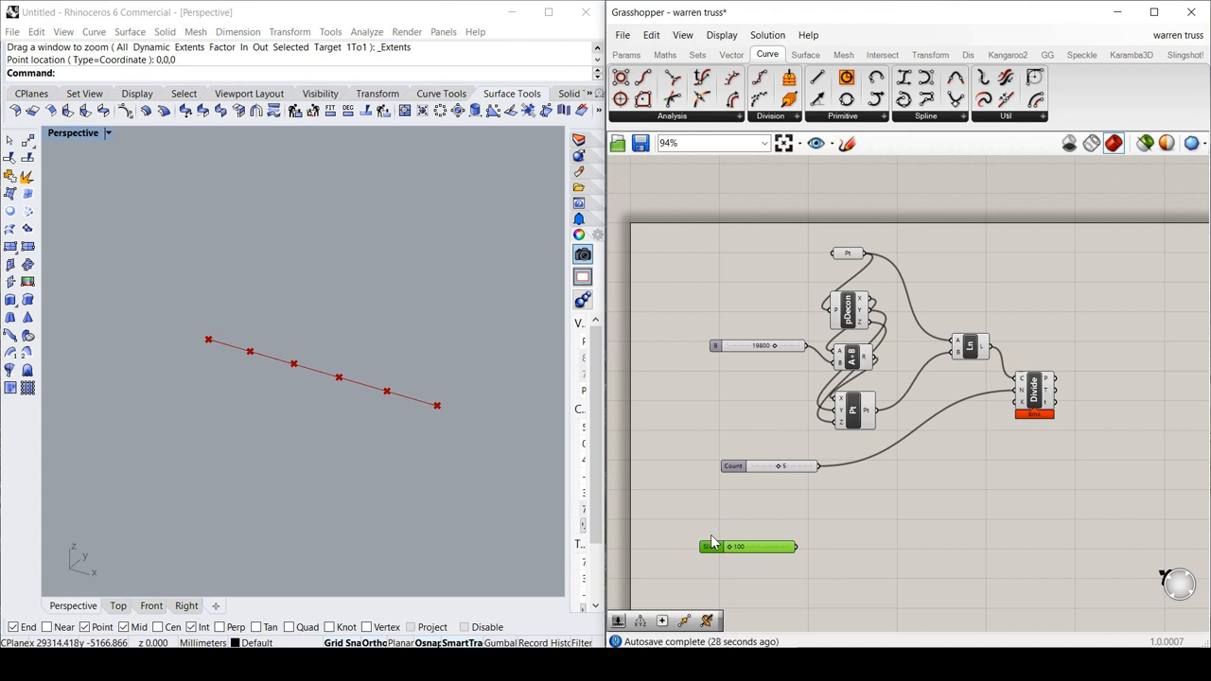
mouse_move(94, 578)
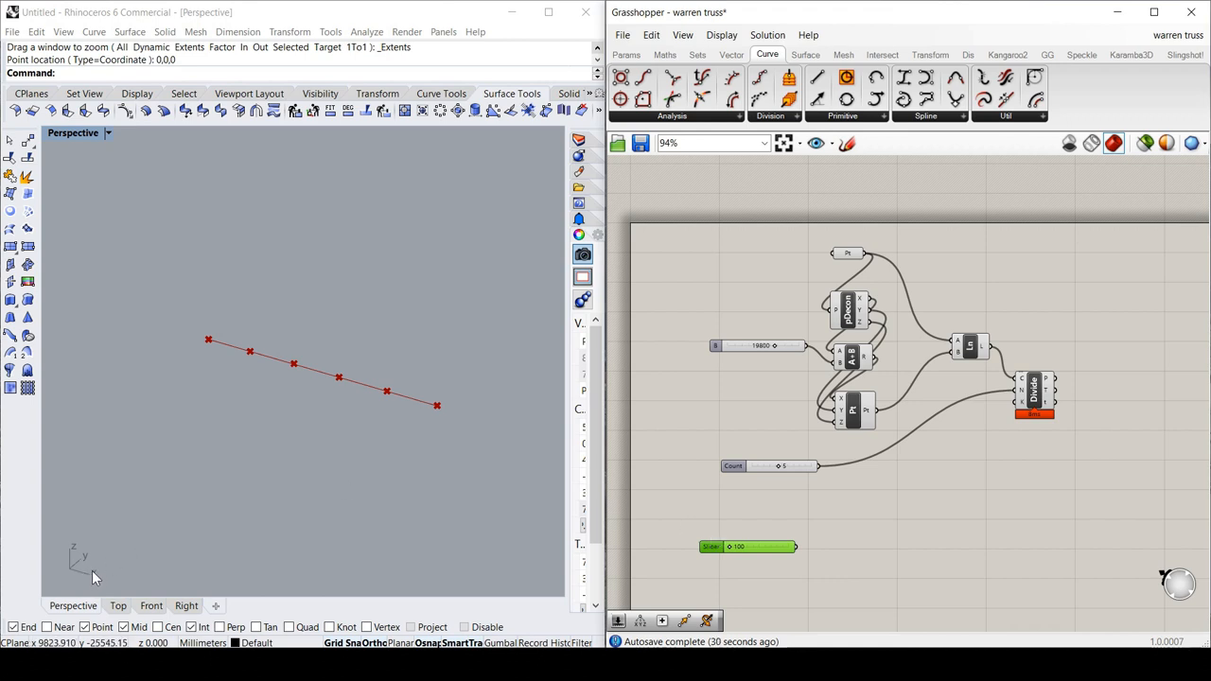
mouse_move(210, 346)
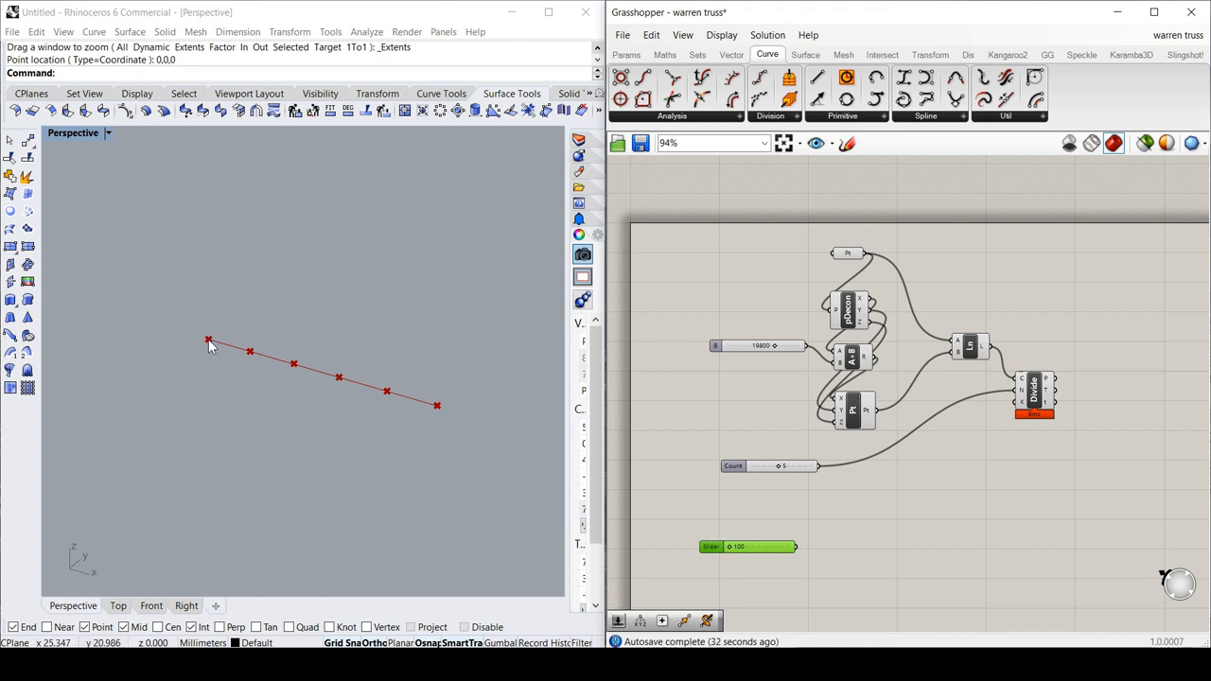
mouse_move(748, 587)
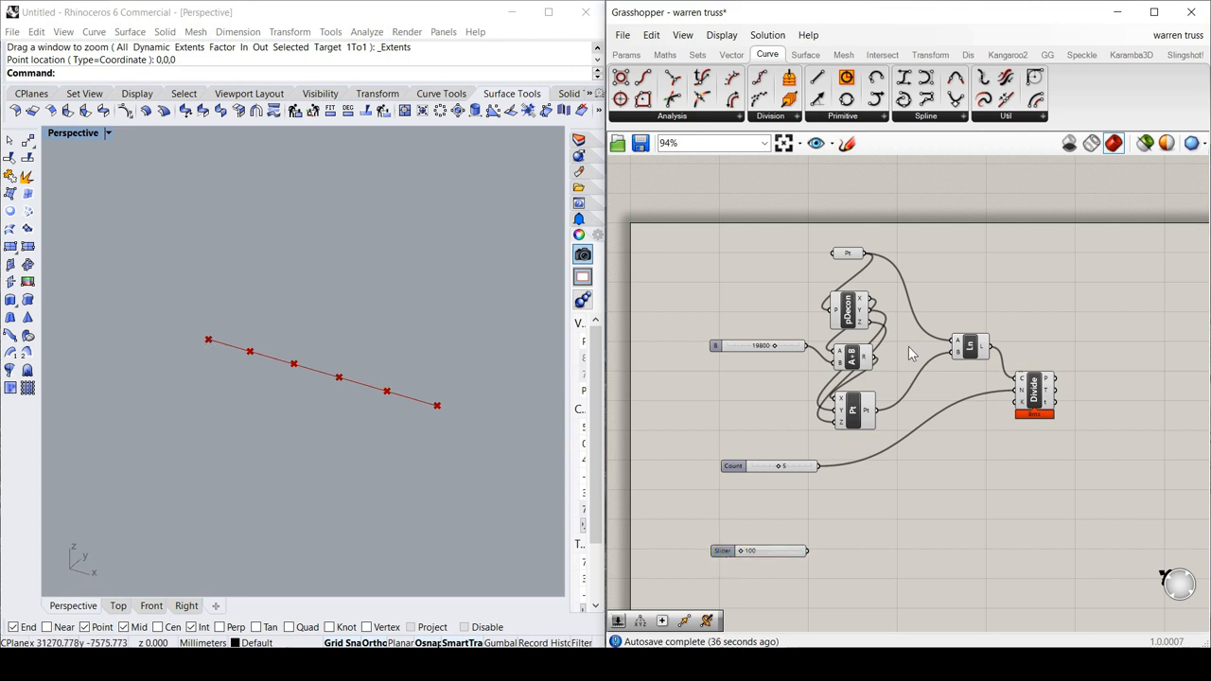
mouse_move(943, 383)
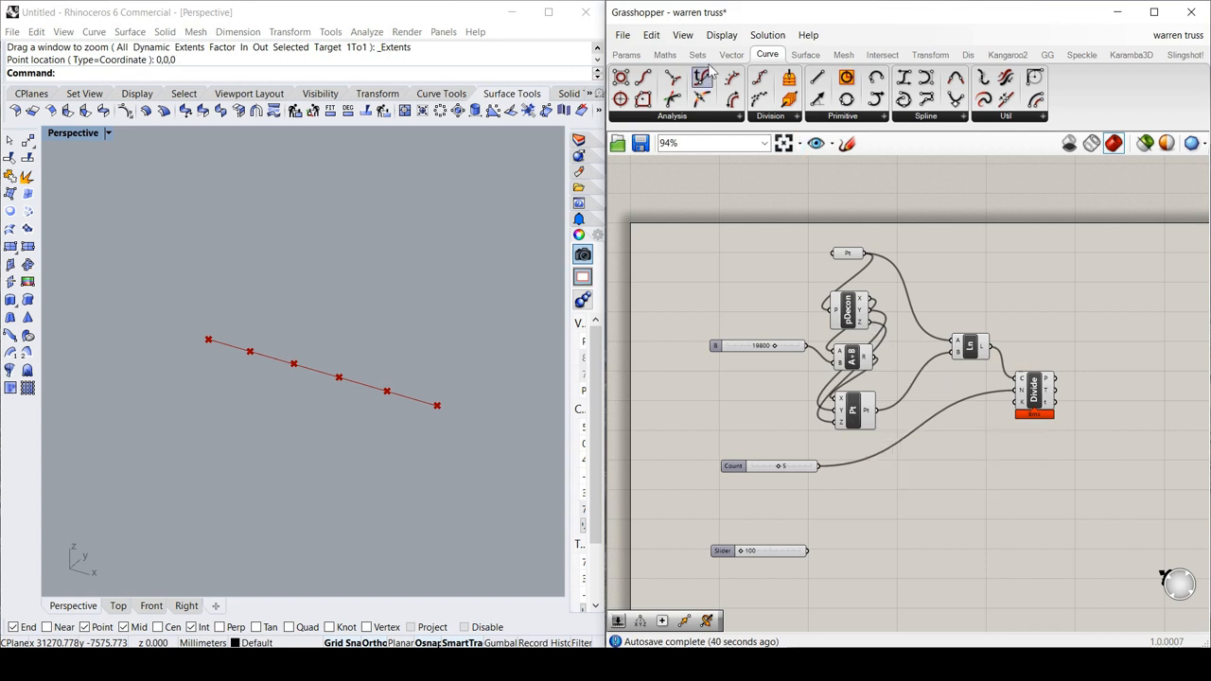
left_click(664, 54)
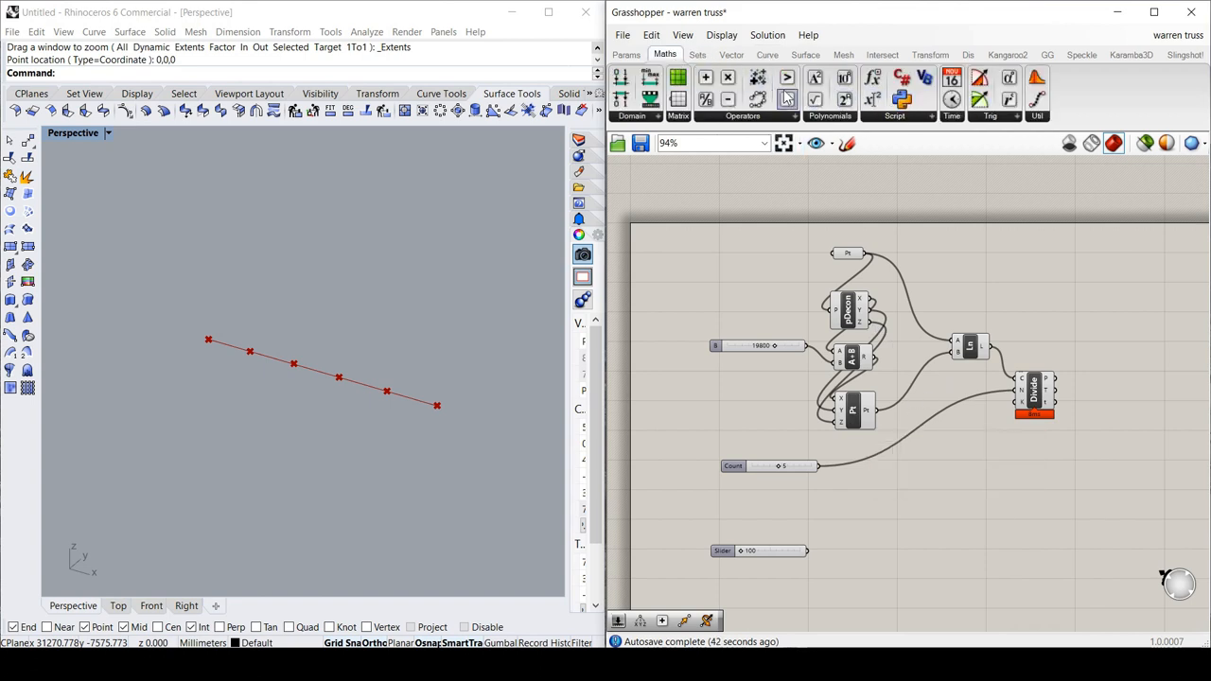
left_click(730, 54)
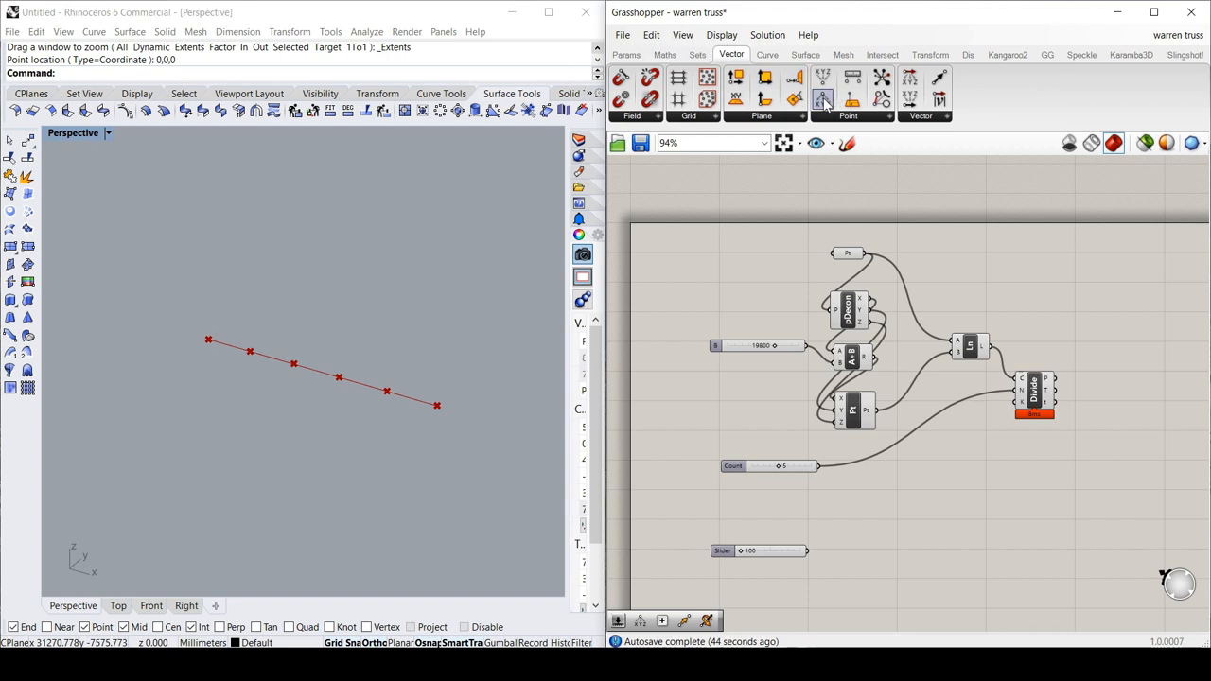
Add a Construct Point wired from the deconstructed coordinates, then search for Subtraction.
left_click(821, 99)
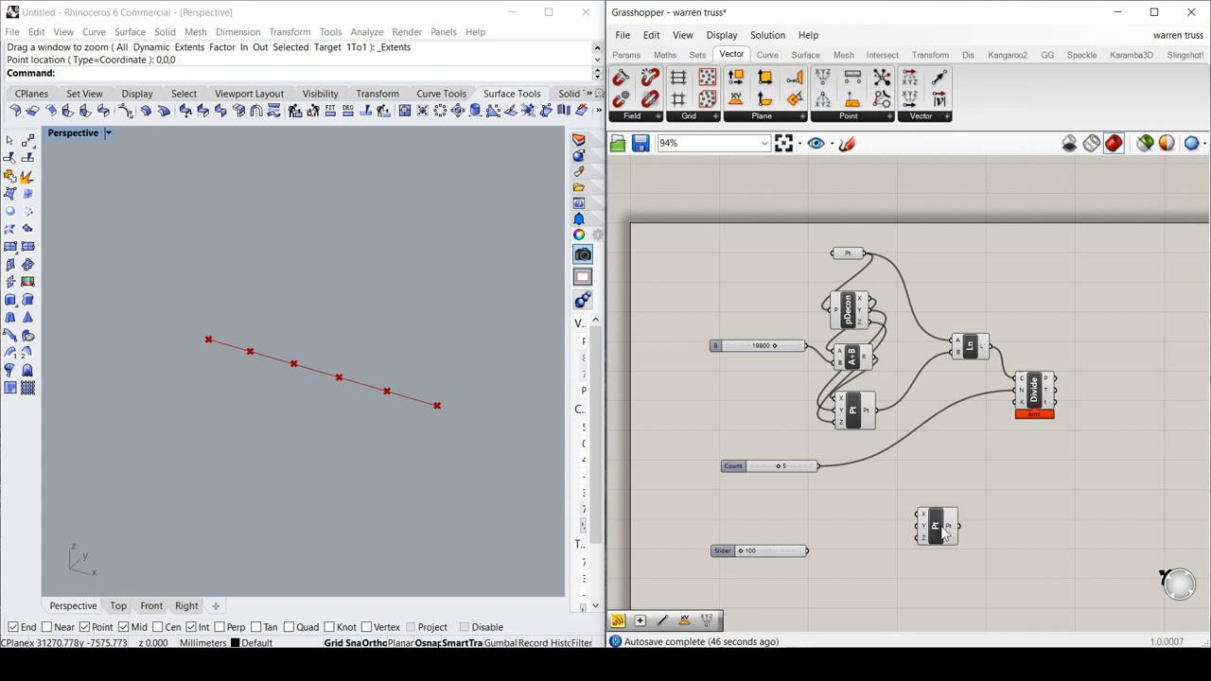
mouse_move(934, 544)
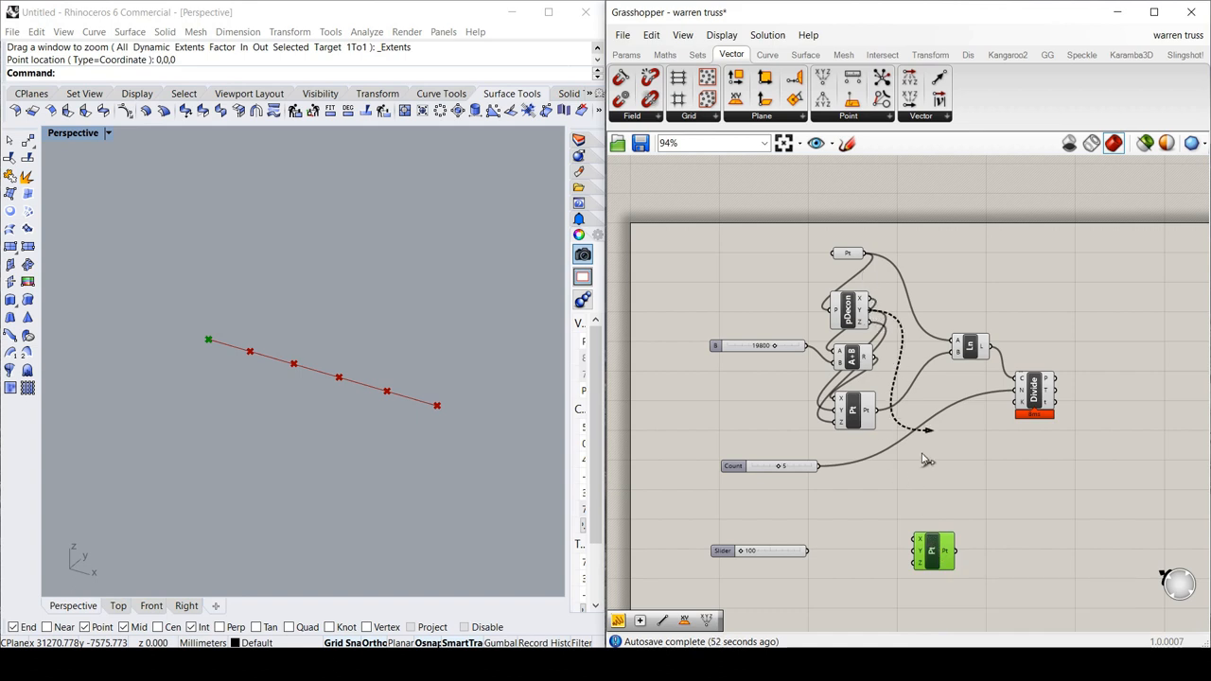
left_click_drag(933, 550, 998, 541)
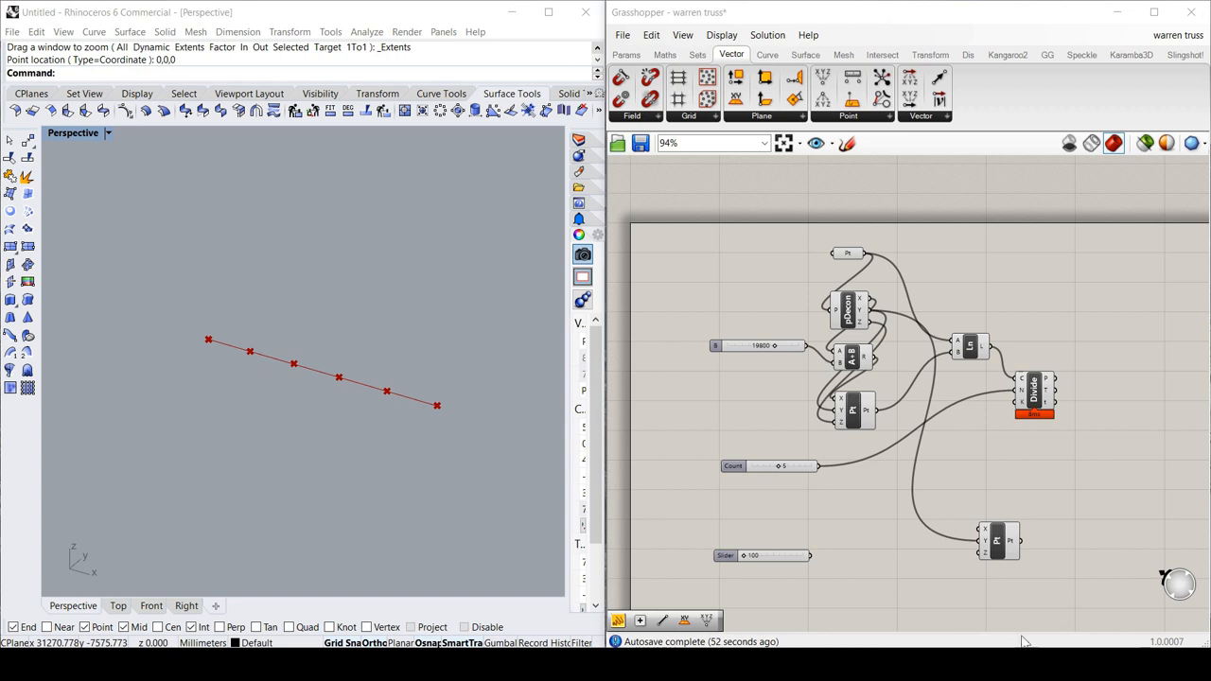
mouse_move(869, 319)
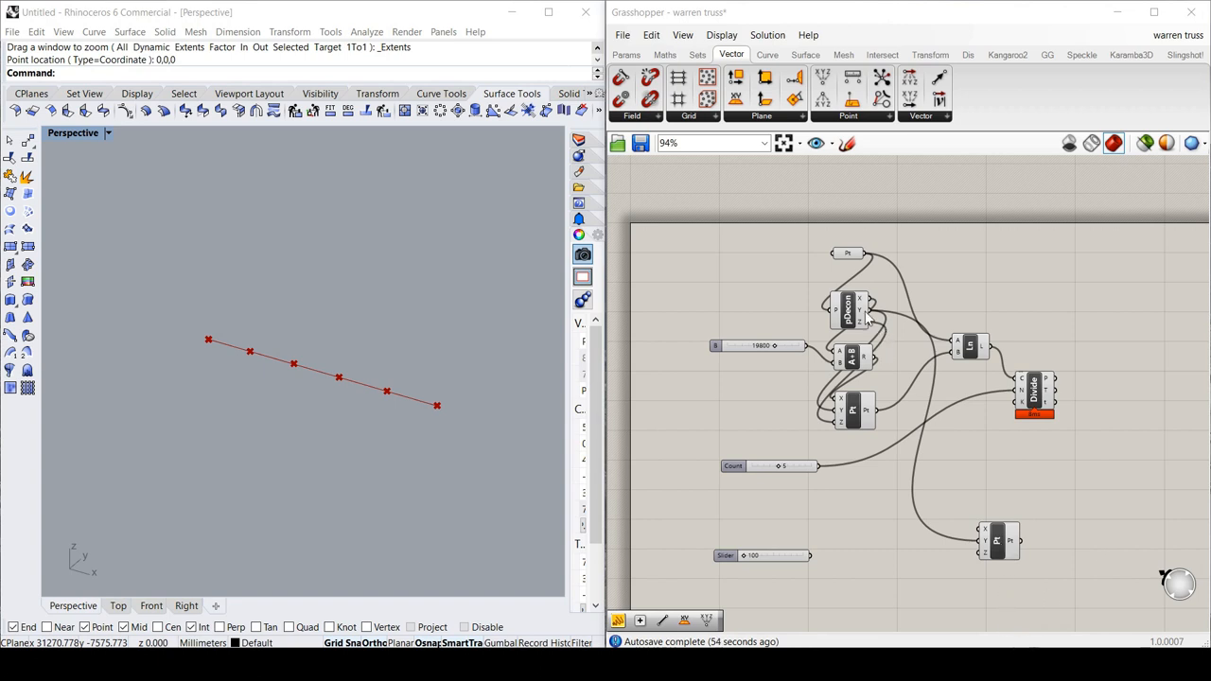
left_click(1000, 544)
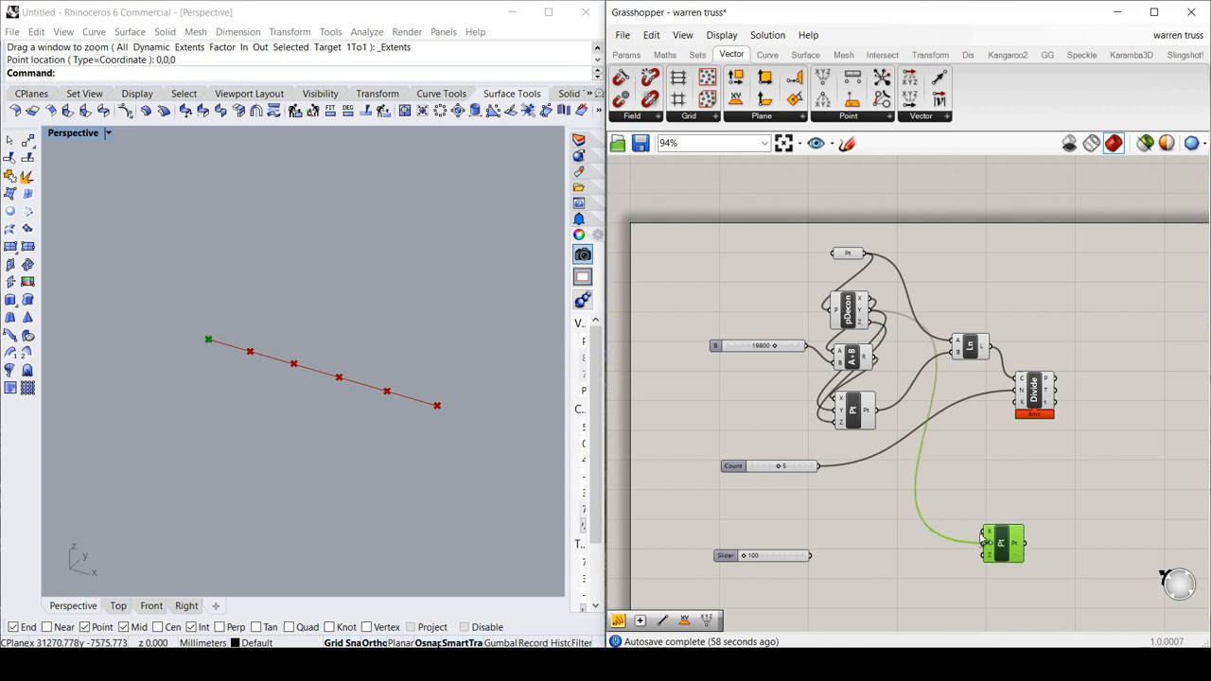
mouse_move(866, 331)
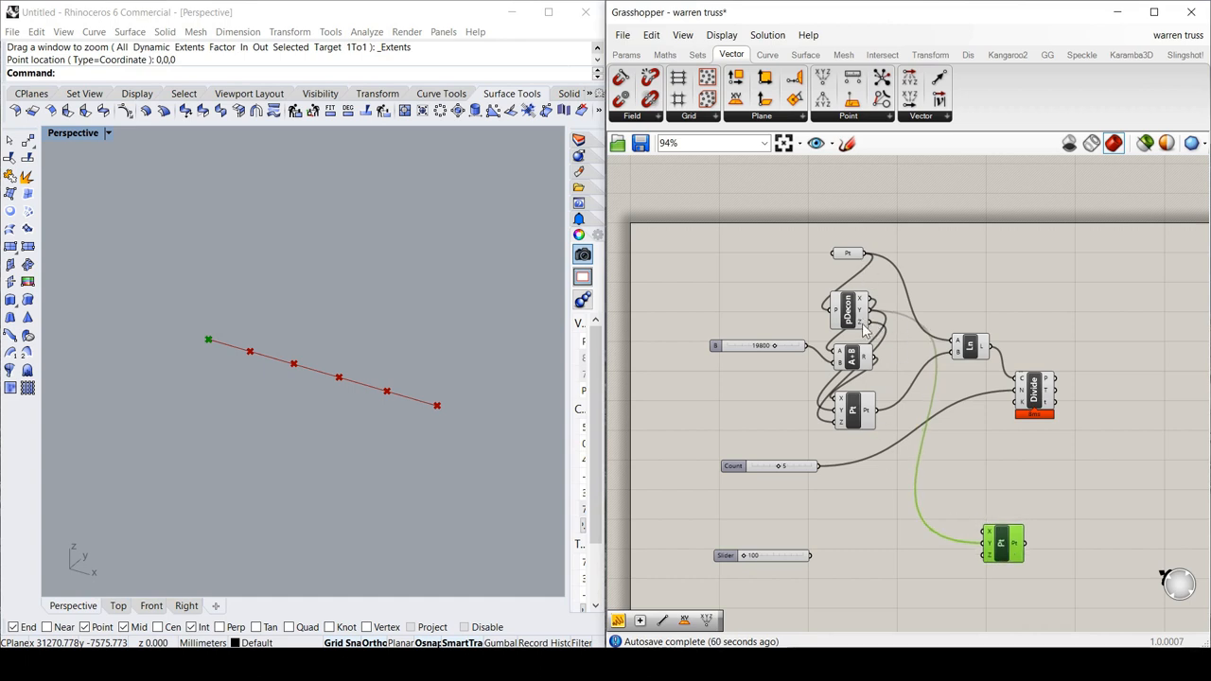
double_click(884, 511)
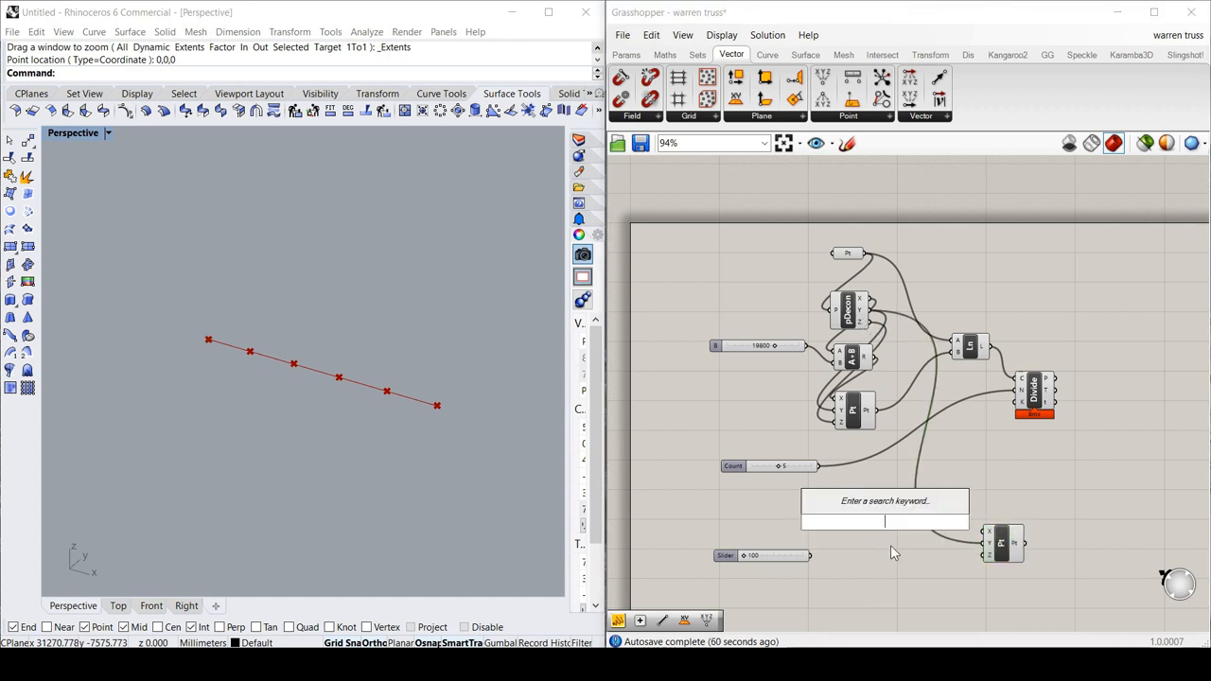
type("subtr")
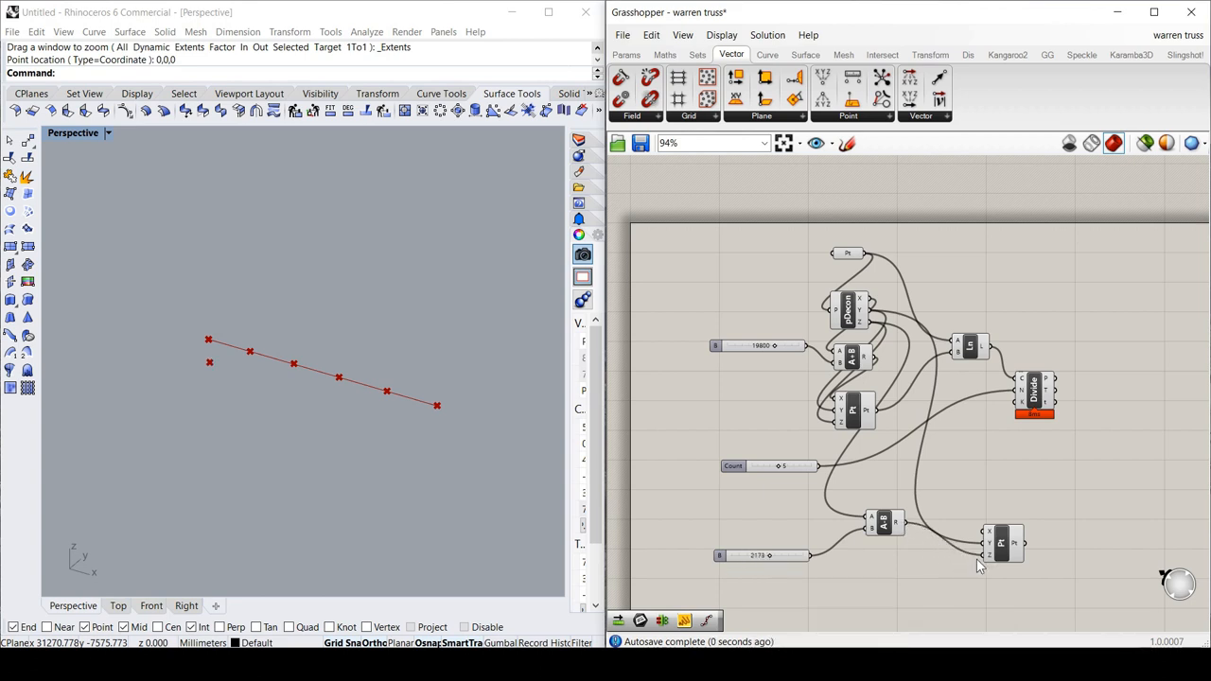
mouse_move(209, 373)
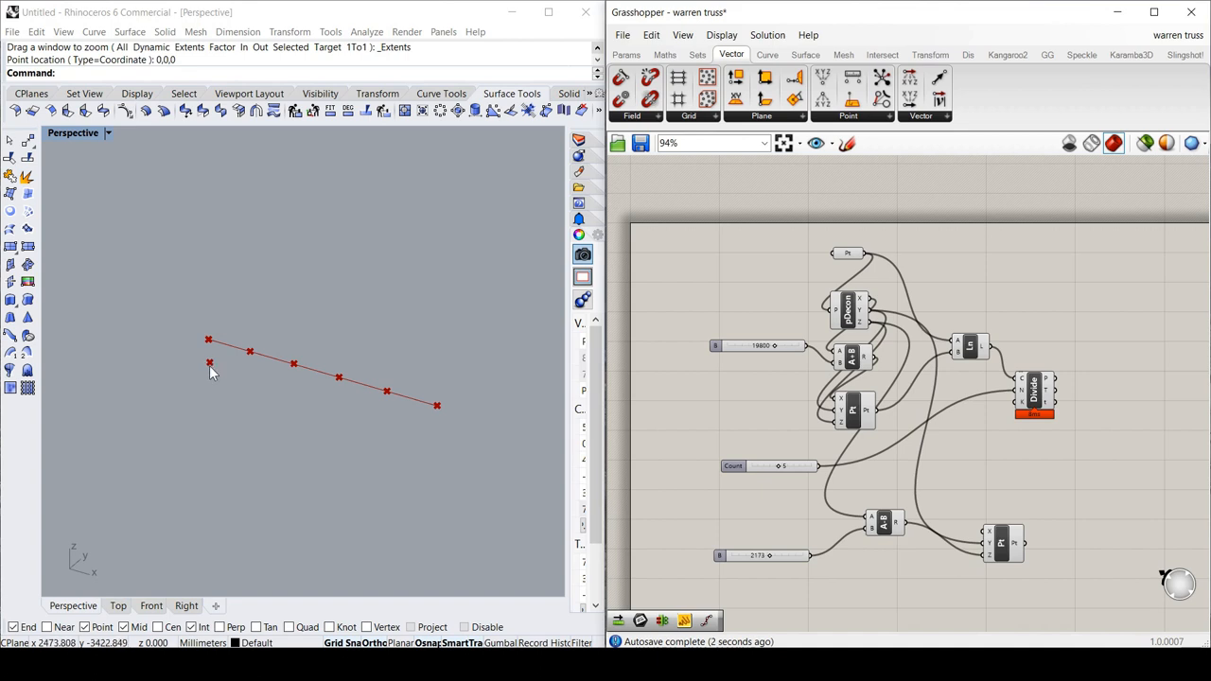
mouse_move(226, 378)
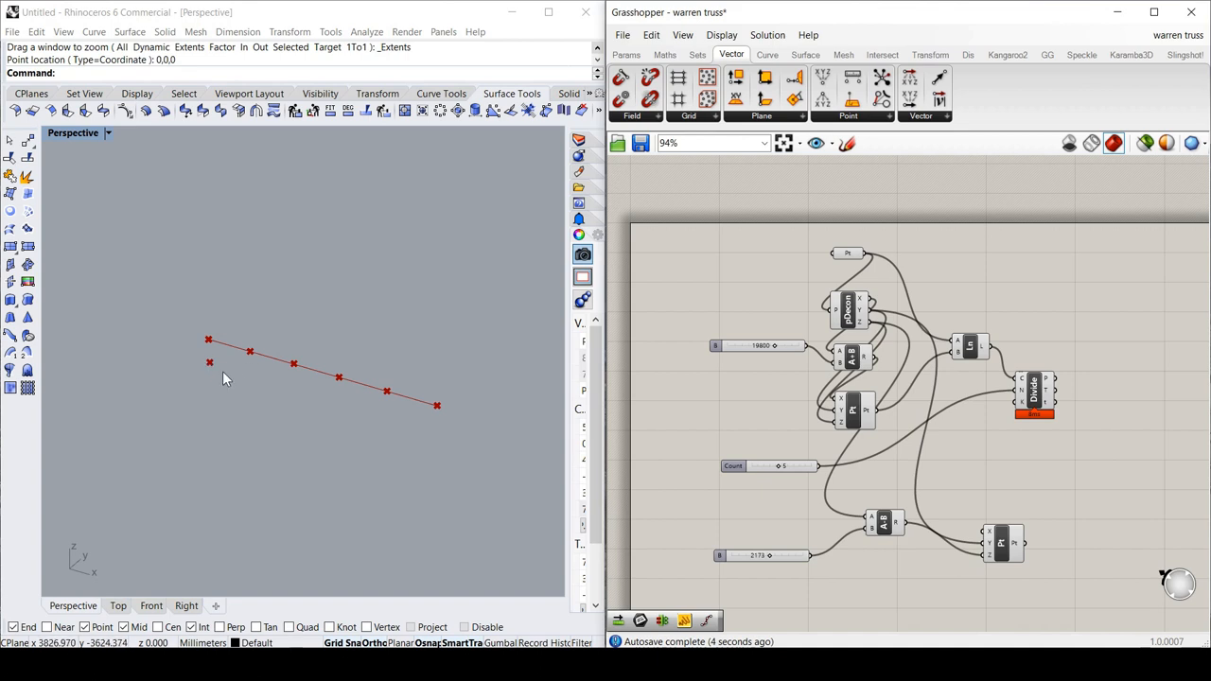
mouse_move(226, 379)
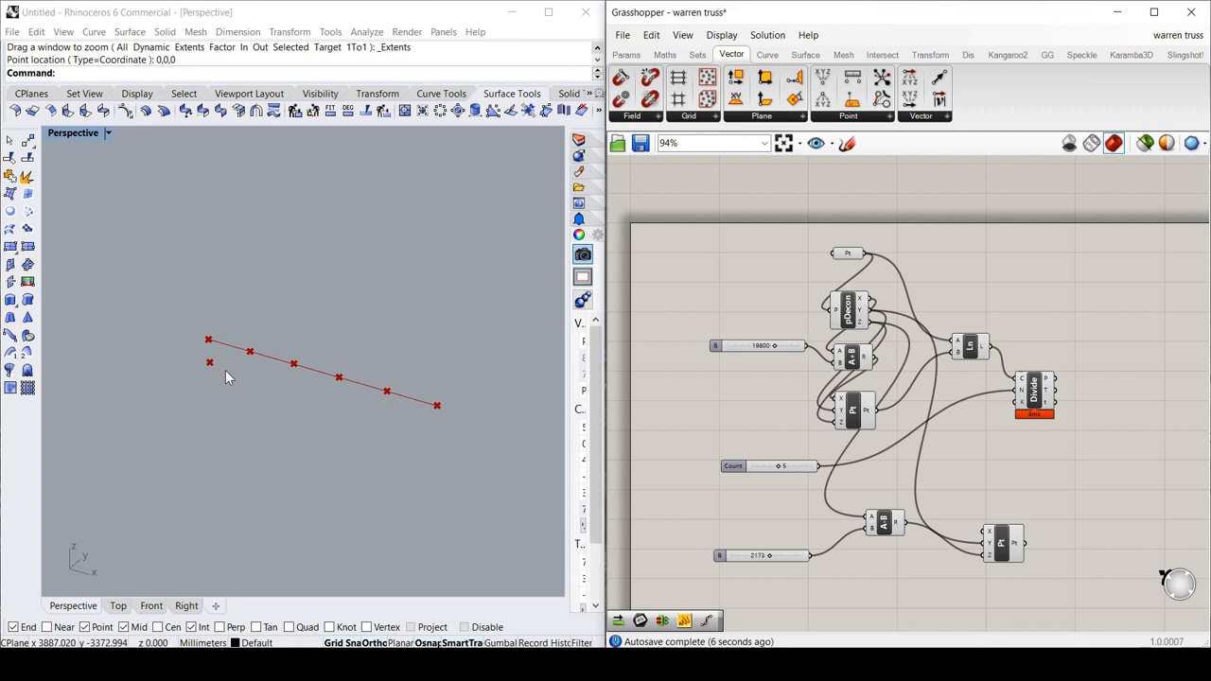
mouse_move(213, 350)
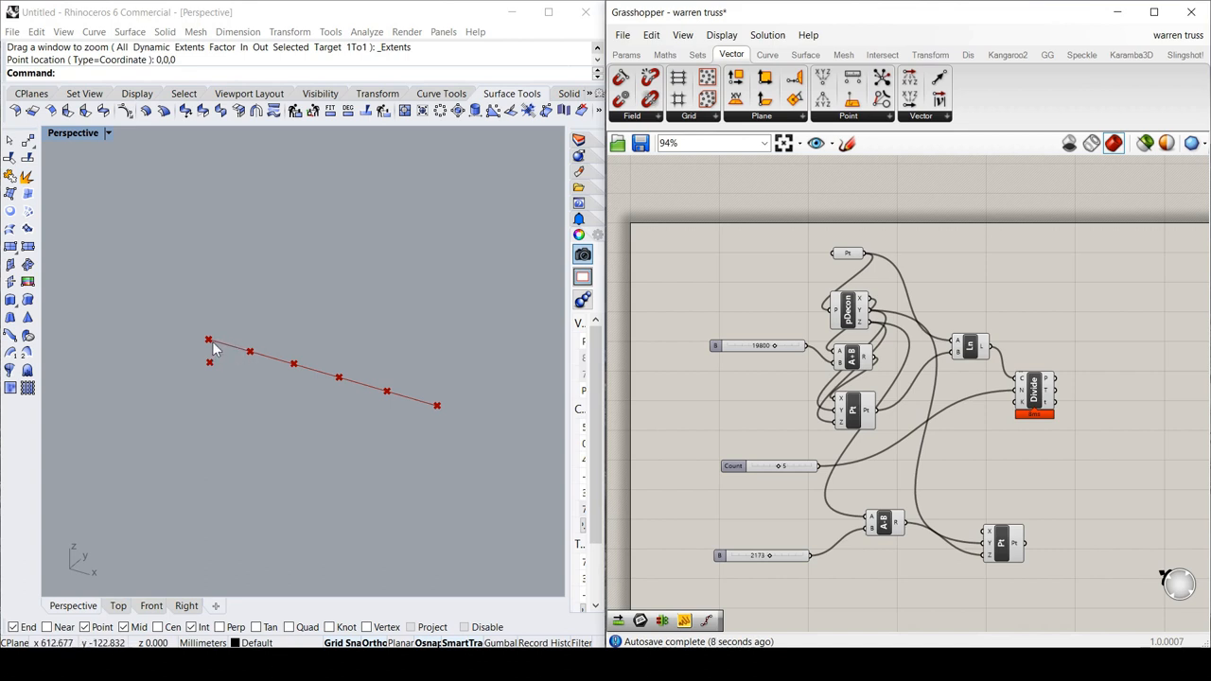
mouse_move(210, 343)
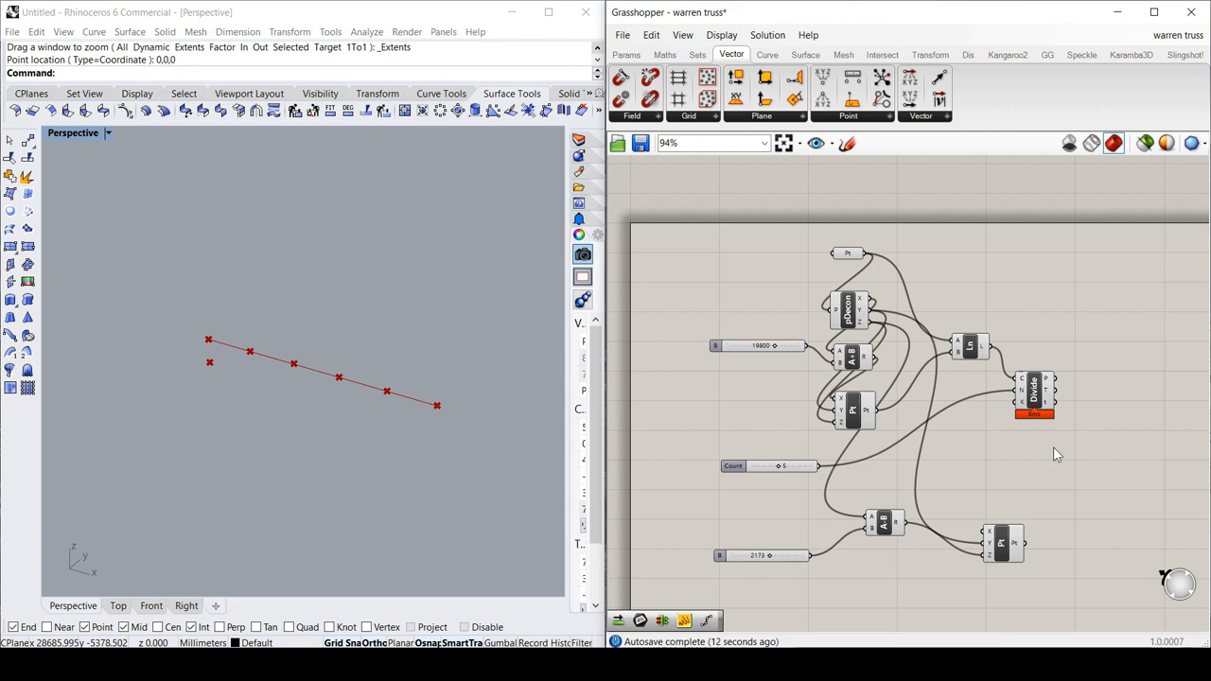
left_click(1031, 396)
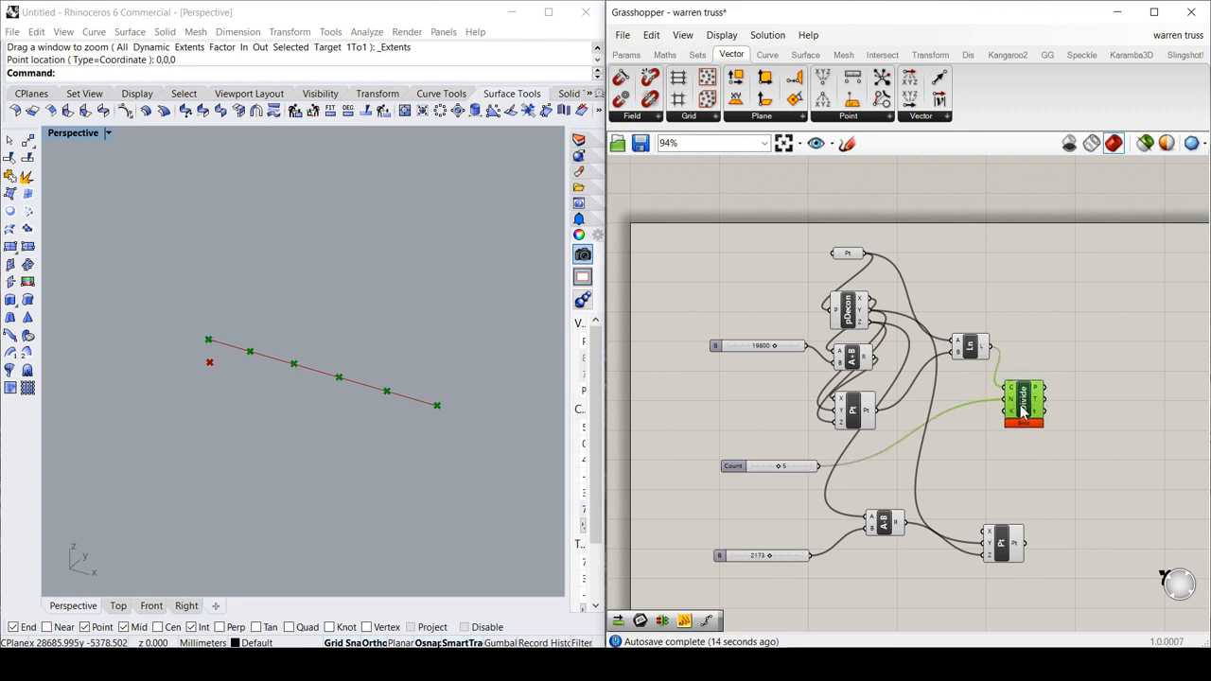
mouse_move(1010, 480)
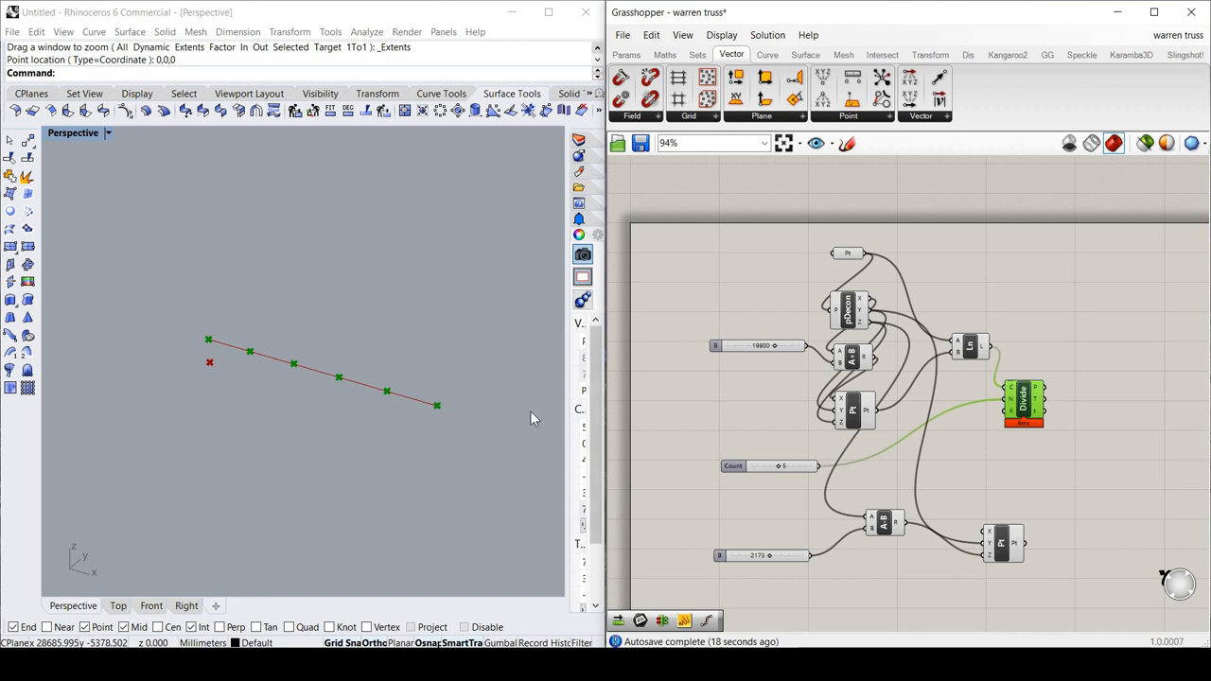
mouse_move(248, 355)
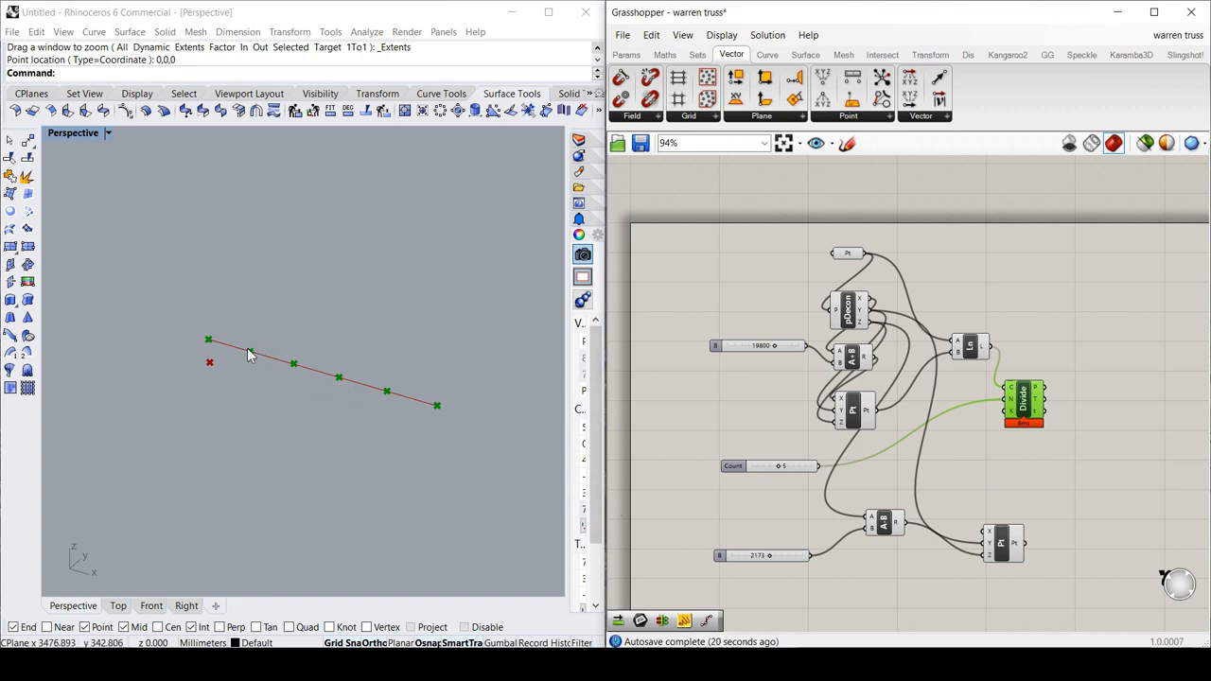
mouse_move(209, 375)
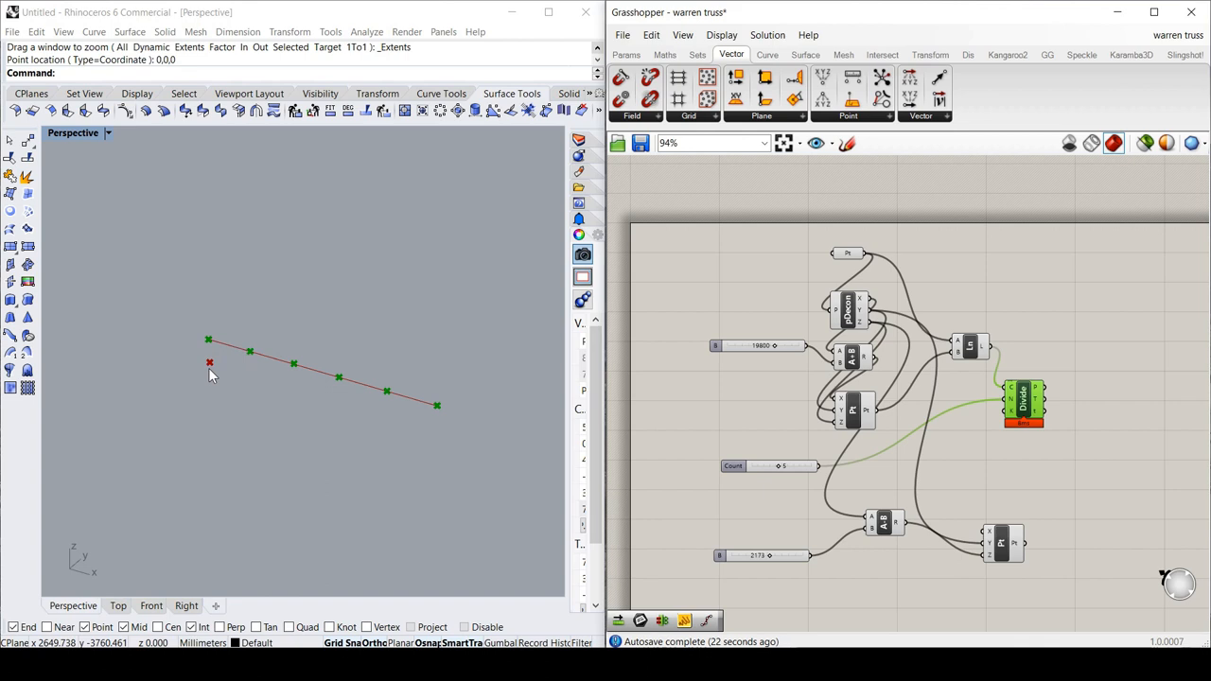
mouse_move(236, 381)
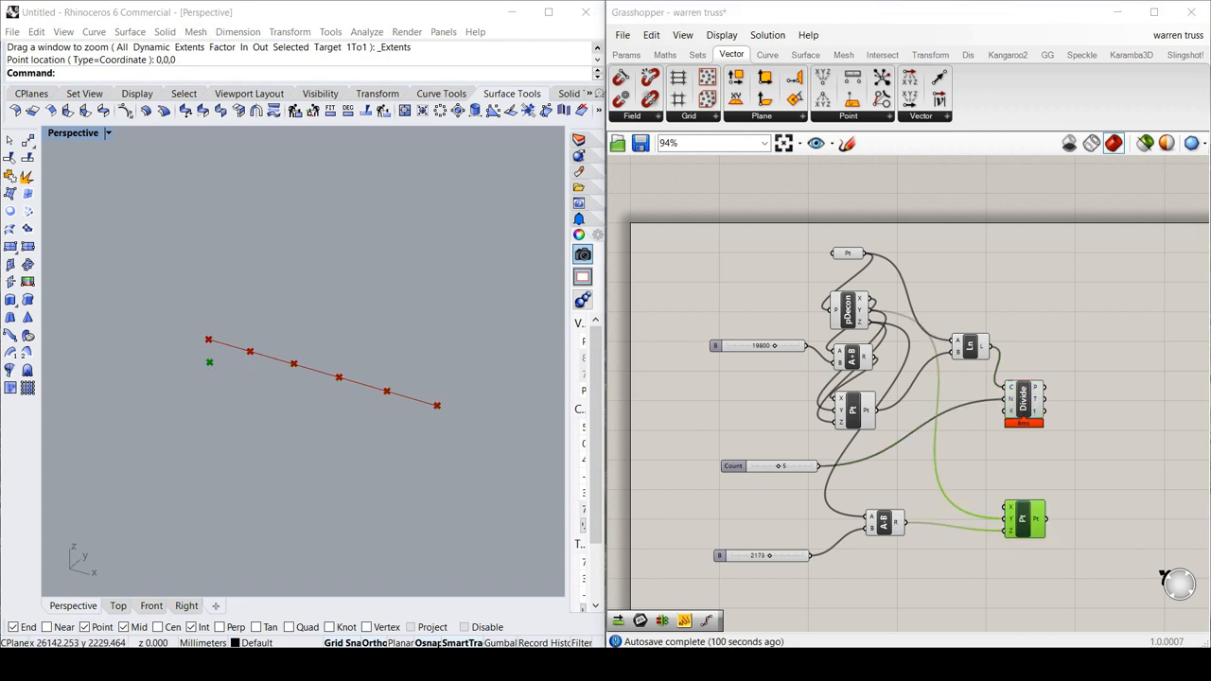
mouse_move(256, 353)
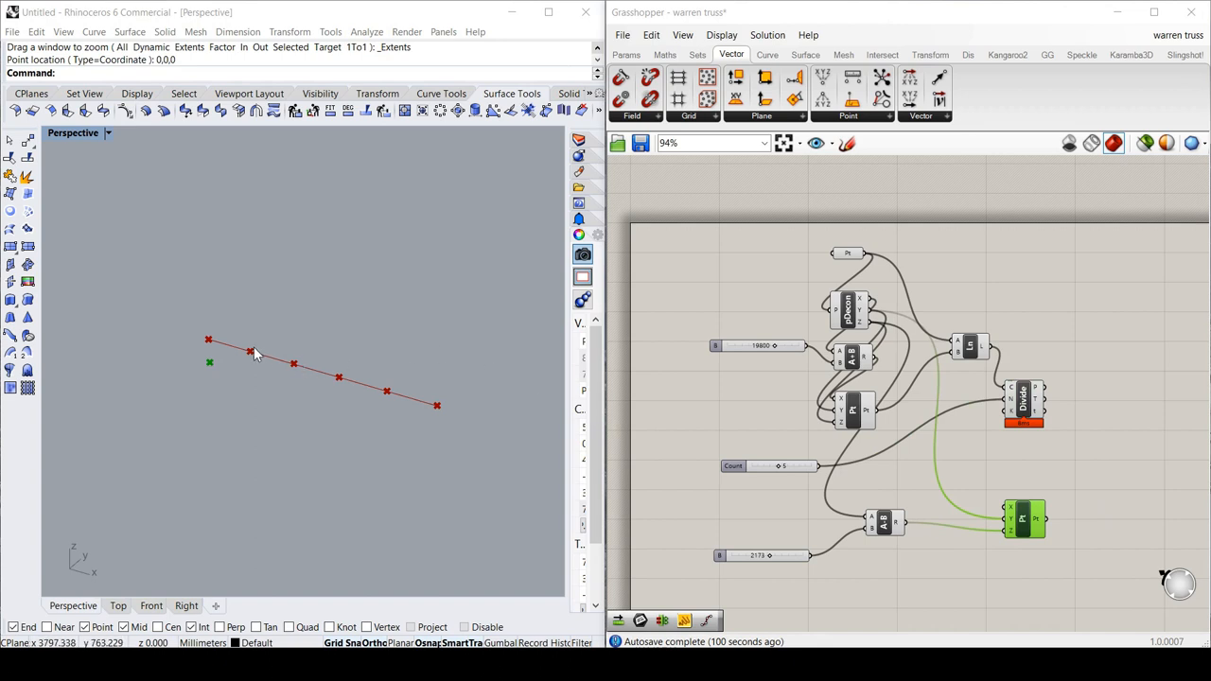
mouse_move(249, 367)
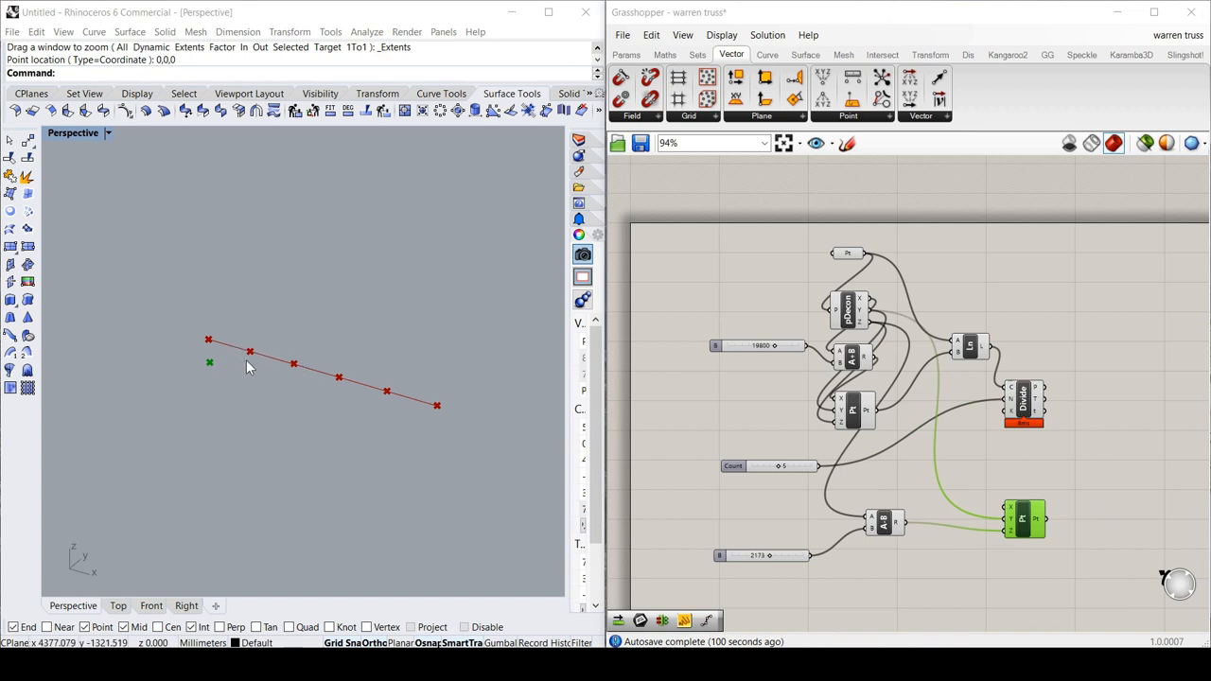
mouse_move(263, 367)
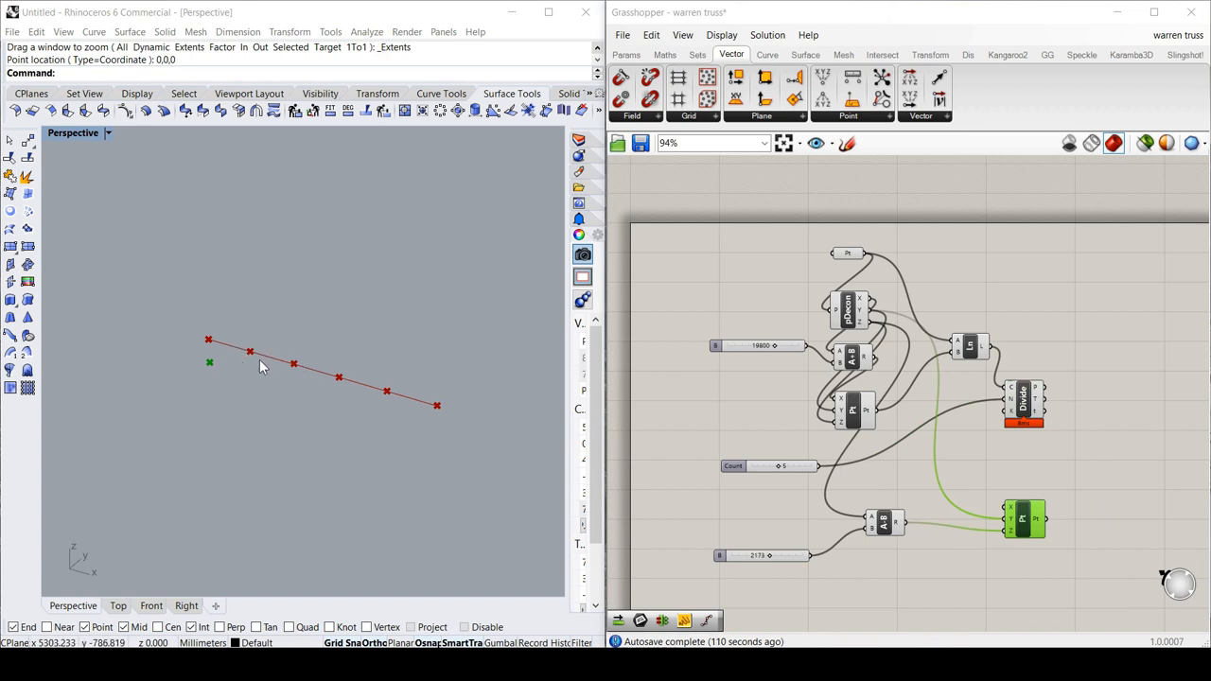
mouse_move(1143, 430)
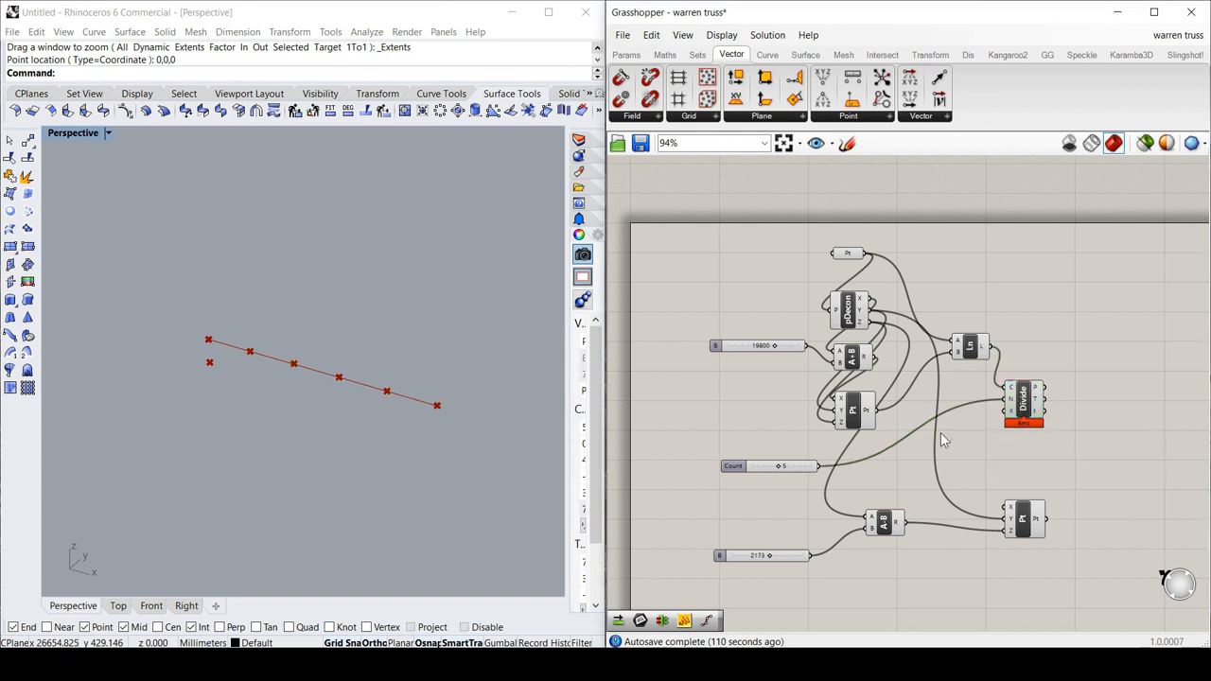
Add a List Item taking Divide's points to pick the second point, placed beside Divide.
left_click(697, 54)
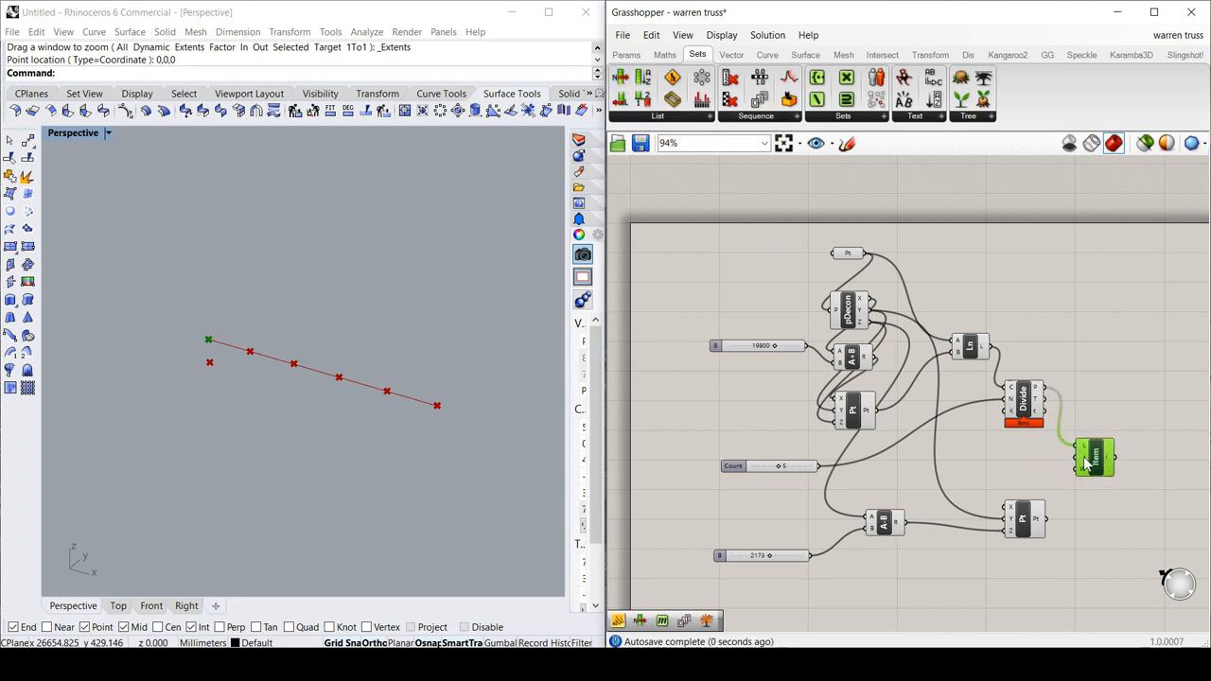
right_click(1094, 459)
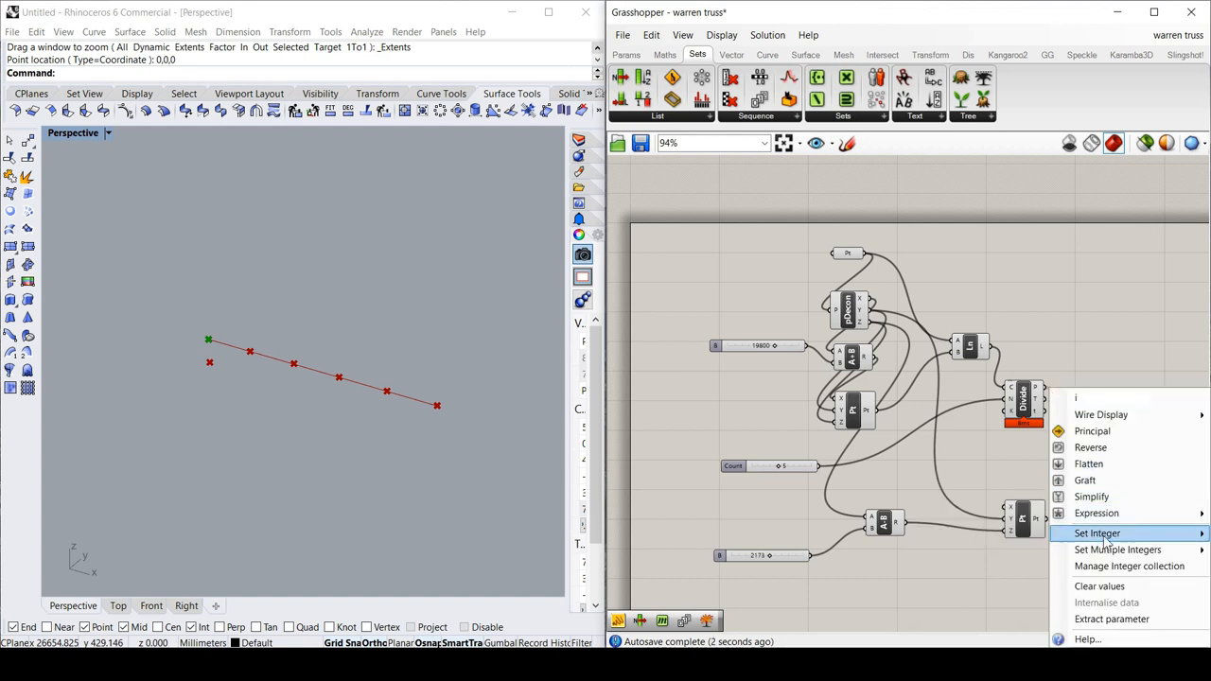
mouse_move(951, 486)
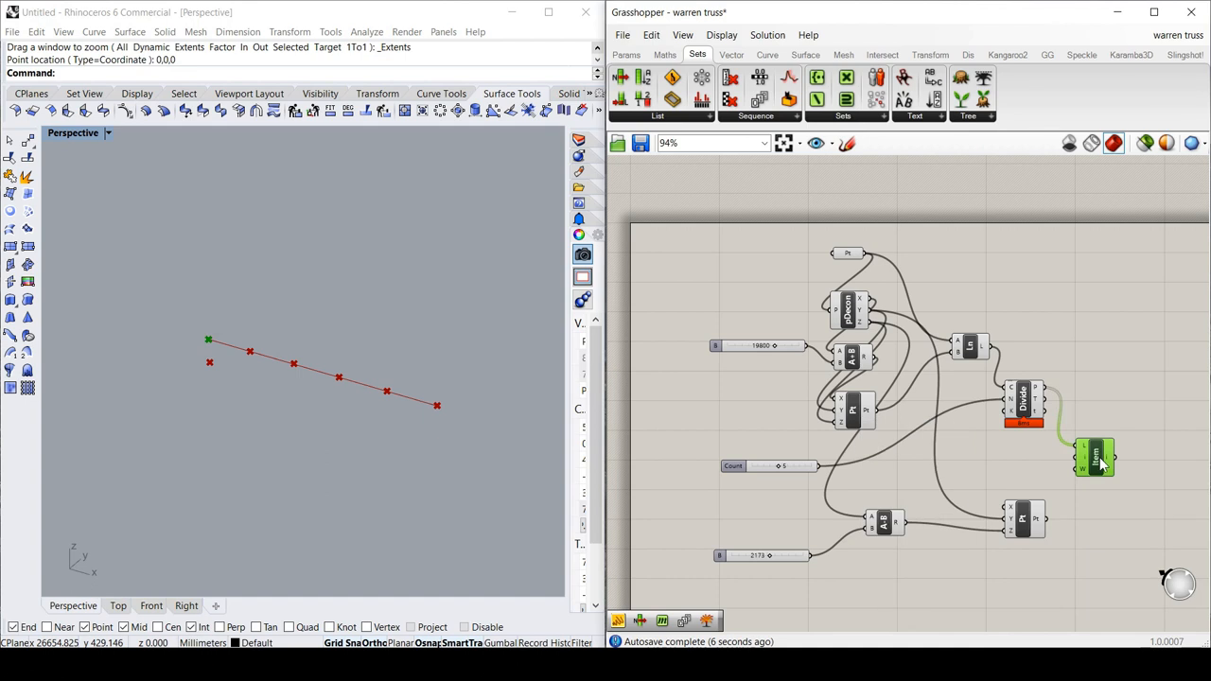
scroll("down", 3)
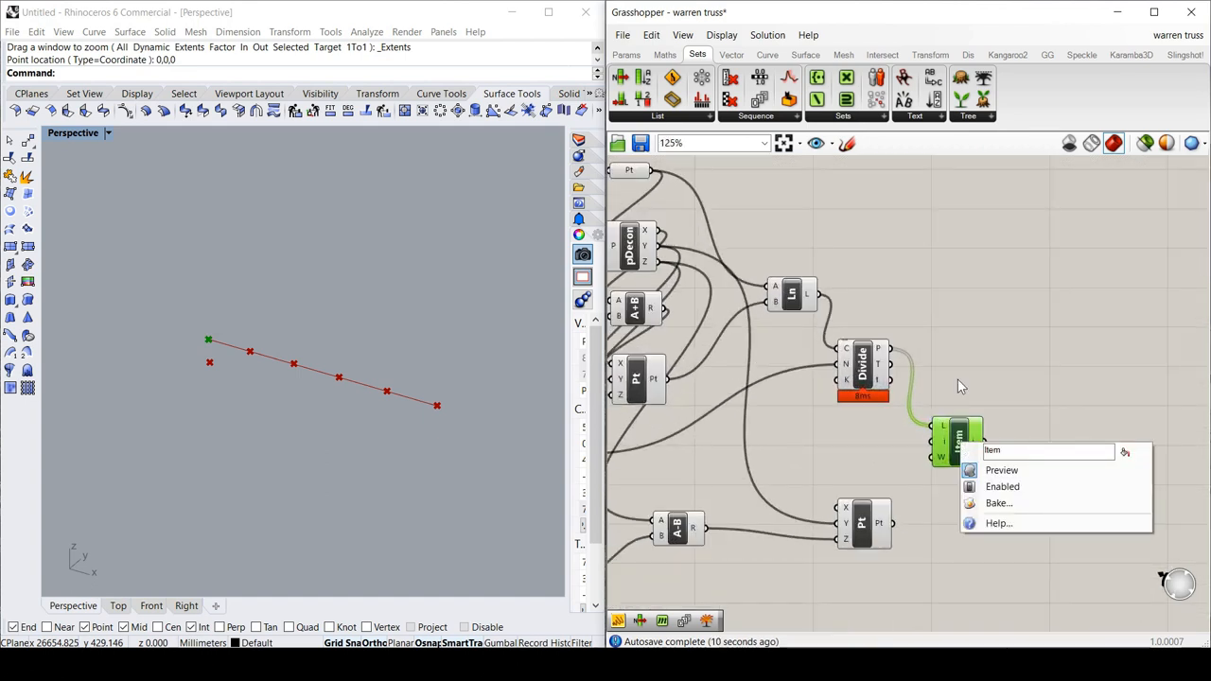
right_click(955, 435)
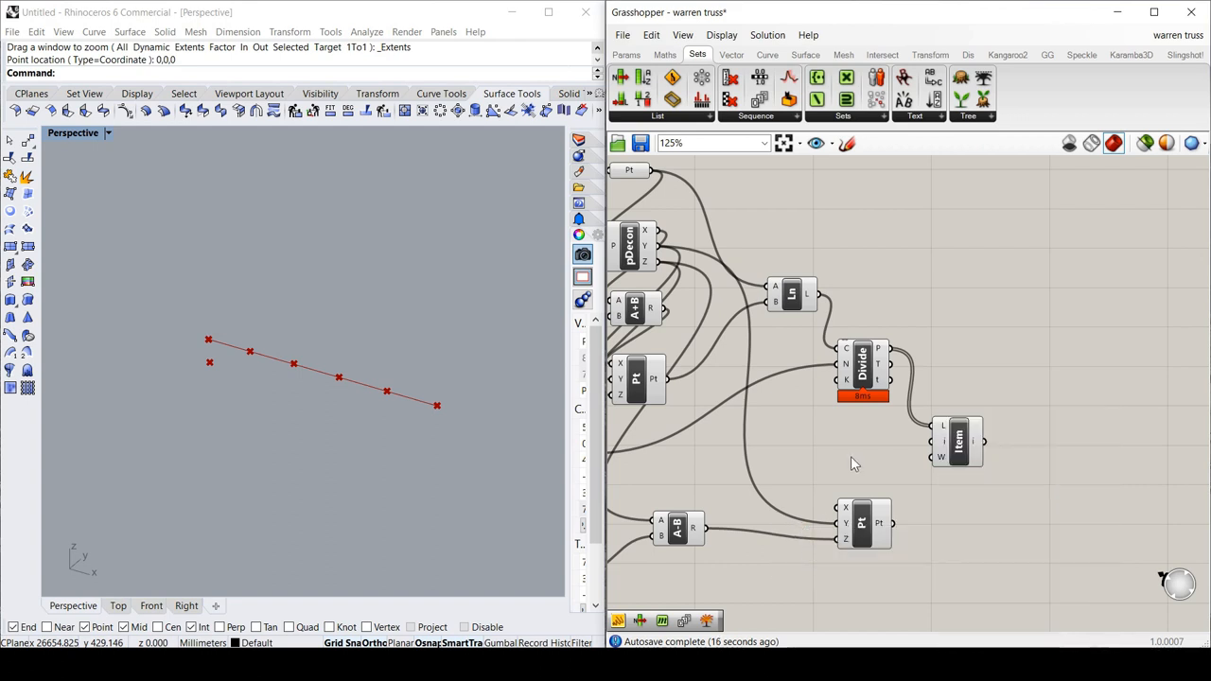
left_click(957, 441)
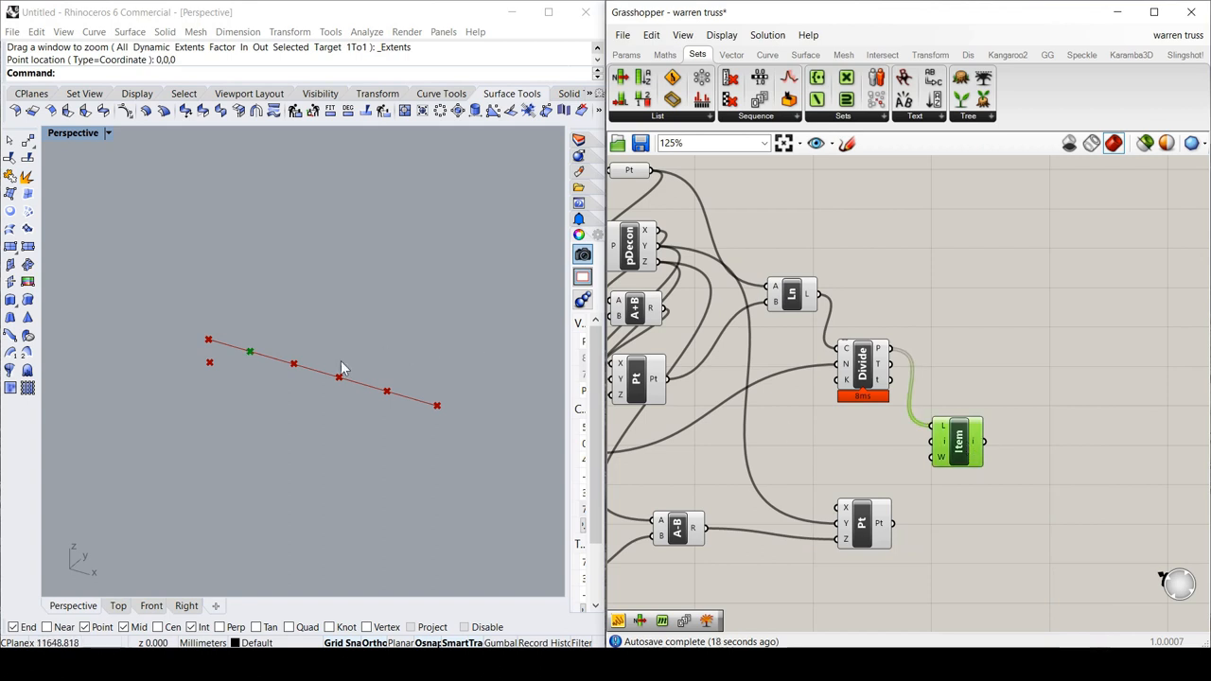
mouse_move(263, 365)
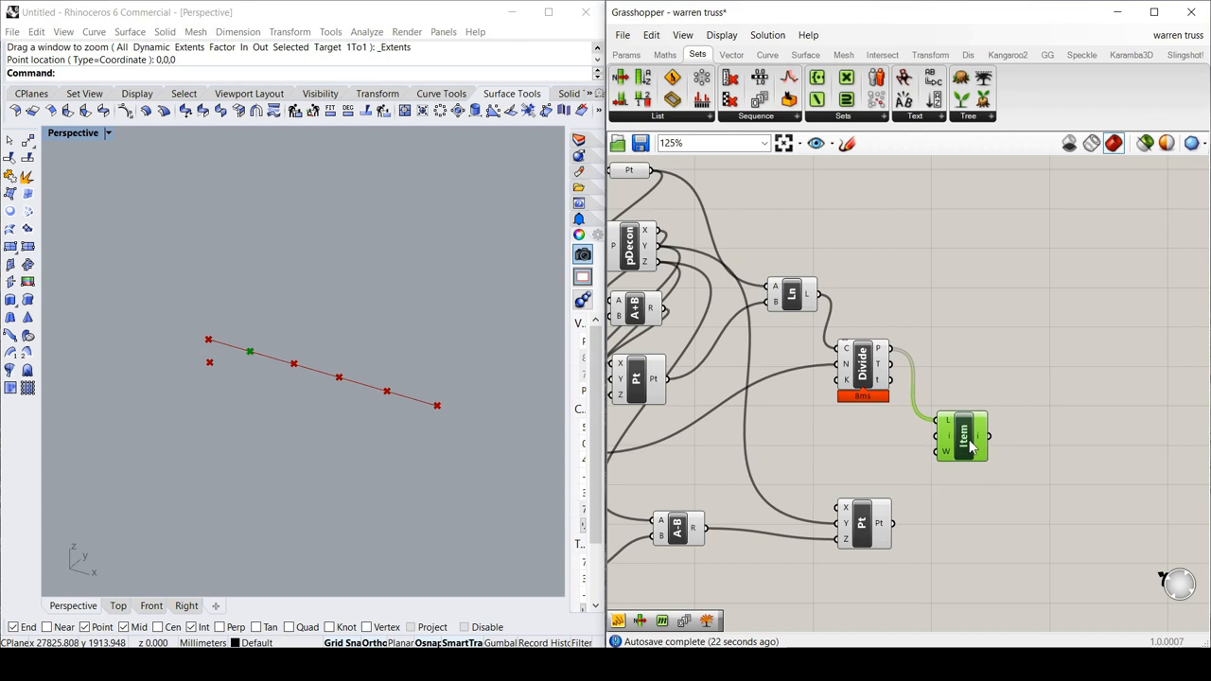
left_click_drag(962, 436, 977, 402)
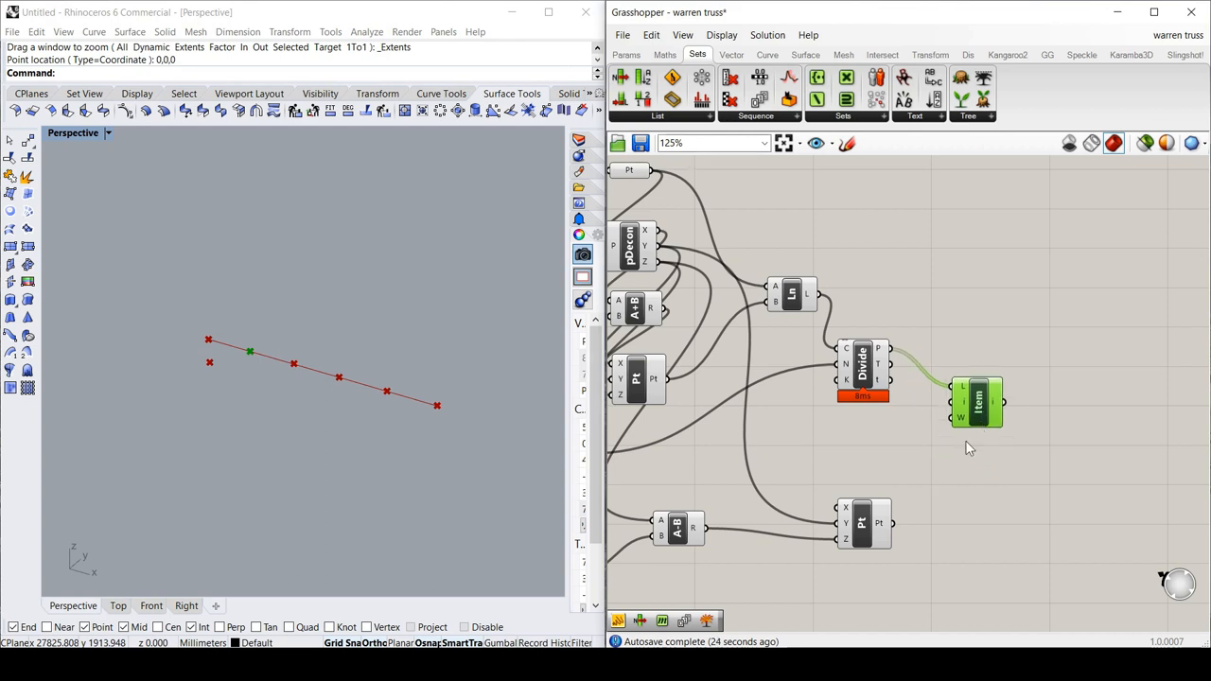
mouse_move(743, 200)
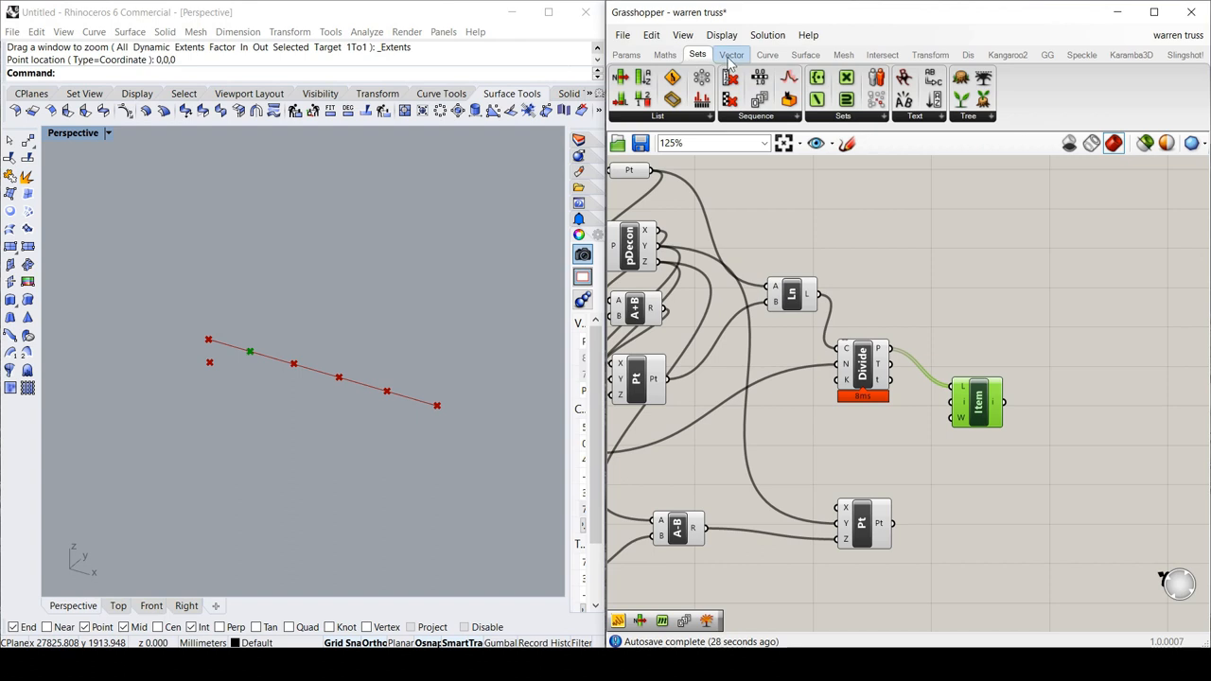
Place a Deconstruct Point component and feed it the List Item's picked point.
left_click(731, 54)
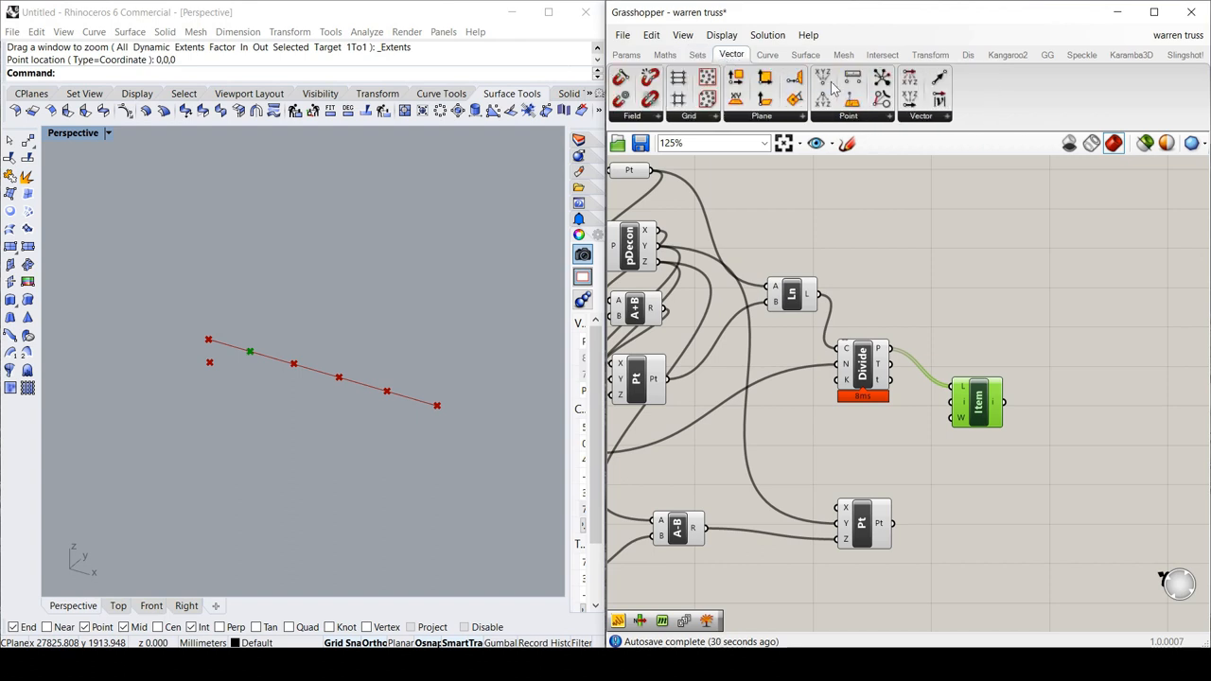
mouse_move(822, 77)
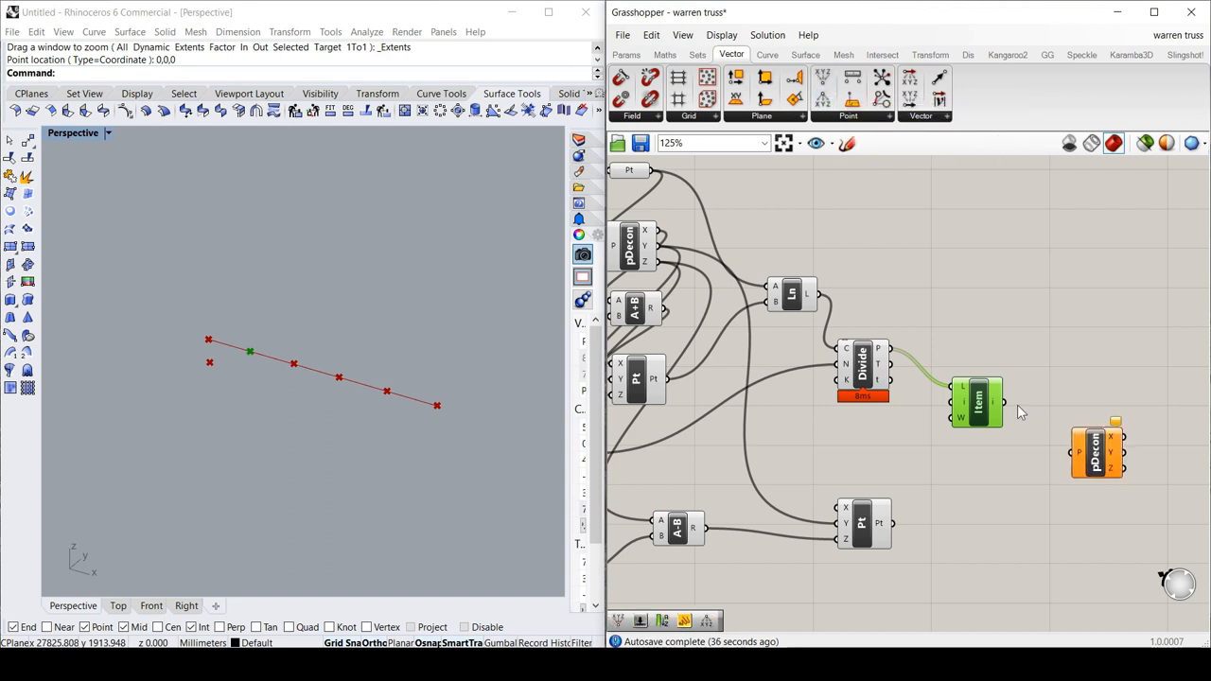
left_click_drag(1097, 450, 1069, 416)
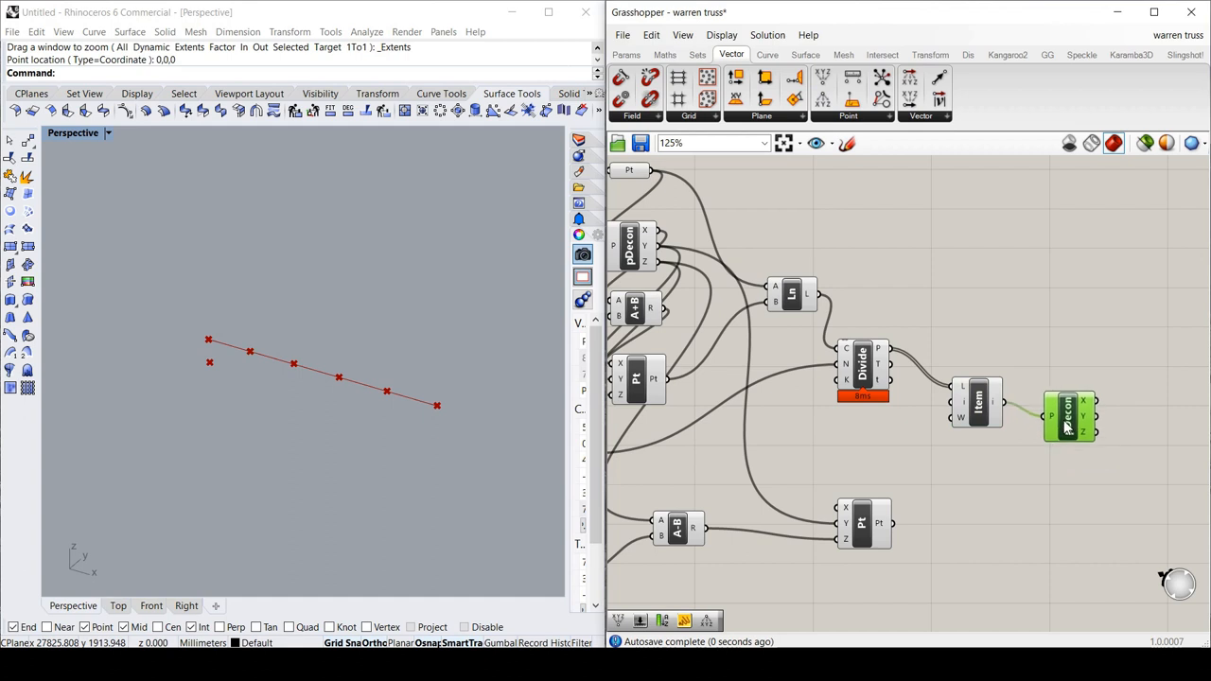
left_click_drag(1069, 416, 1069, 402)
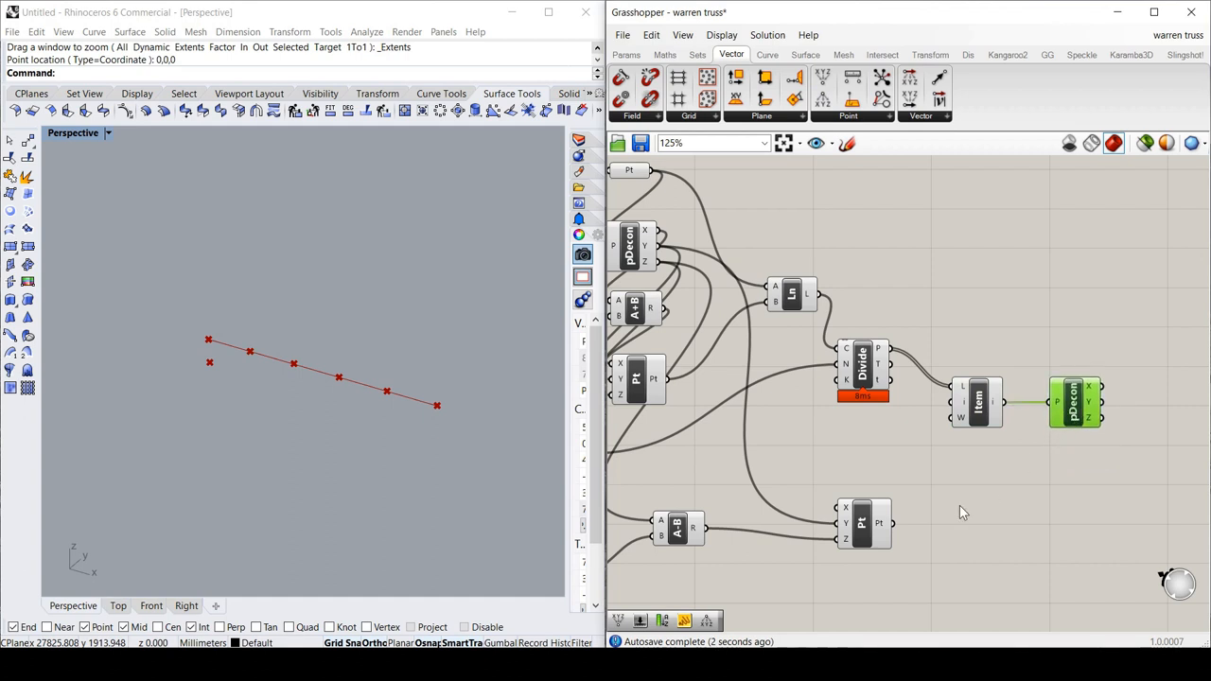
scroll("down", 3)
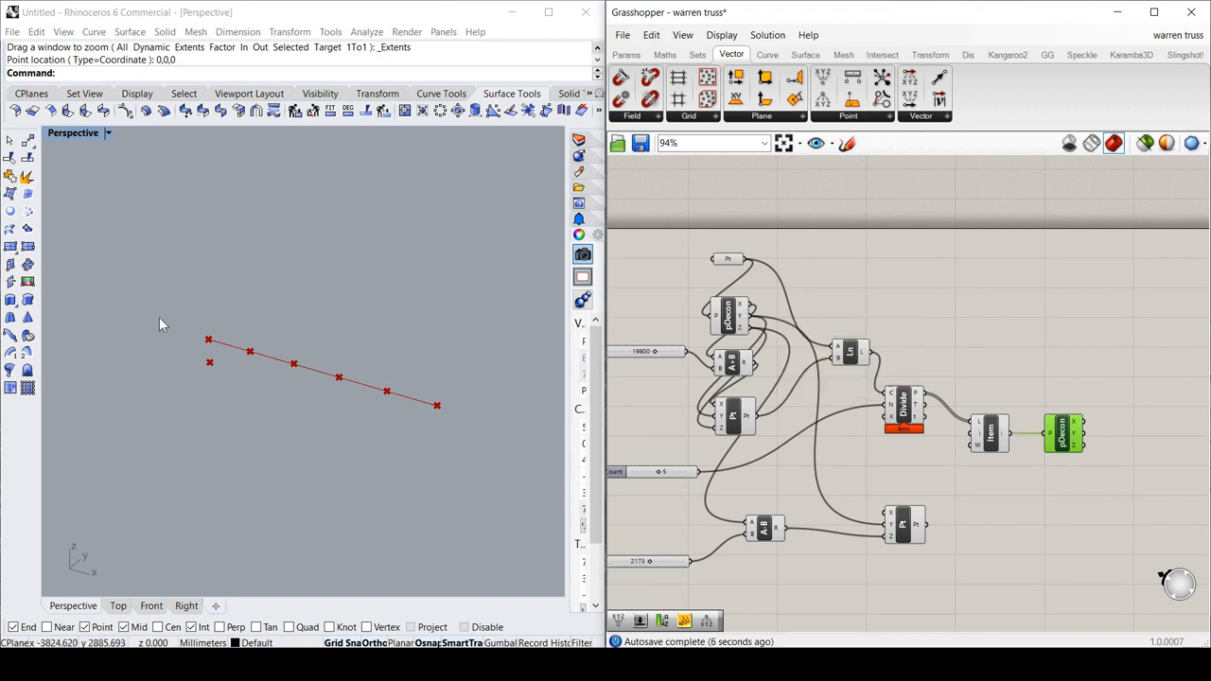
mouse_move(227, 350)
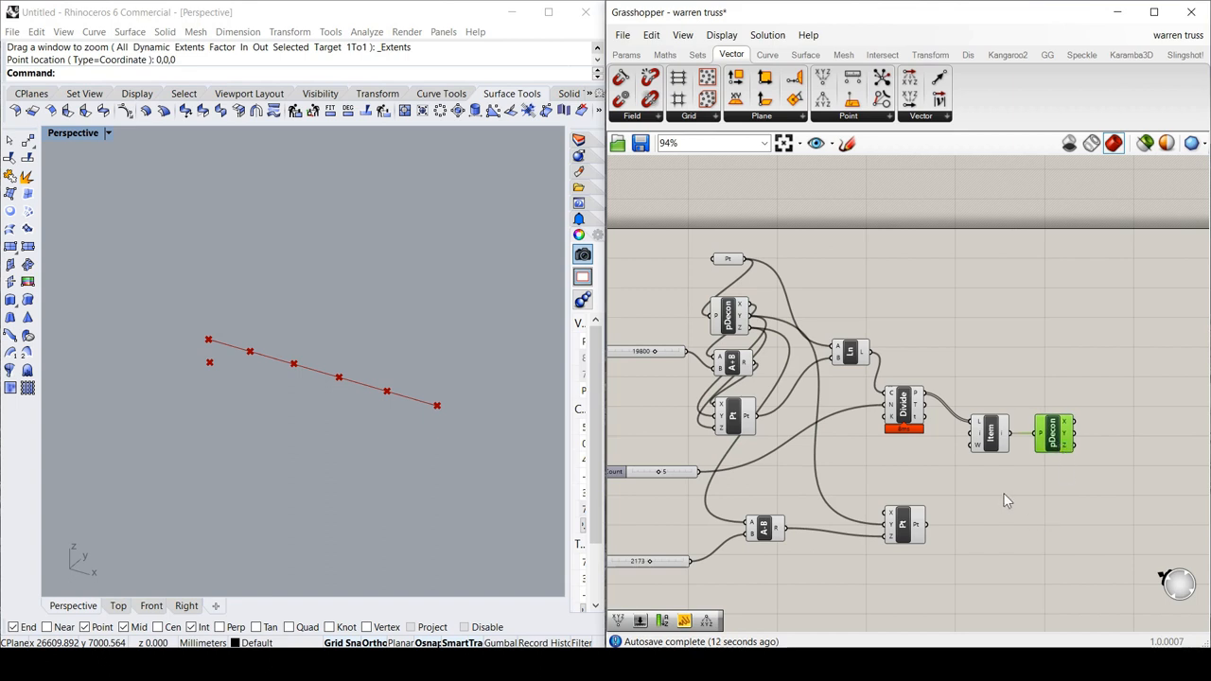
mouse_move(1019, 498)
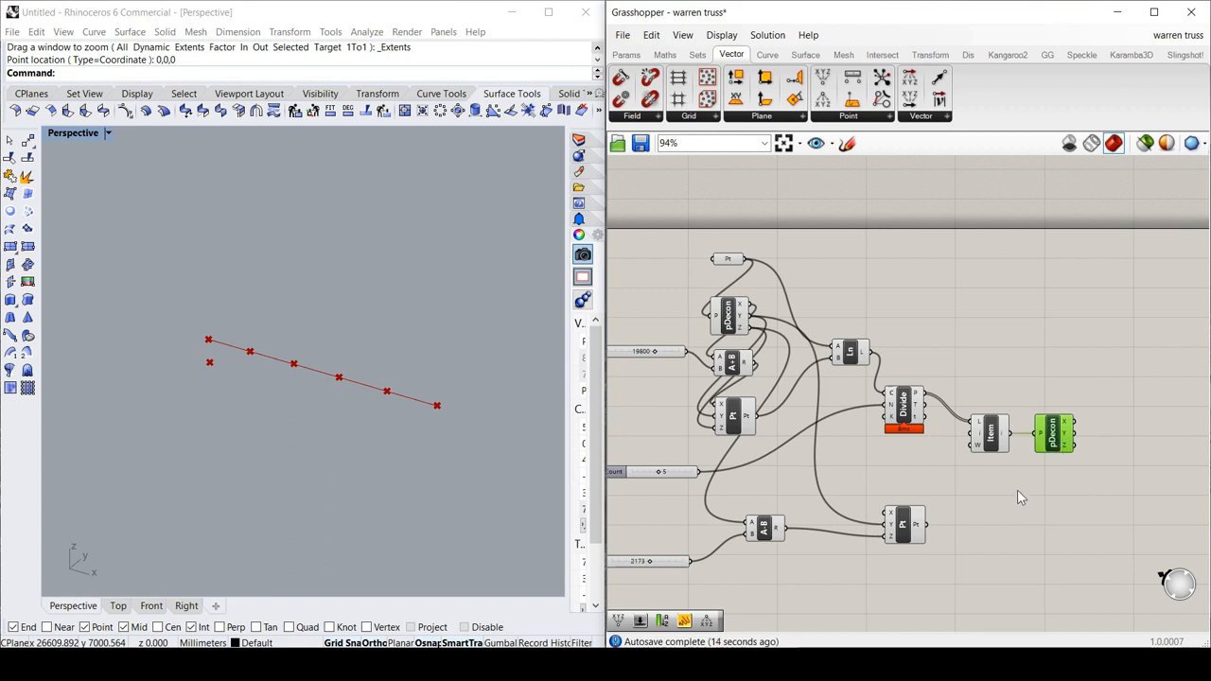
Search 'add' to place an Addition component and wire a deconstructed coordinate into it.
double_click(1020, 501)
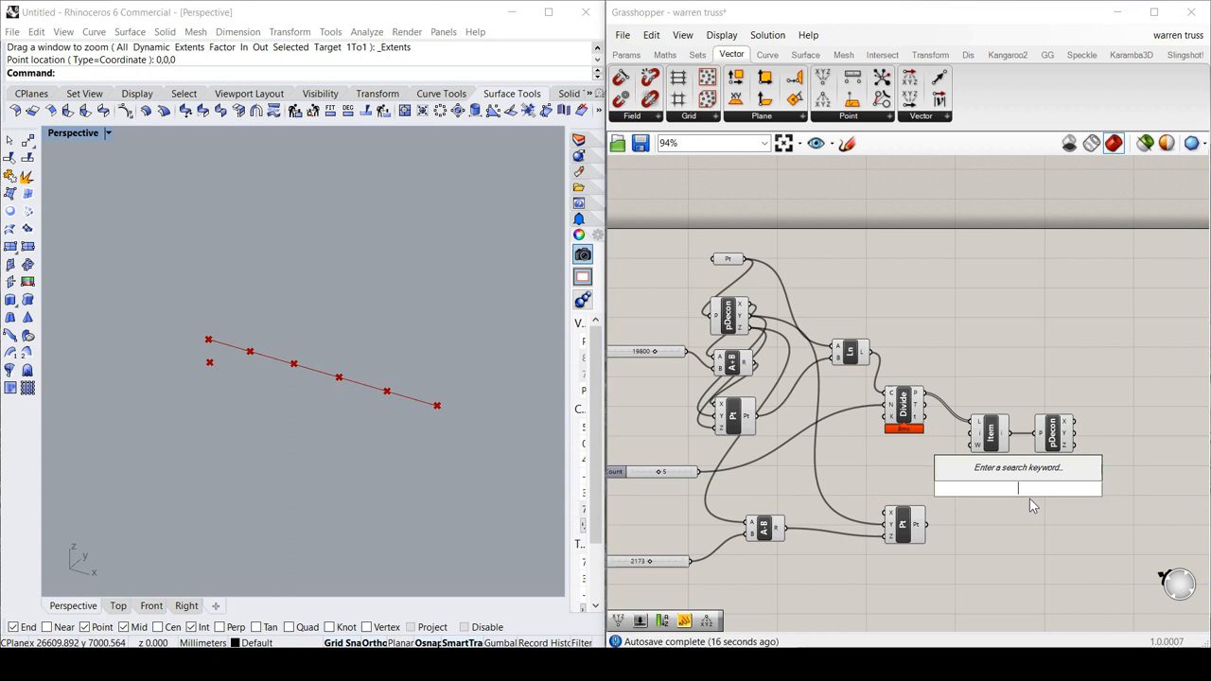
type("add")
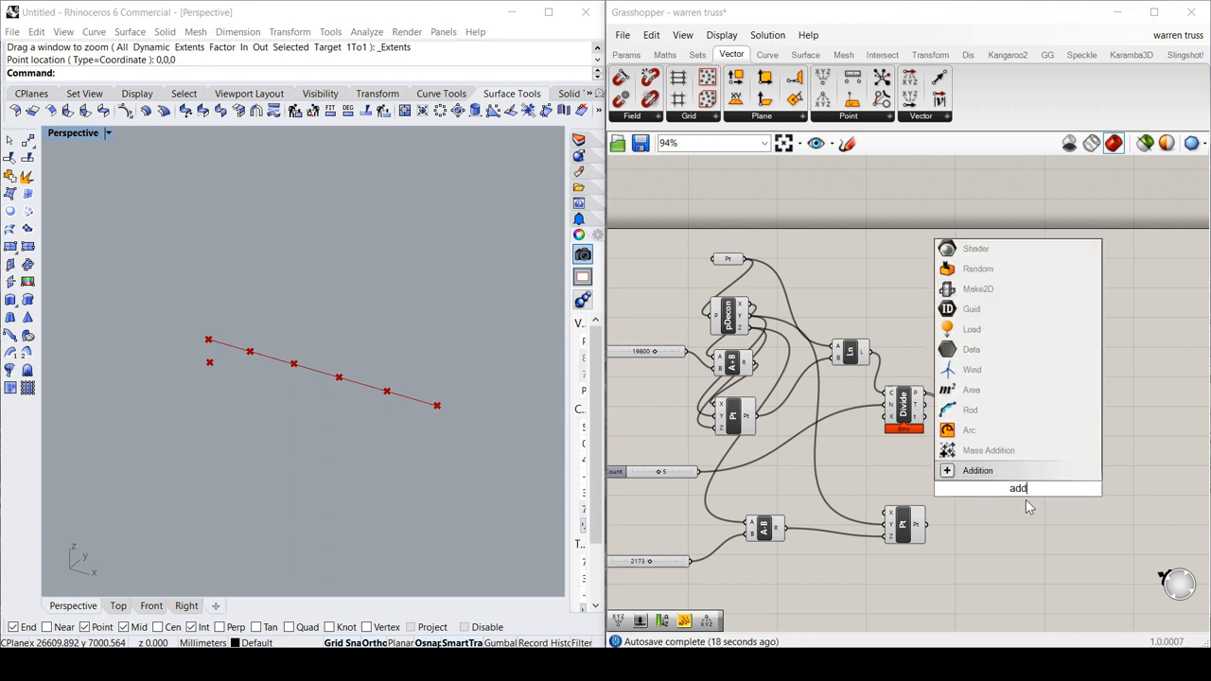
left_click(977, 470)
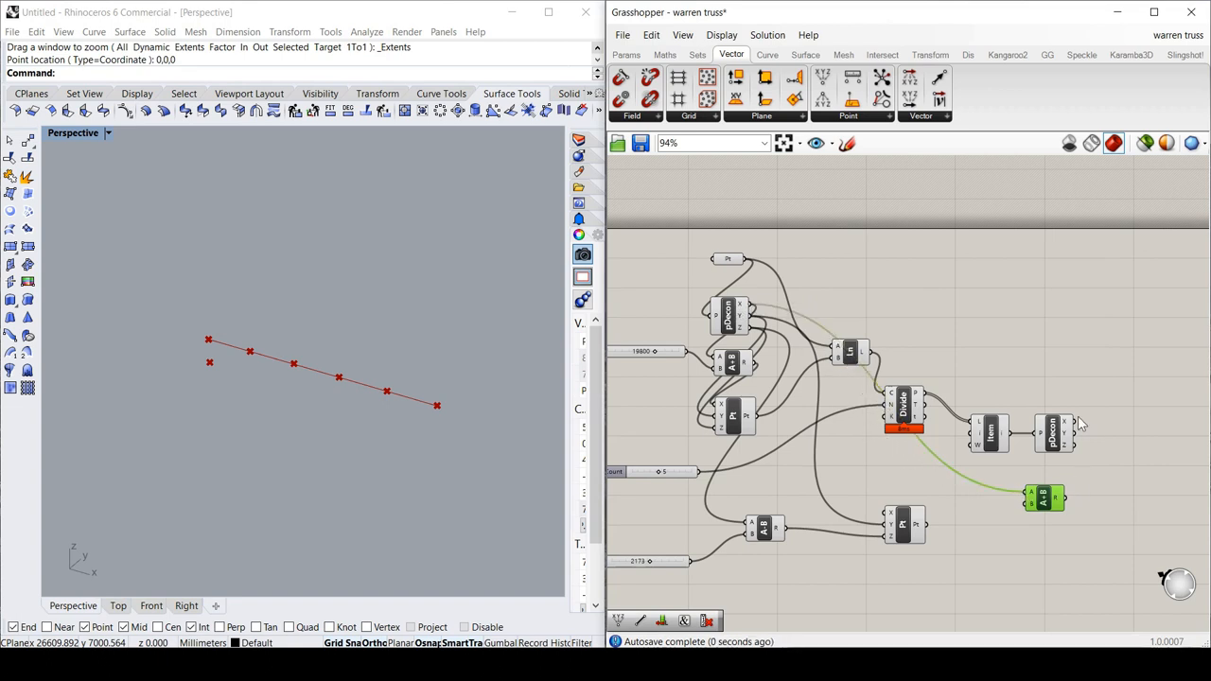
left_click(1055, 434)
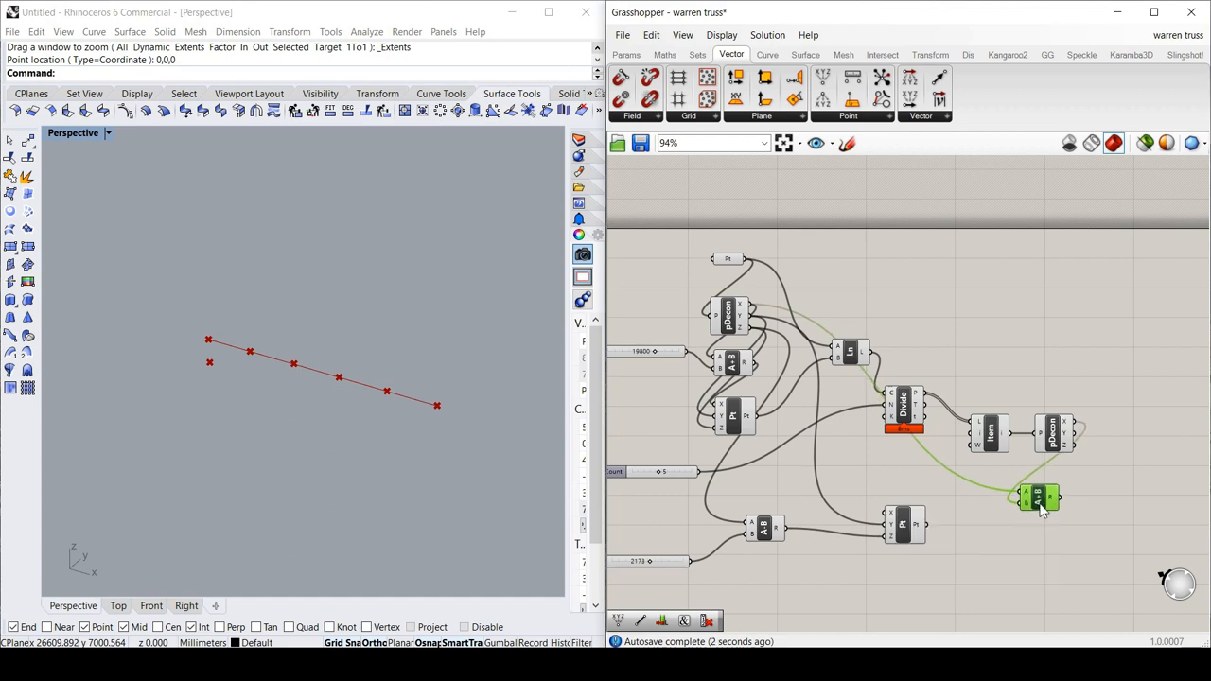
mouse_move(1076, 515)
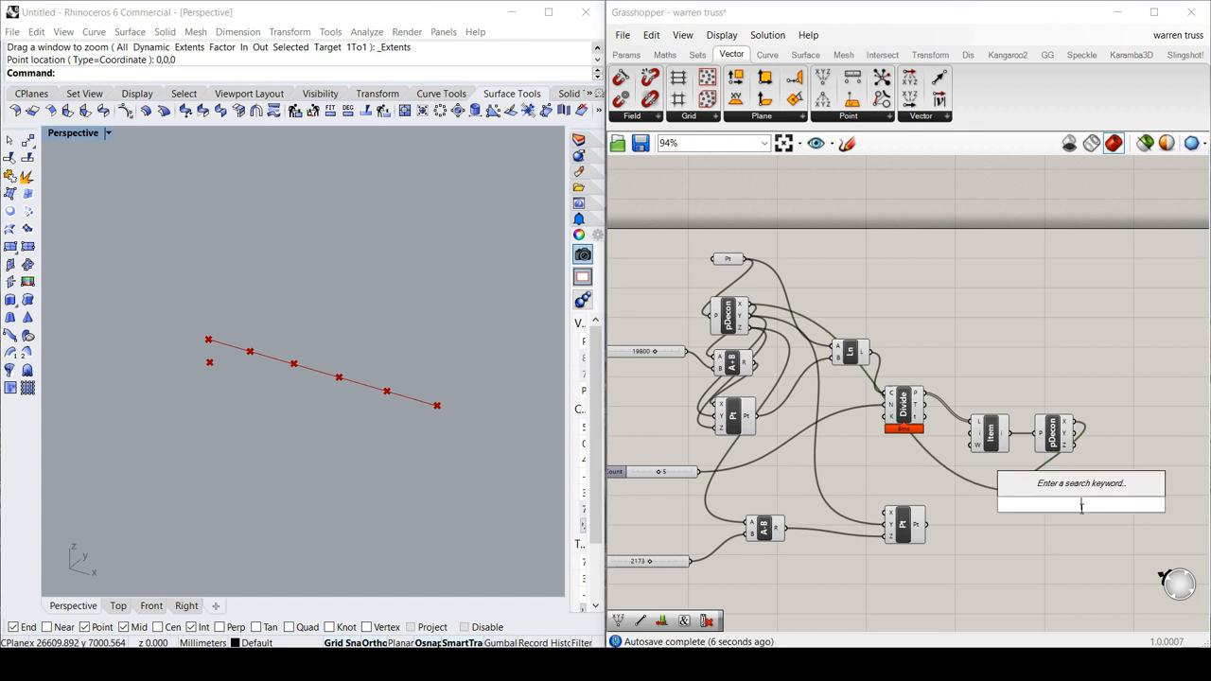
Search 'divid' to place an unwired Division component right of Addition.
type("divide")
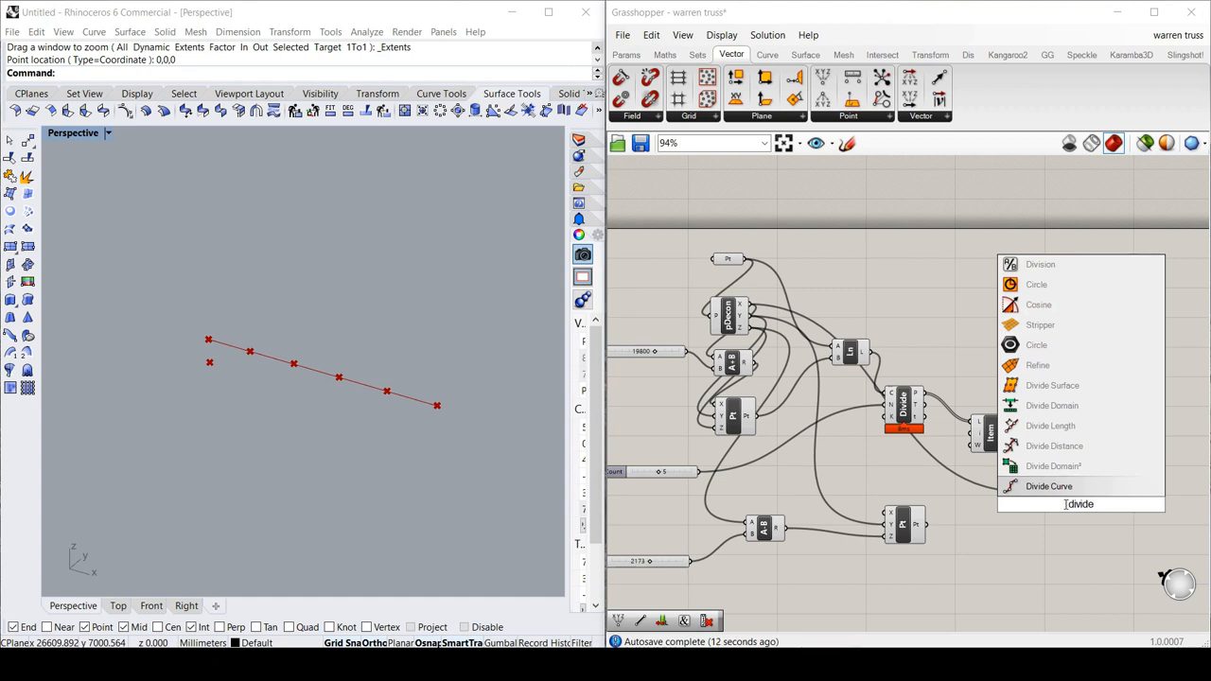
mouse_move(1040, 264)
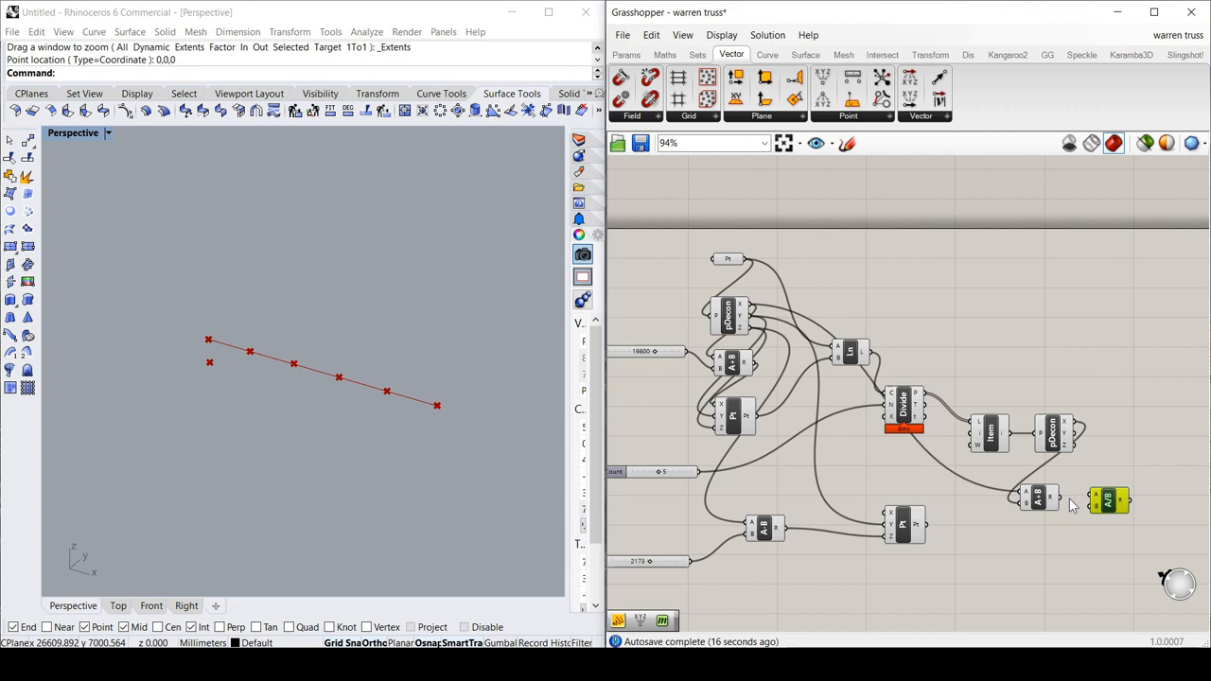
right_click(1107, 502)
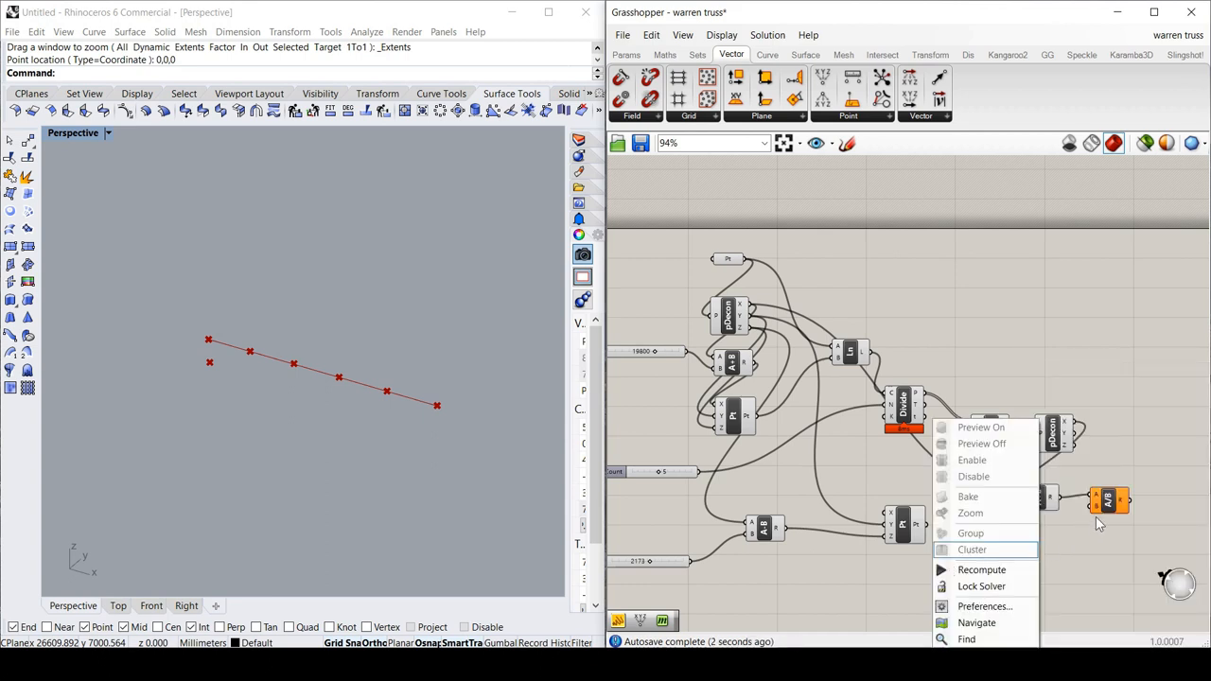
left_click(970, 512)
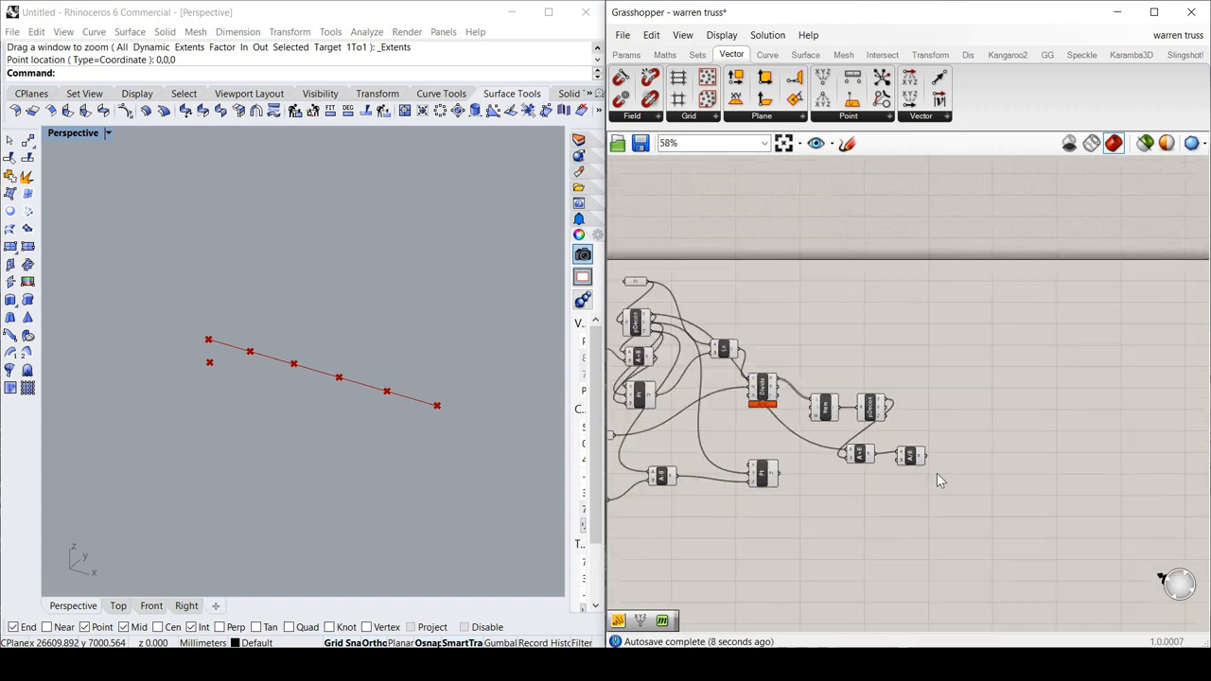
Move the new point component lower and line up Deconstruct Point beside the List Item.
scroll("up", 3)
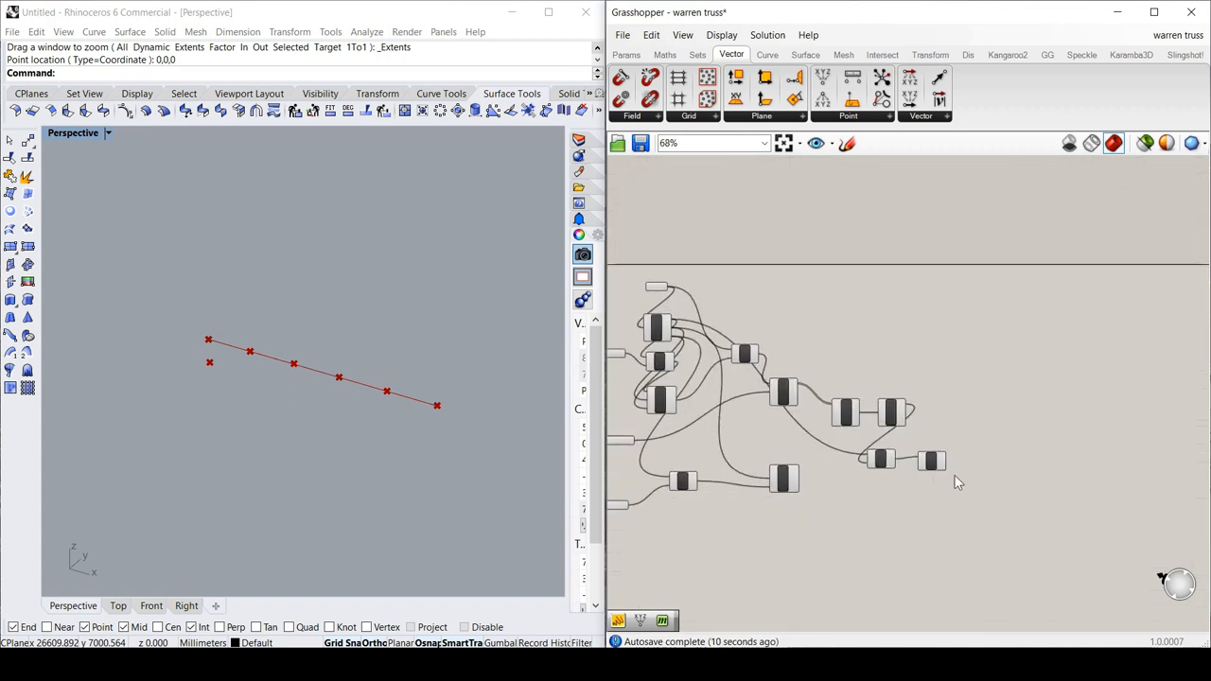
scroll("up", 3)
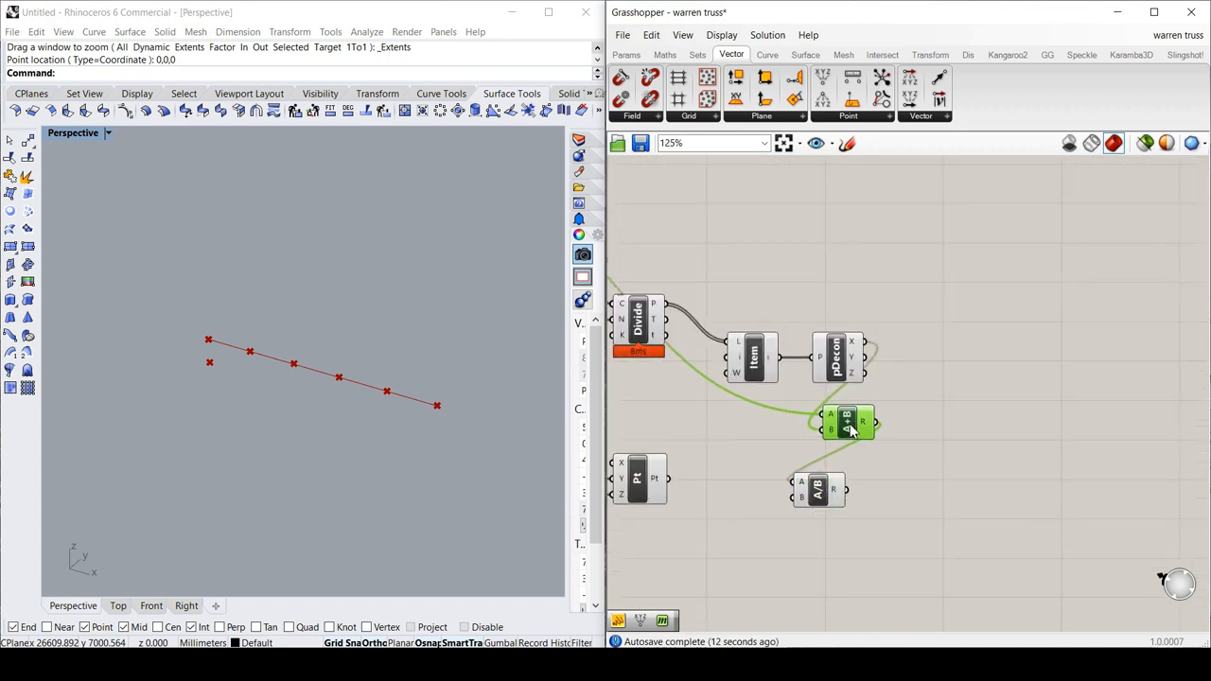
scroll("down", 3)
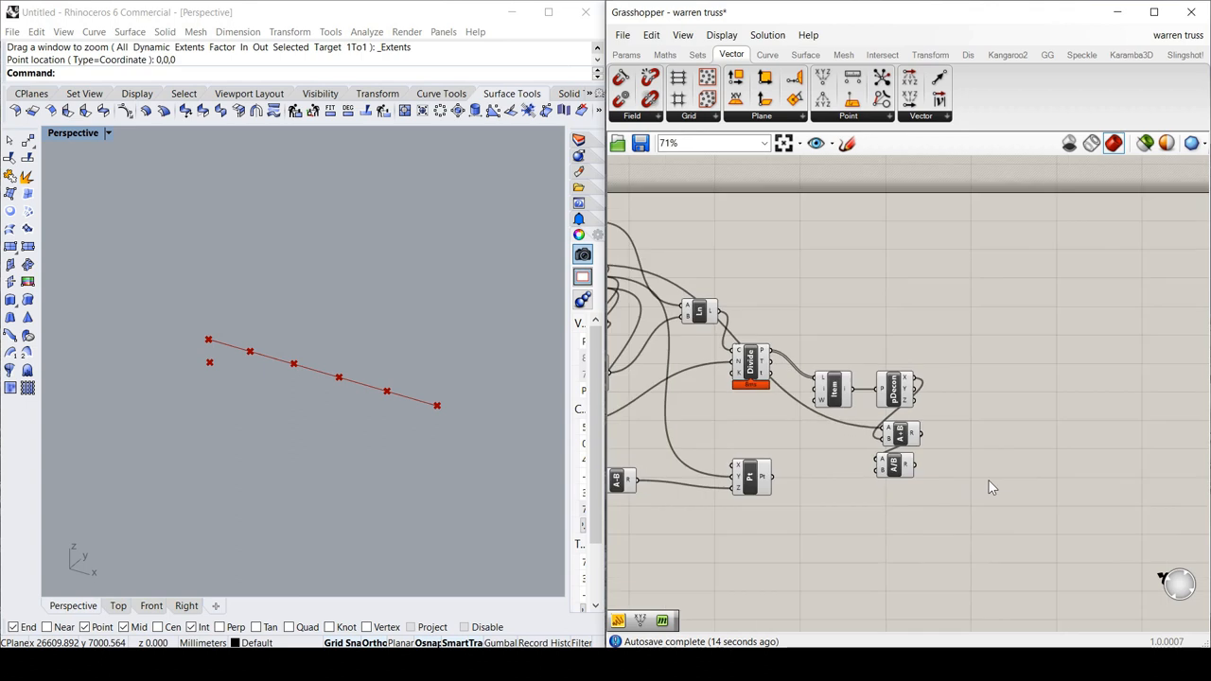
scroll("up", 3)
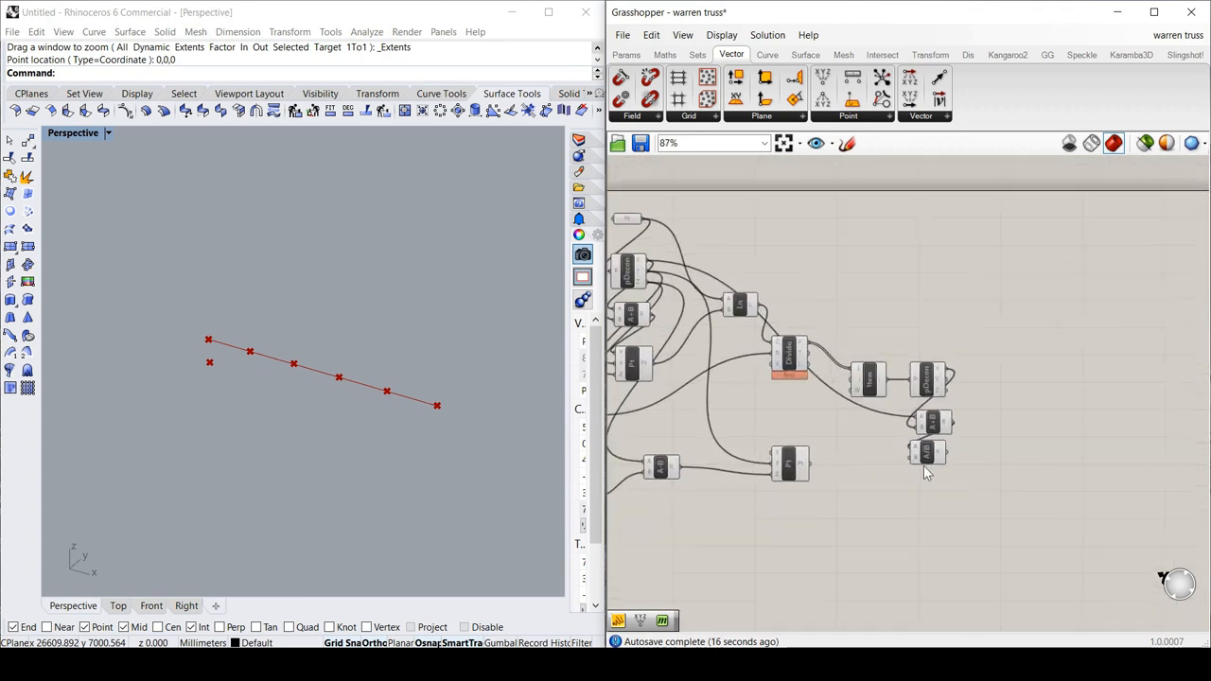
scroll("up", 3)
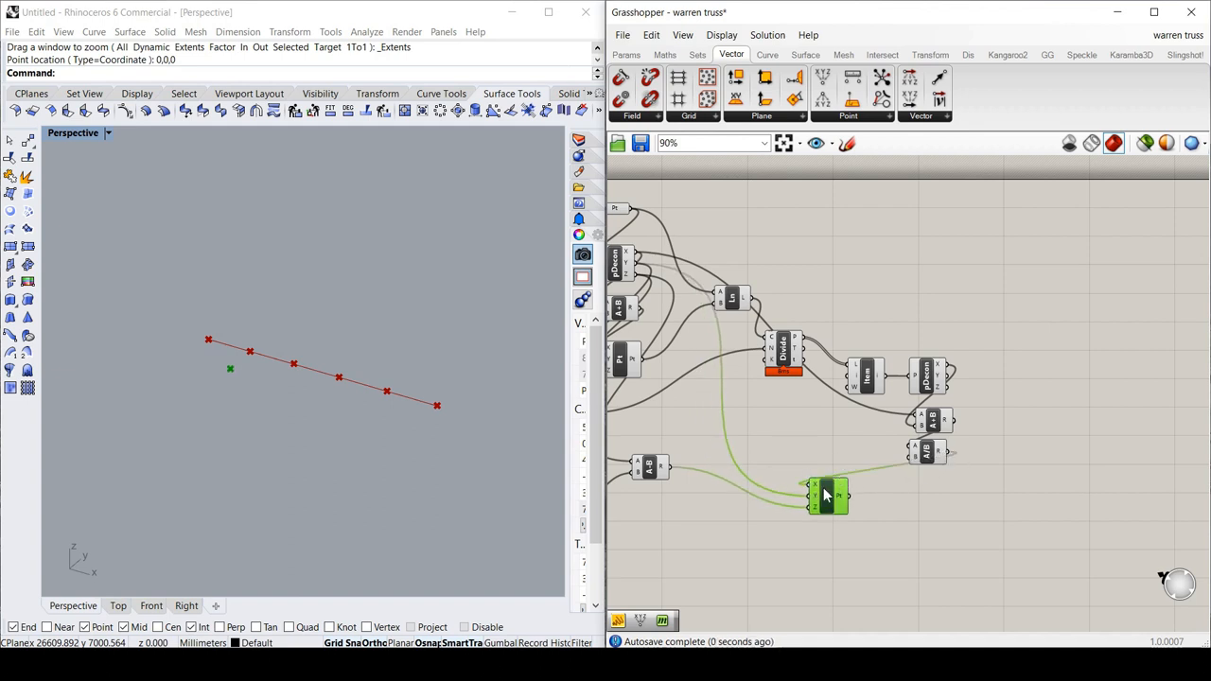
left_click_drag(826, 496, 938, 530)
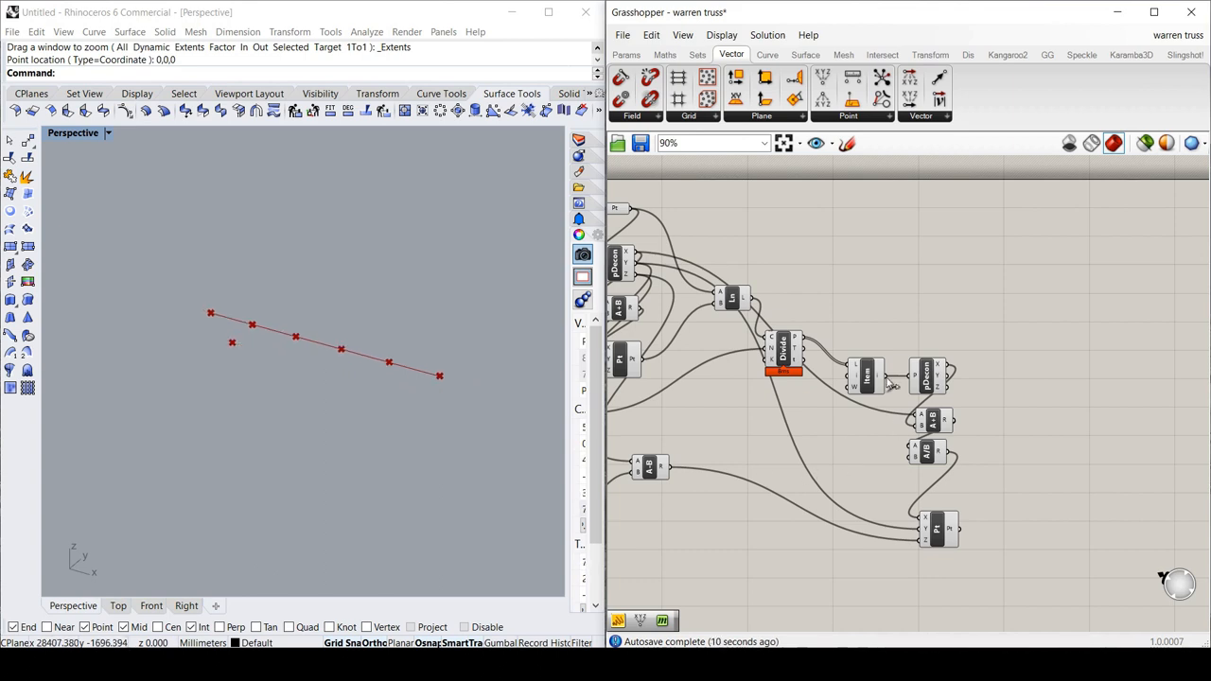
left_click(867, 347)
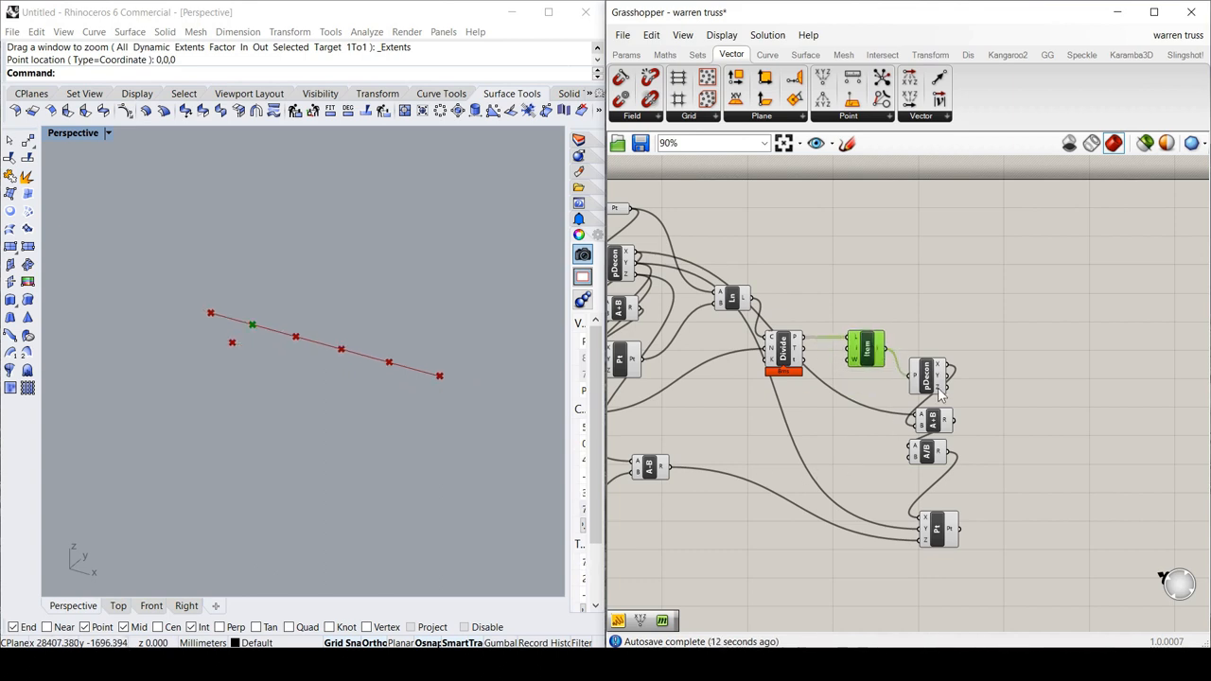
left_click_drag(932, 378, 932, 350)
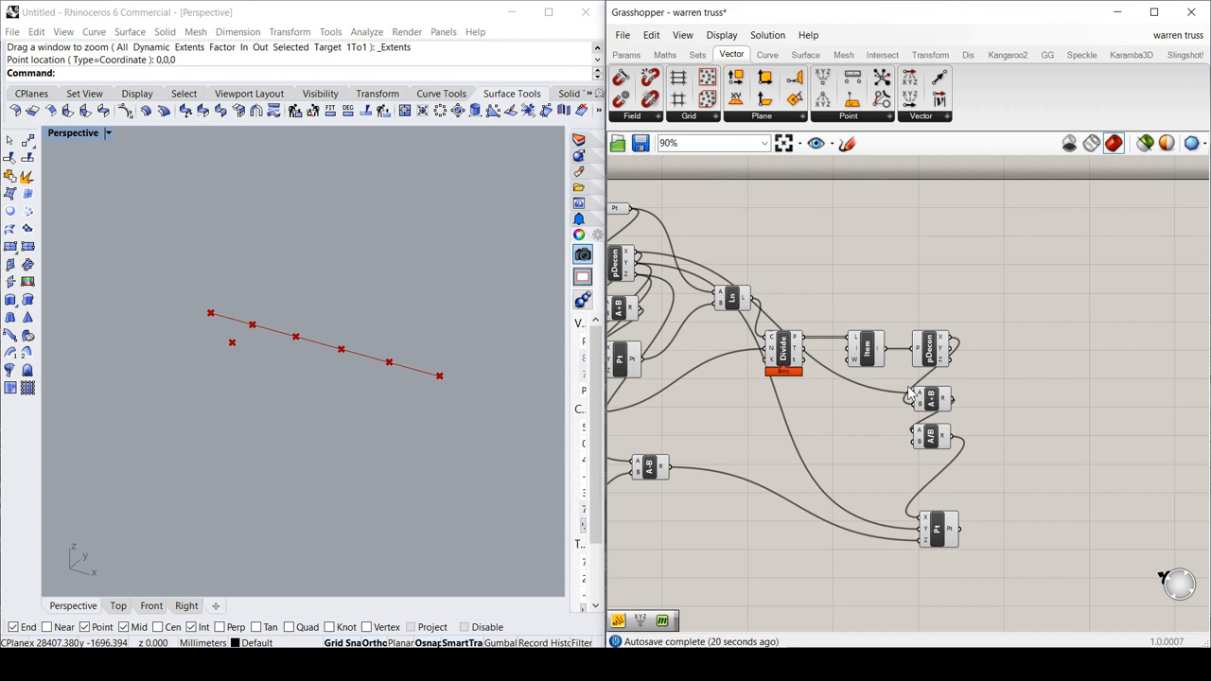
mouse_move(887, 462)
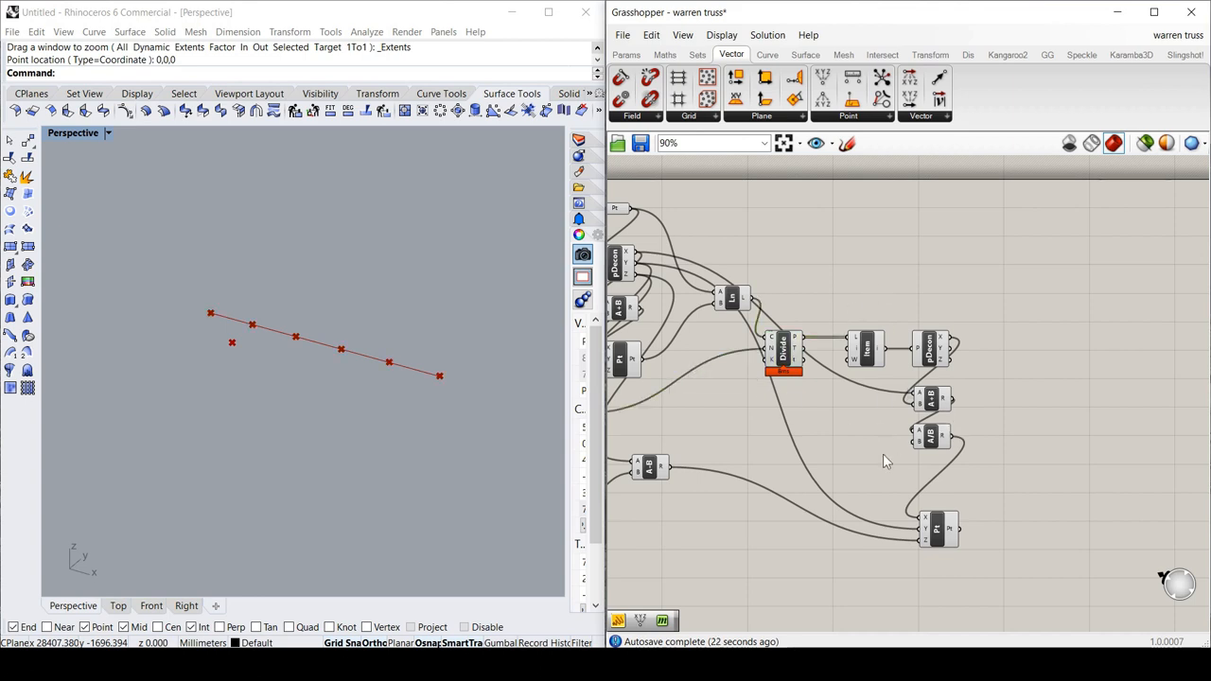
scroll("down", 3)
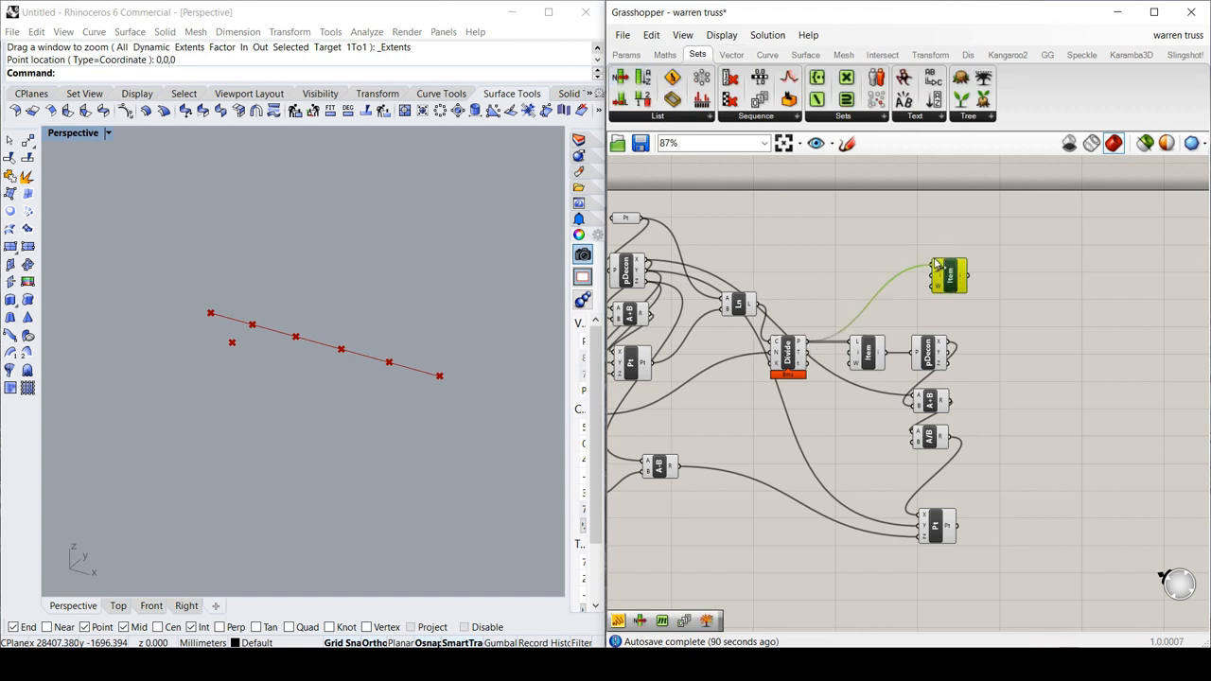
Feed Divide's points into the new List Item and List Length into its index.
left_click_drag(948, 274, 933, 243)
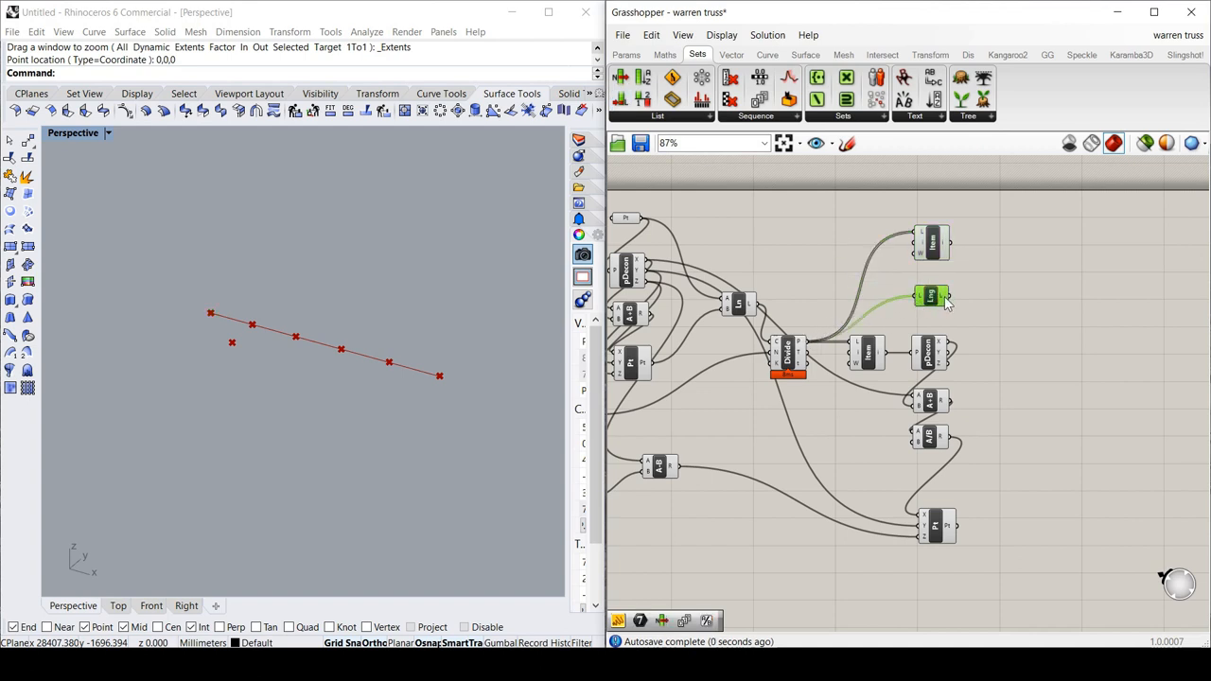
left_click_drag(932, 295, 906, 303)
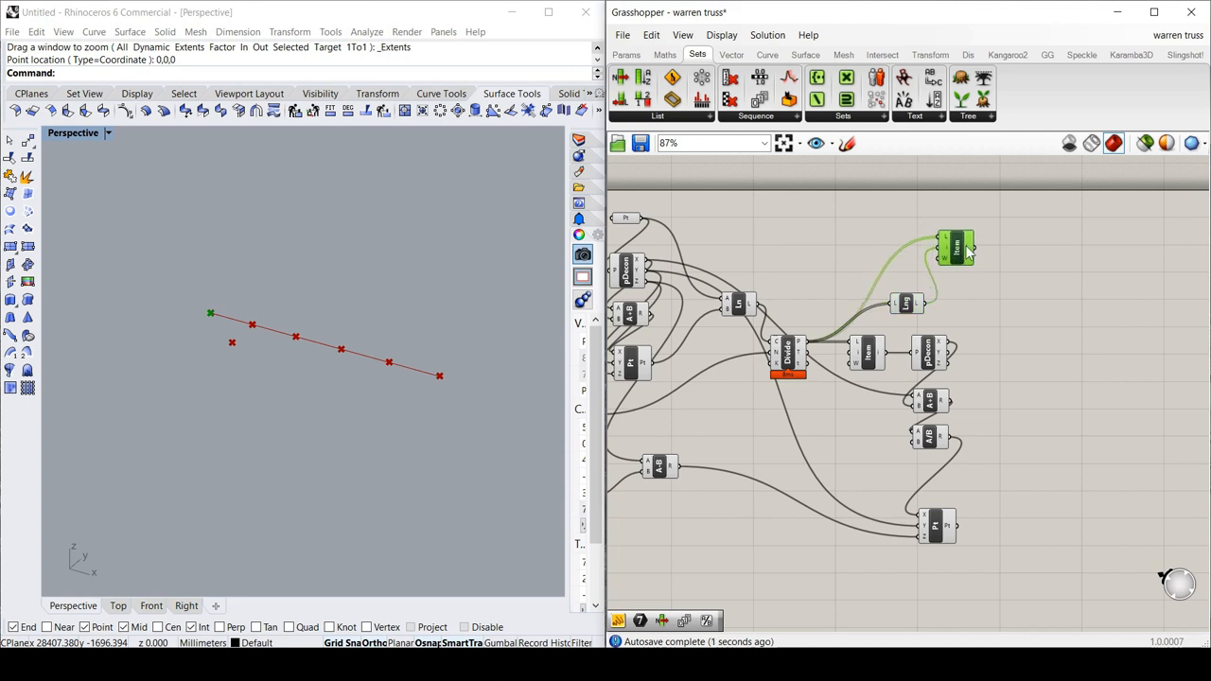
mouse_move(948, 268)
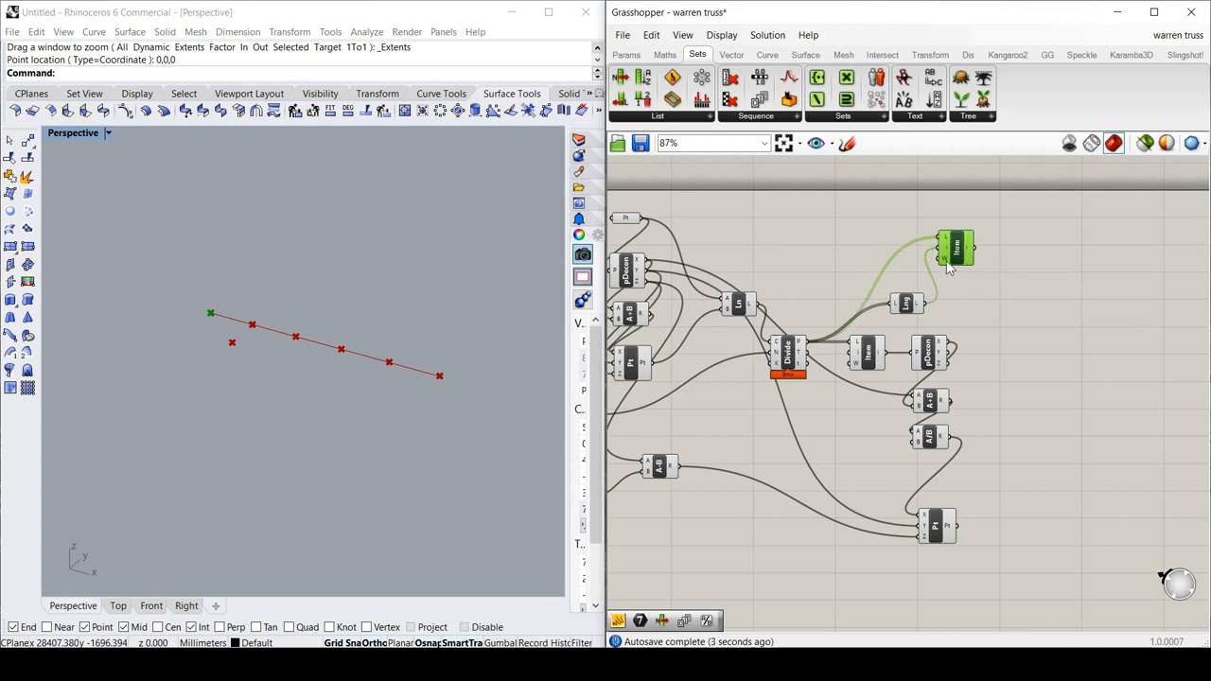
mouse_move(268, 294)
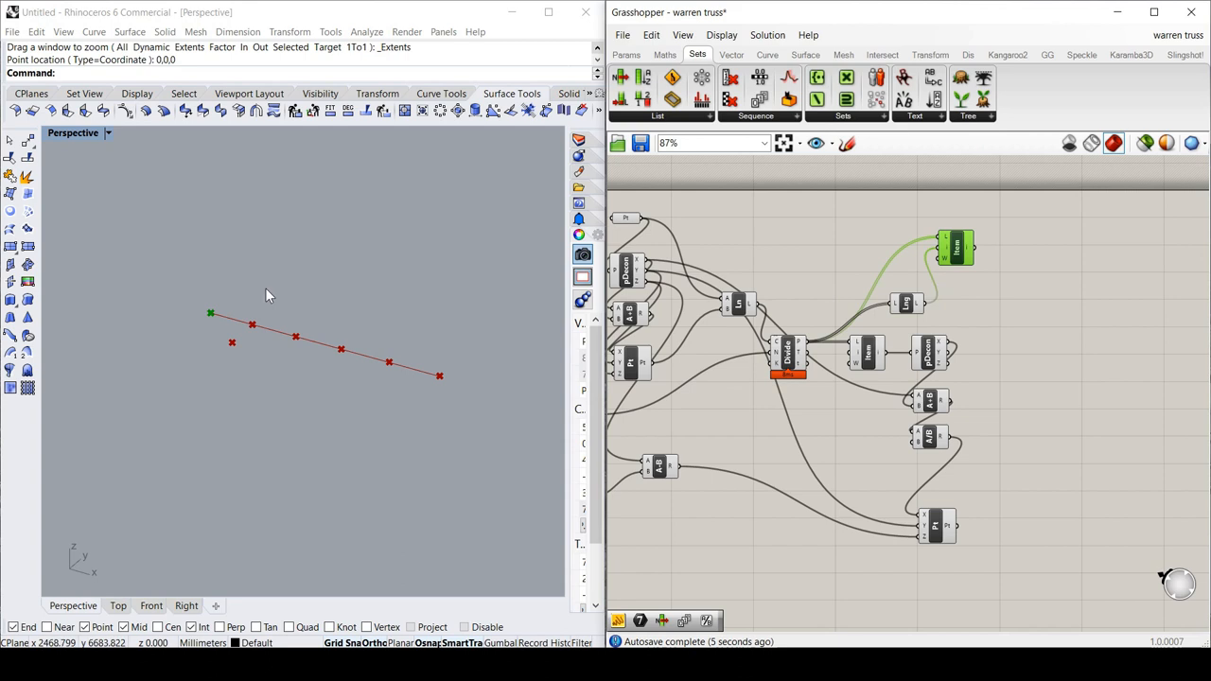
mouse_move(894, 300)
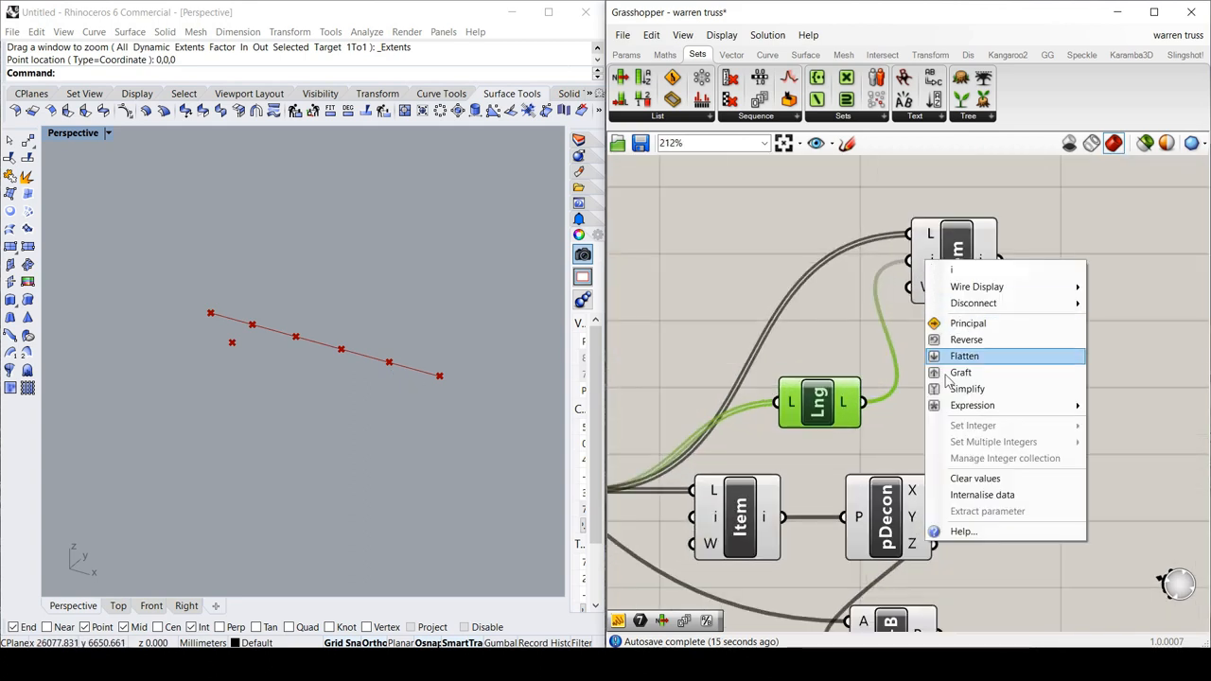
Set the upper List Item's index expression to x-1, then clear the selection.
left_click(971, 405)
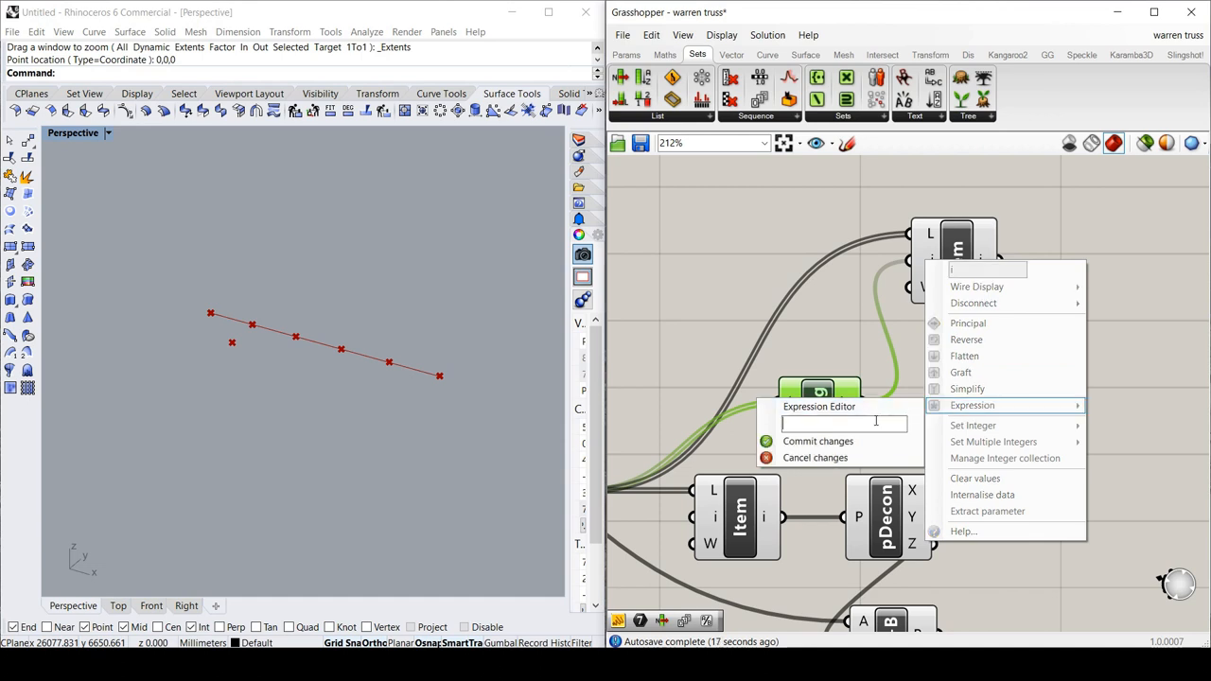
type("x-1")
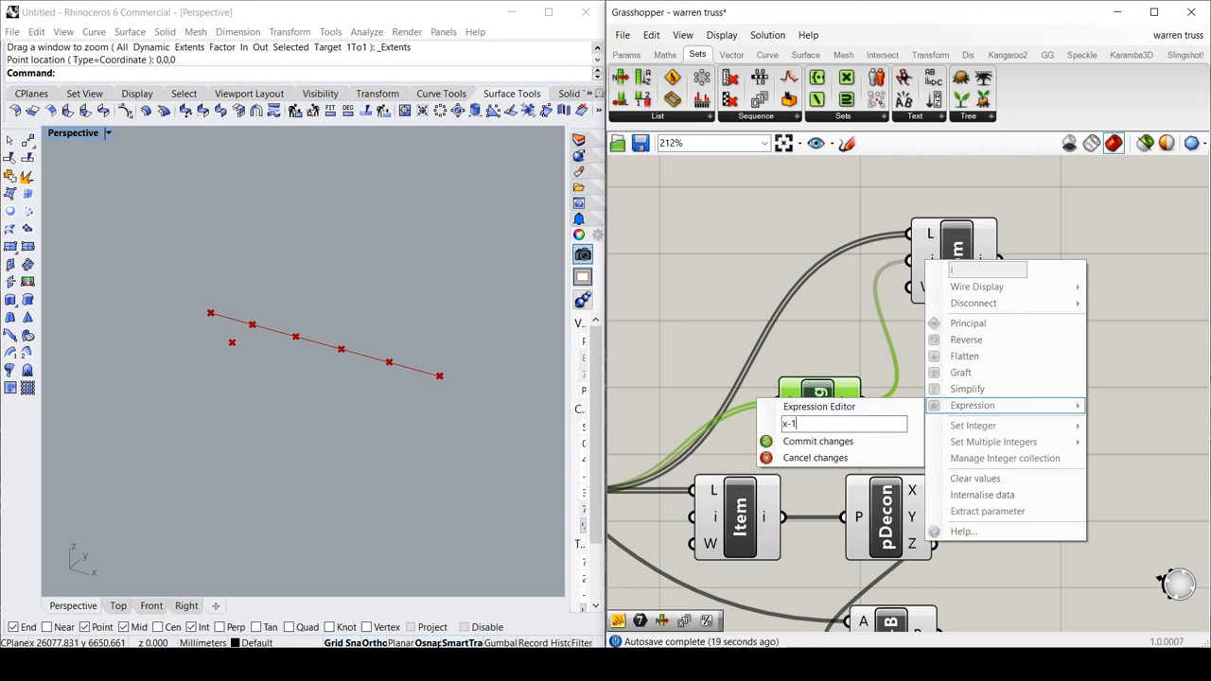
left_click(817, 441)
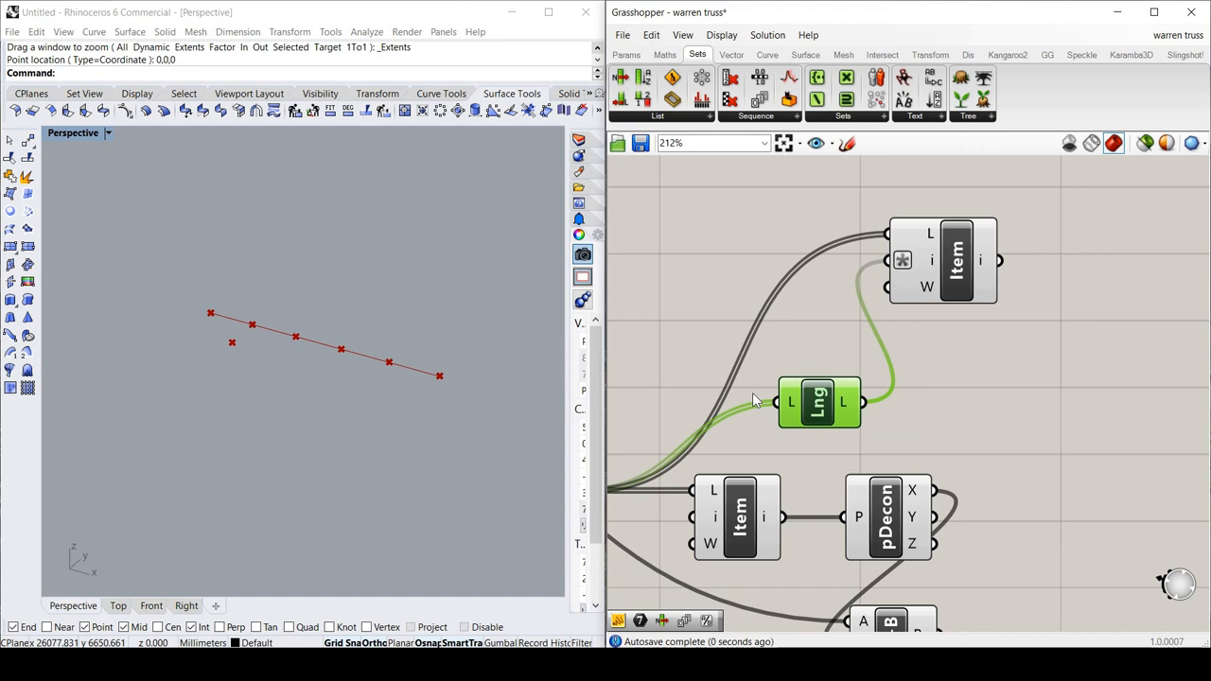
left_click(932, 388)
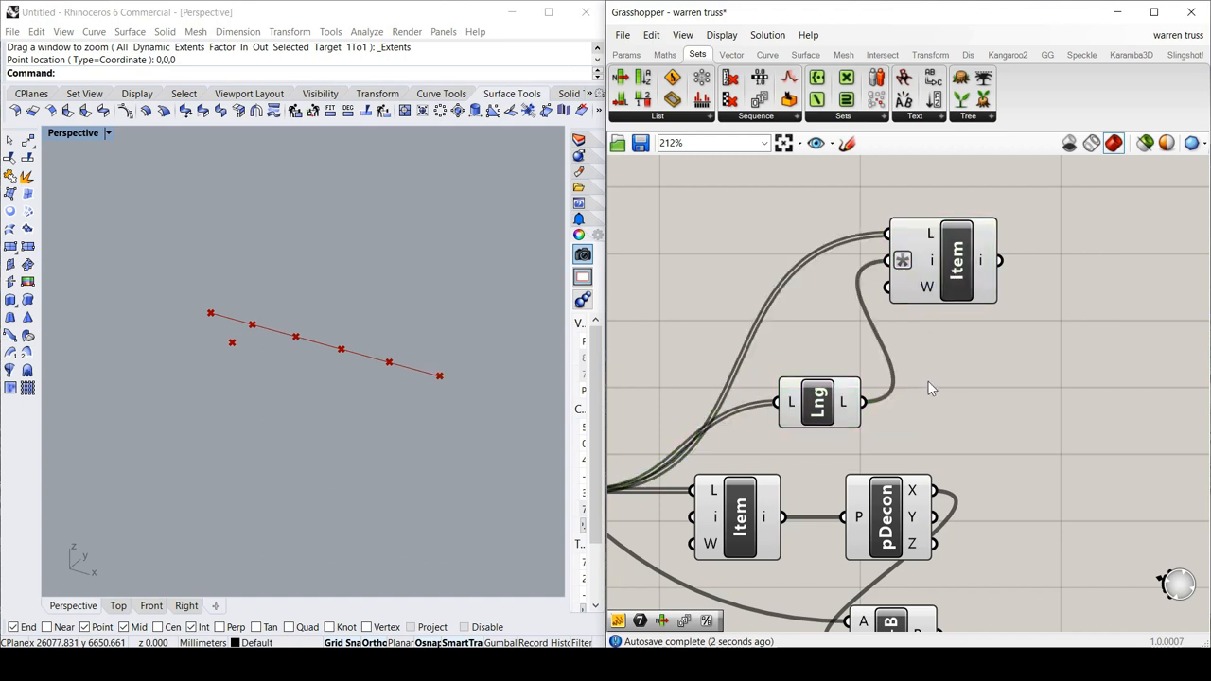
scroll("down", 3)
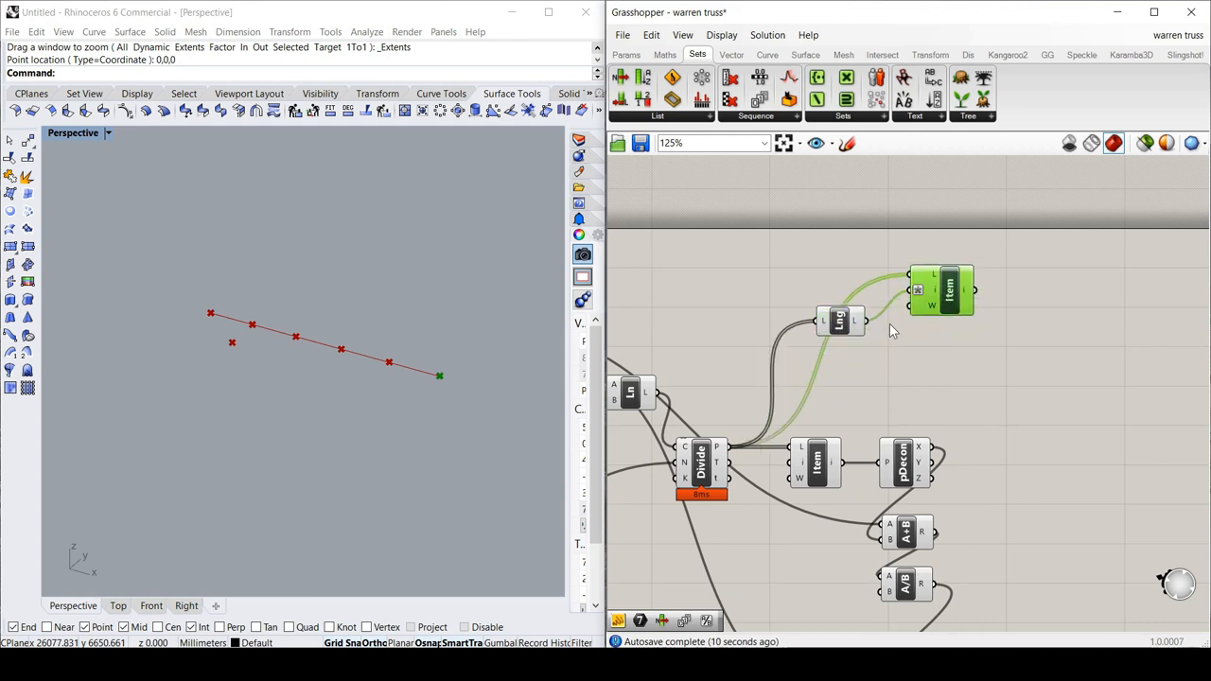
Copy the List Item and commit an x-1 expression on its index input.
left_click_drag(941, 290, 941, 364)
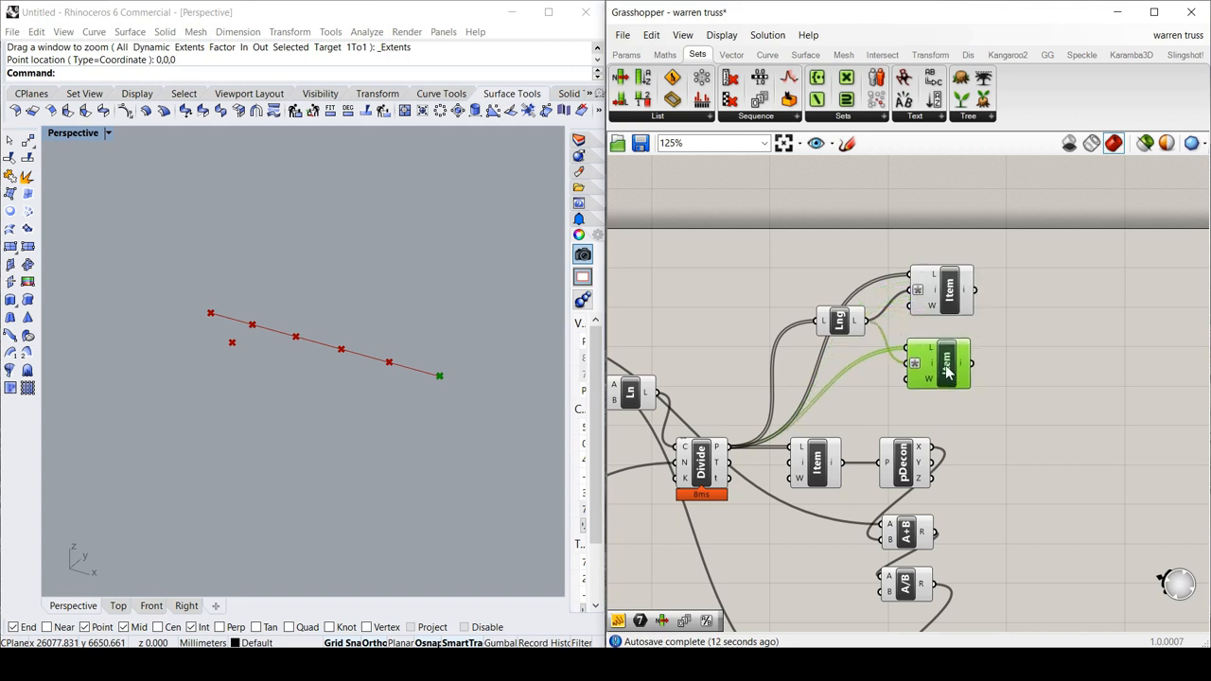
right_click(946, 364)
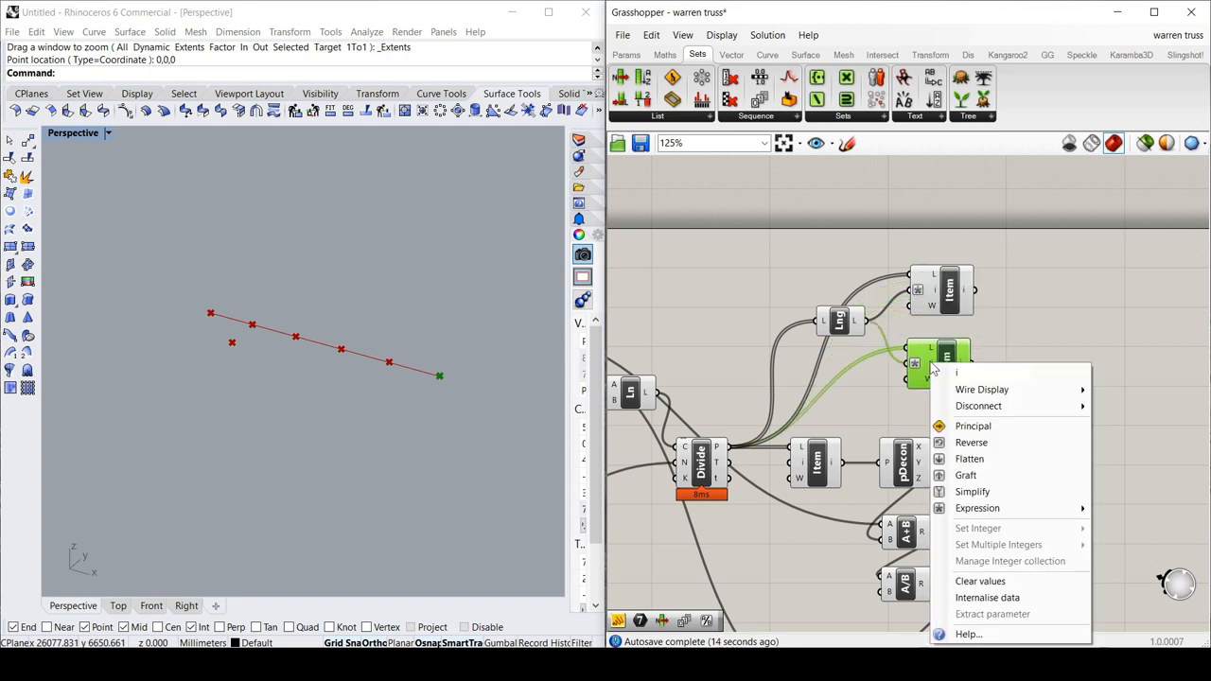
left_click(978, 508)
type("x-1")
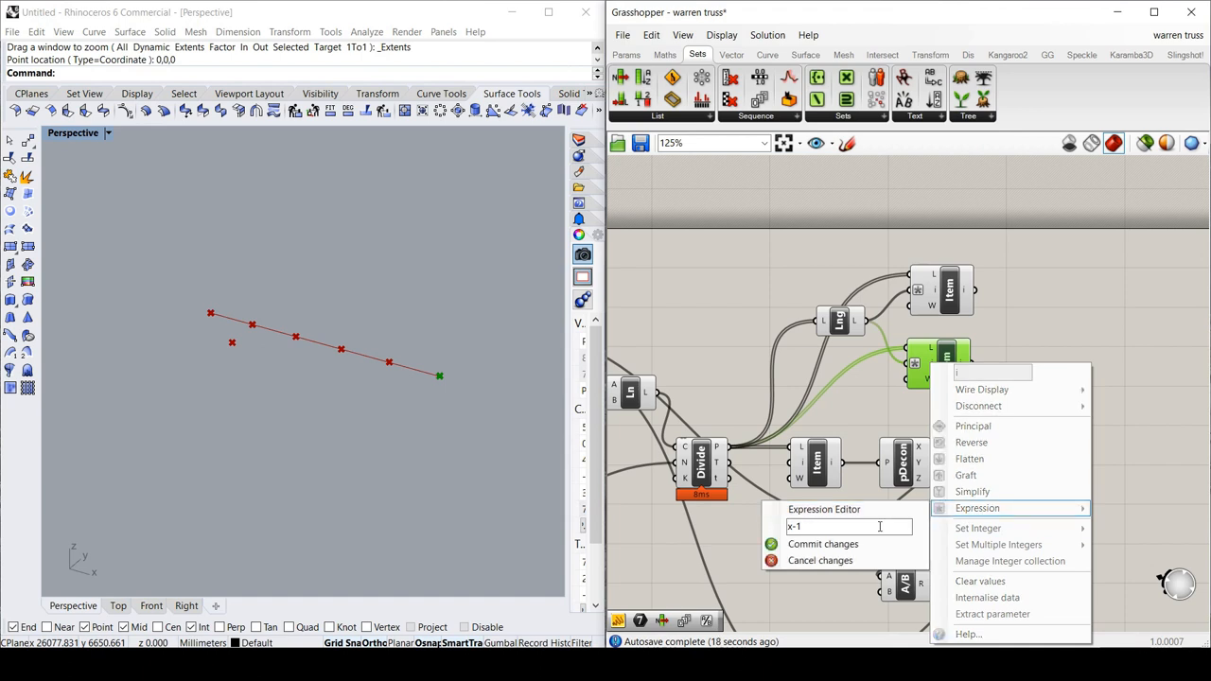
left_click(822, 543)
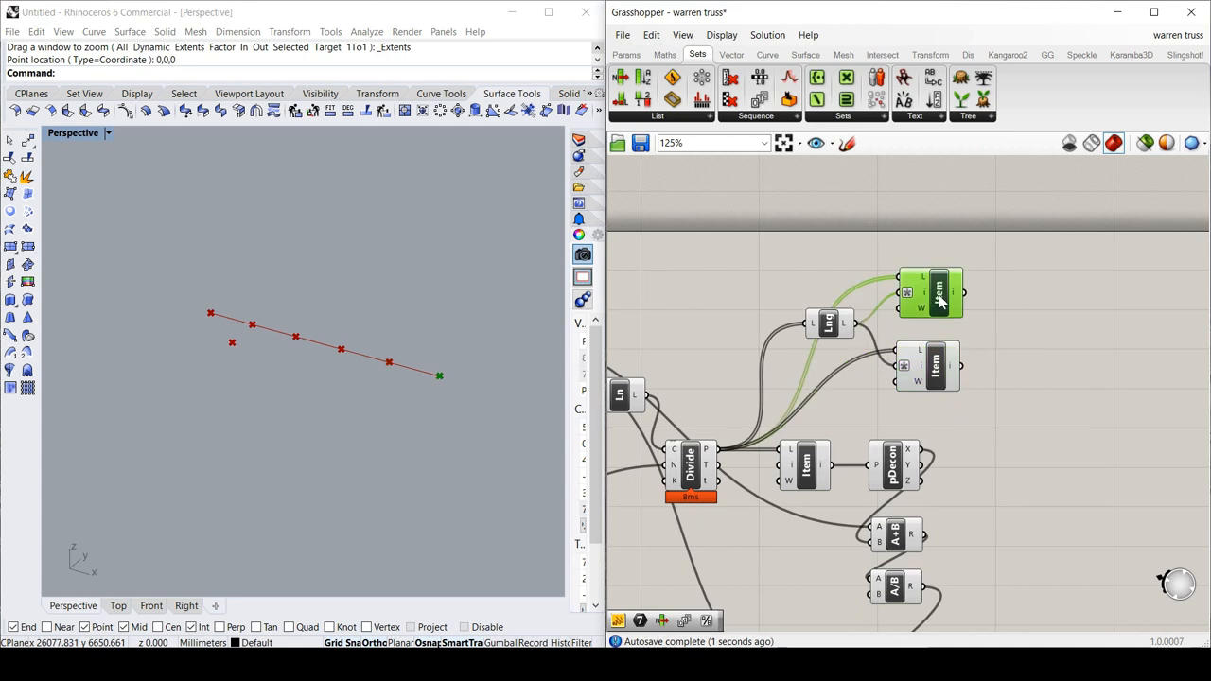
left_click(724, 369)
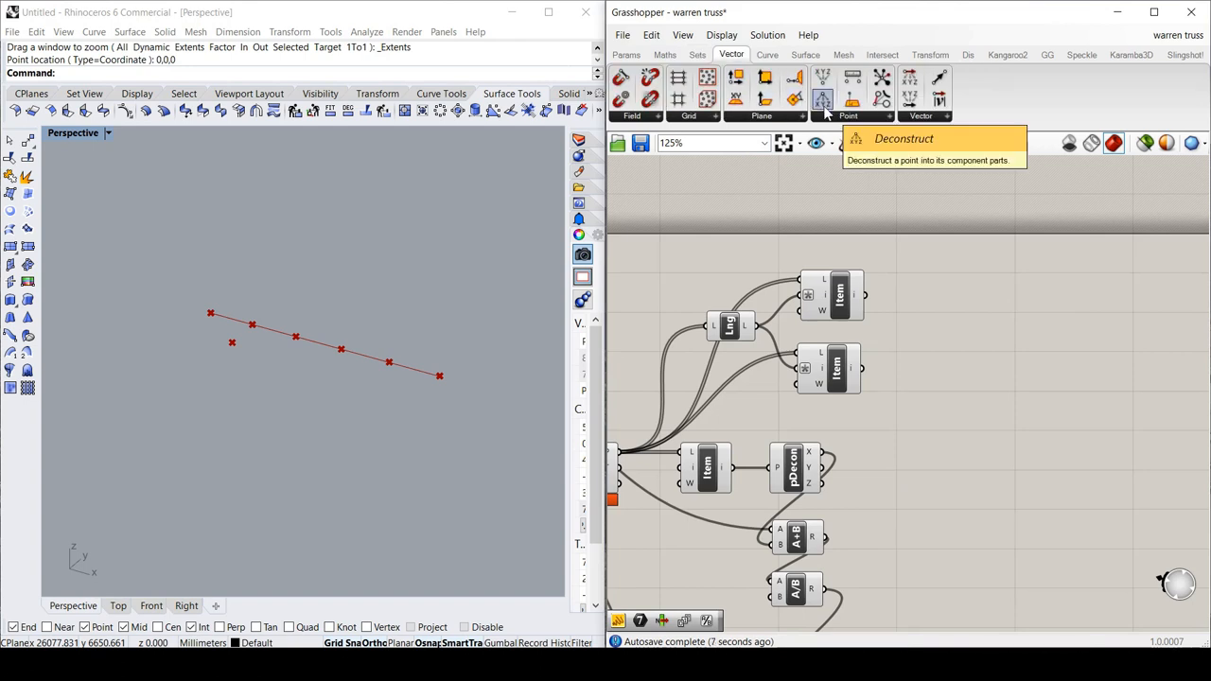
Place a Deconstruct Point fed by the top List Item's point.
left_click(822, 99)
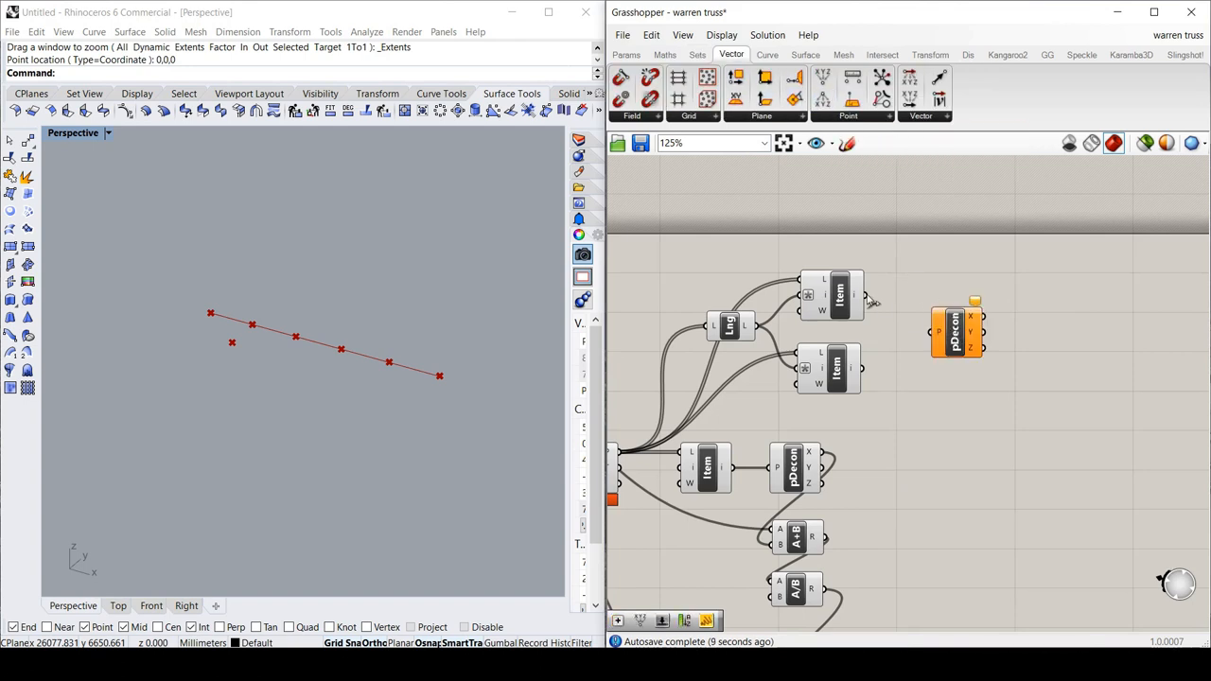
left_click(957, 312)
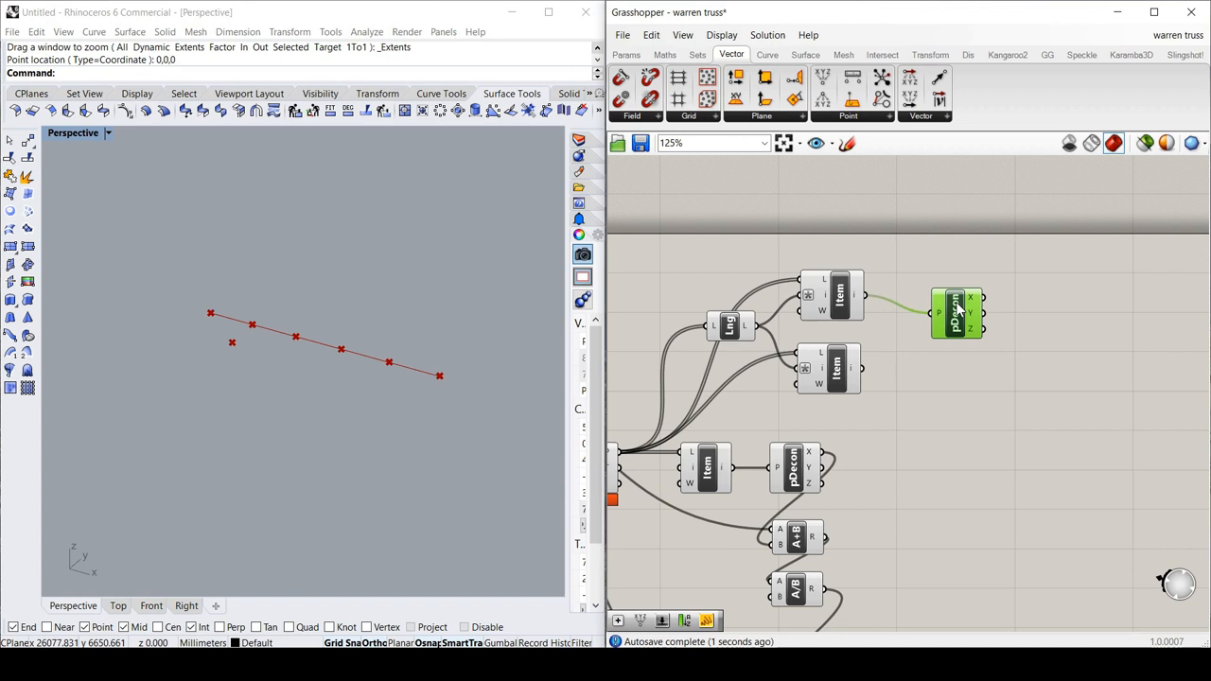
left_click_drag(955, 312, 957, 298)
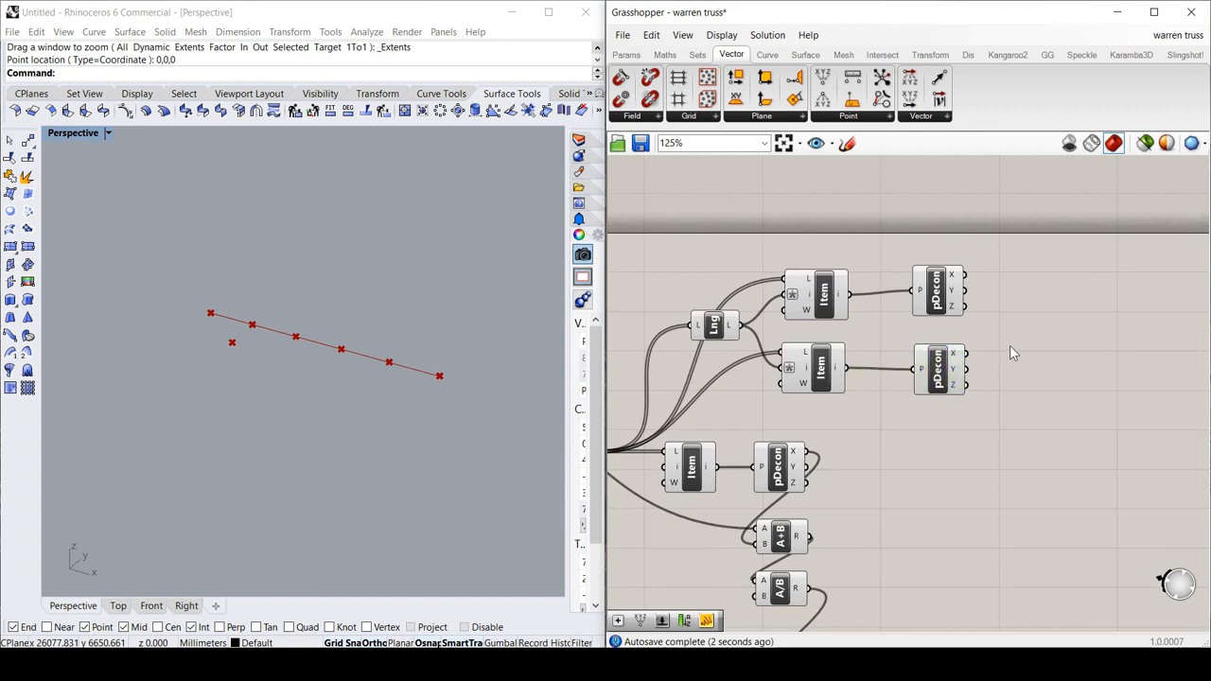
mouse_move(1041, 326)
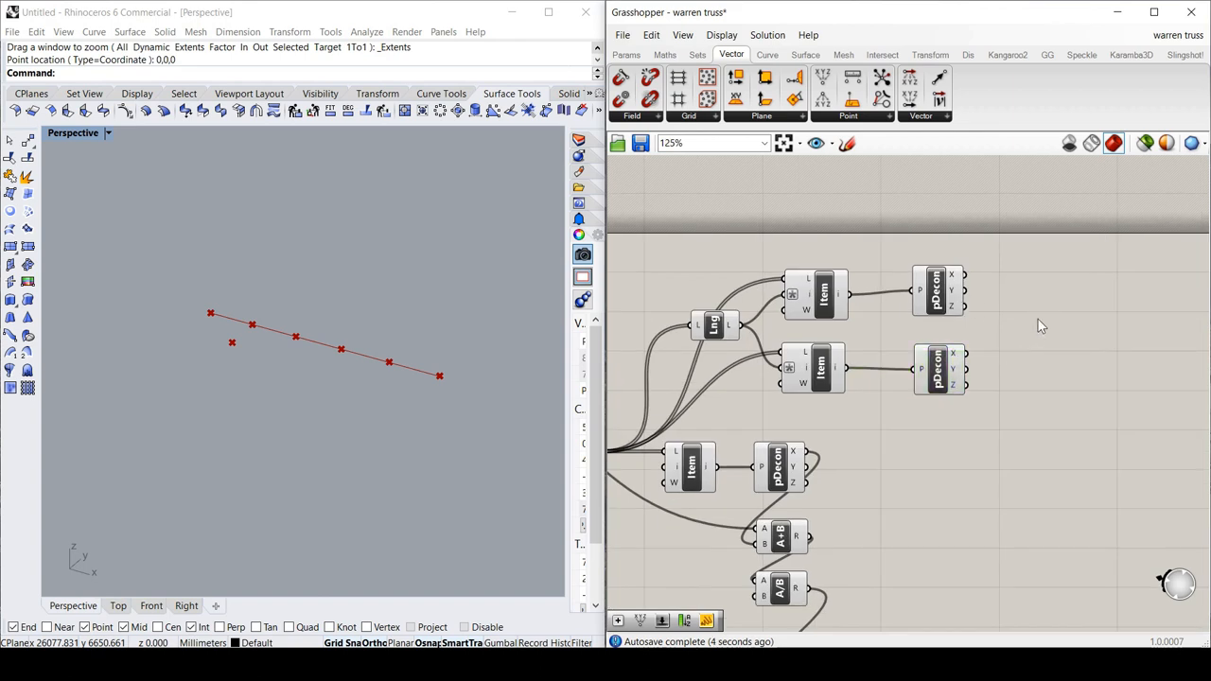
mouse_move(1038, 329)
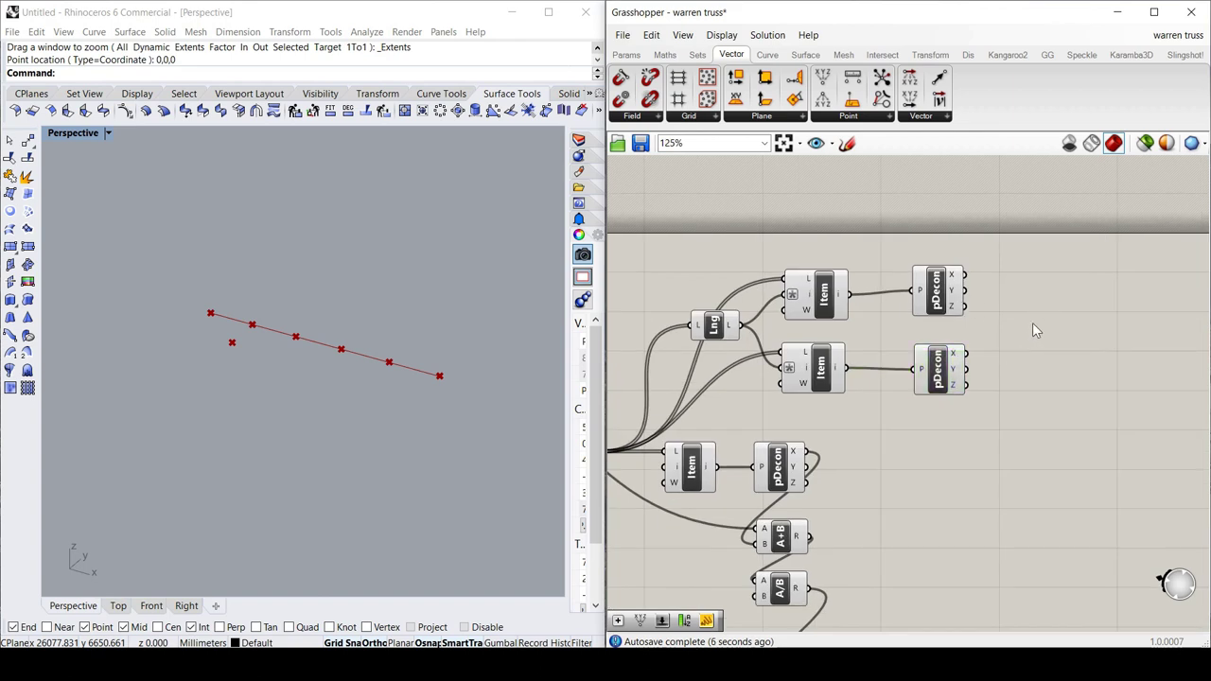
Search 'add' to add Addition and Division components and commit the divisor input.
double_click(1031, 331)
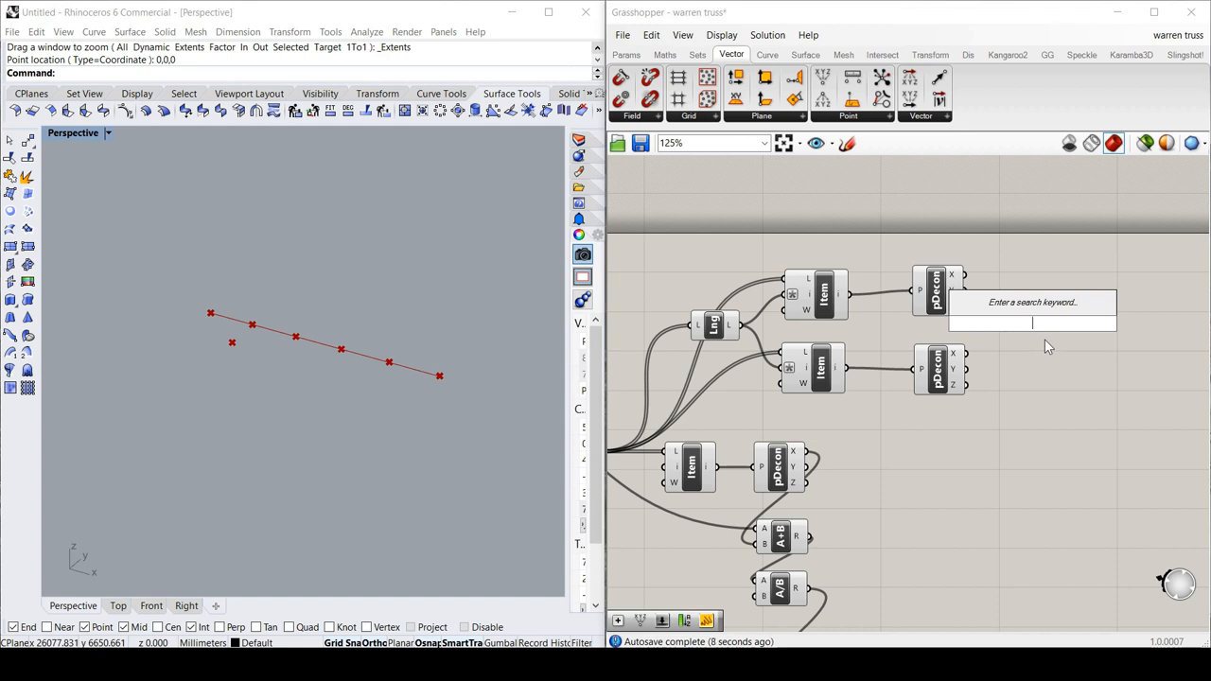
type("add")
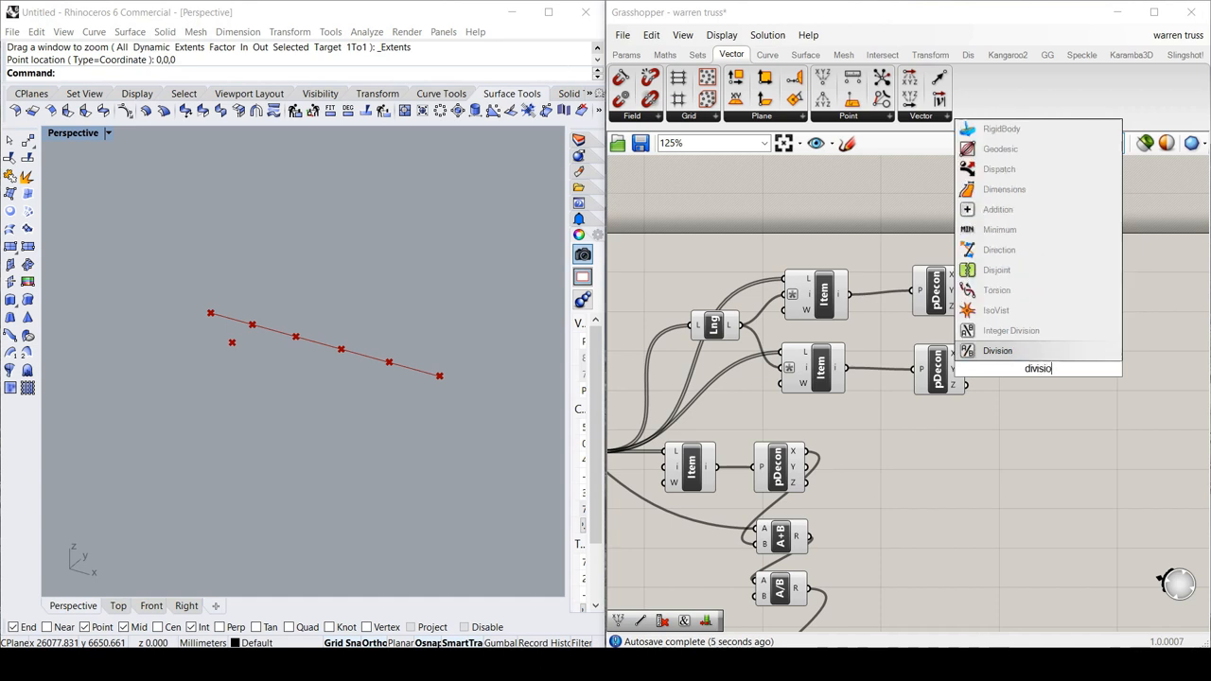
mouse_move(997, 350)
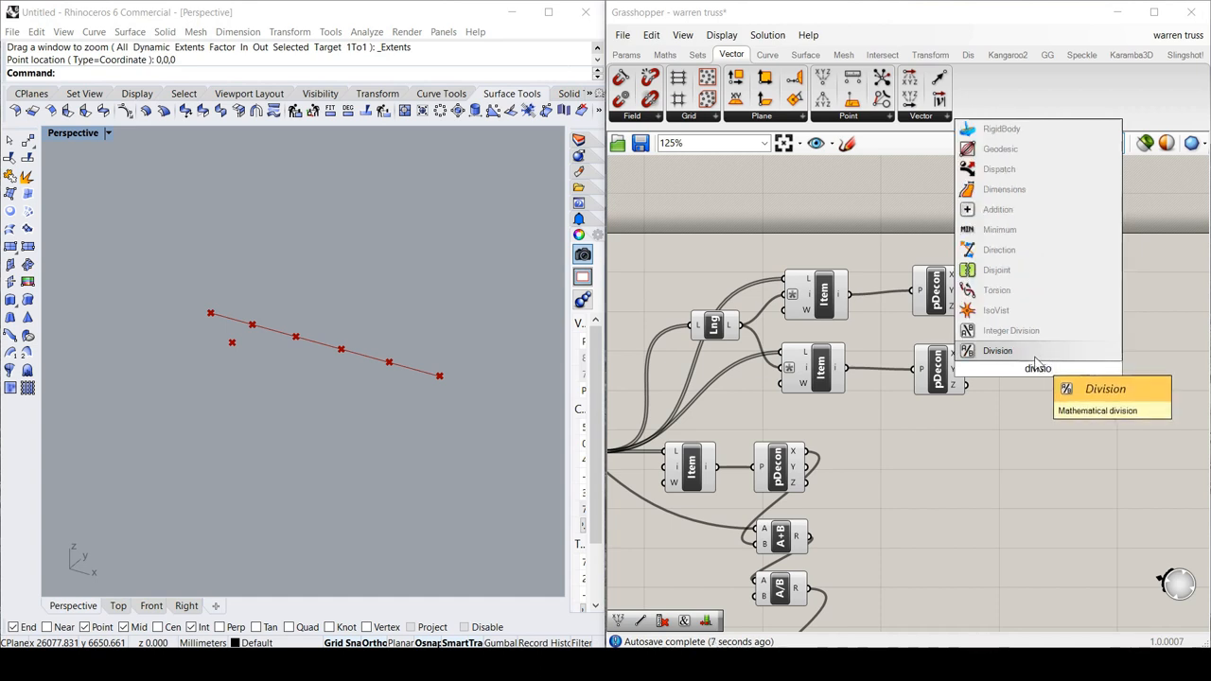
left_click(997, 350)
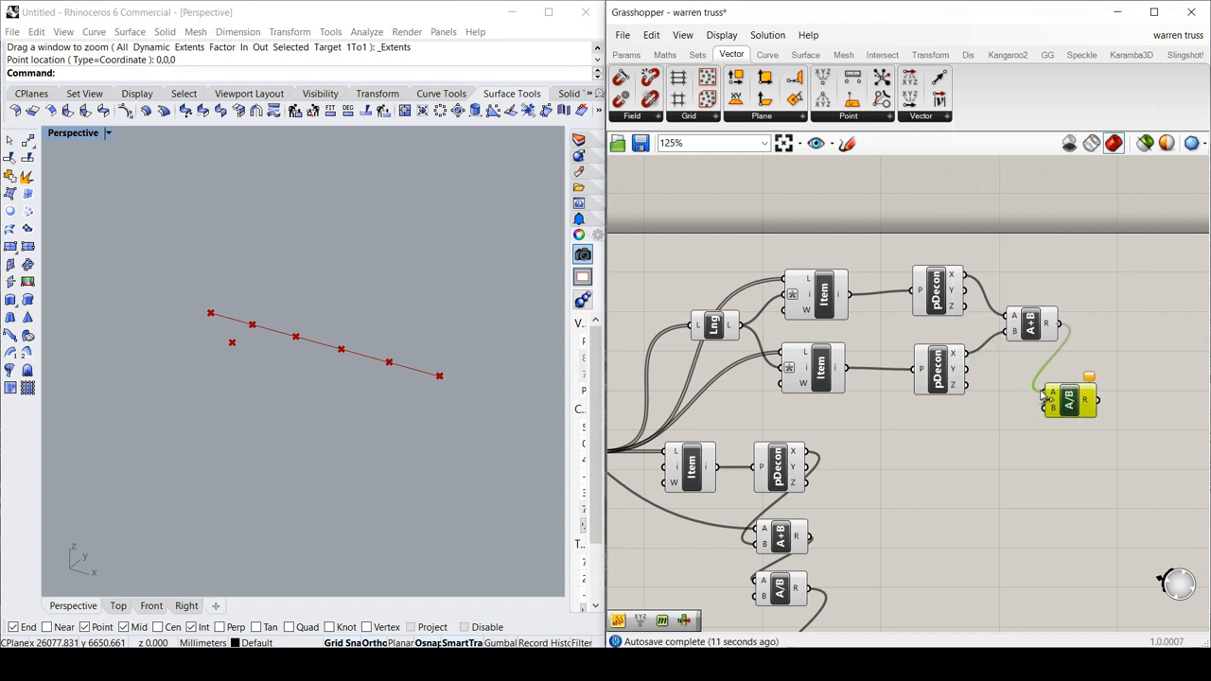
right_click(1067, 399)
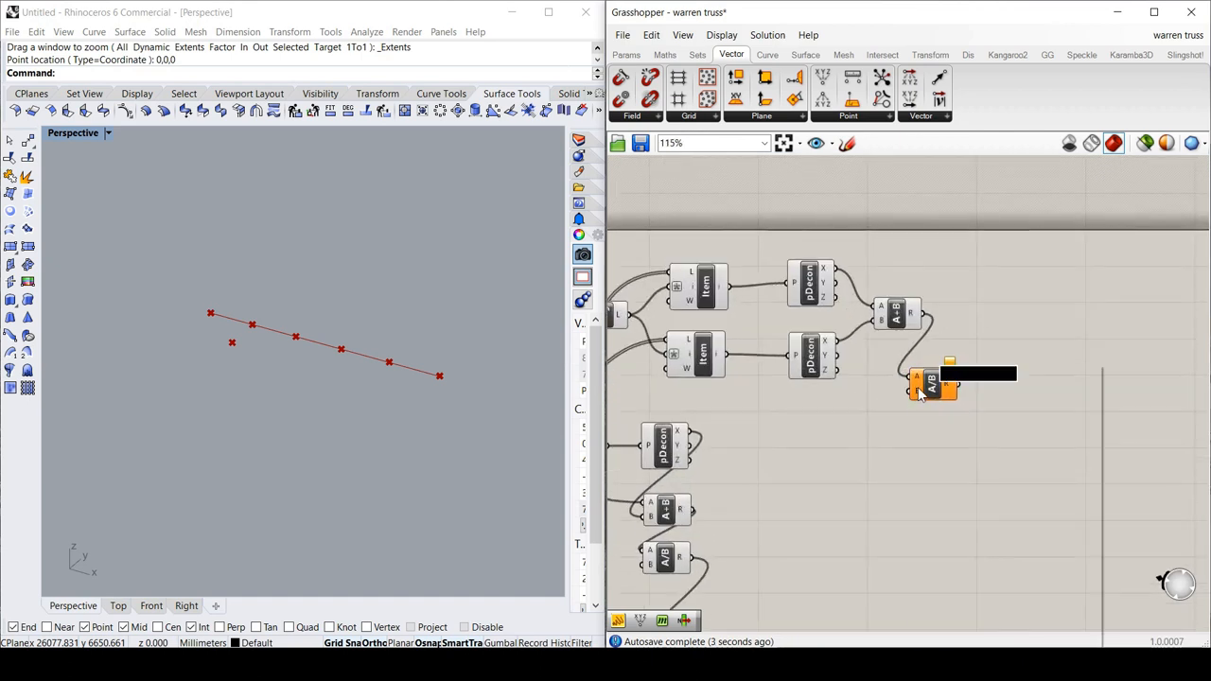
right_click(932, 383)
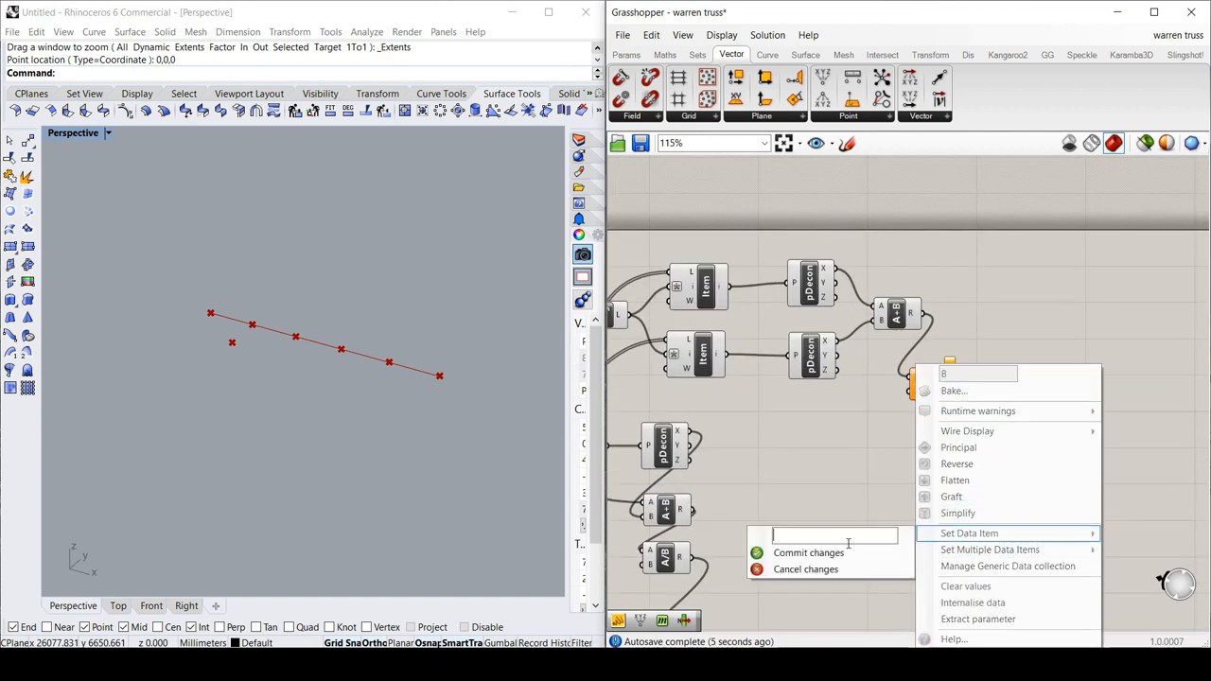
left_click(807, 552)
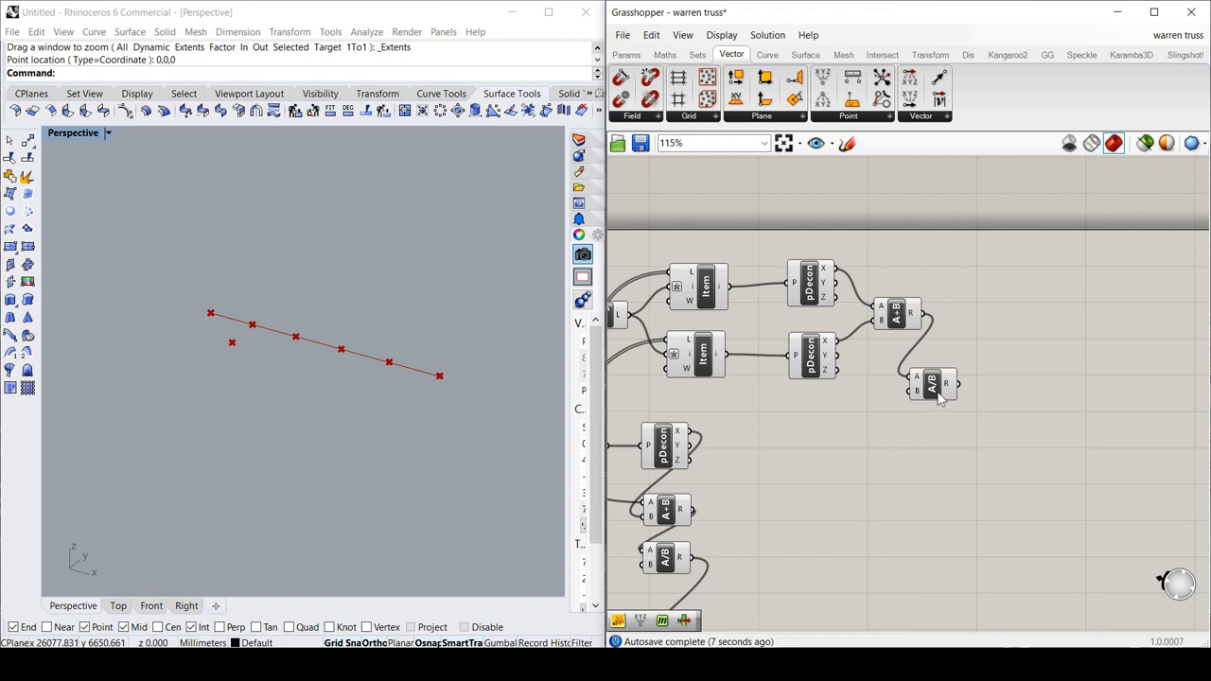
scroll("down", 3)
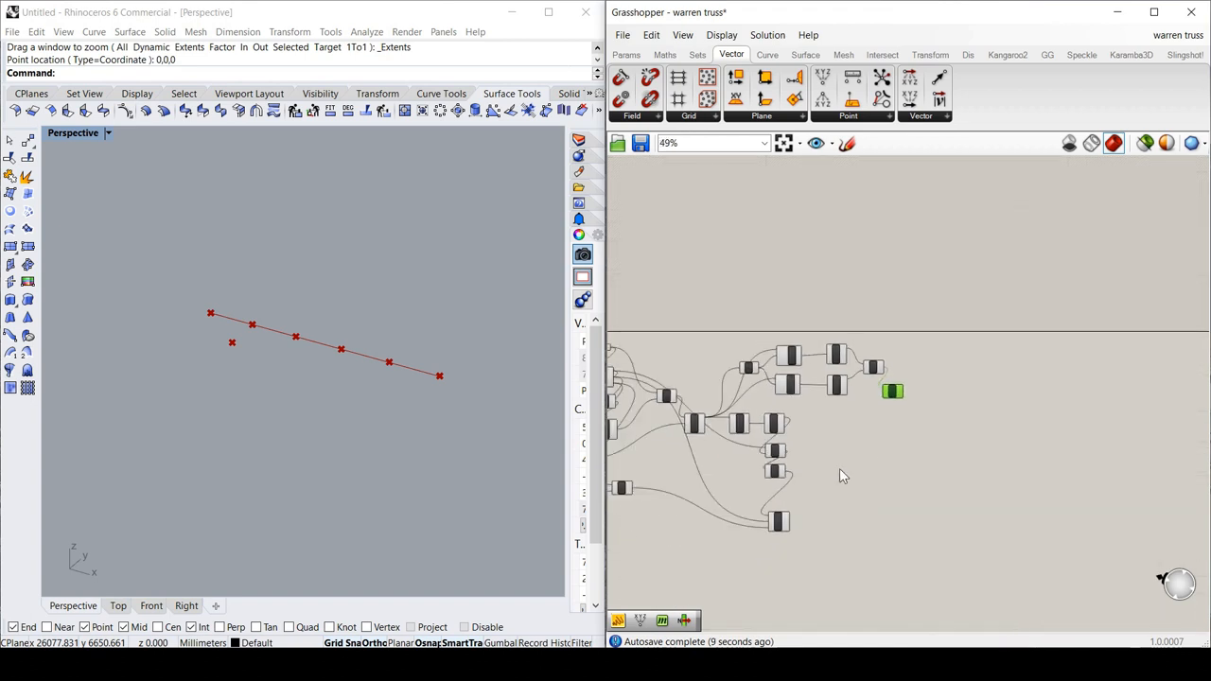
Copy Construct Point with its wires, feed Division's result into its X, and reposition it.
scroll("up", 3)
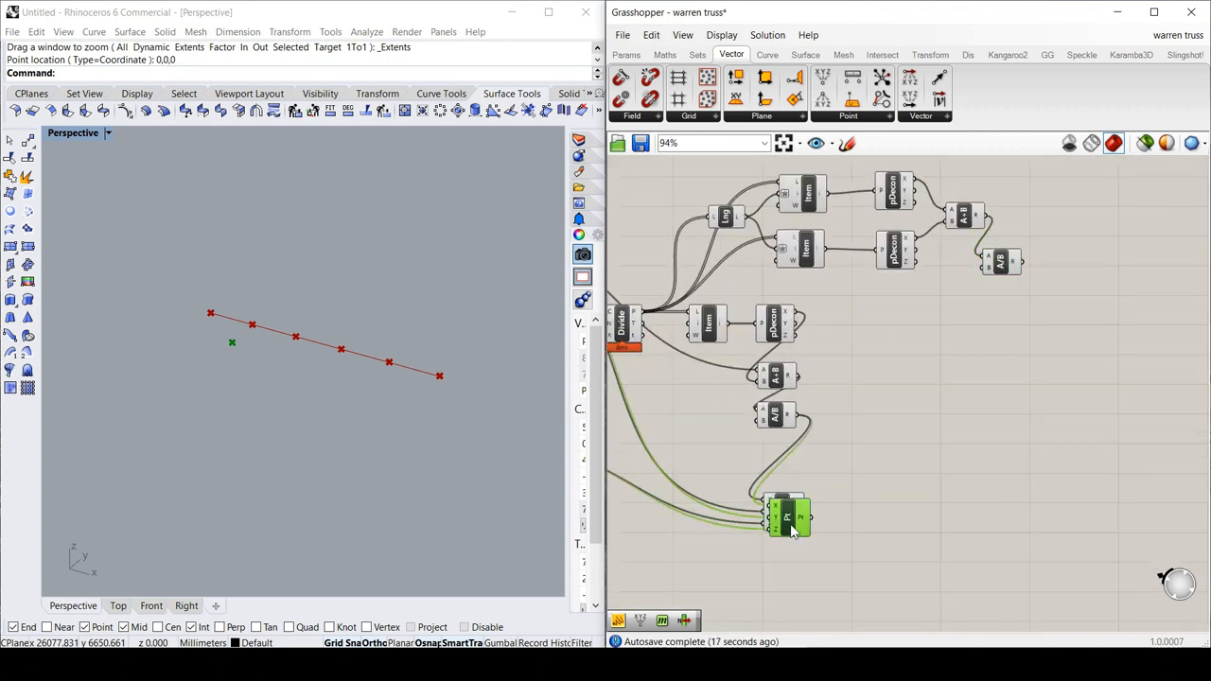
left_click_drag(785, 516, 1031, 357)
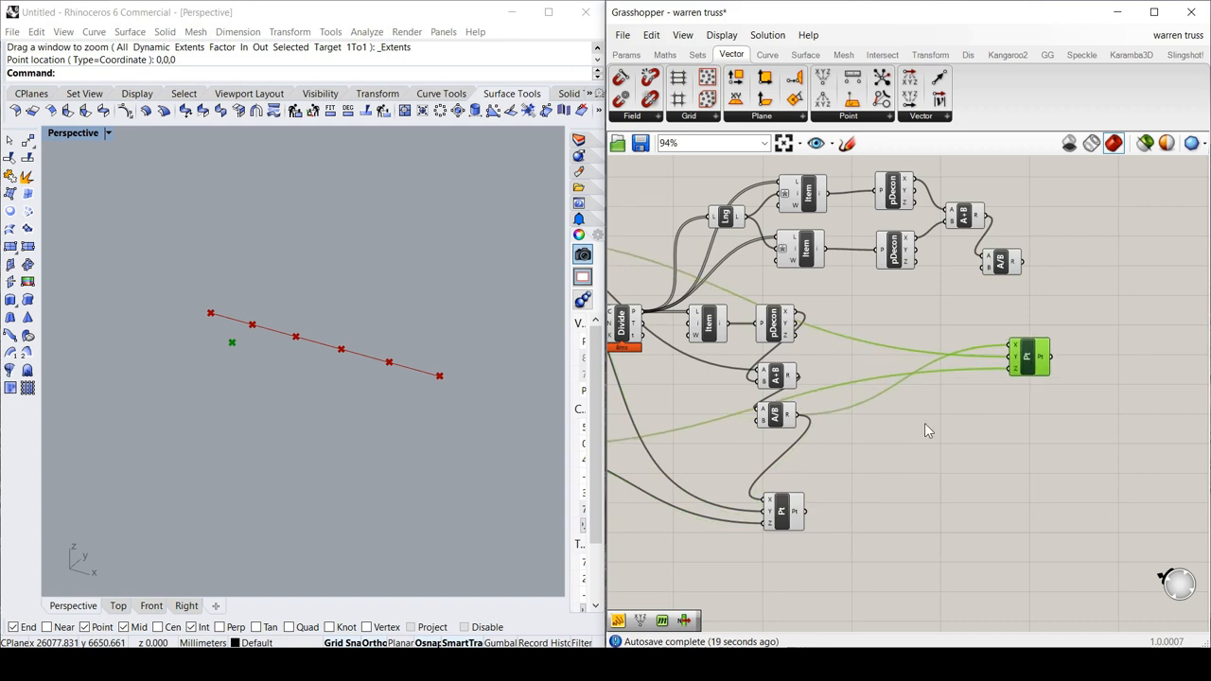
mouse_move(1017, 378)
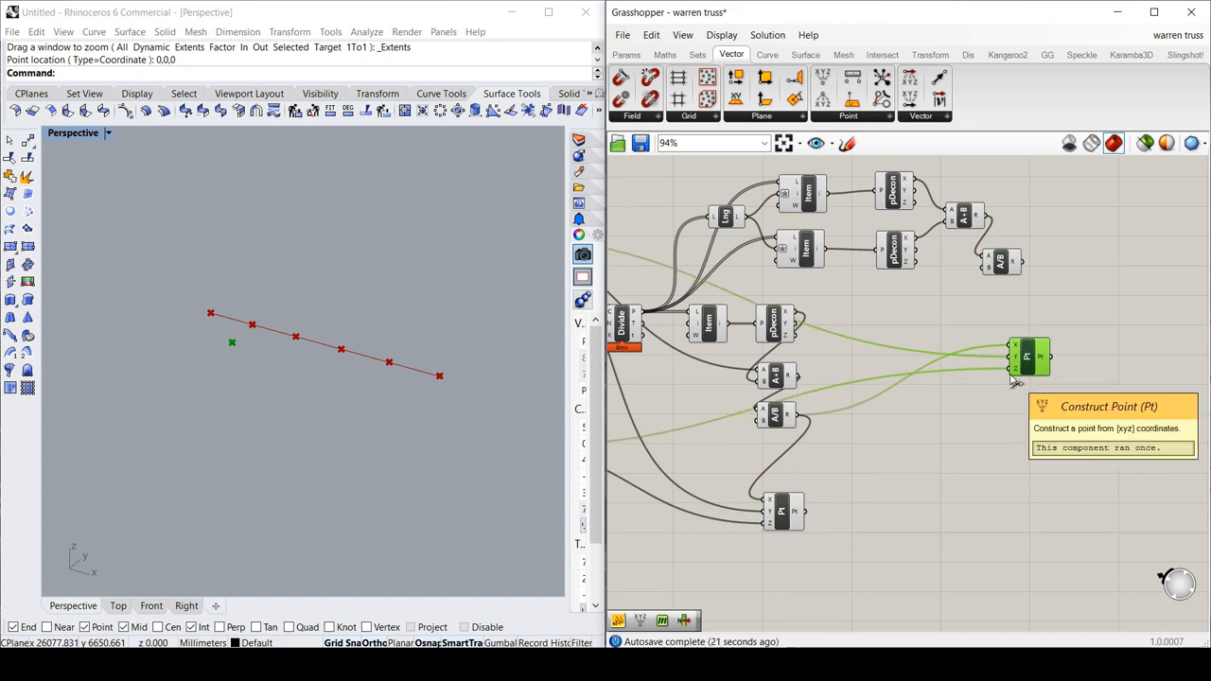
mouse_move(1017, 374)
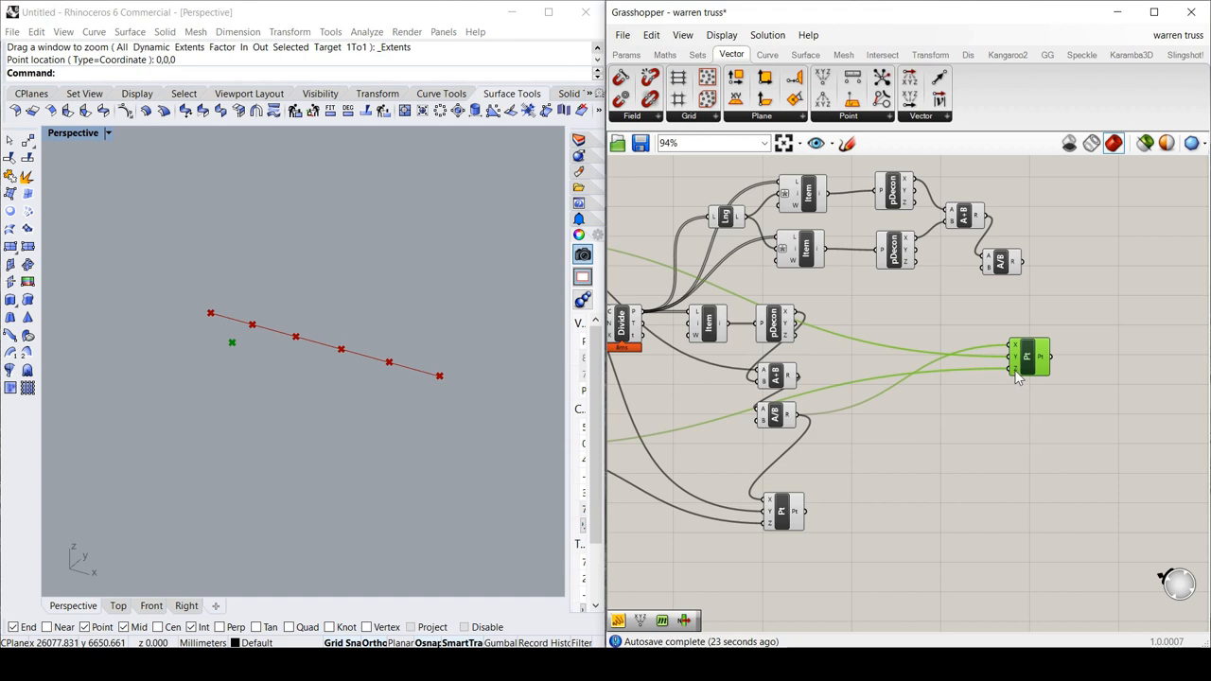
mouse_move(1017, 357)
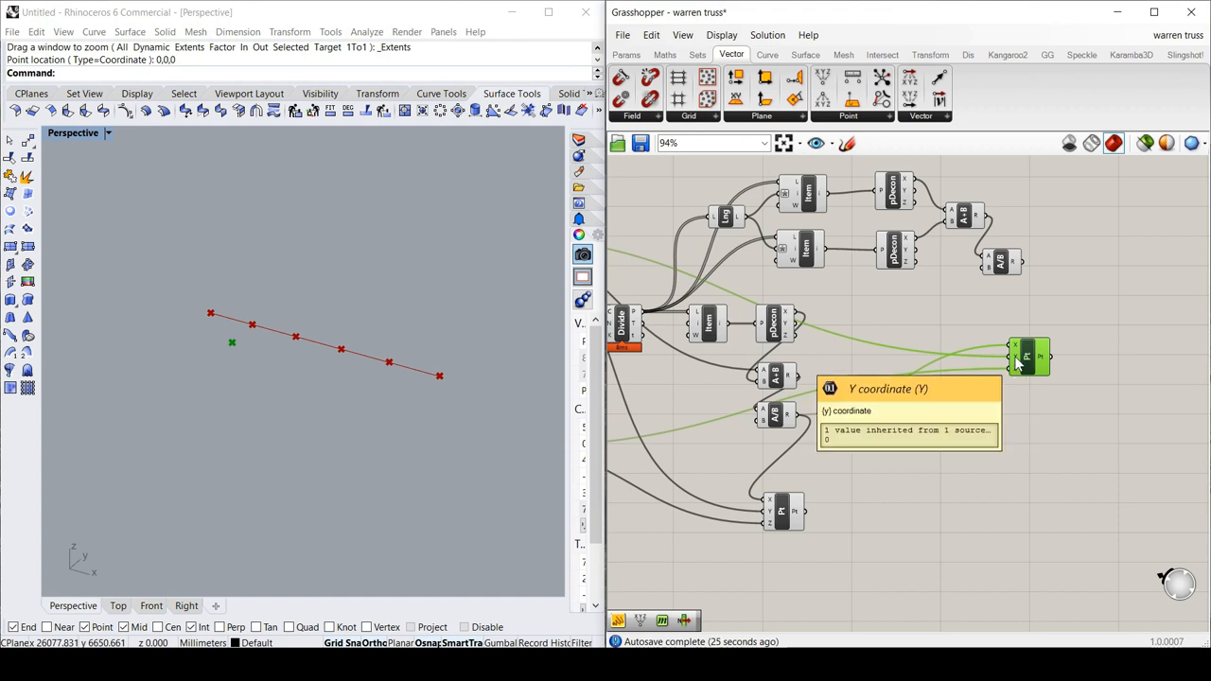
mouse_move(1030, 303)
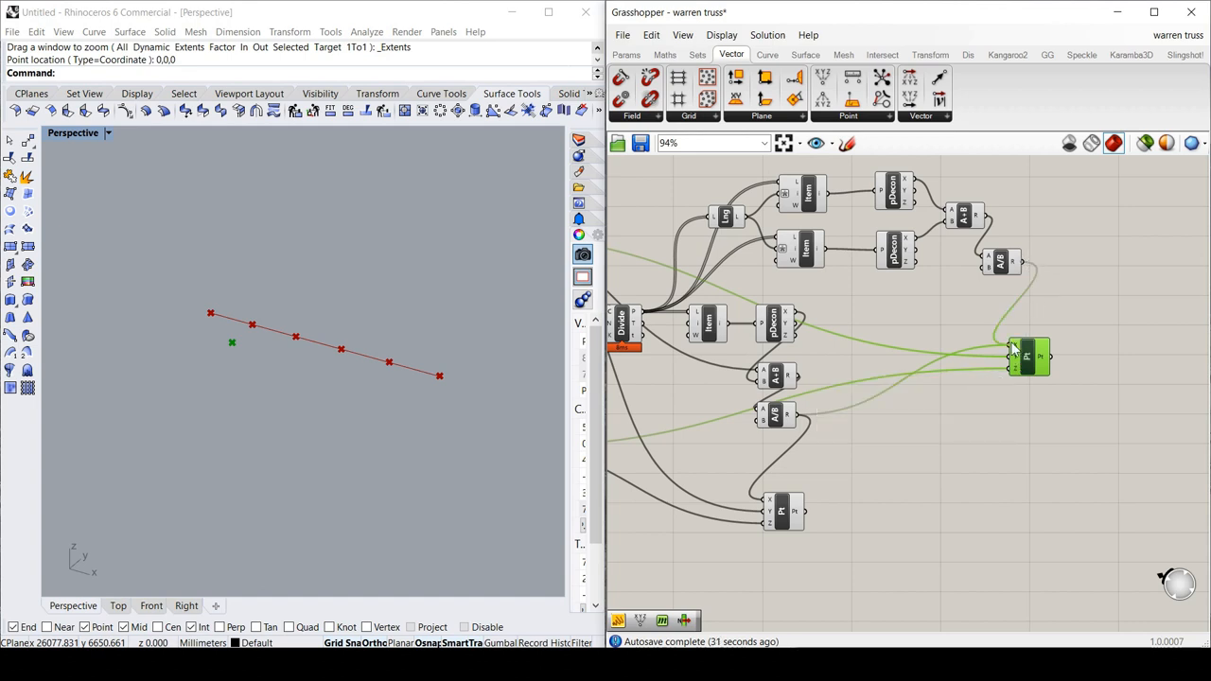
left_click_drag(1030, 357, 930, 395)
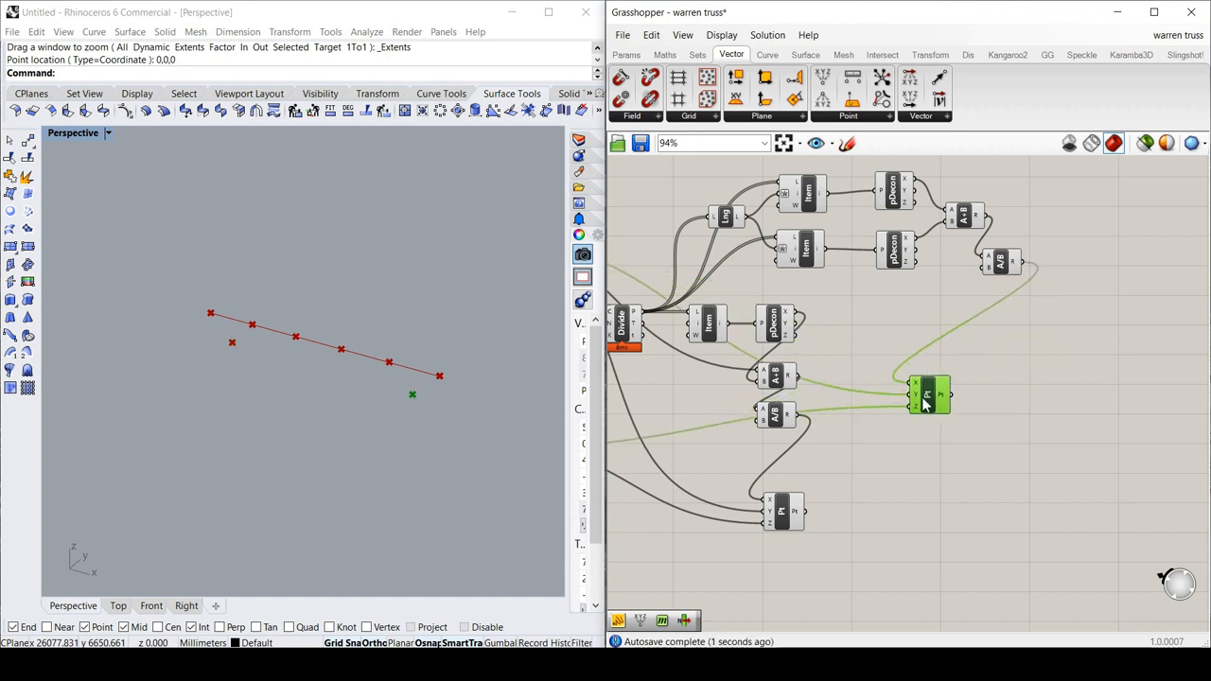
left_click_drag(929, 395, 956, 478)
type("lin")
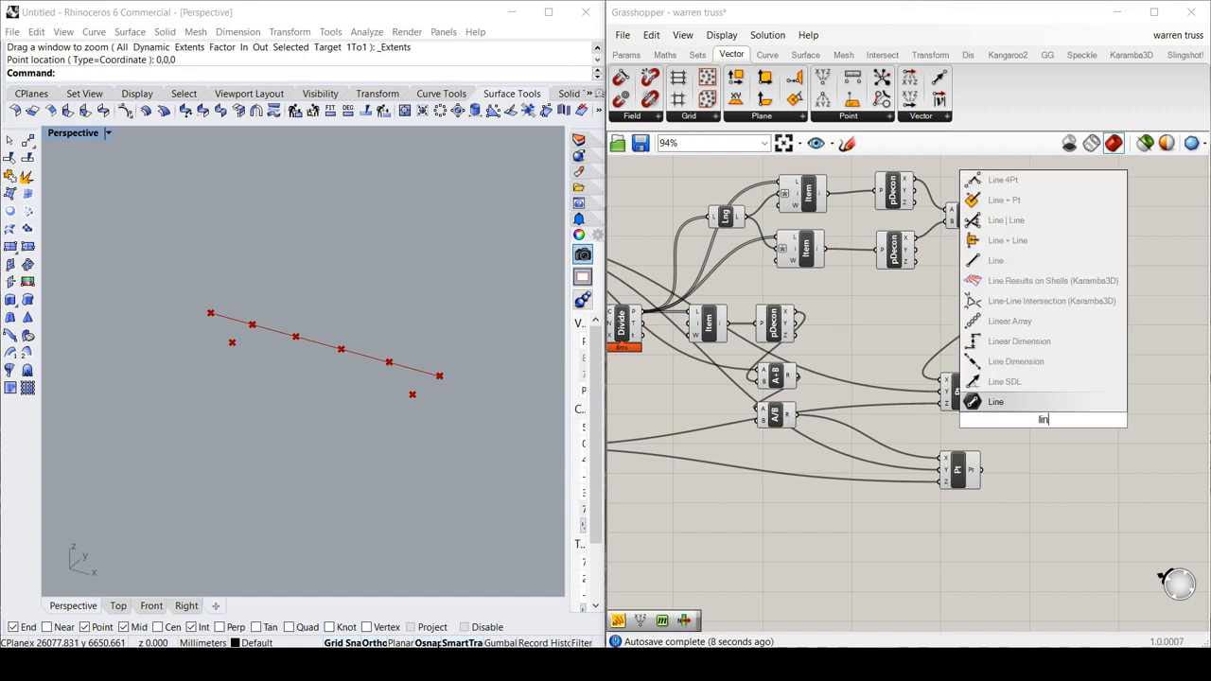
Add a Line component joining the two lower points, drawing a parallel line beneath the divided one.
left_click(995, 402)
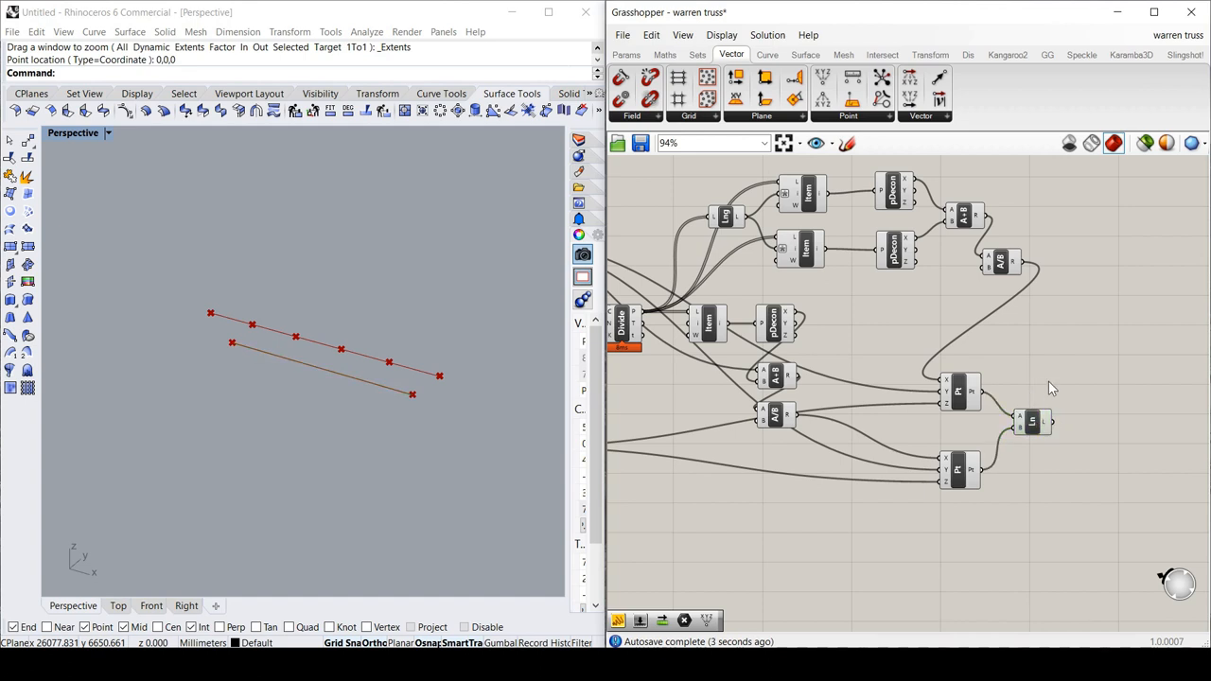
scroll("down", 3)
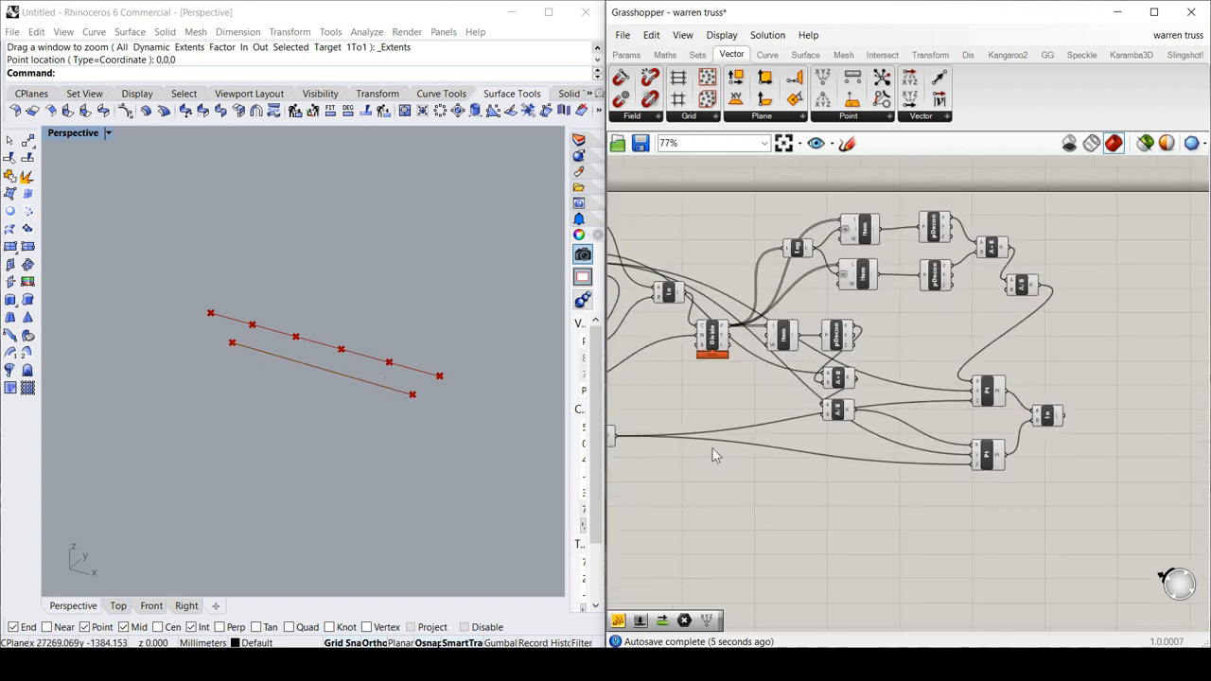
scroll("up", 3)
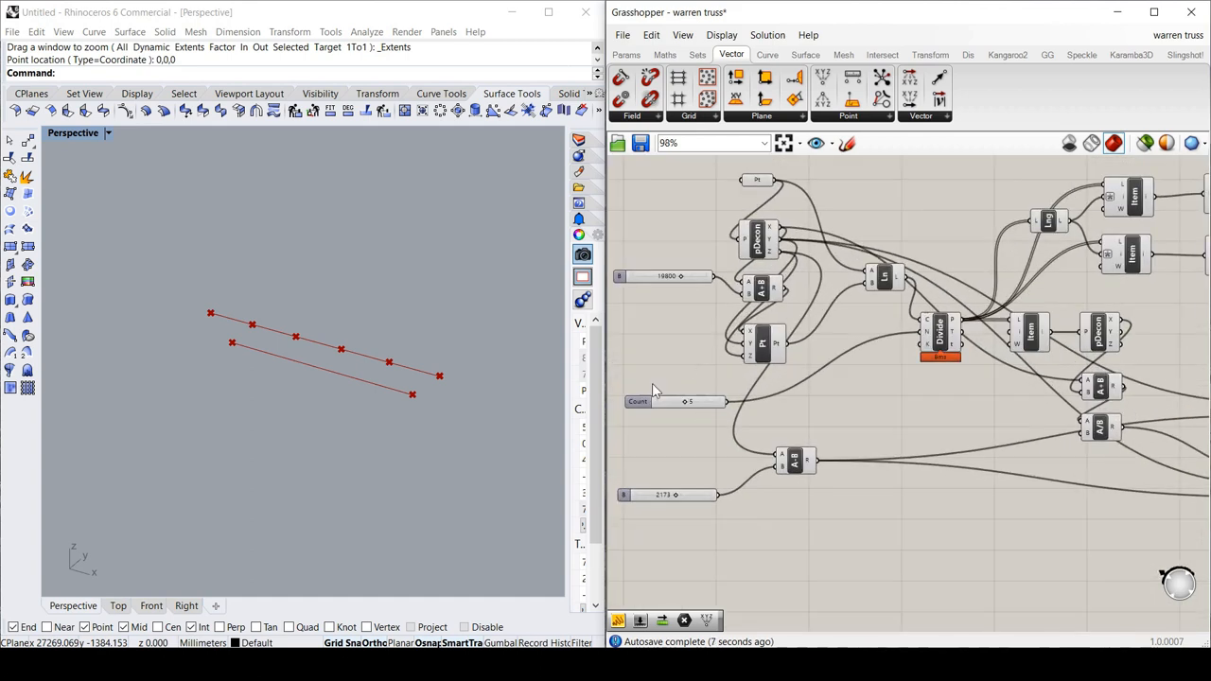
scroll("down", 3)
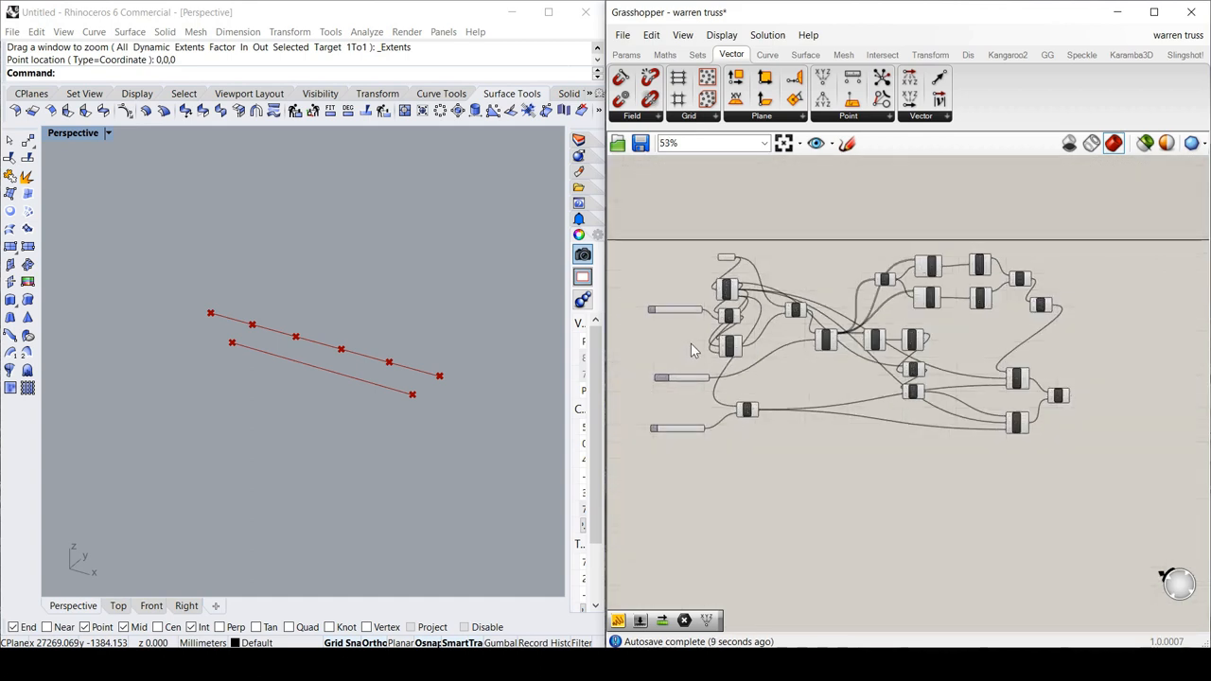
scroll("up", 3)
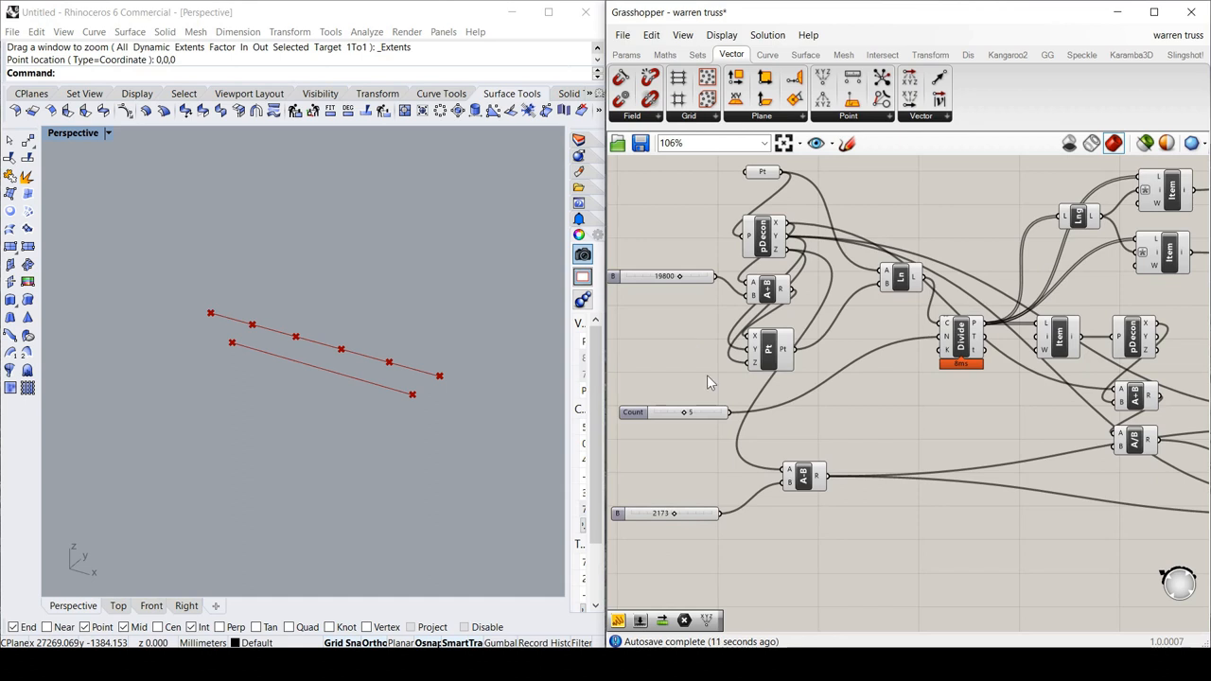
scroll("down", 3)
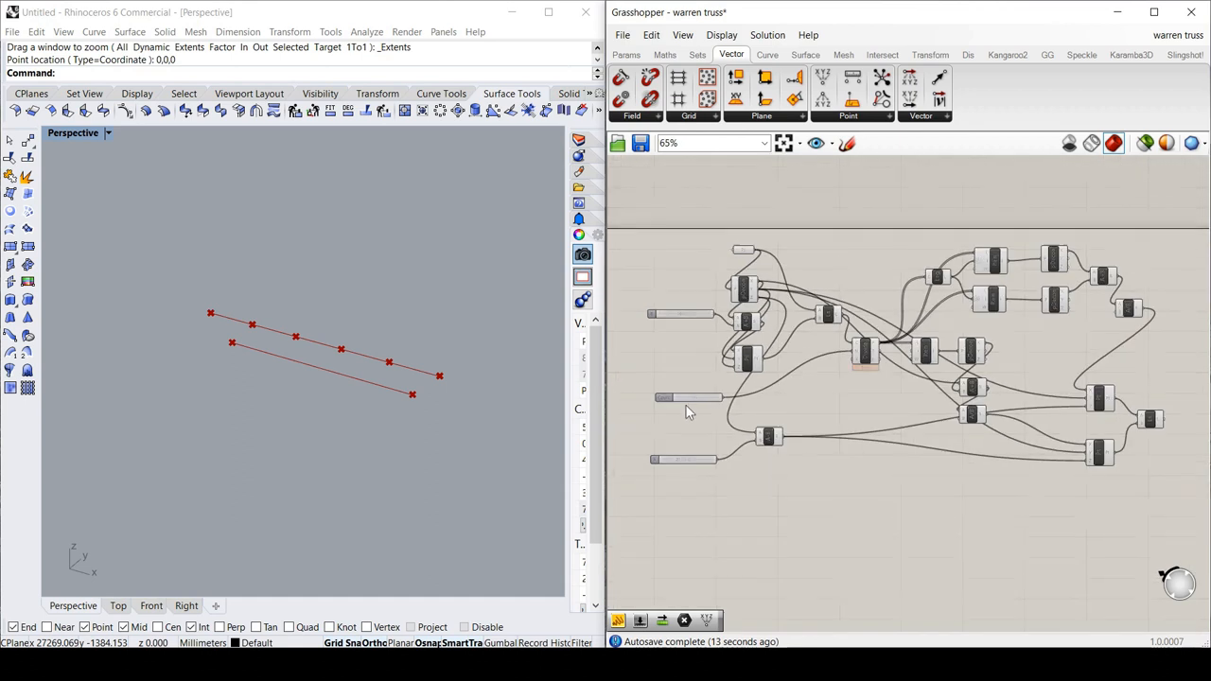
scroll("down", 3)
type("s")
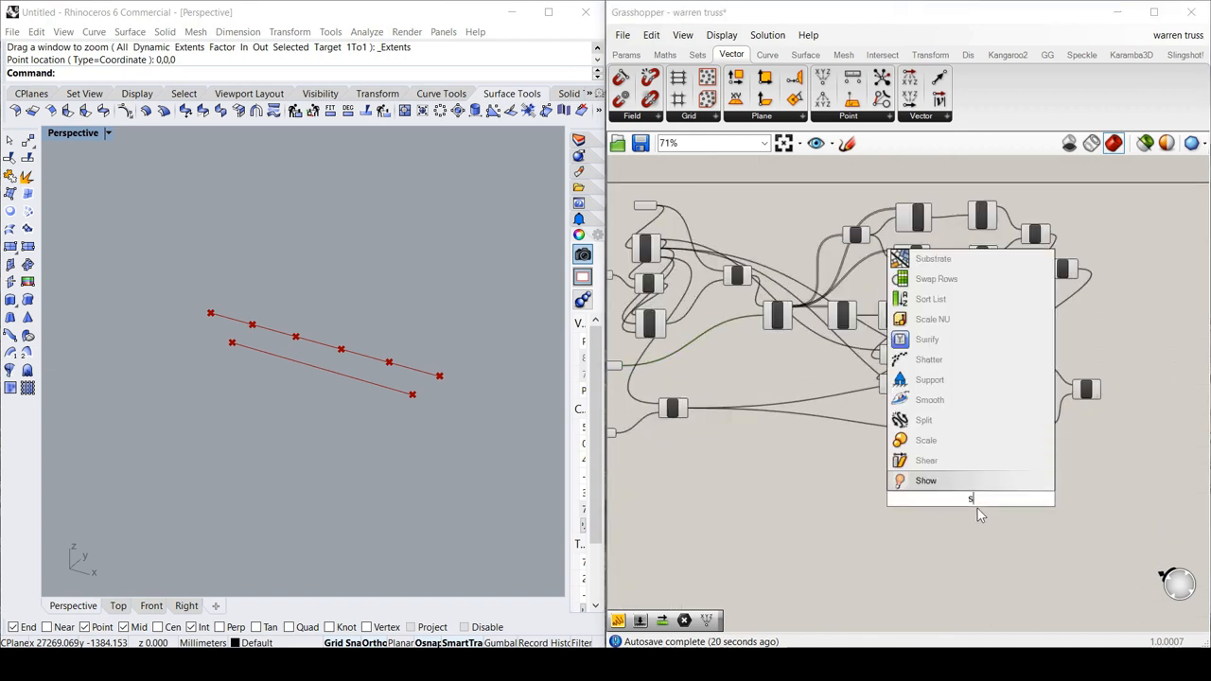
Place an A-B Subtraction component below the definition and wire its A input.
type("ubtra")
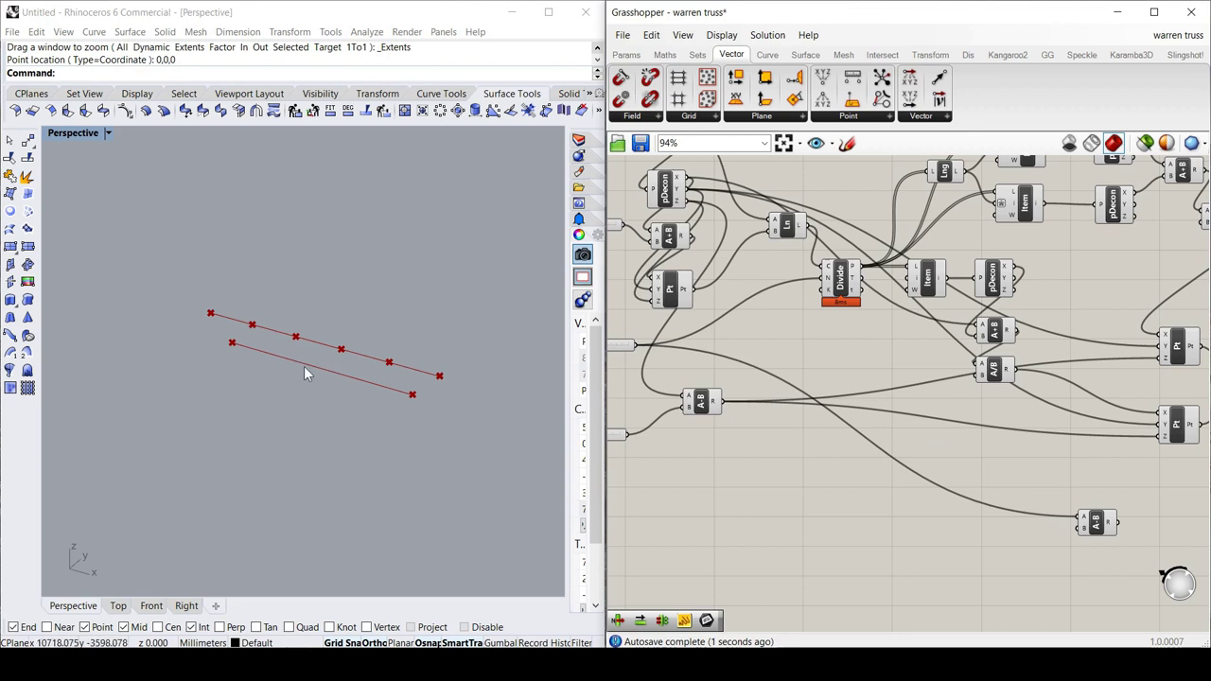
mouse_move(244, 312)
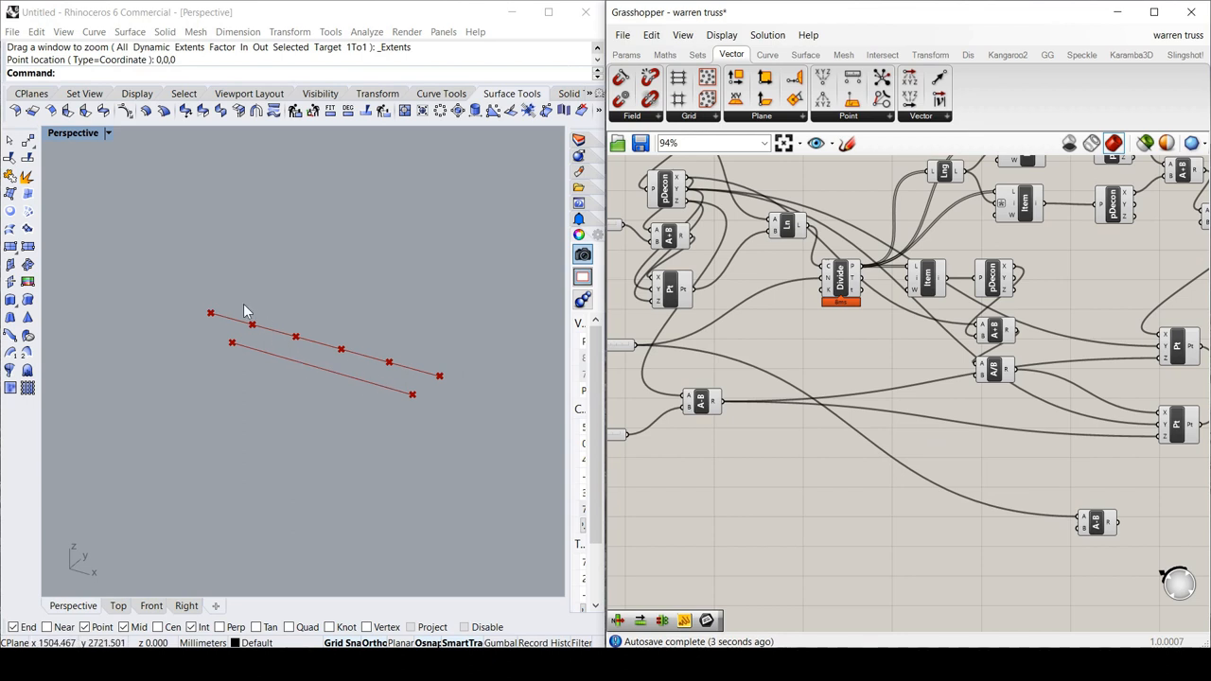
scroll("down", 3)
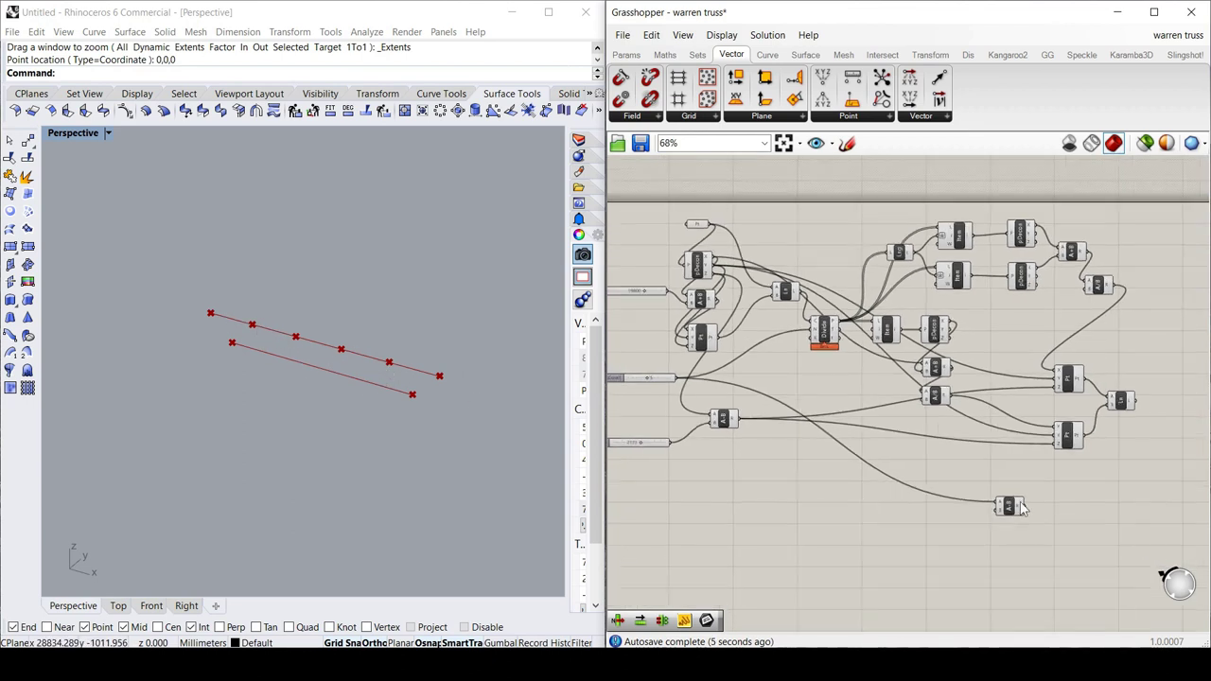
left_click(1003, 502)
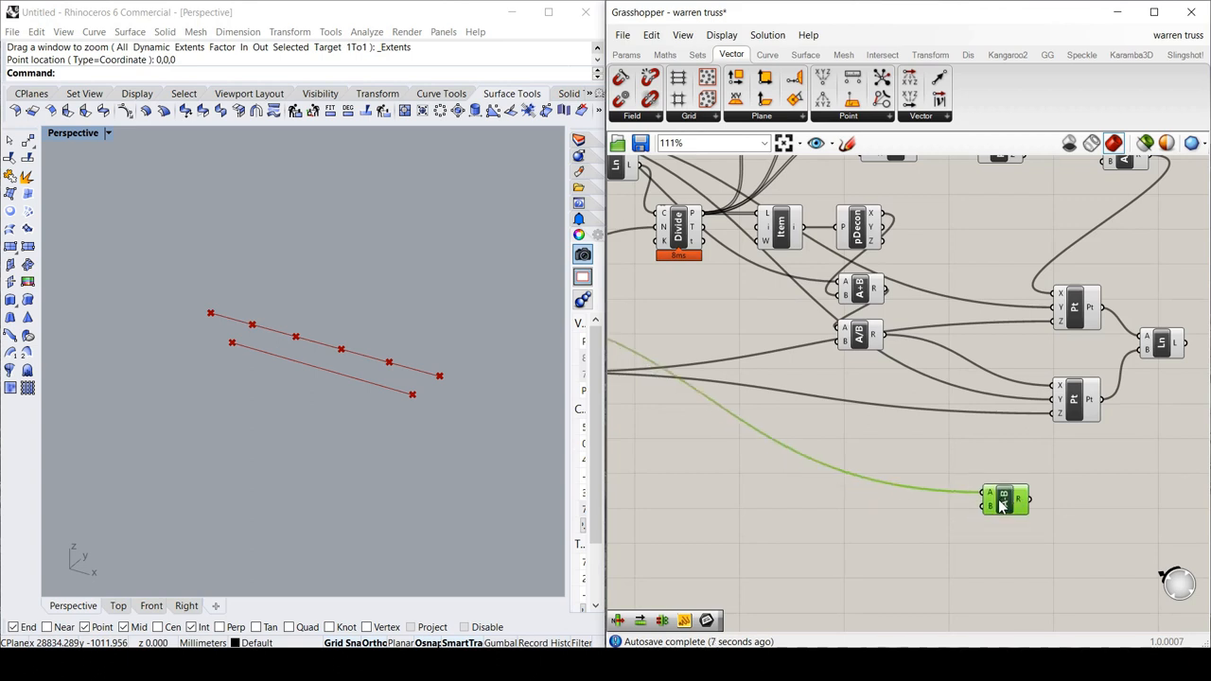
right_click(1003, 501)
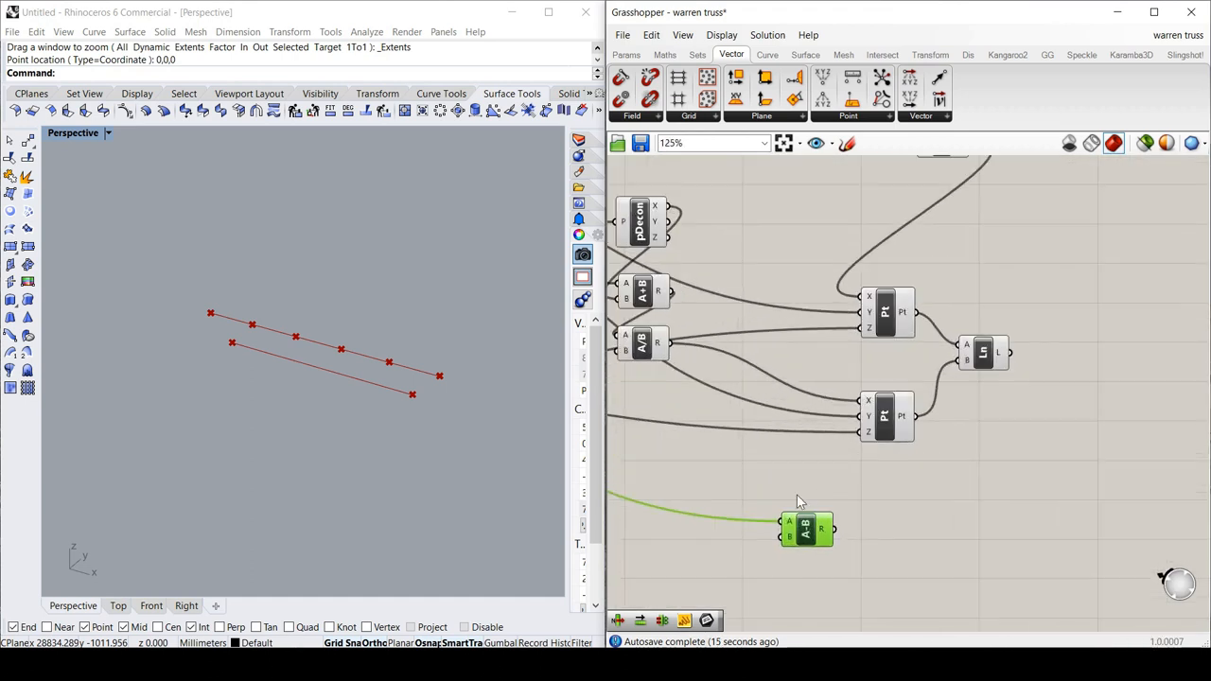
scroll("down", 3)
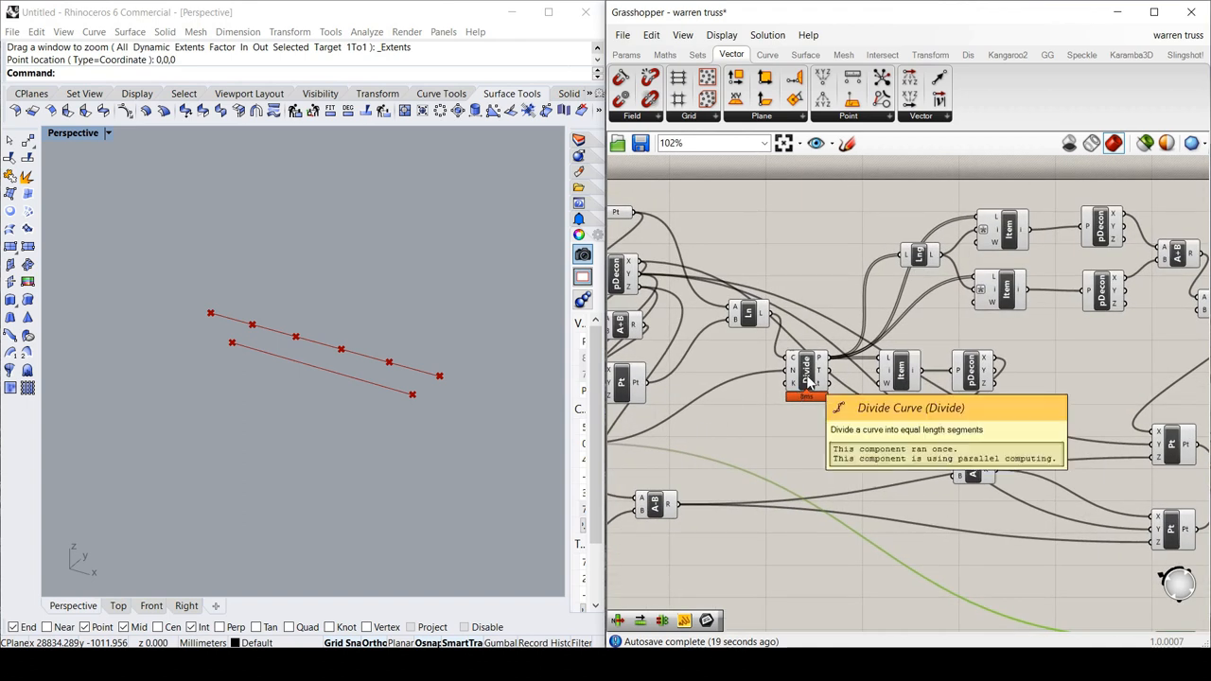
scroll("down", 3)
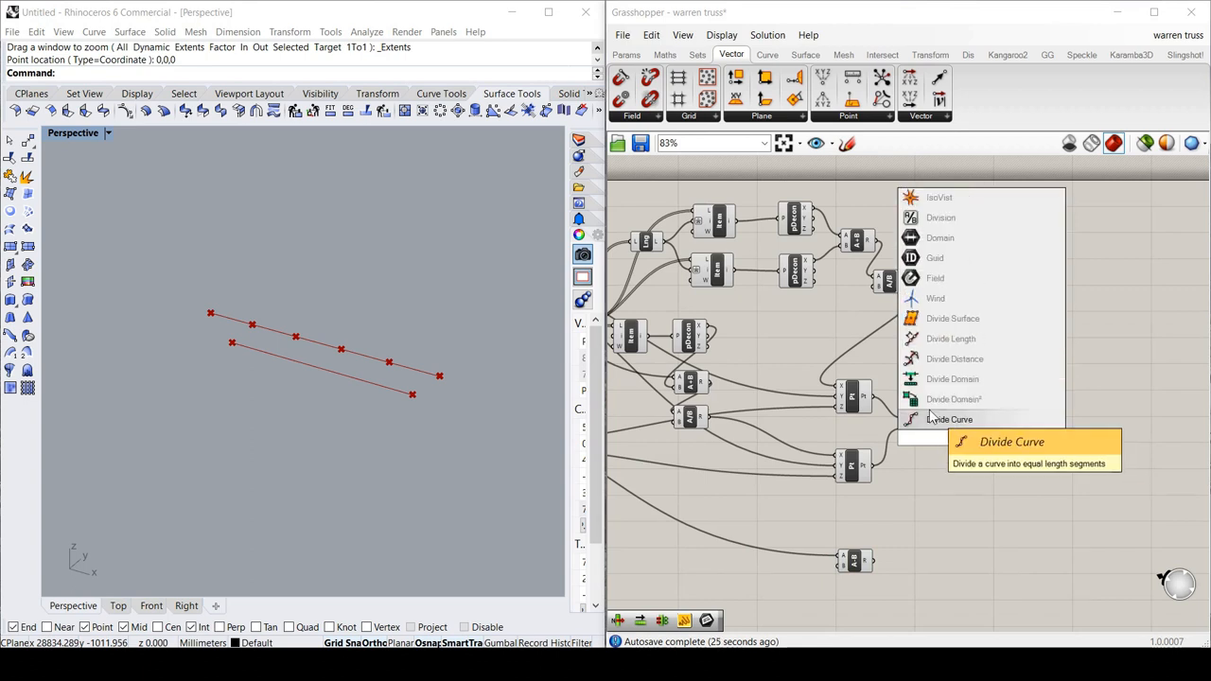
Add a second Divide Curve on the lower line, using the subtraction result as its count.
left_click(951, 419)
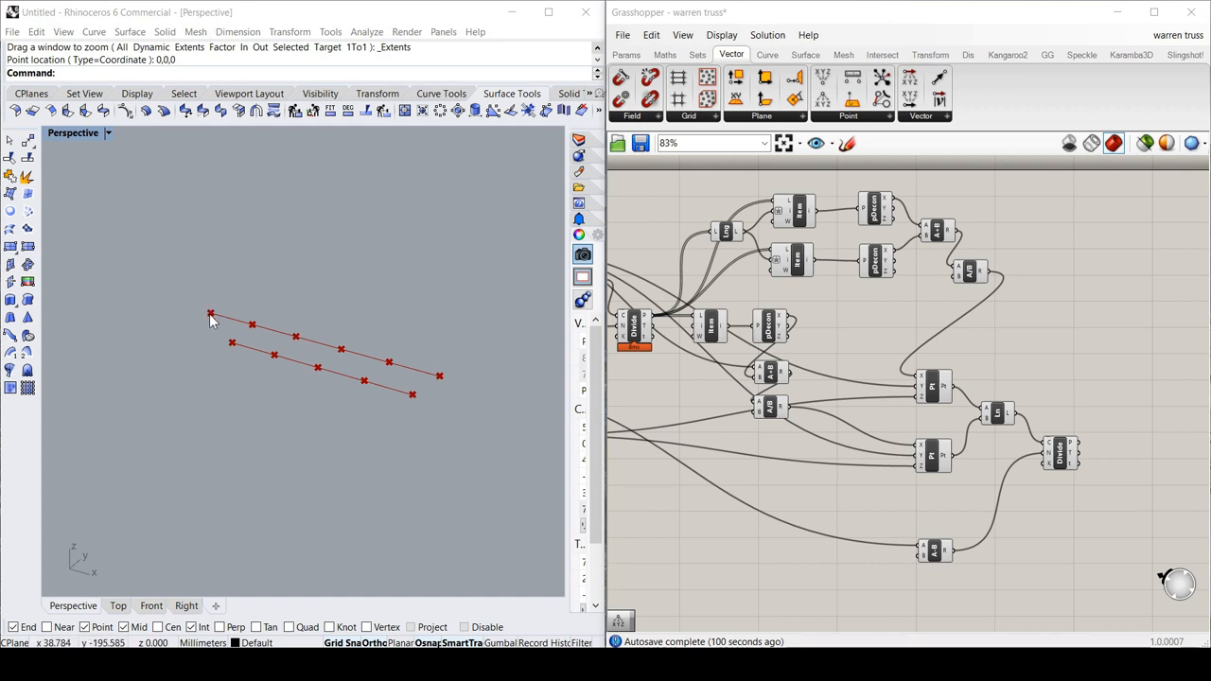
mouse_move(350, 362)
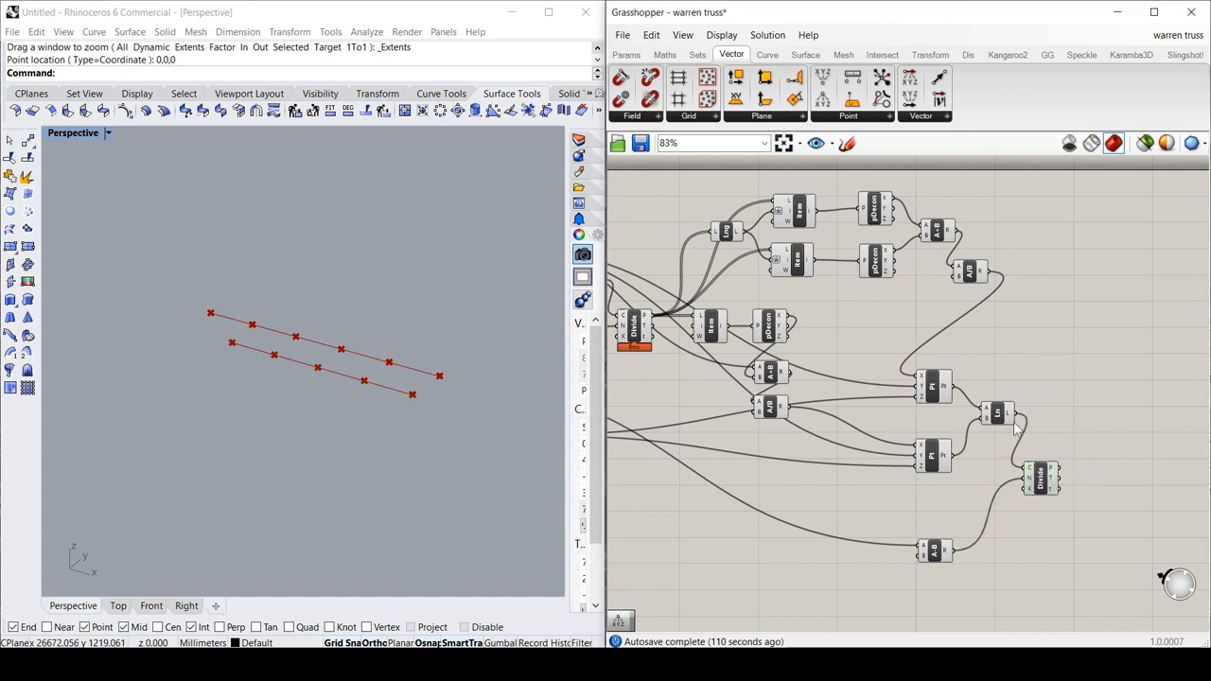
mouse_move(1055, 449)
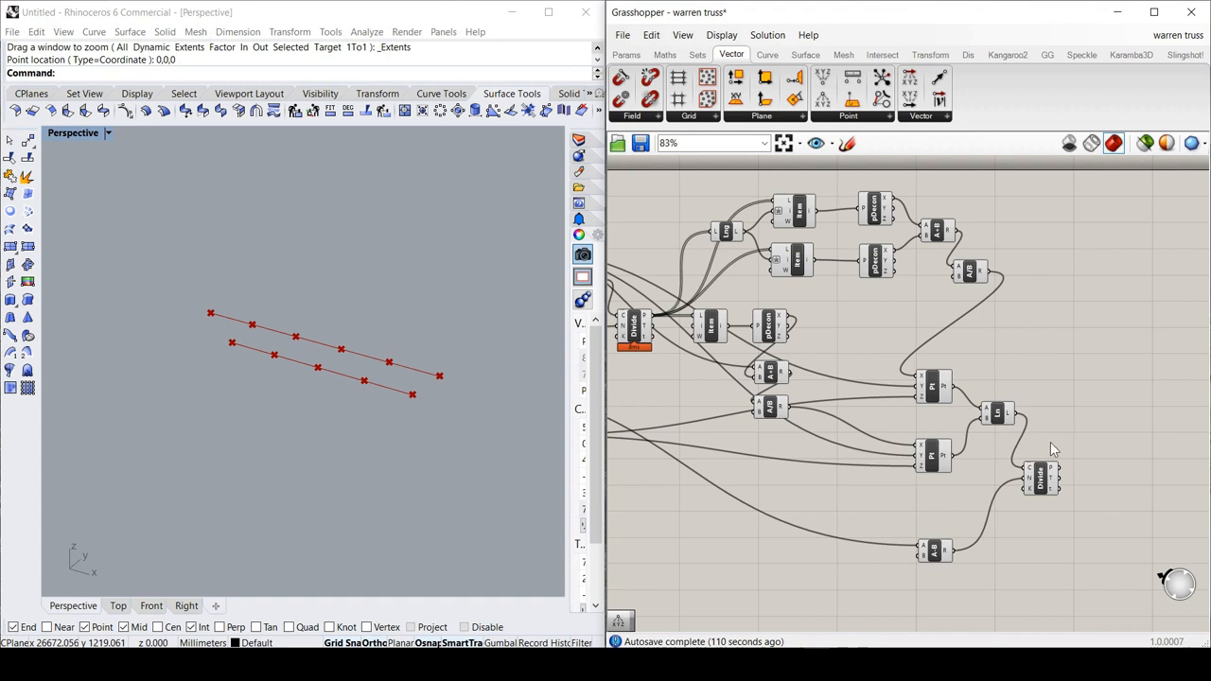
mouse_move(1041, 477)
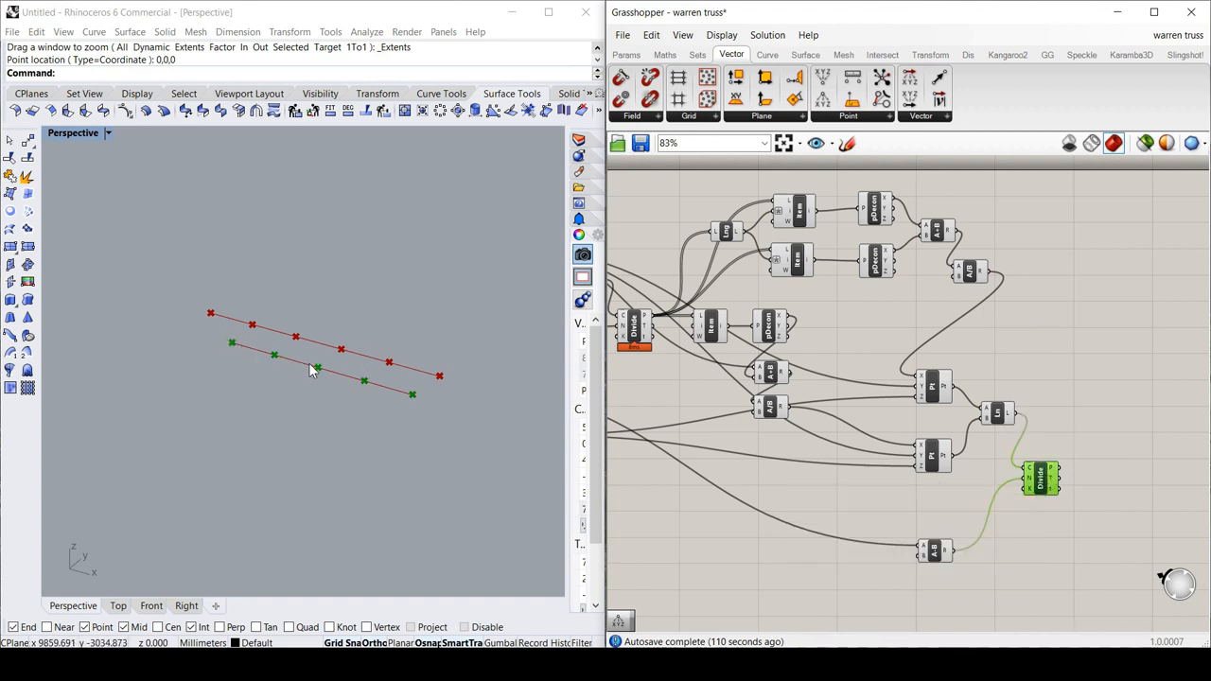
mouse_move(367, 397)
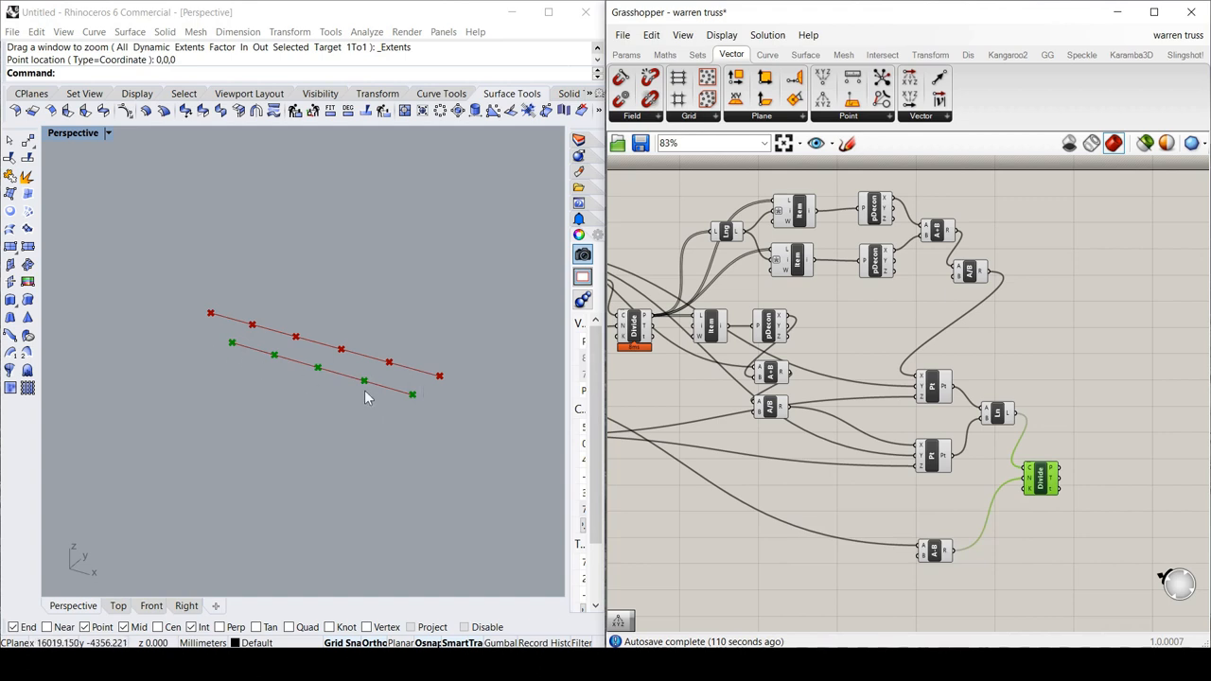
mouse_move(237, 350)
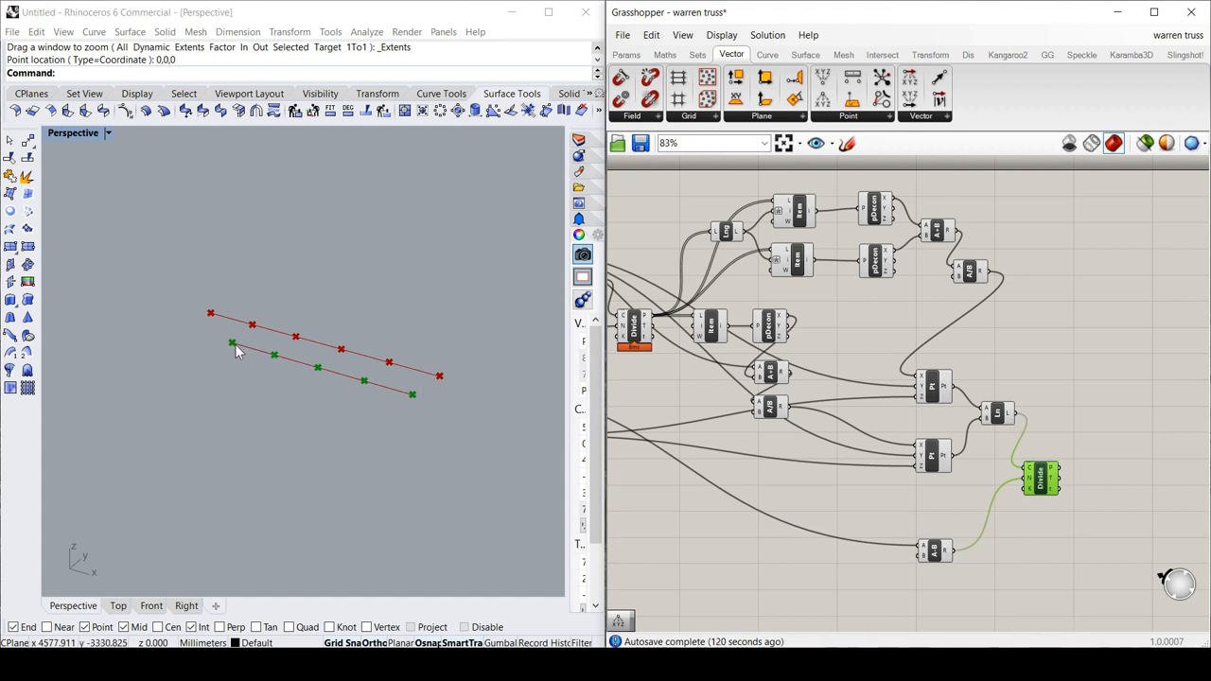
mouse_move(377, 385)
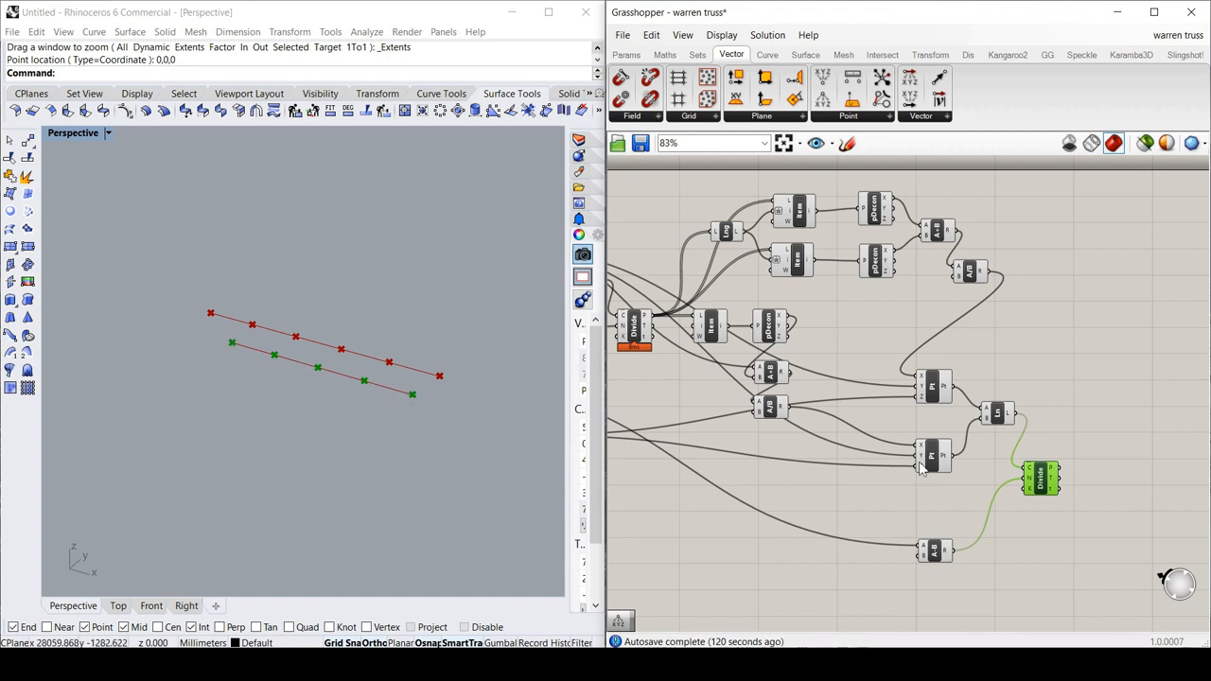
mouse_move(256, 355)
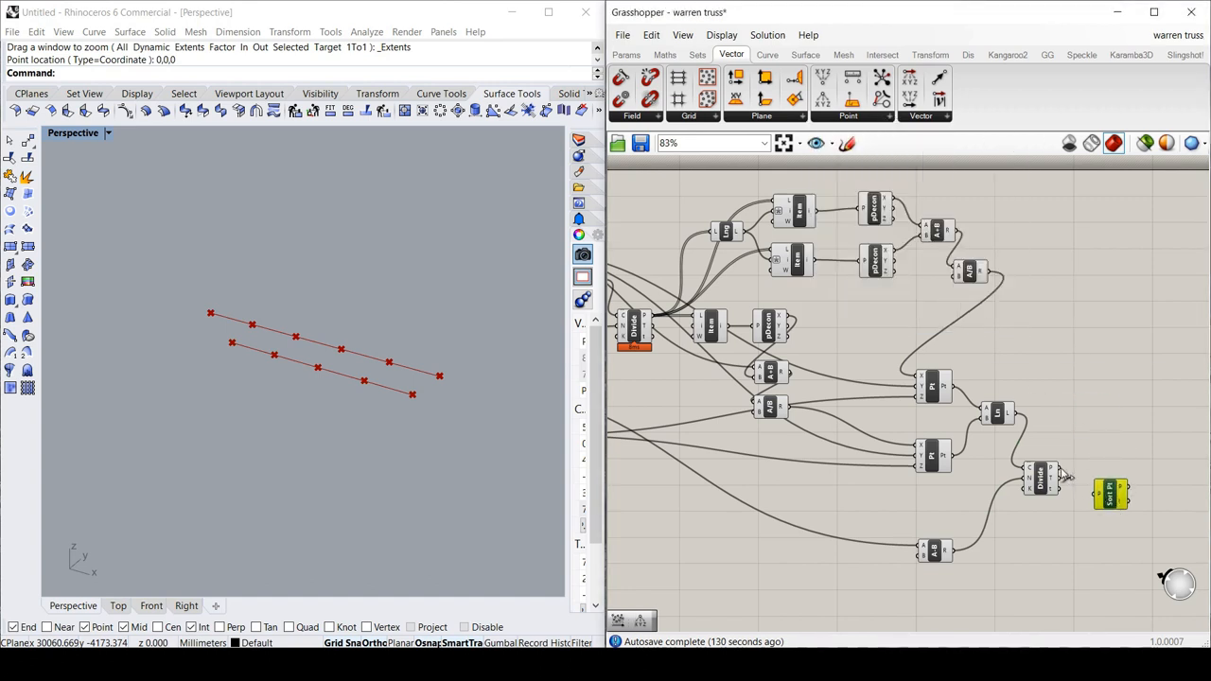
Feed the lower line's division points into a Sort Points component.
left_click_drag(1111, 492, 1097, 473)
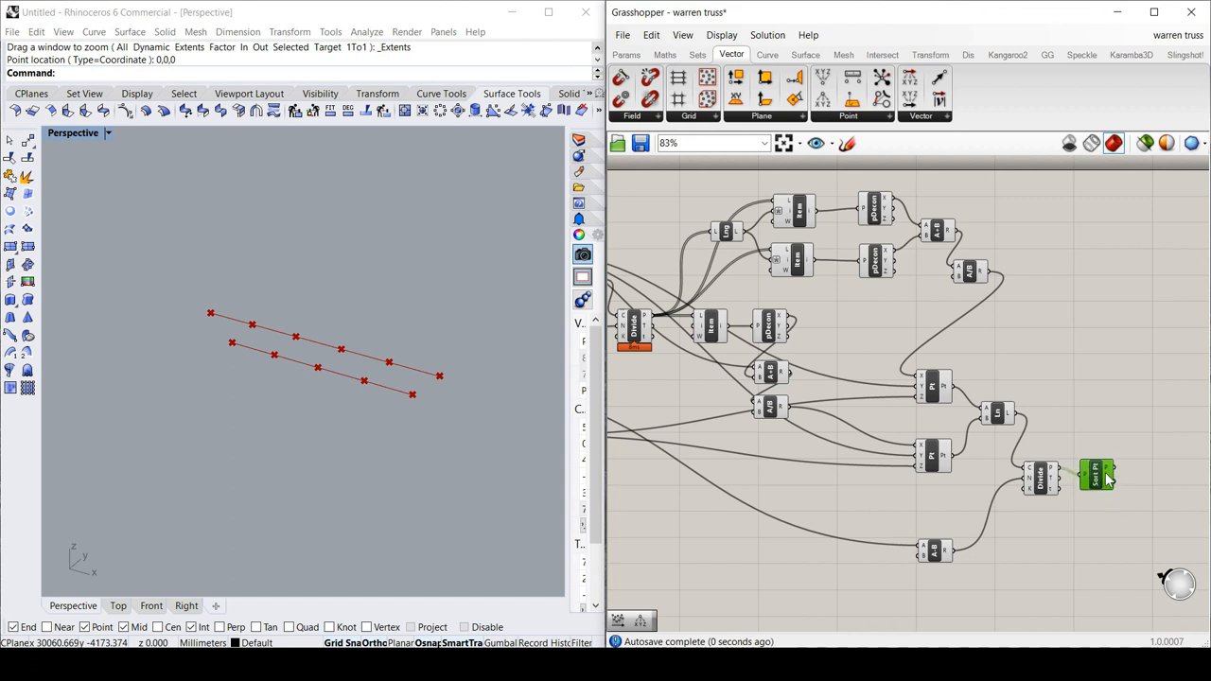
mouse_move(1096, 474)
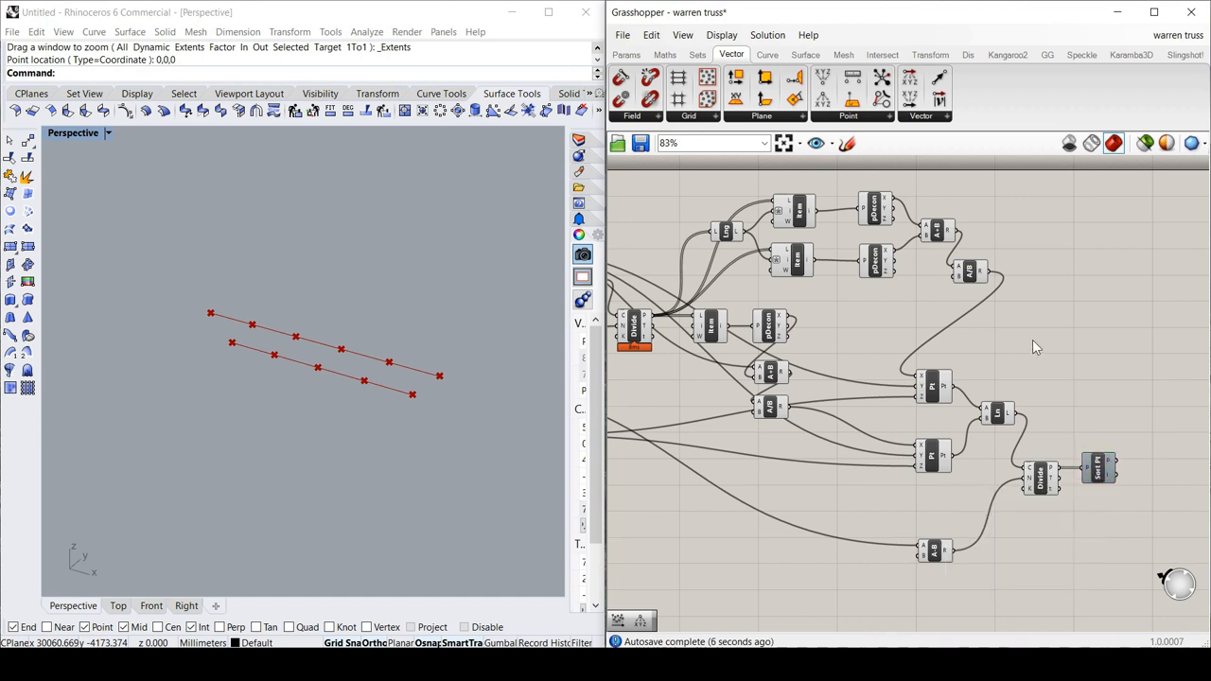
mouse_move(440, 383)
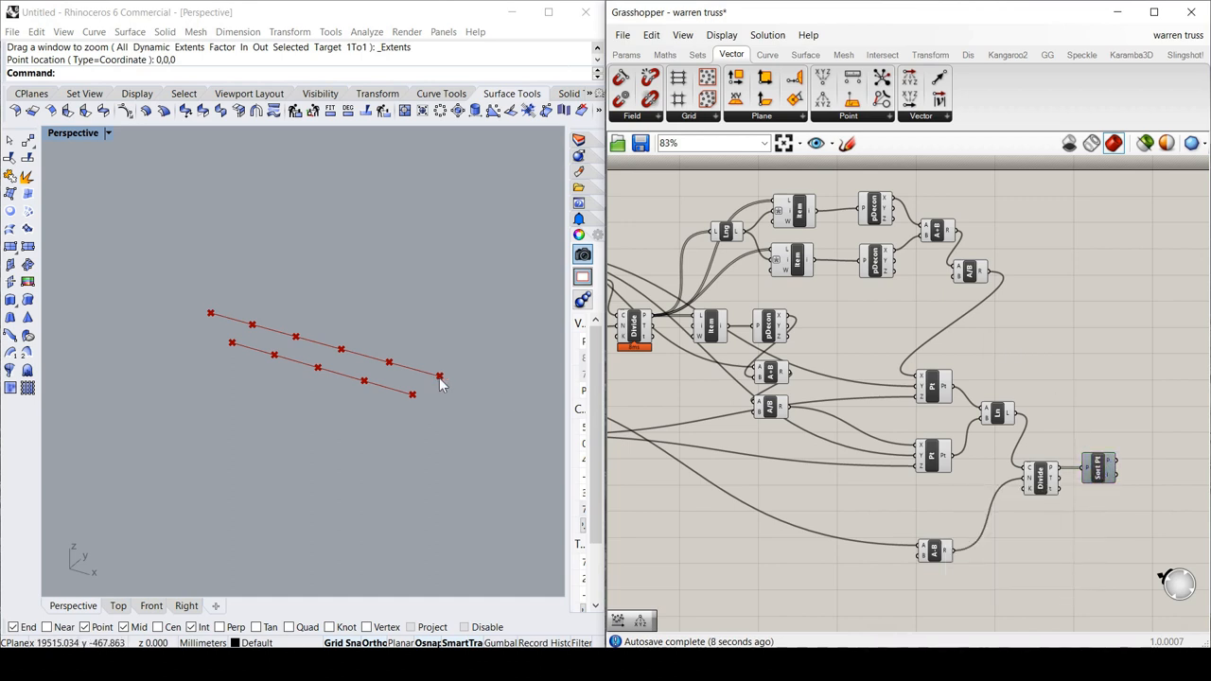
mouse_move(437, 403)
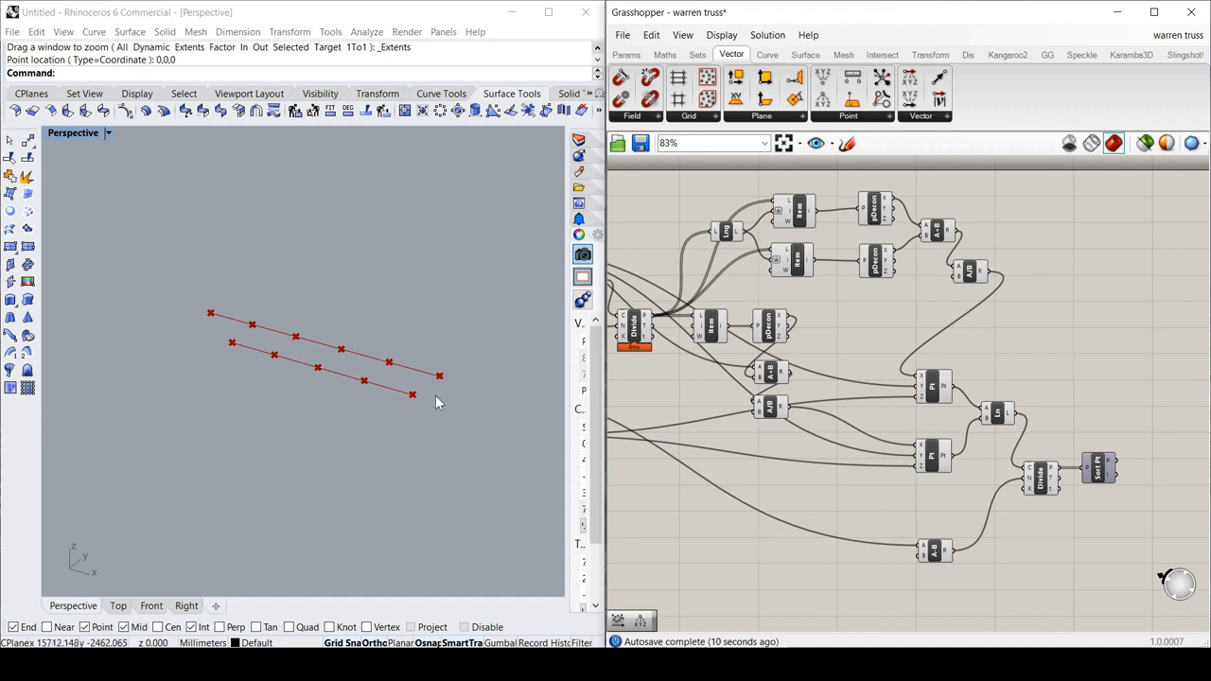
mouse_move(823, 366)
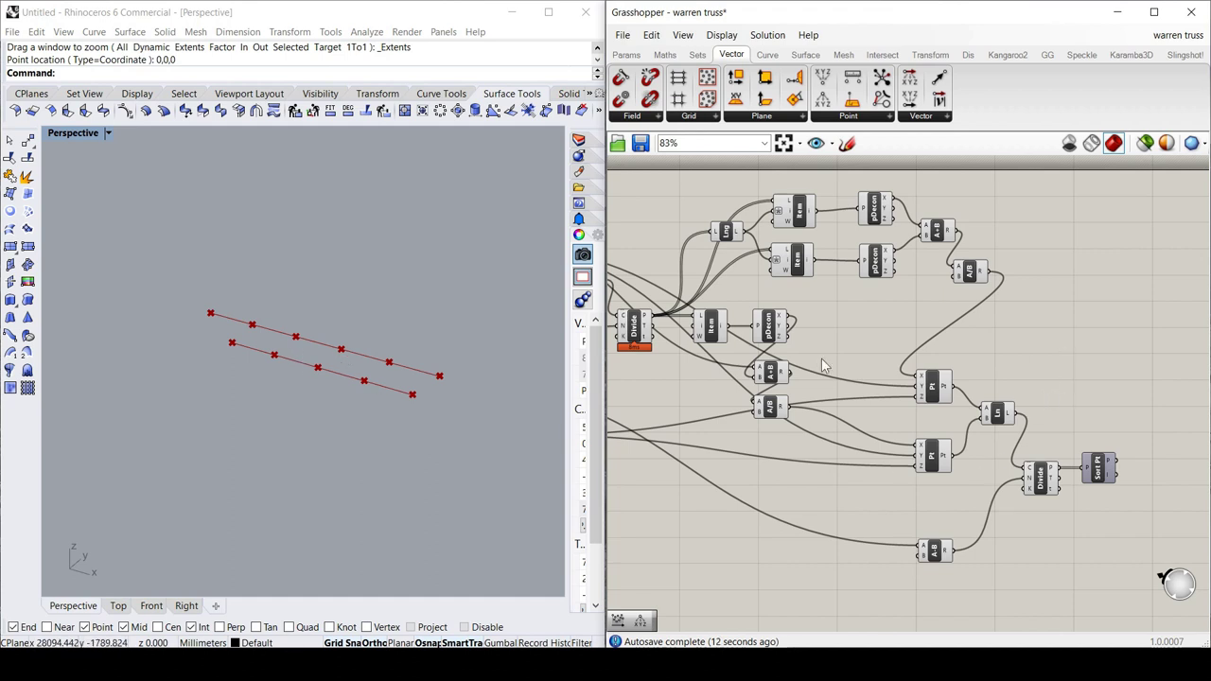
mouse_move(1038, 386)
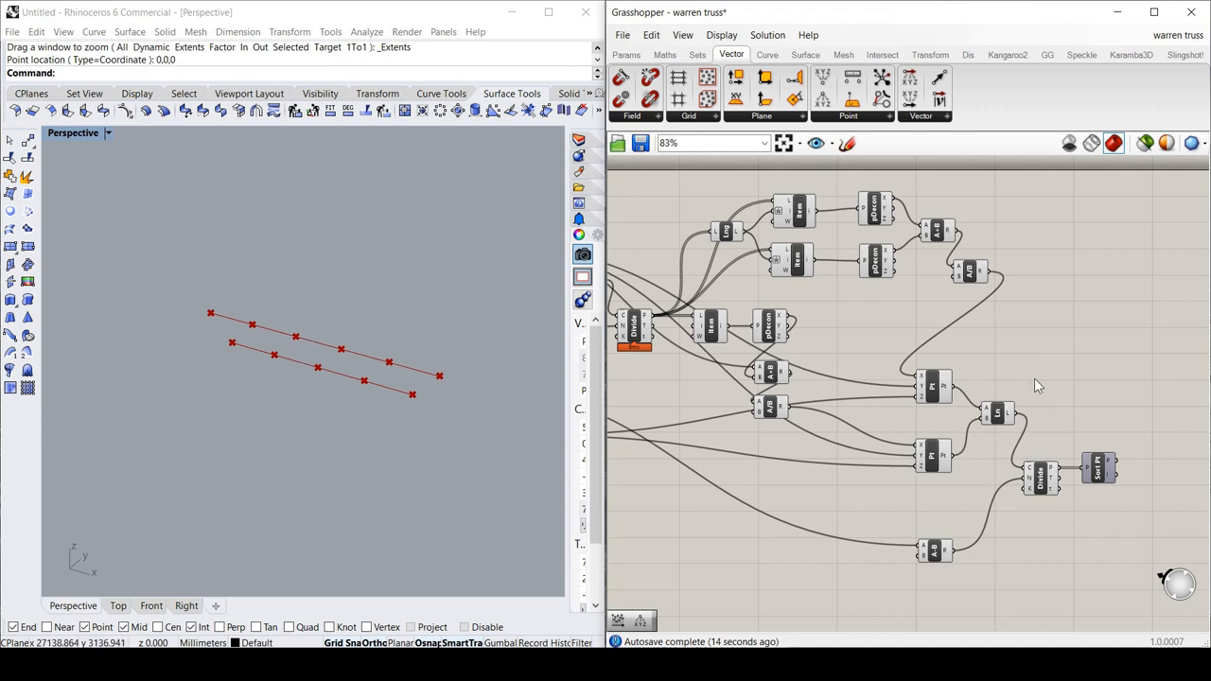
mouse_move(409, 314)
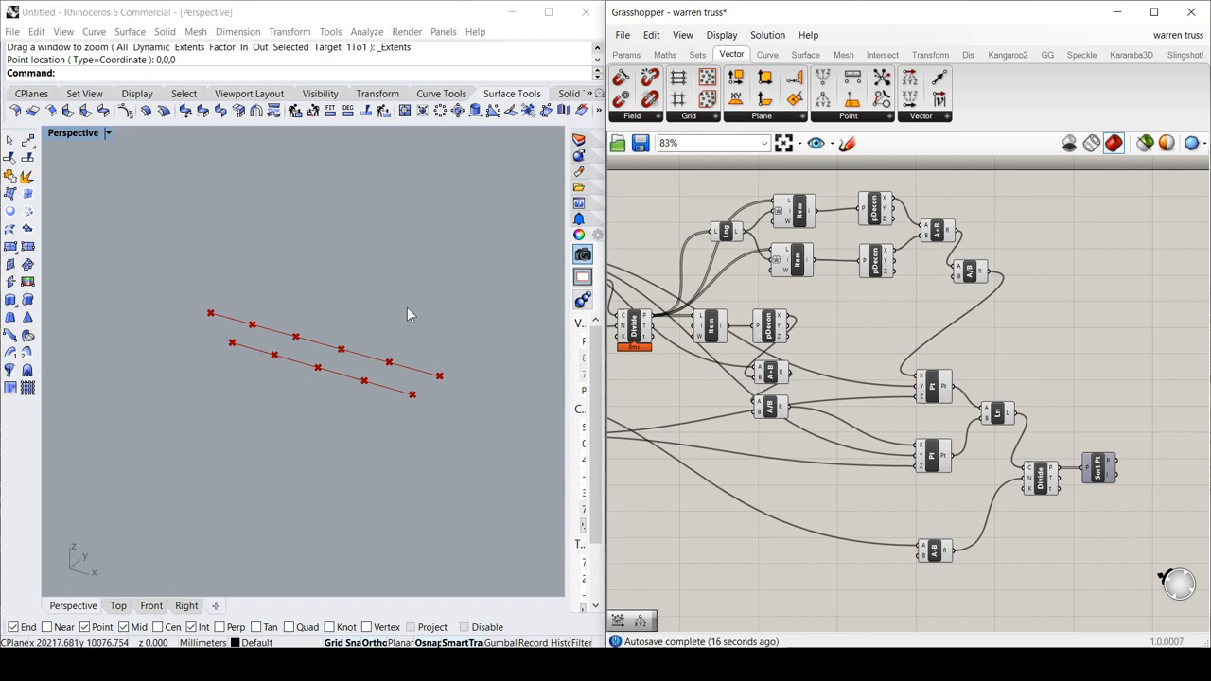
mouse_move(492, 403)
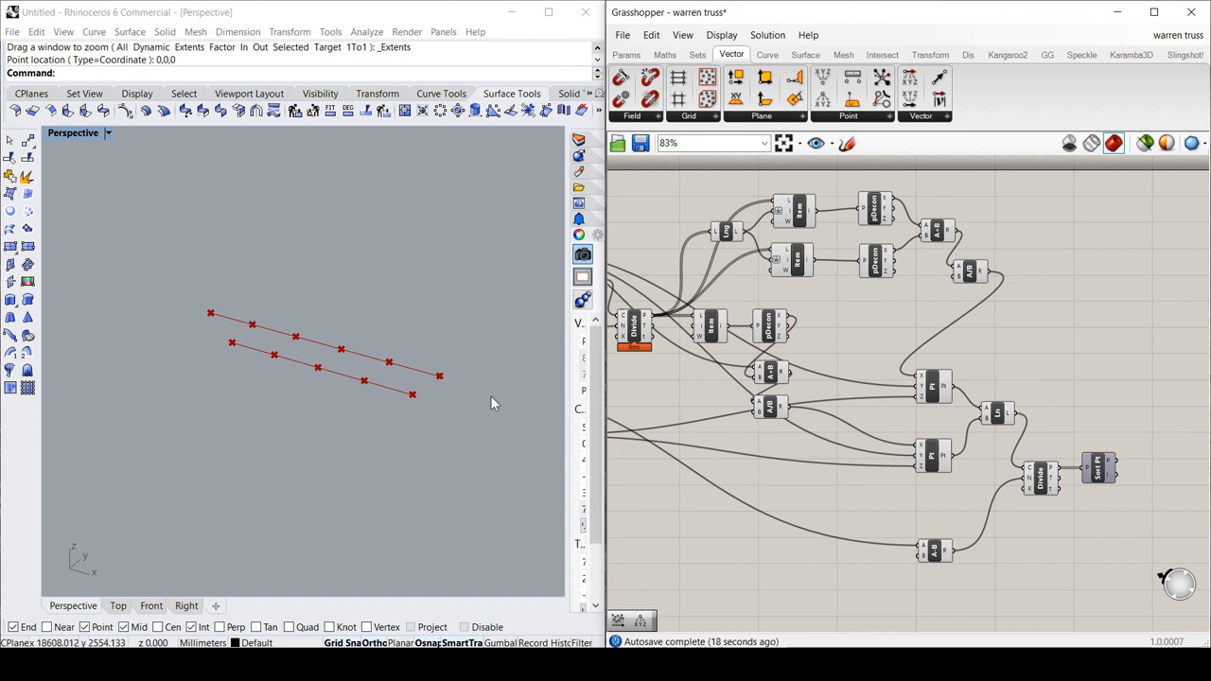
mouse_move(213, 322)
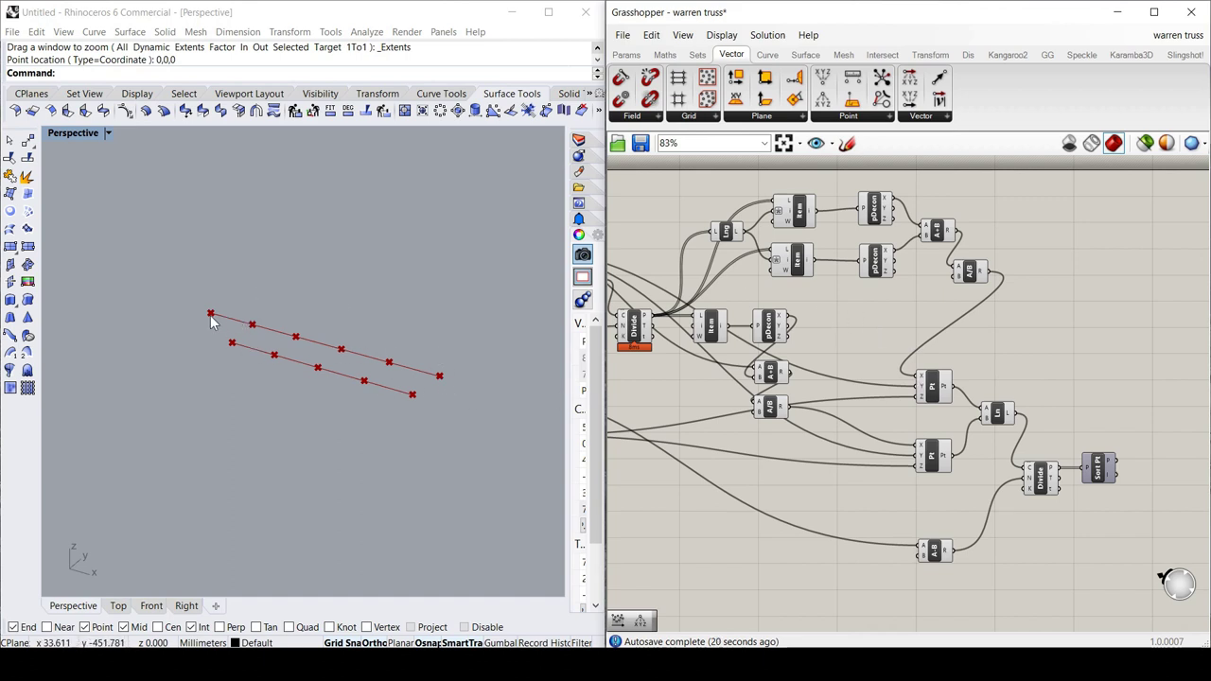
mouse_move(359, 395)
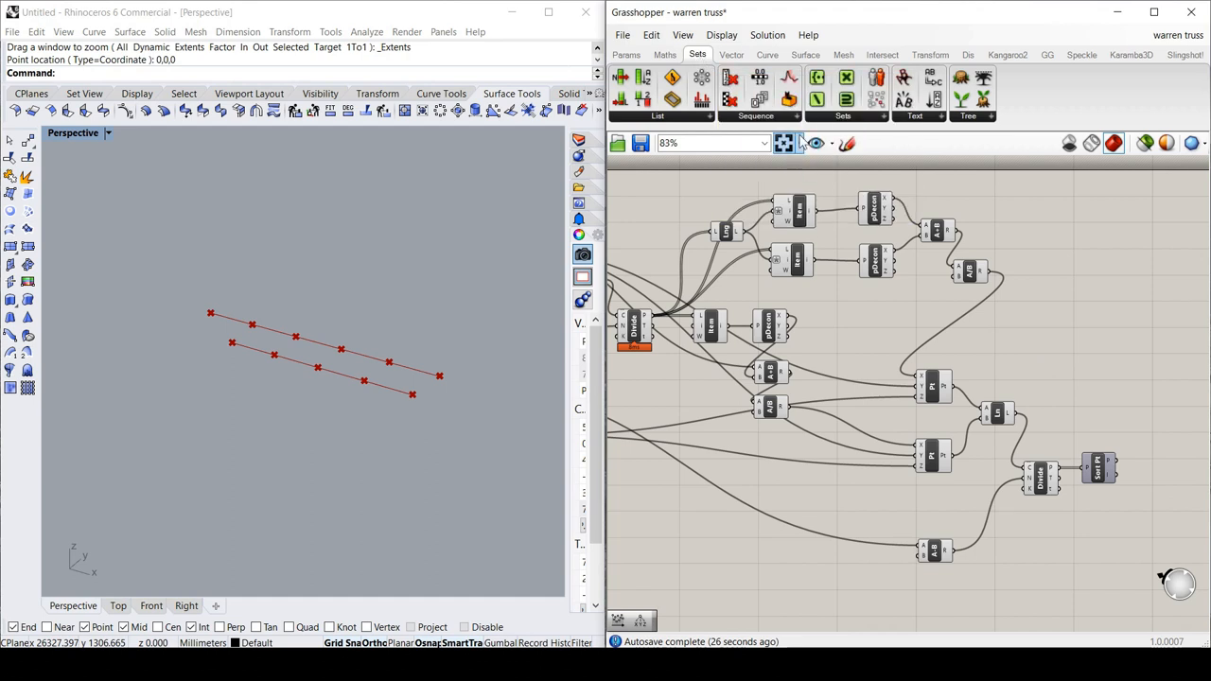
Place a Cull Nth component that takes the upper line's division points as its list.
left_click(756, 116)
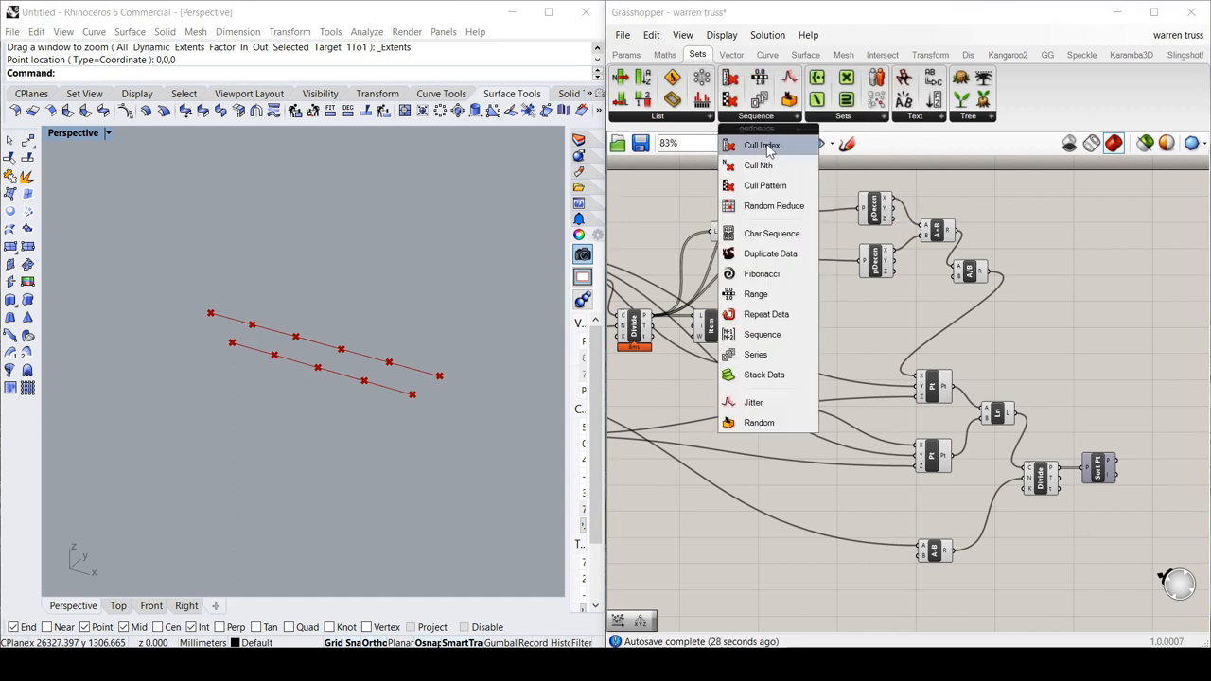
mouse_move(767, 185)
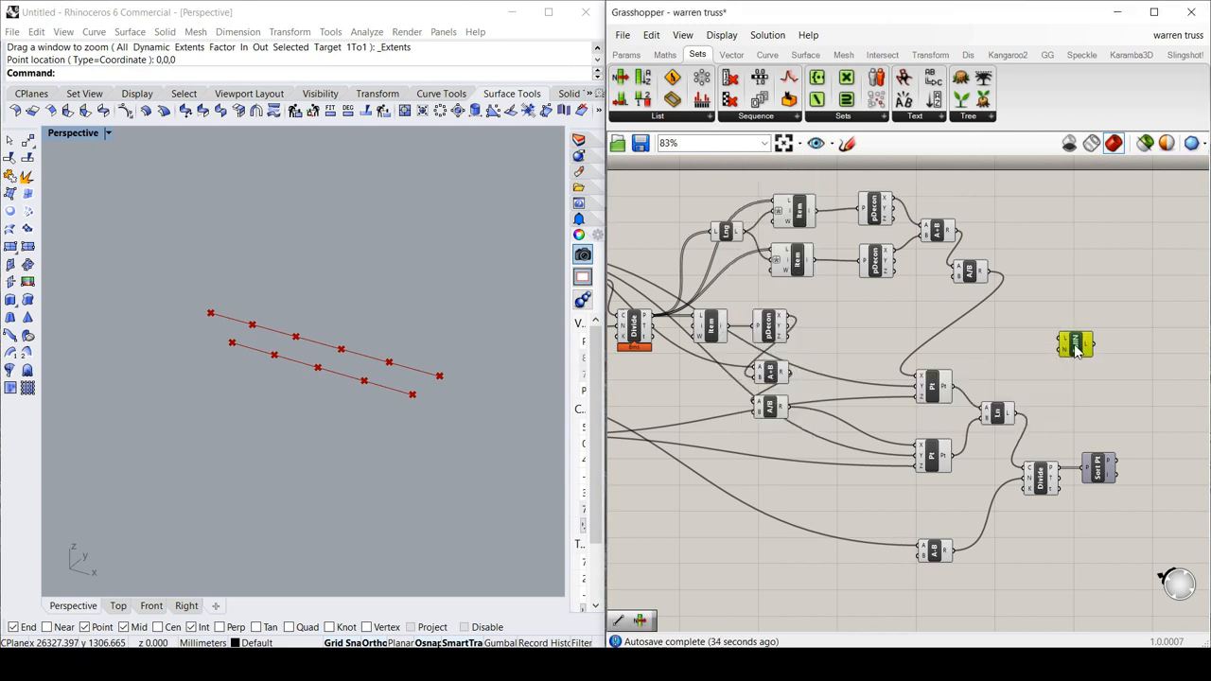
mouse_move(783, 281)
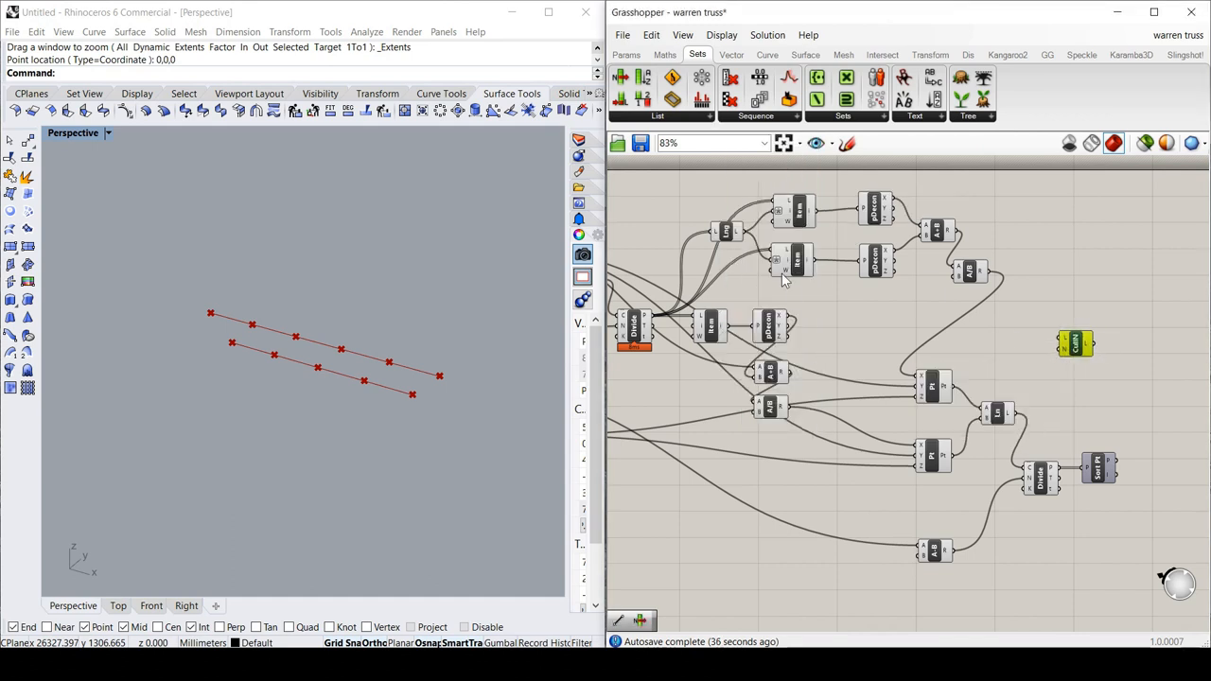
mouse_move(728, 232)
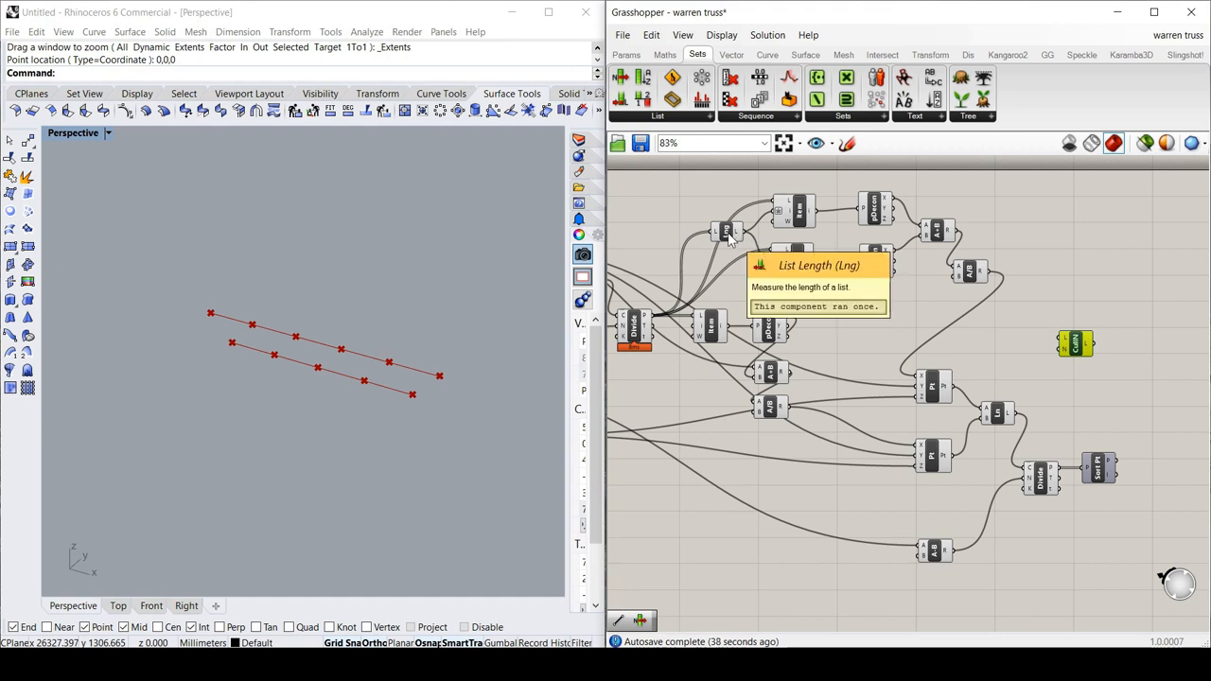
mouse_move(766, 255)
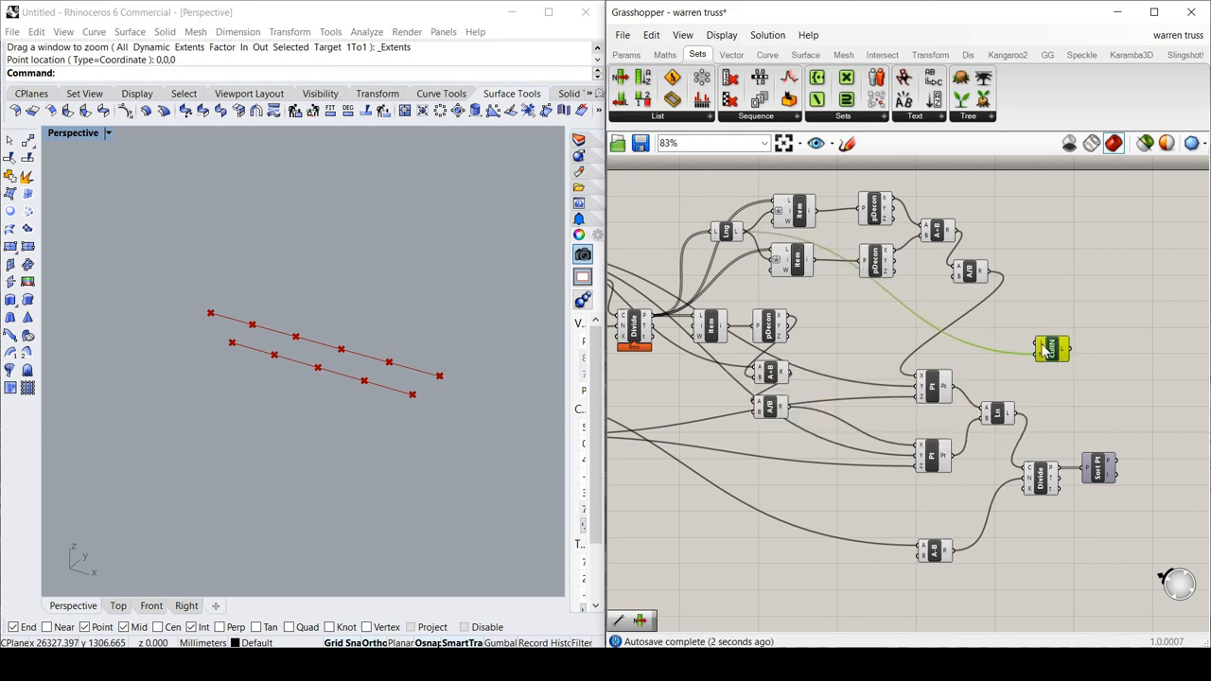
left_click(636, 325)
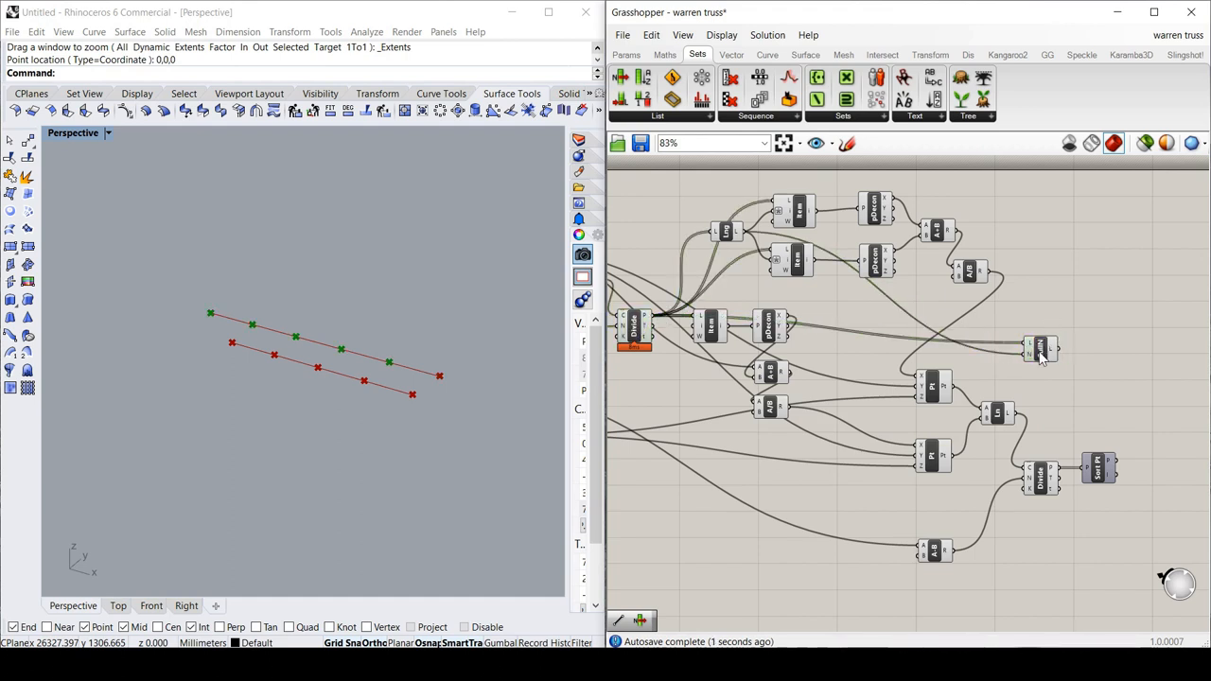
left_click(1041, 348)
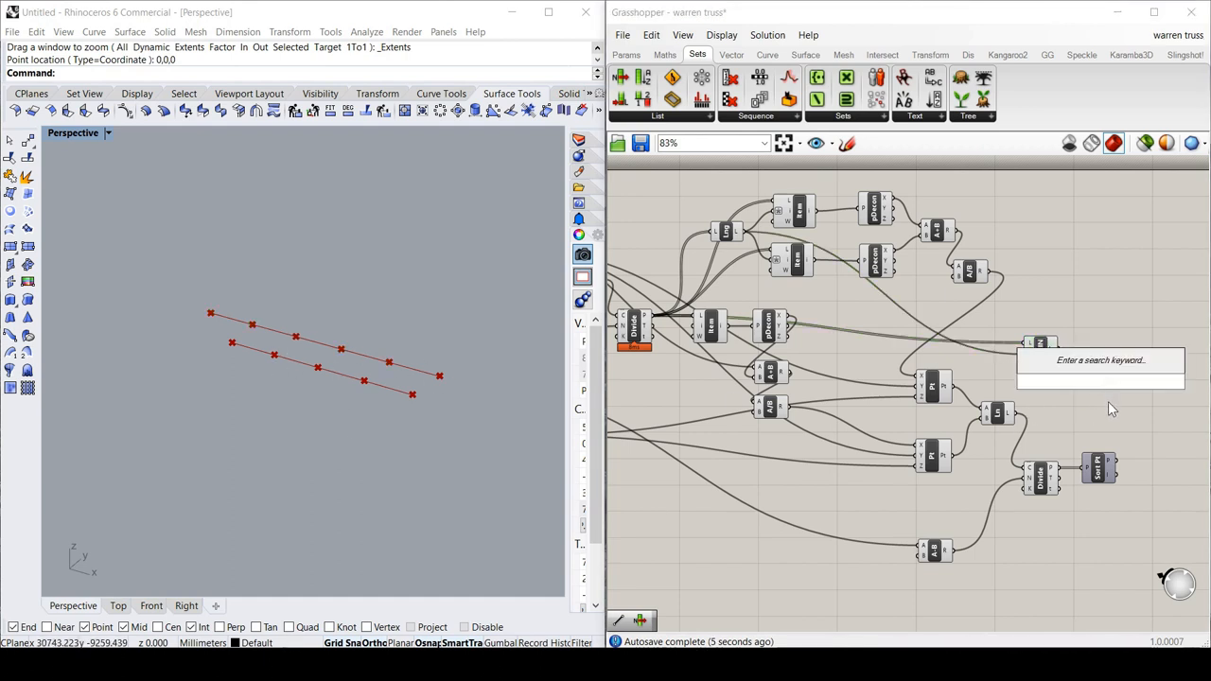
Add a Line component taking the culled points as A and sorted points as B.
type("line")
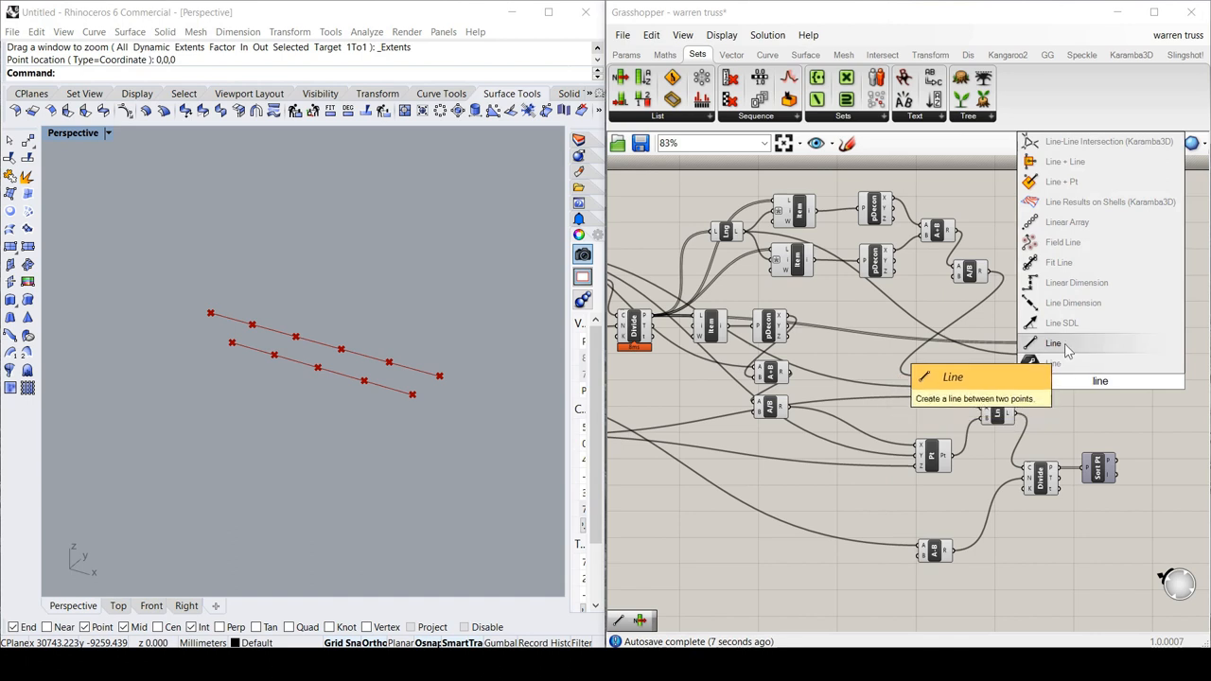
left_click(1052, 343)
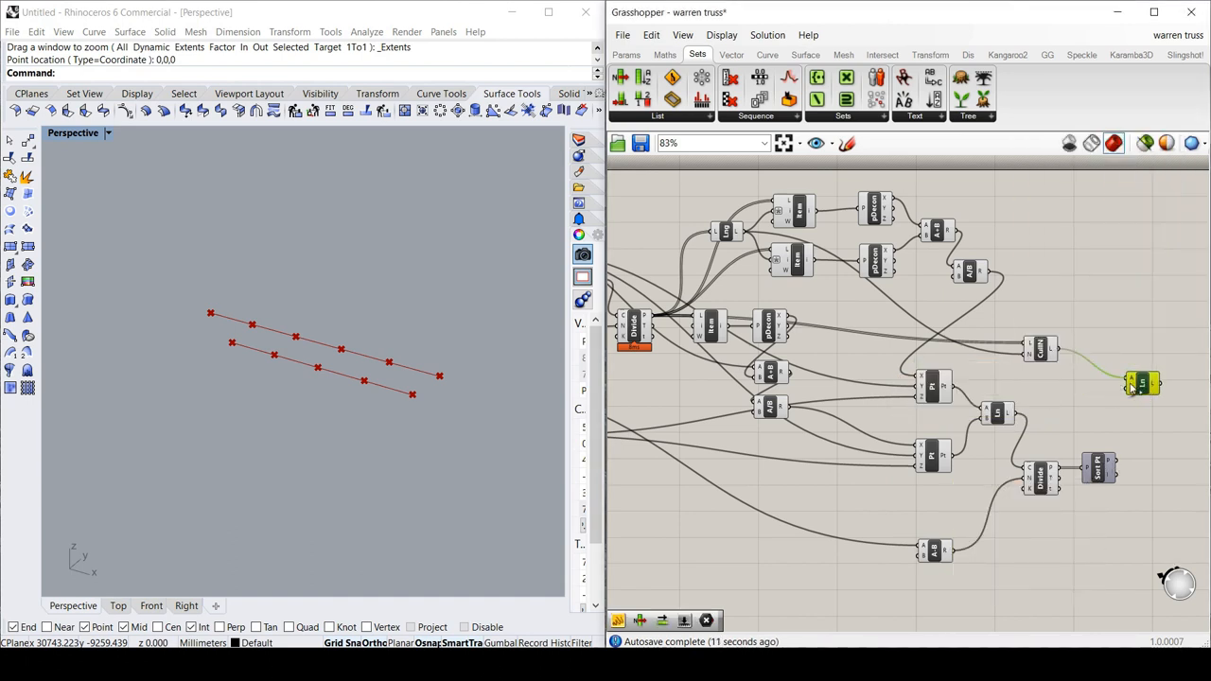
mouse_move(1121, 468)
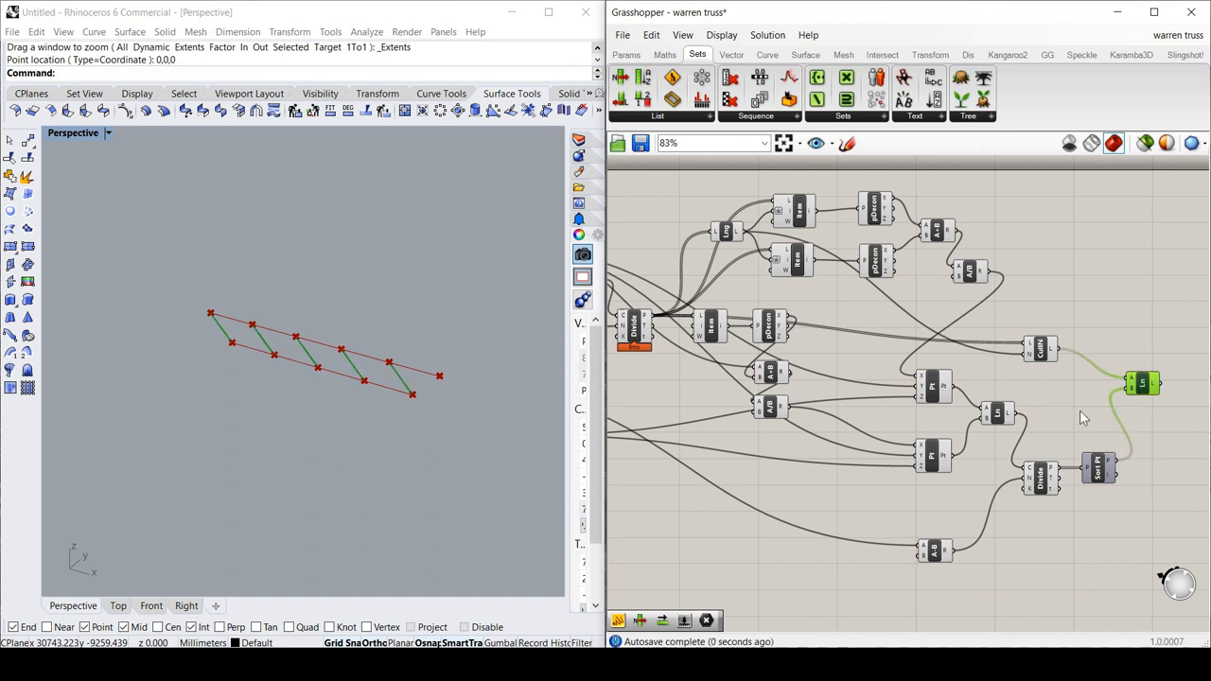
mouse_move(1063, 290)
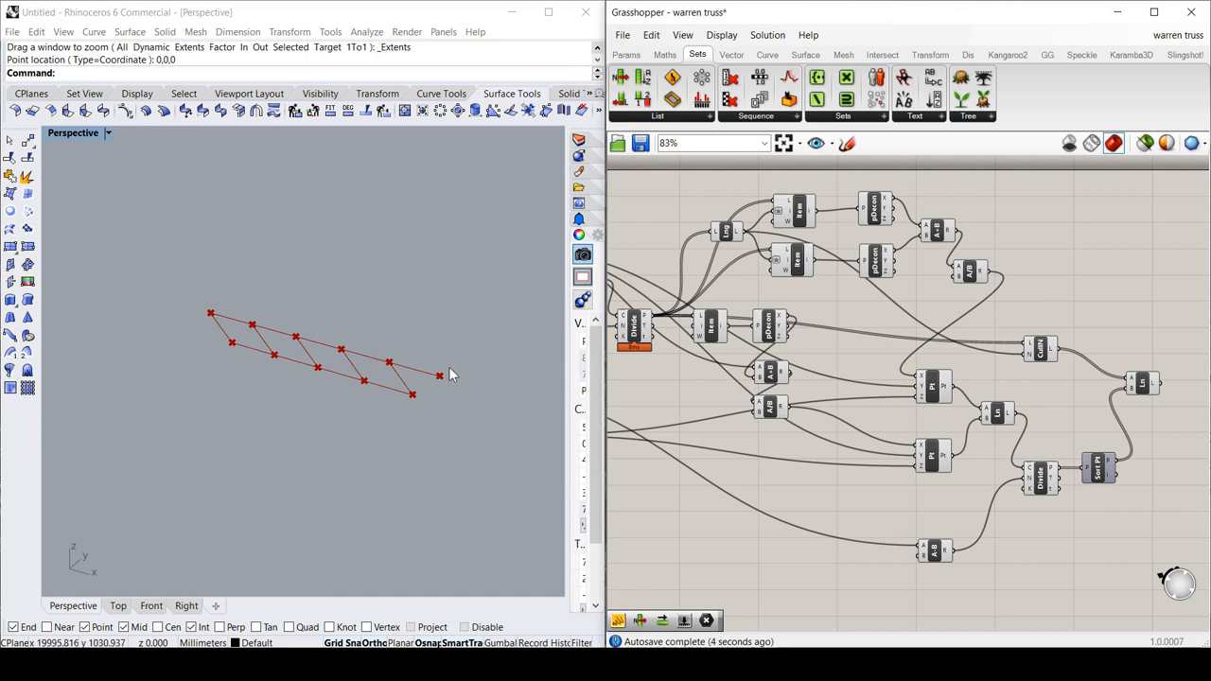
mouse_move(286, 386)
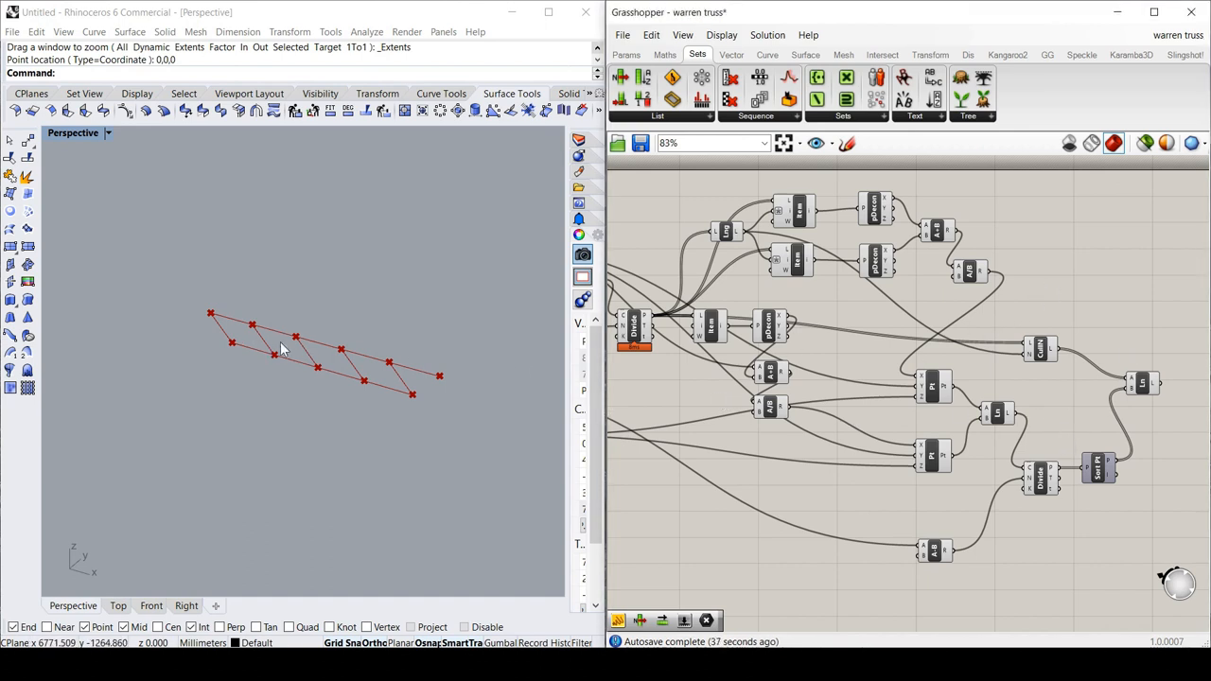
mouse_move(634, 327)
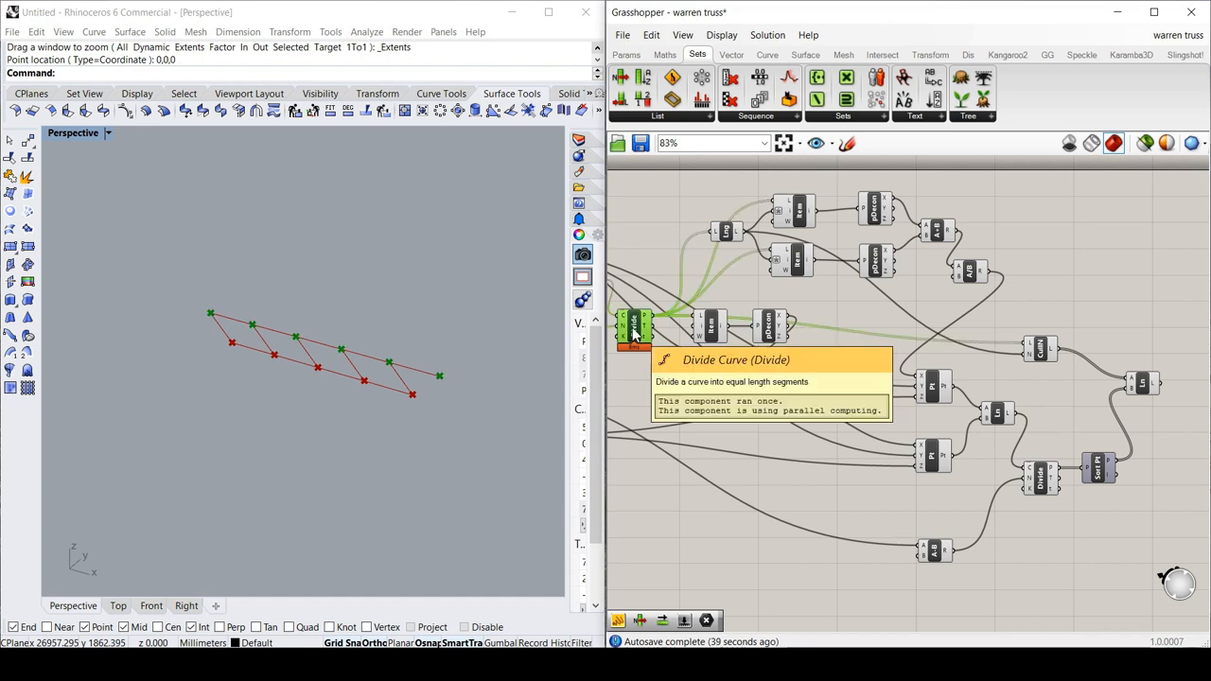
mouse_move(738, 121)
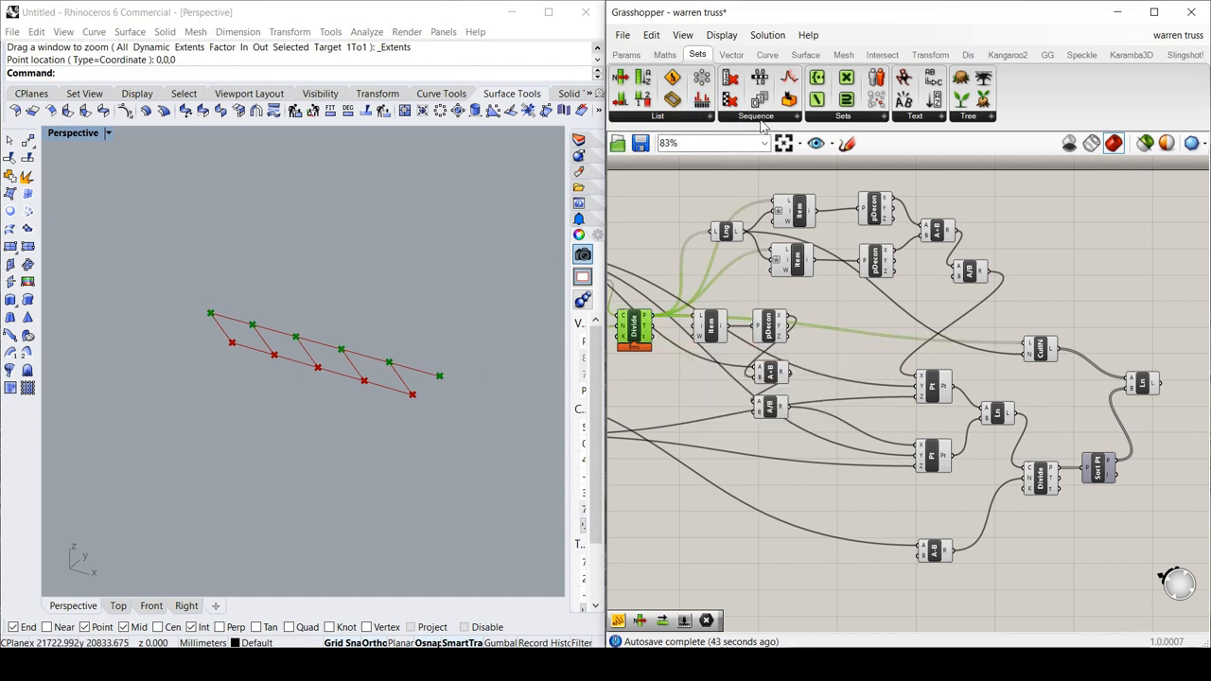
Place a Cull Index component from Sets > Sequence, fed by the division points.
left_click(755, 115)
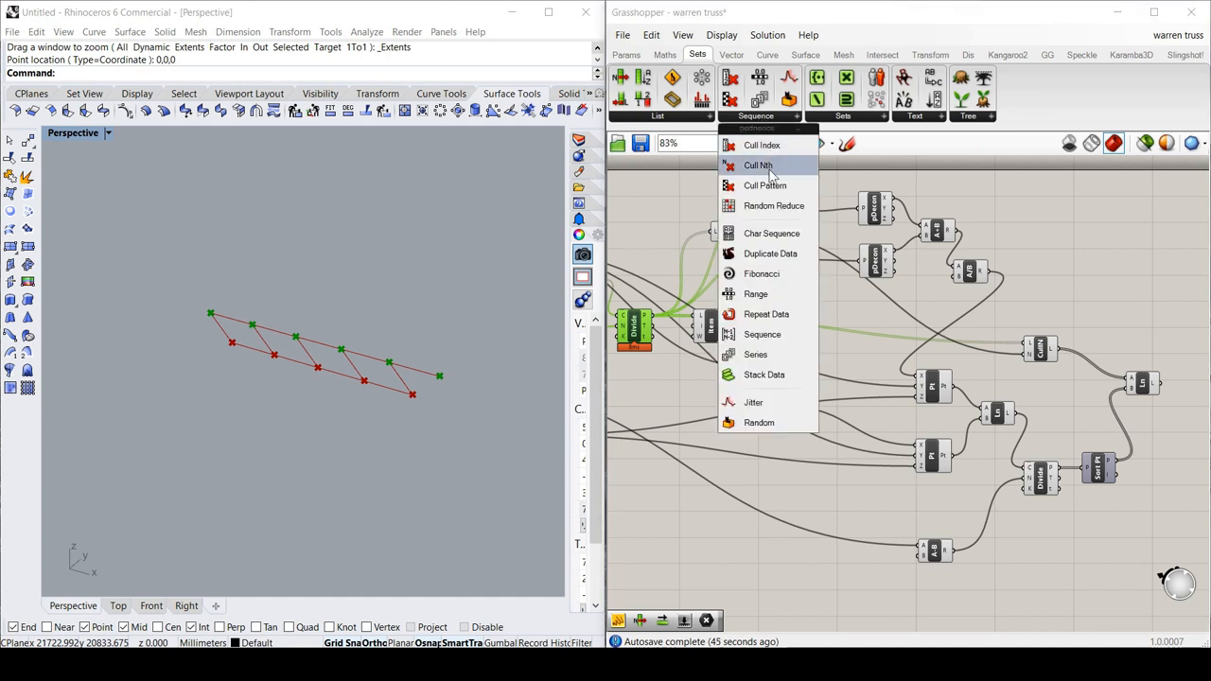
mouse_move(758, 165)
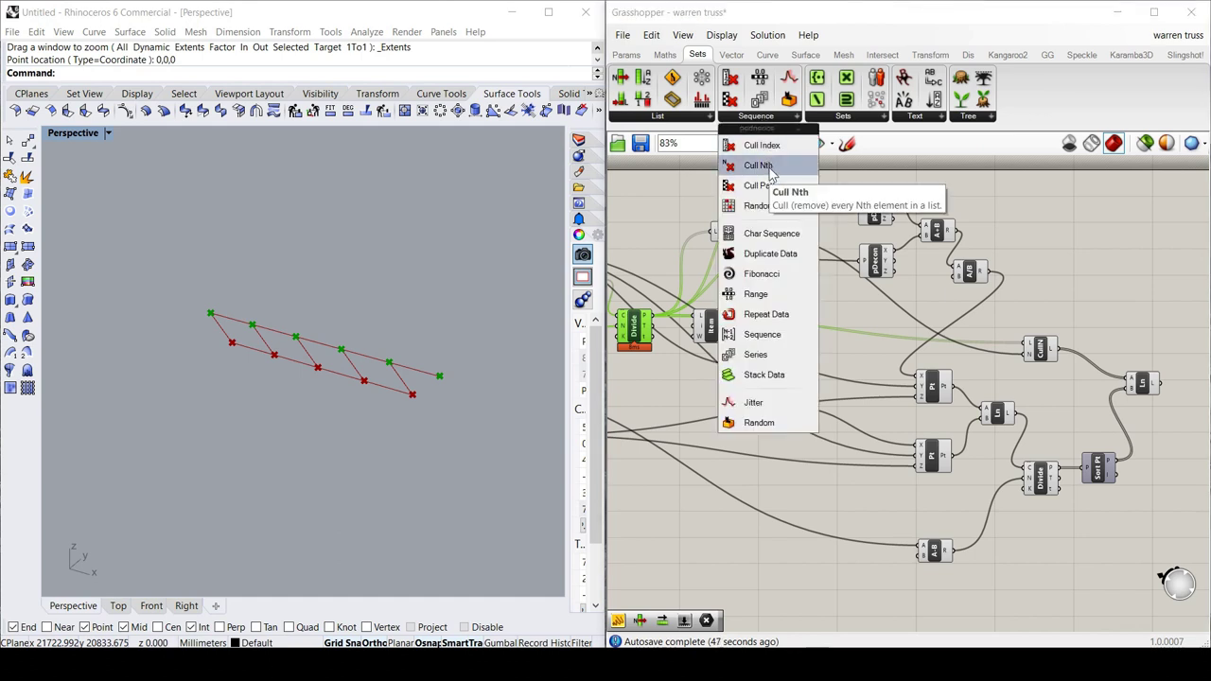
mouse_move(762, 144)
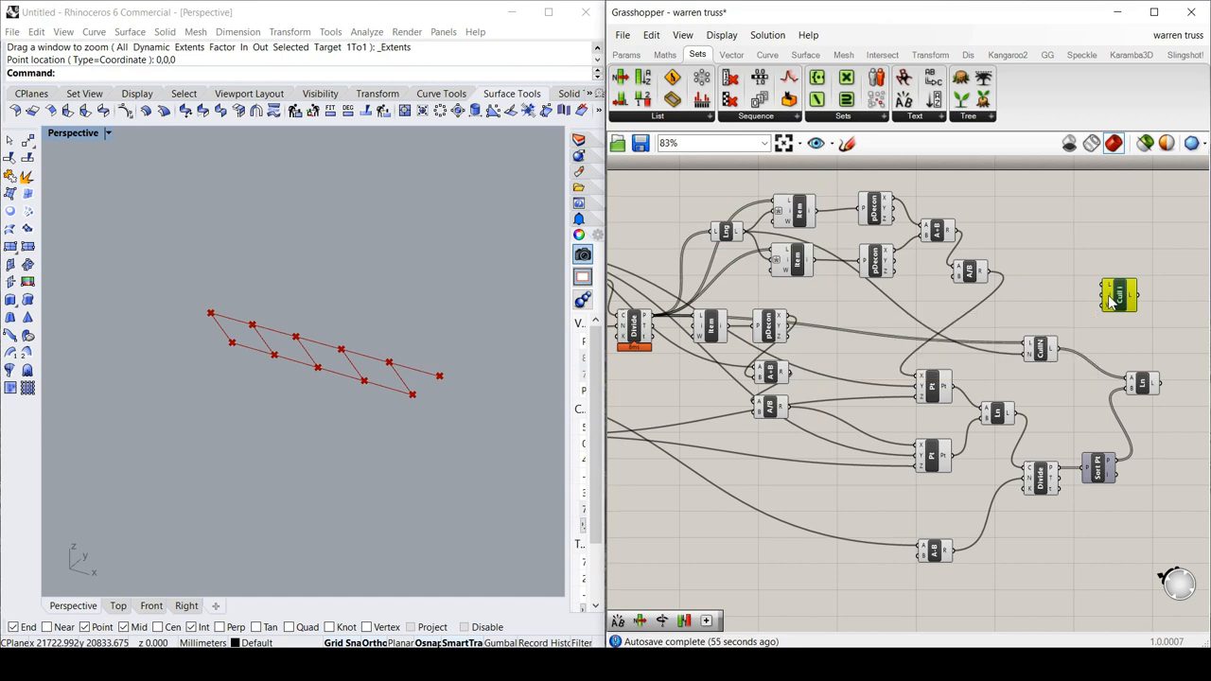
right_click(1119, 293)
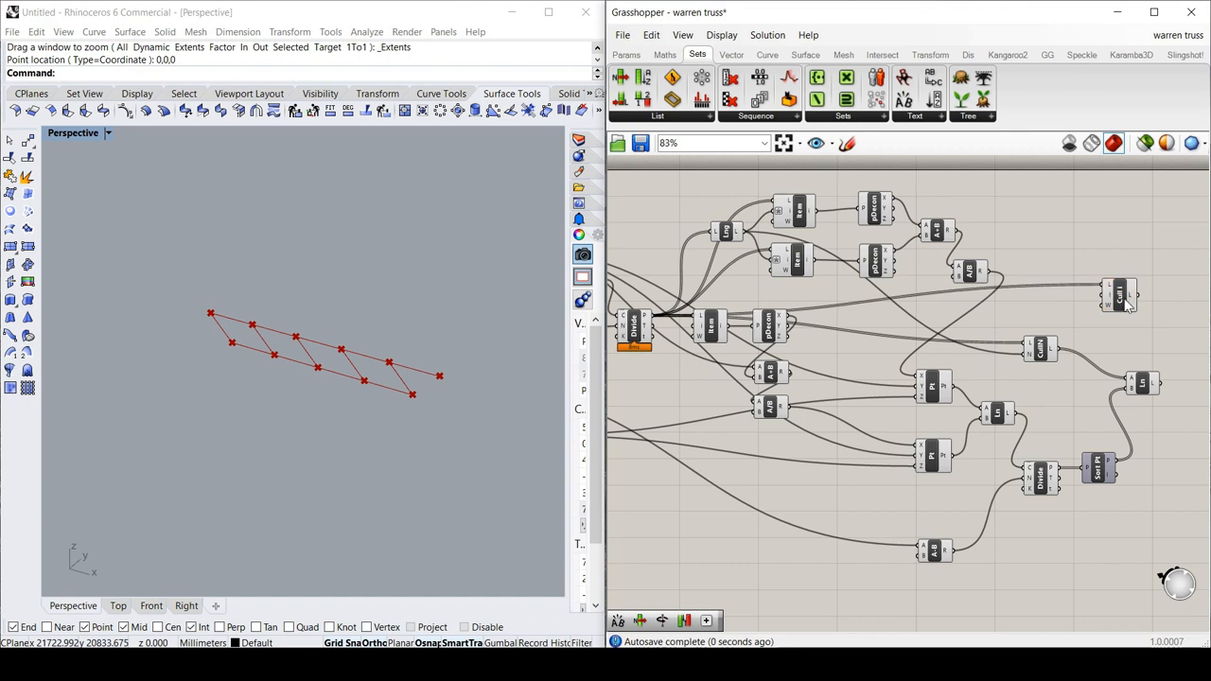
left_click(1121, 295)
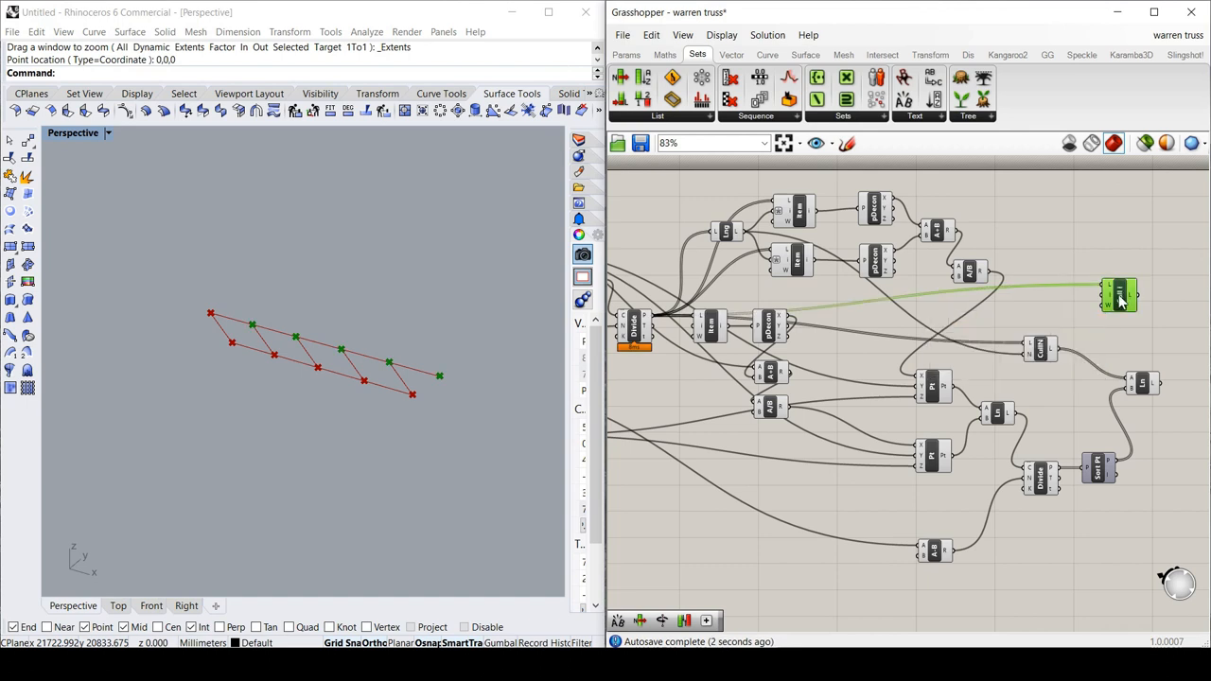
Move the first diagonal Line aside and add a second Line beside Cull Index.
scroll("down", 3)
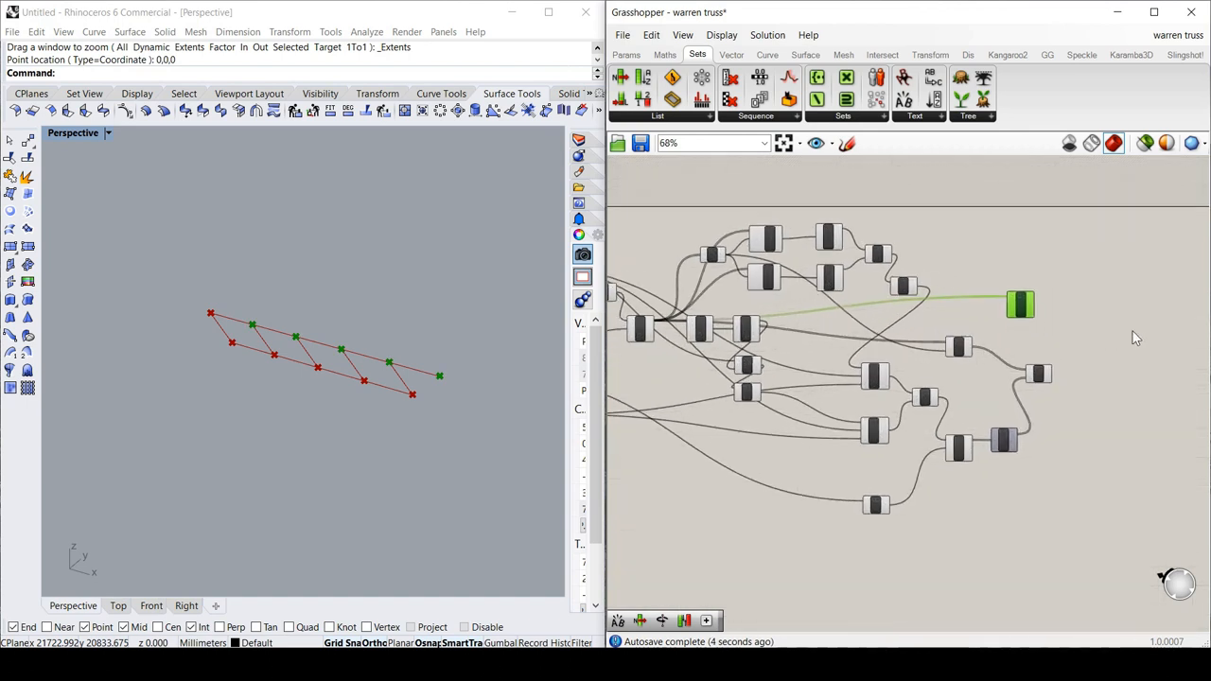
scroll("up", 3)
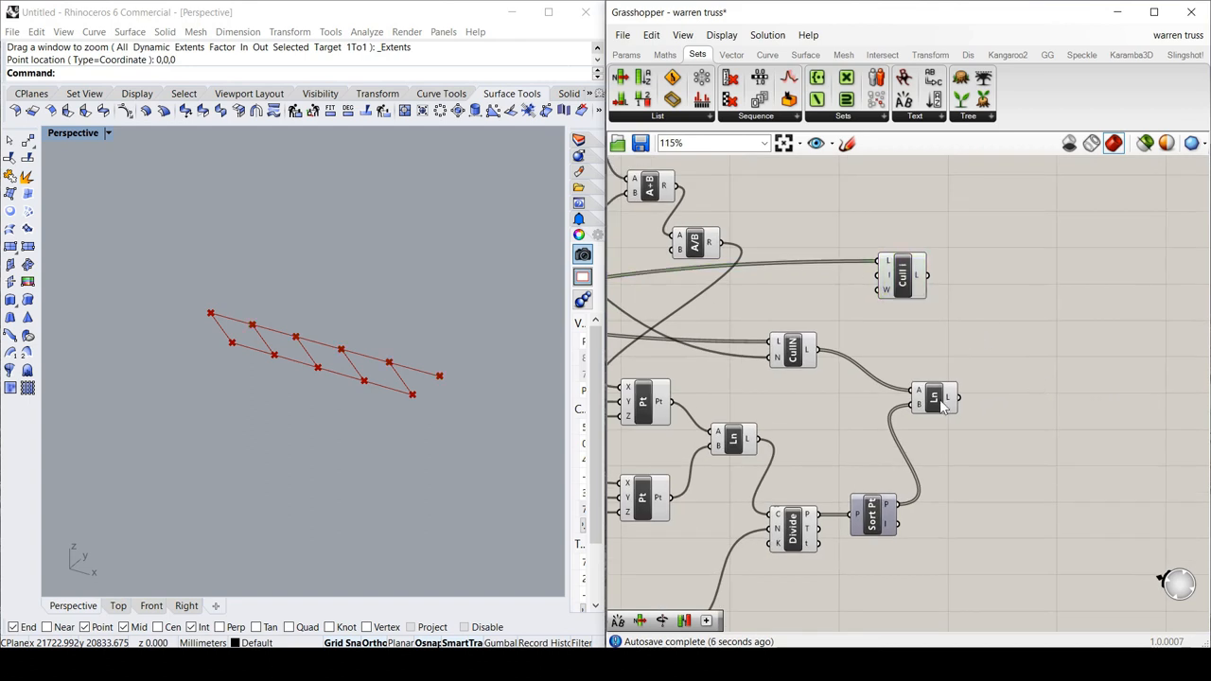
left_click_drag(931, 397, 965, 419)
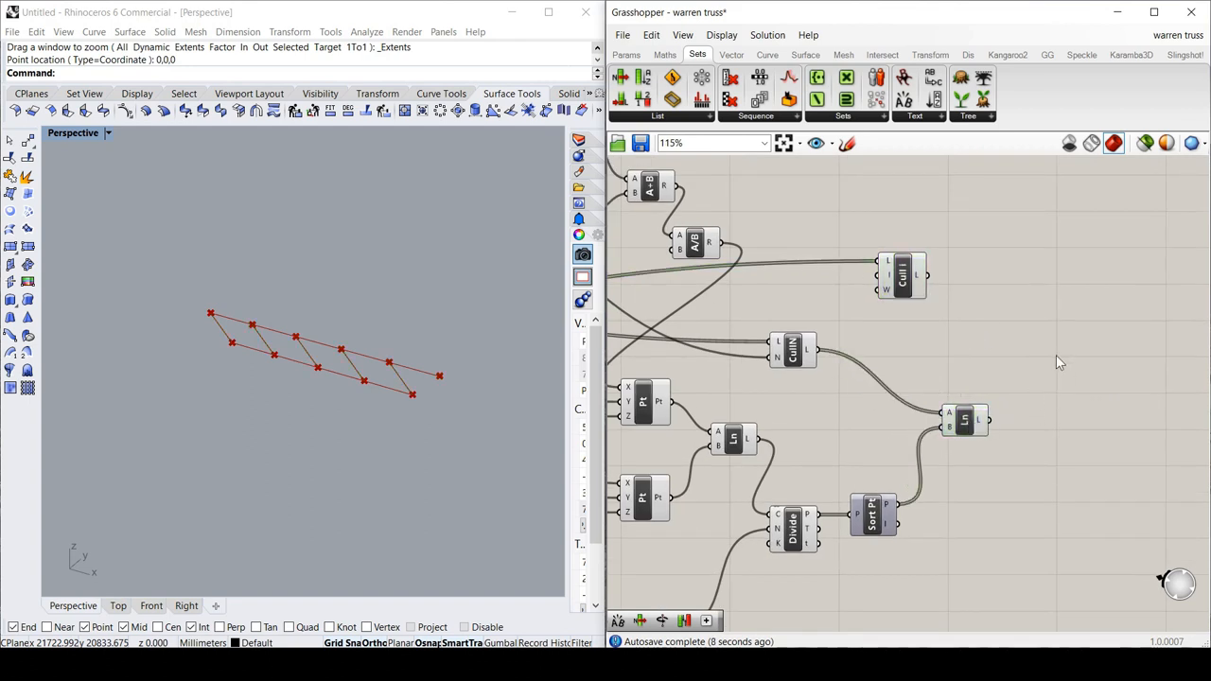
left_click(983, 100)
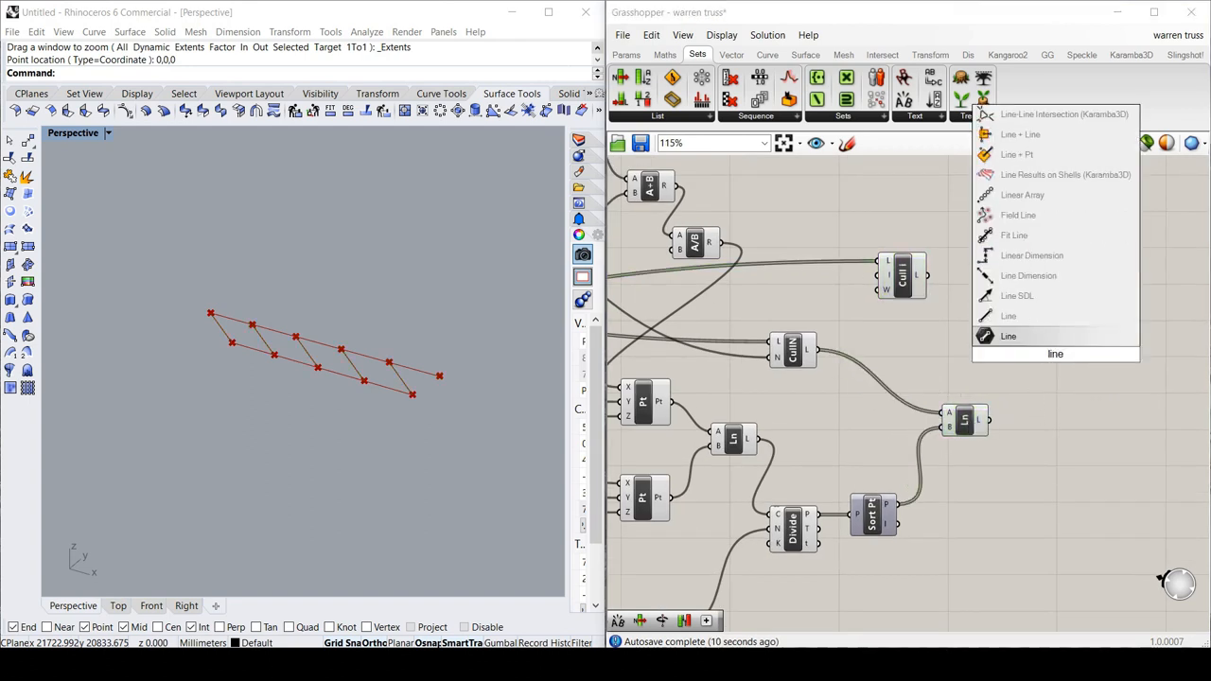
left_click(1007, 336)
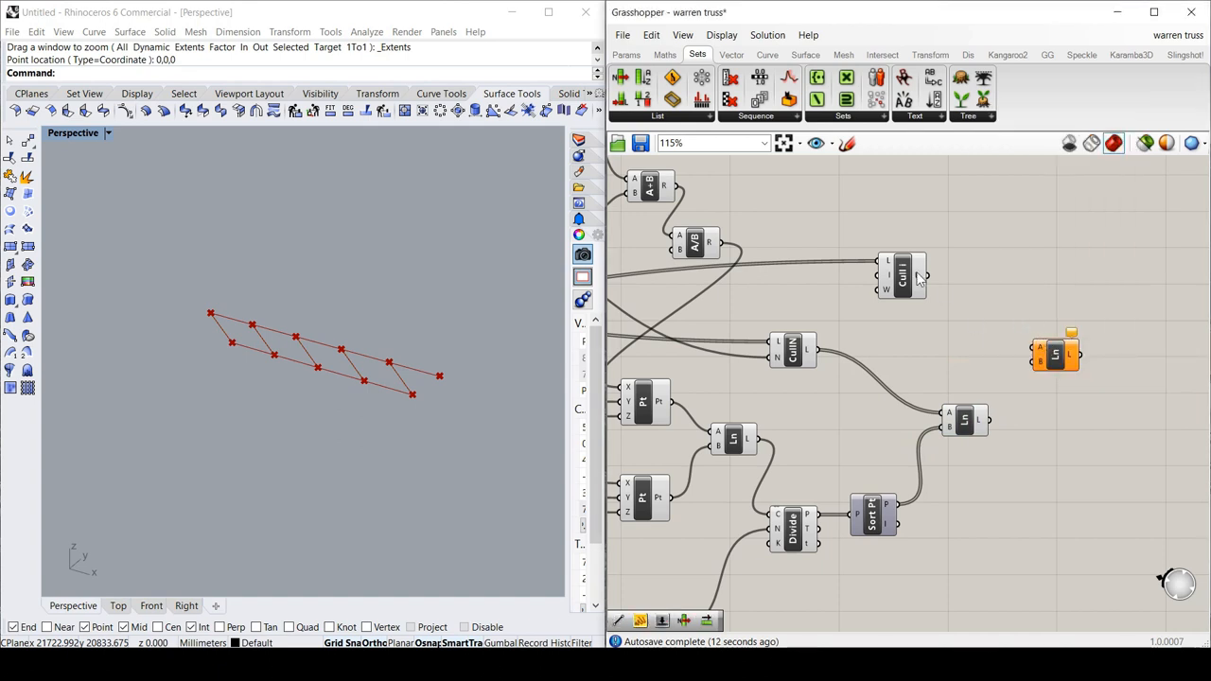
left_click(900, 274)
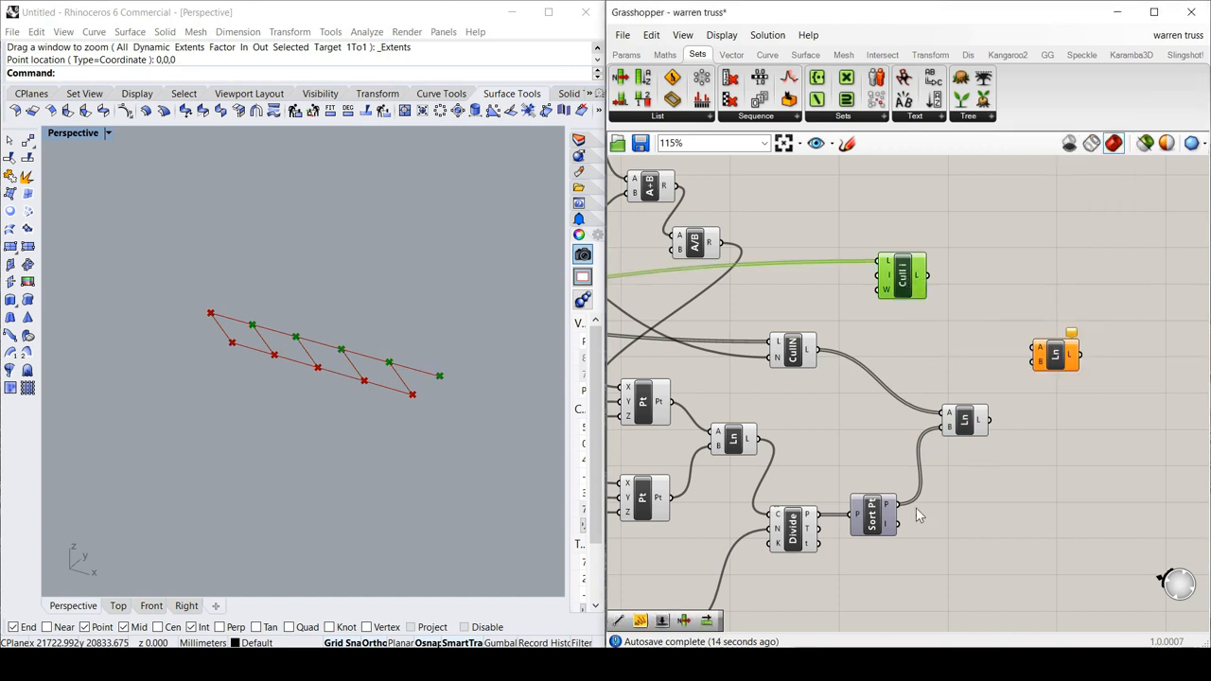
left_click(871, 516)
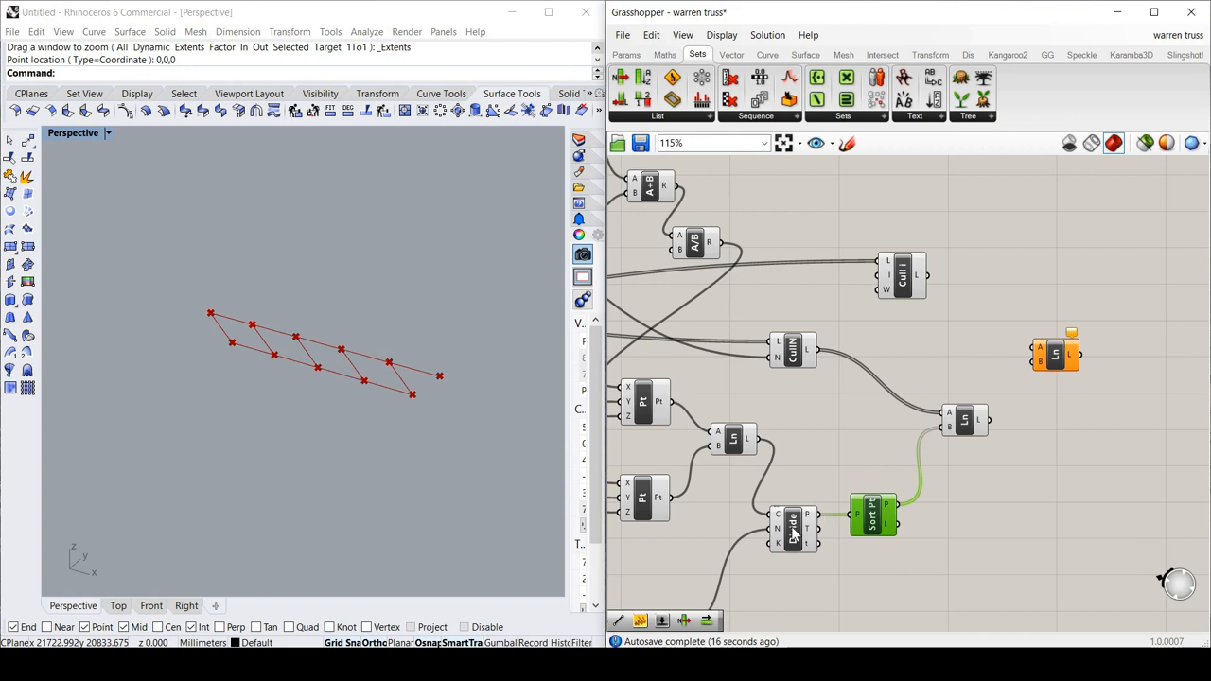
mouse_move(793, 527)
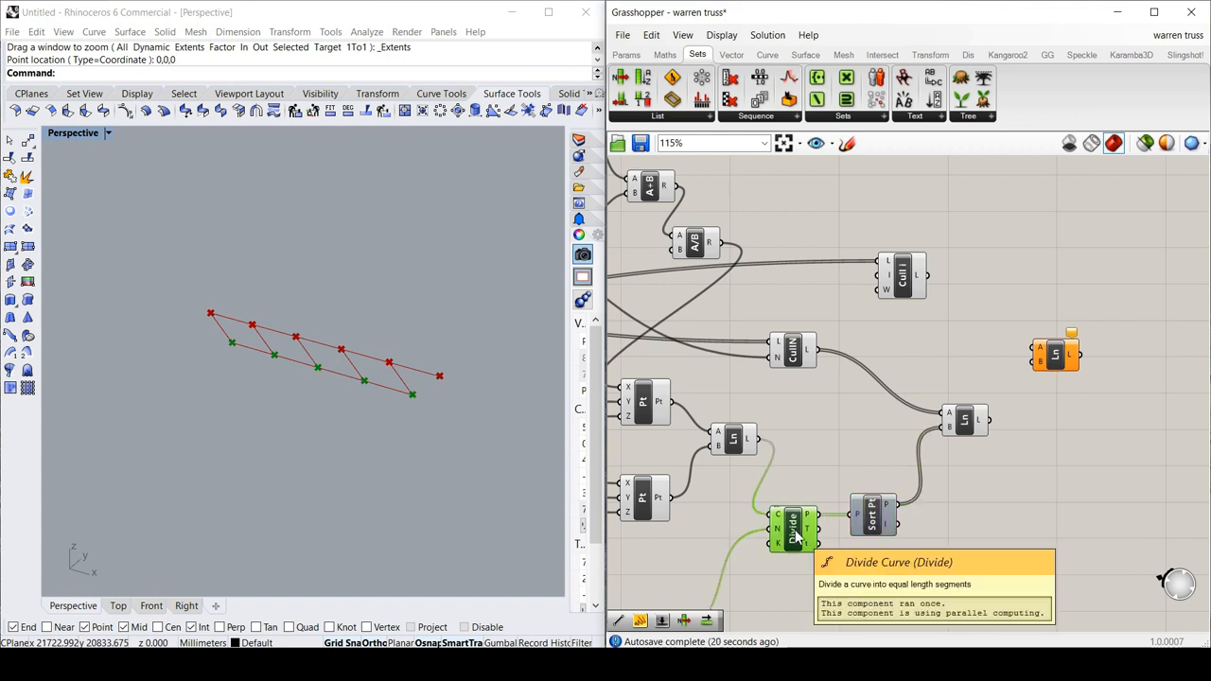
mouse_move(903, 511)
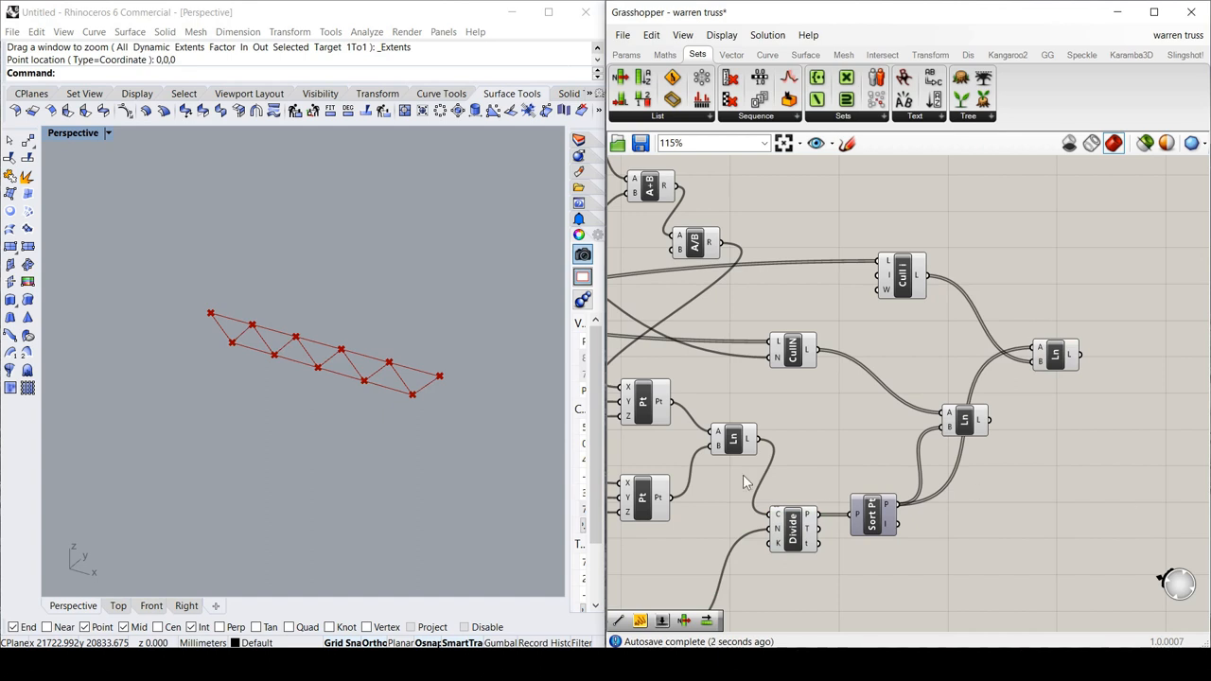
Reduce the span slider from 18200 to 10400, shortening the zigzag truss.
scroll("down", 3)
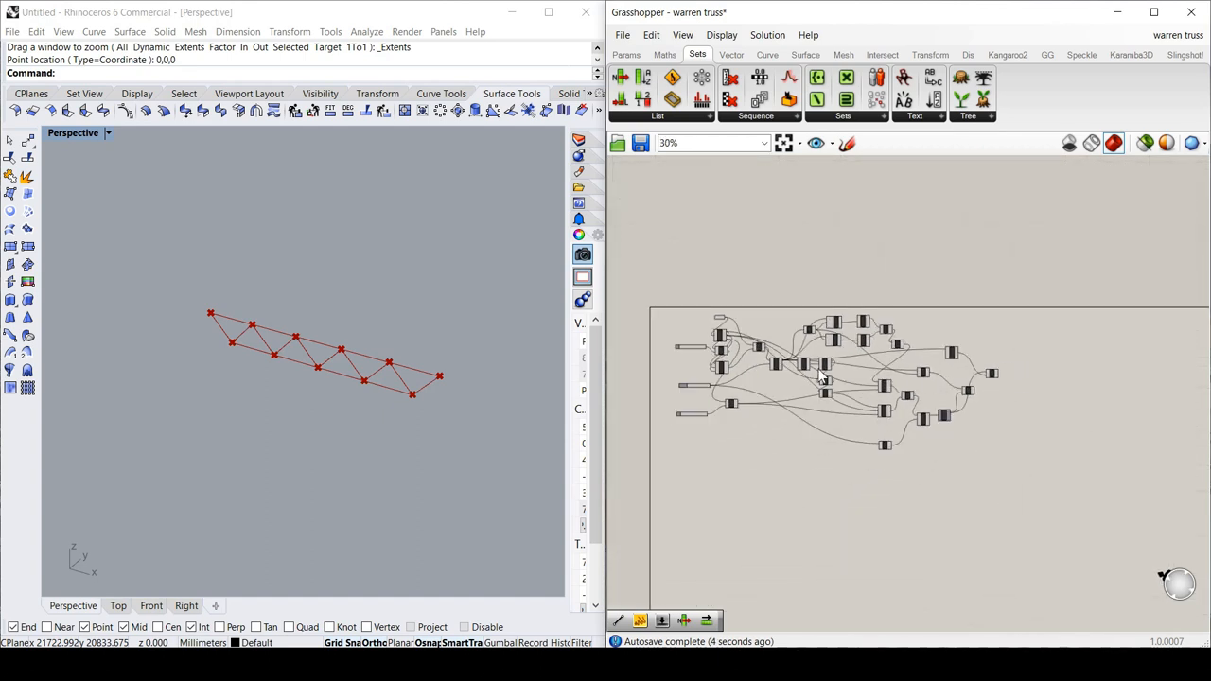
scroll("up", 3)
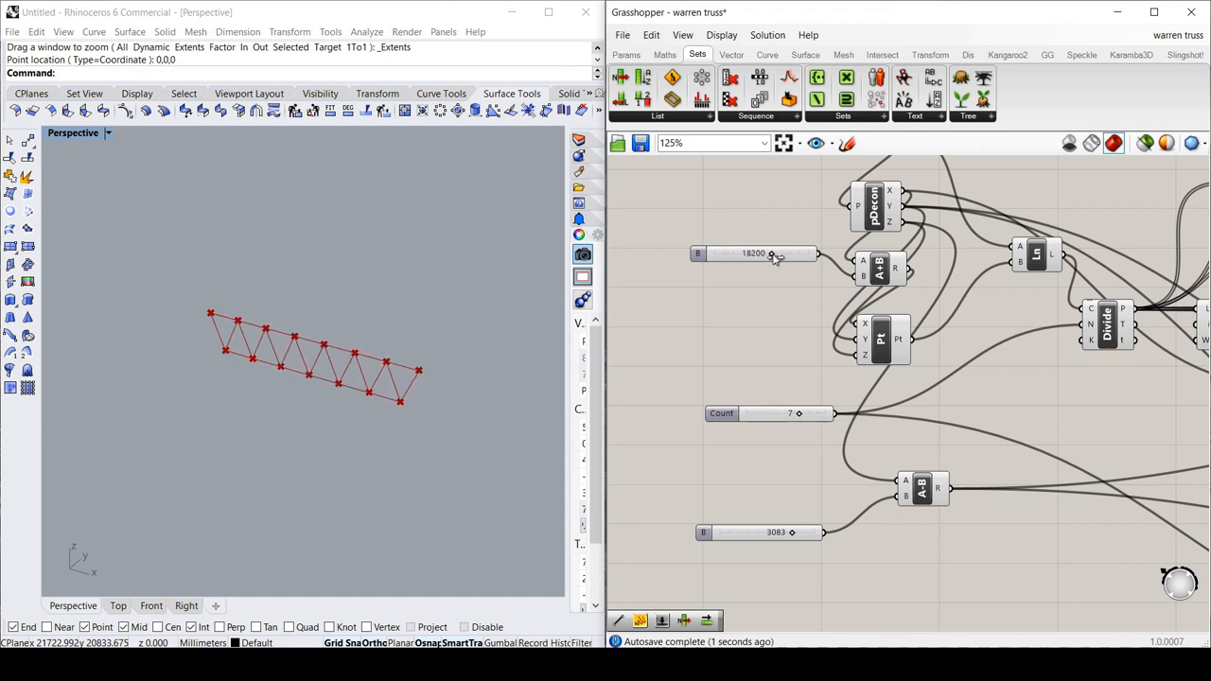
left_click_drag(771, 252, 745, 253)
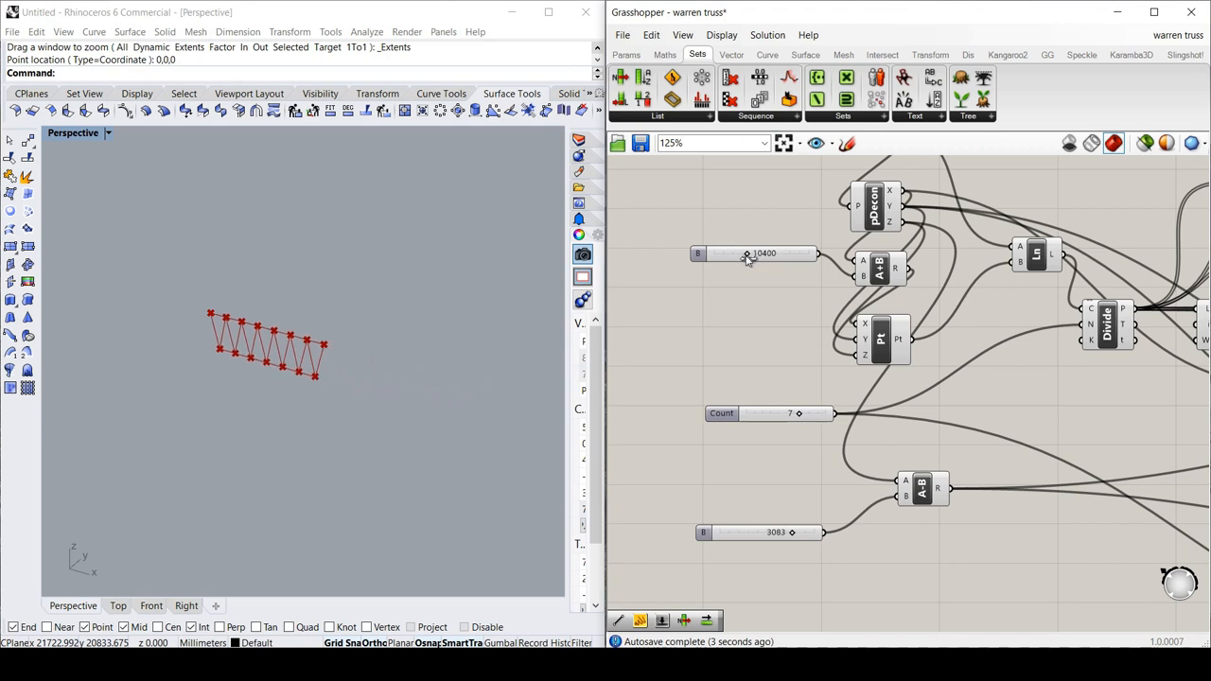